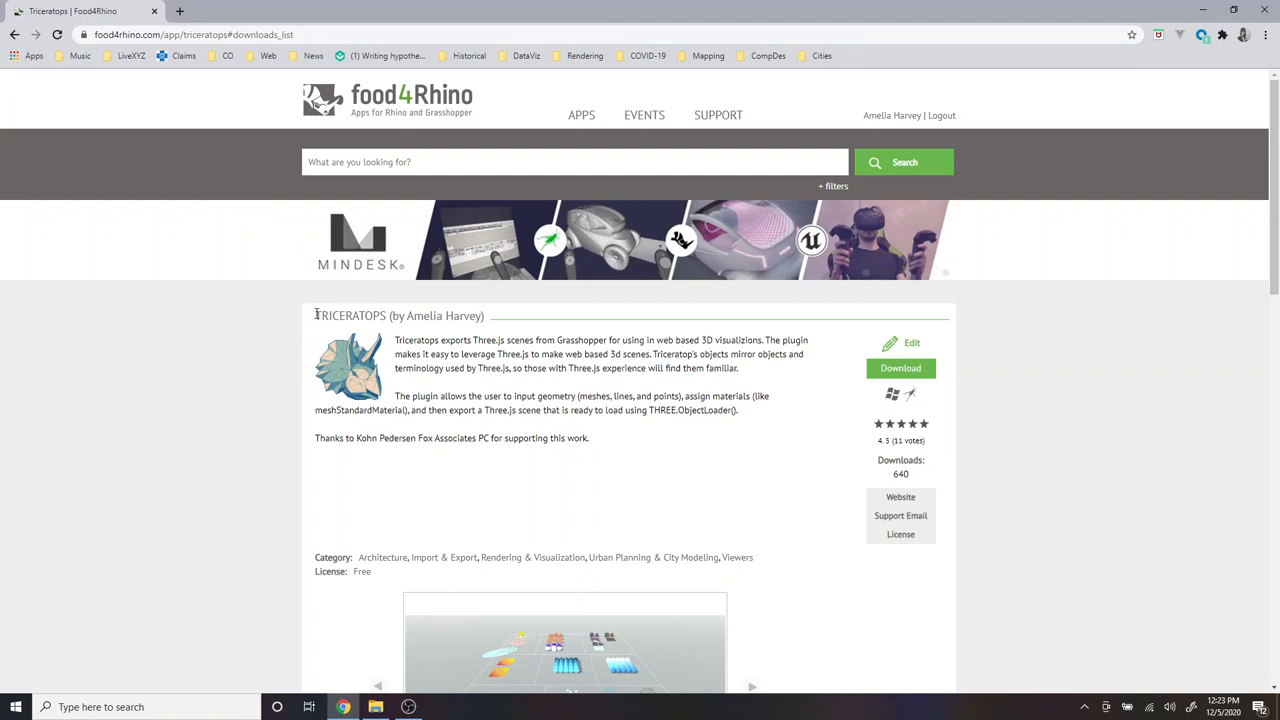
# Step: Download the Triceratops 0.3.1 package from the food4Rhino downloads list
pyautogui.scroll(-3)
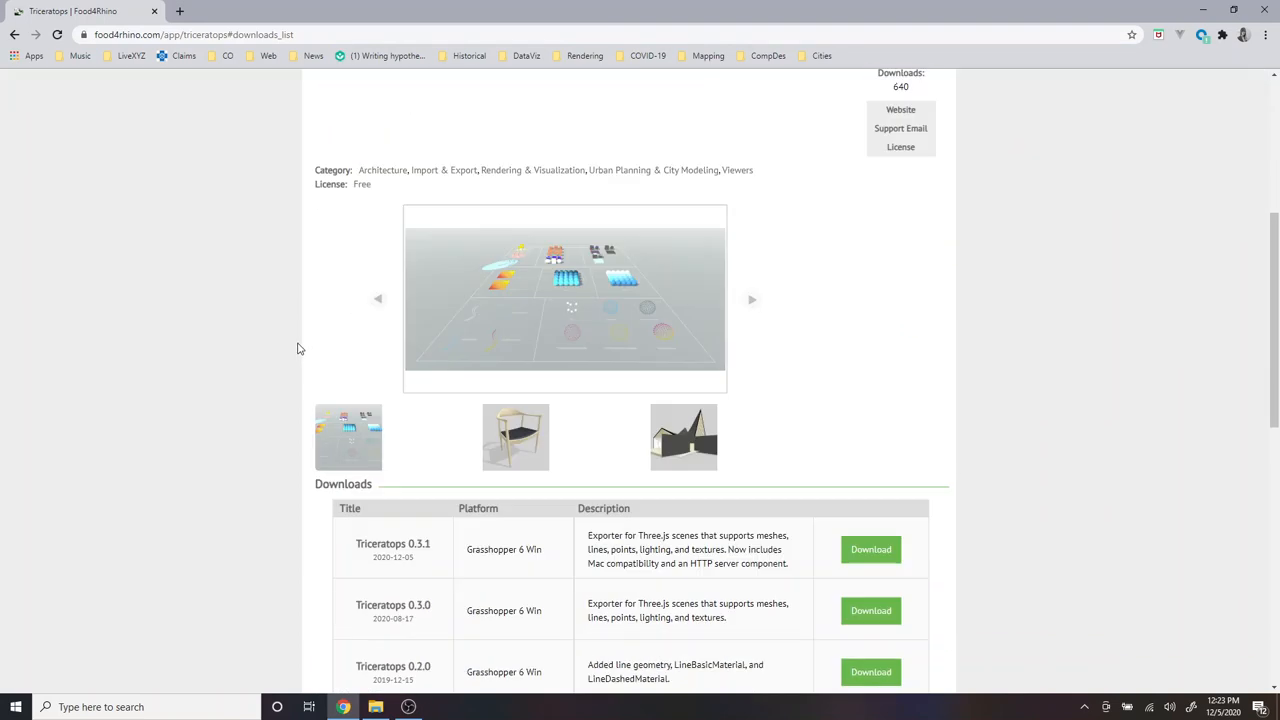
pyautogui.scroll(-3)
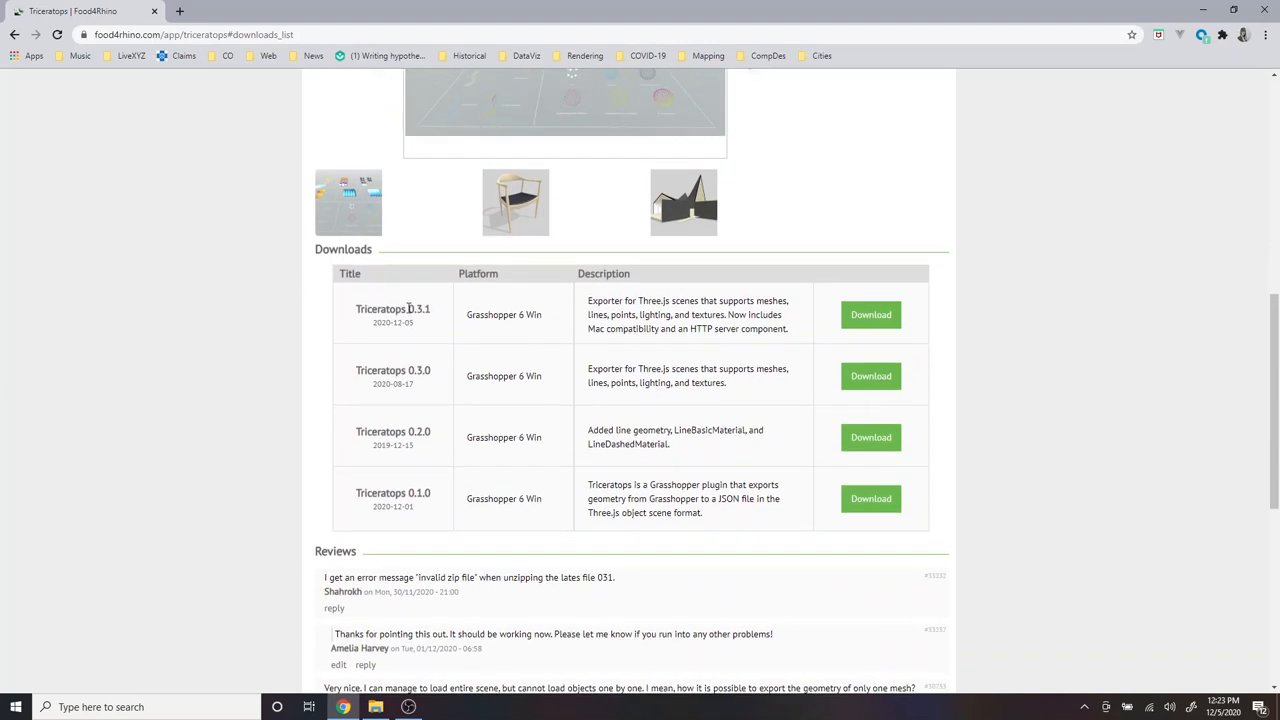
pyautogui.moveTo(428, 312)
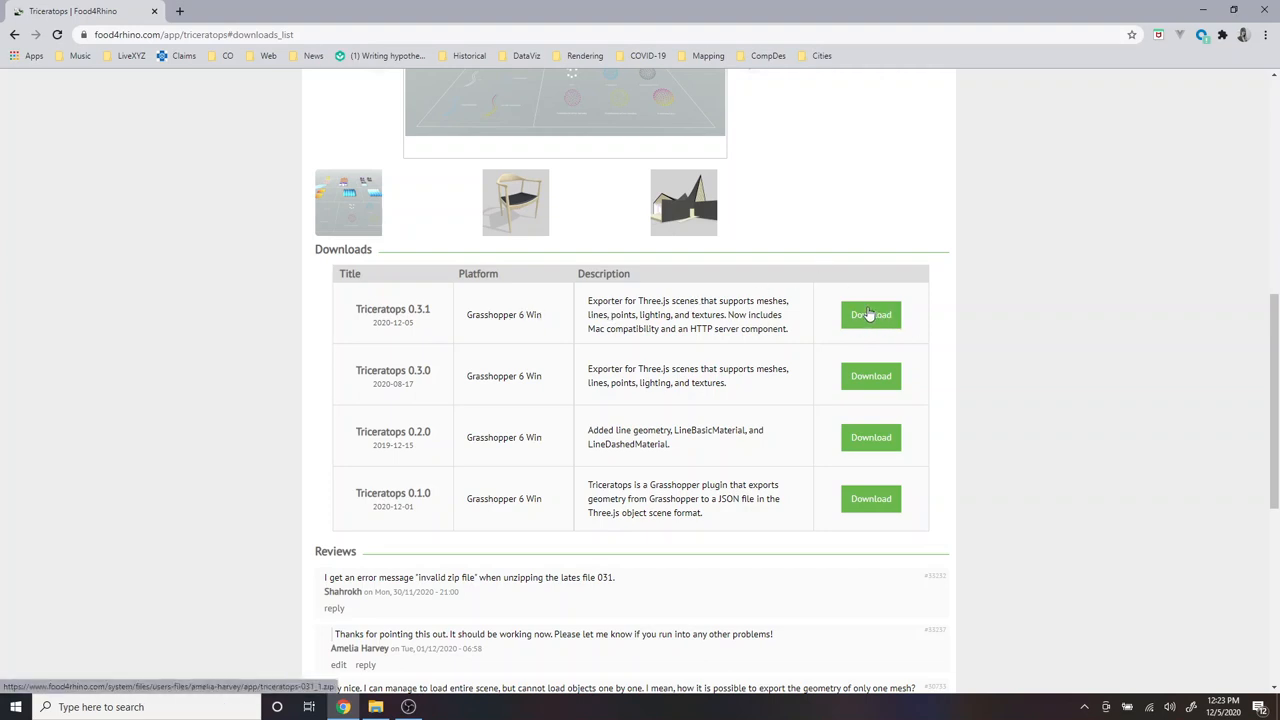
pyautogui.click(870, 314)
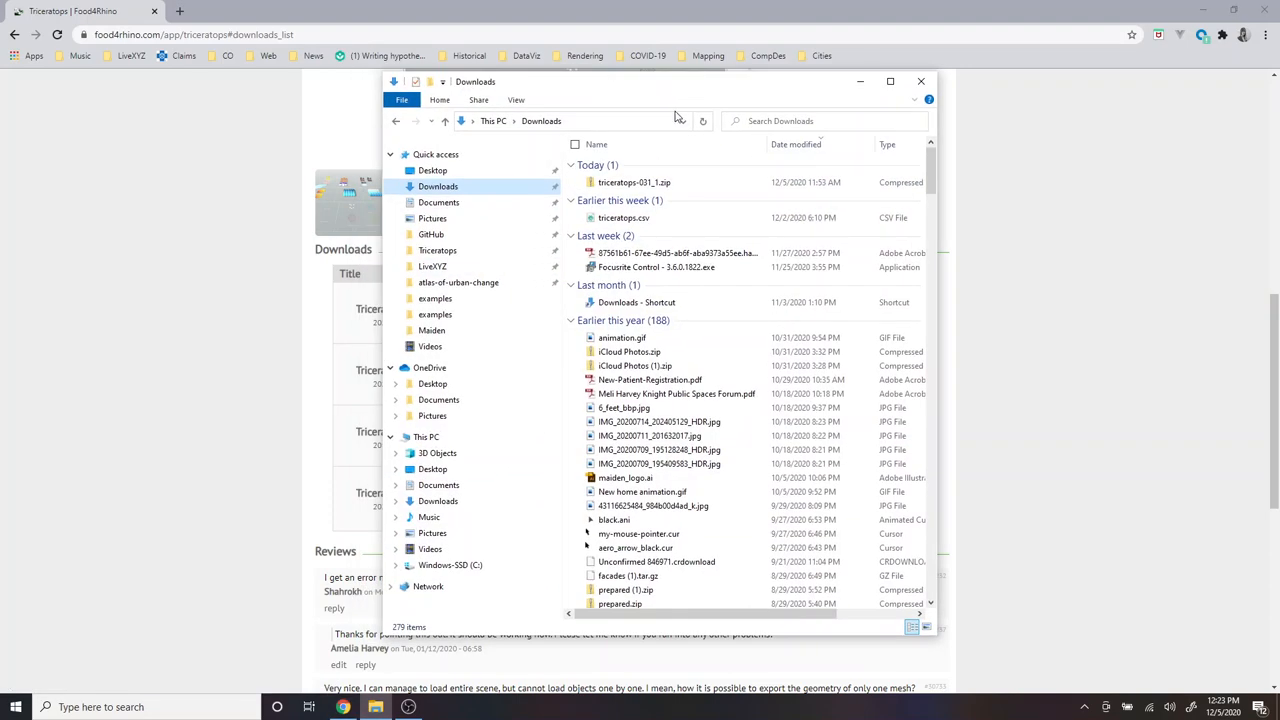
# Step: Move the downloaded Triceratops zip from Downloads into Documents
pyautogui.click(634, 182)
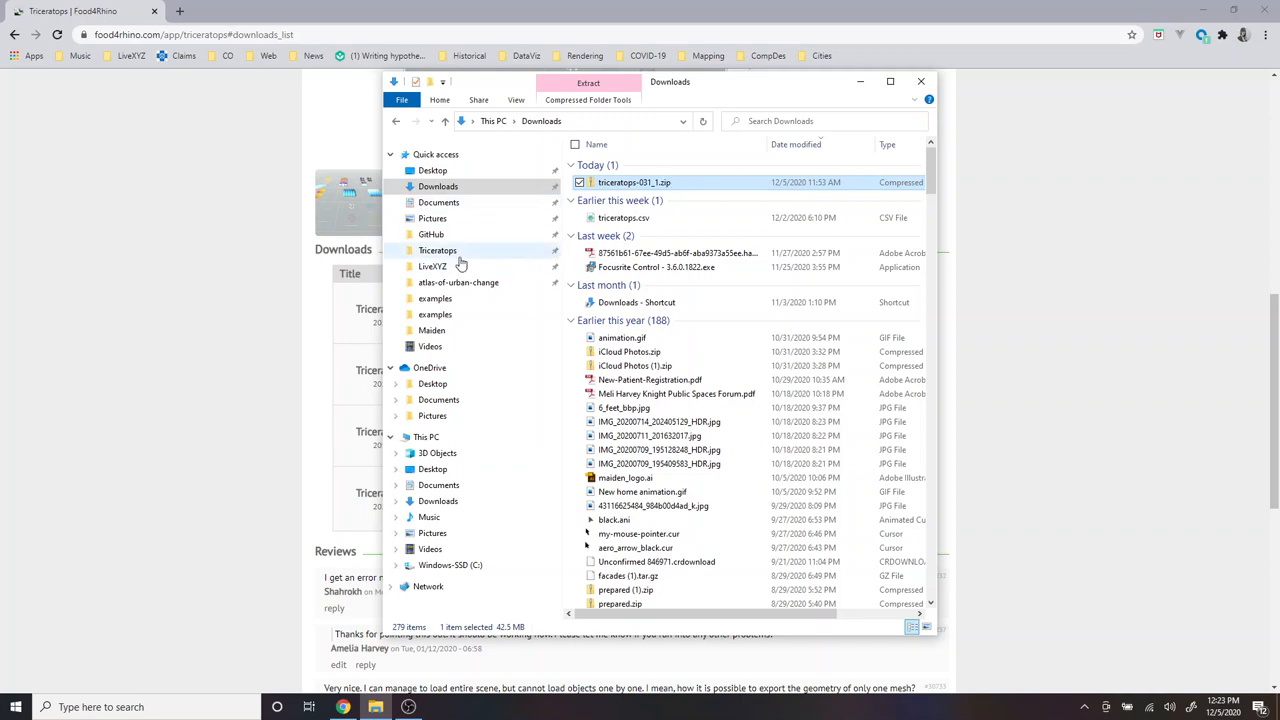
pyautogui.click(438, 202)
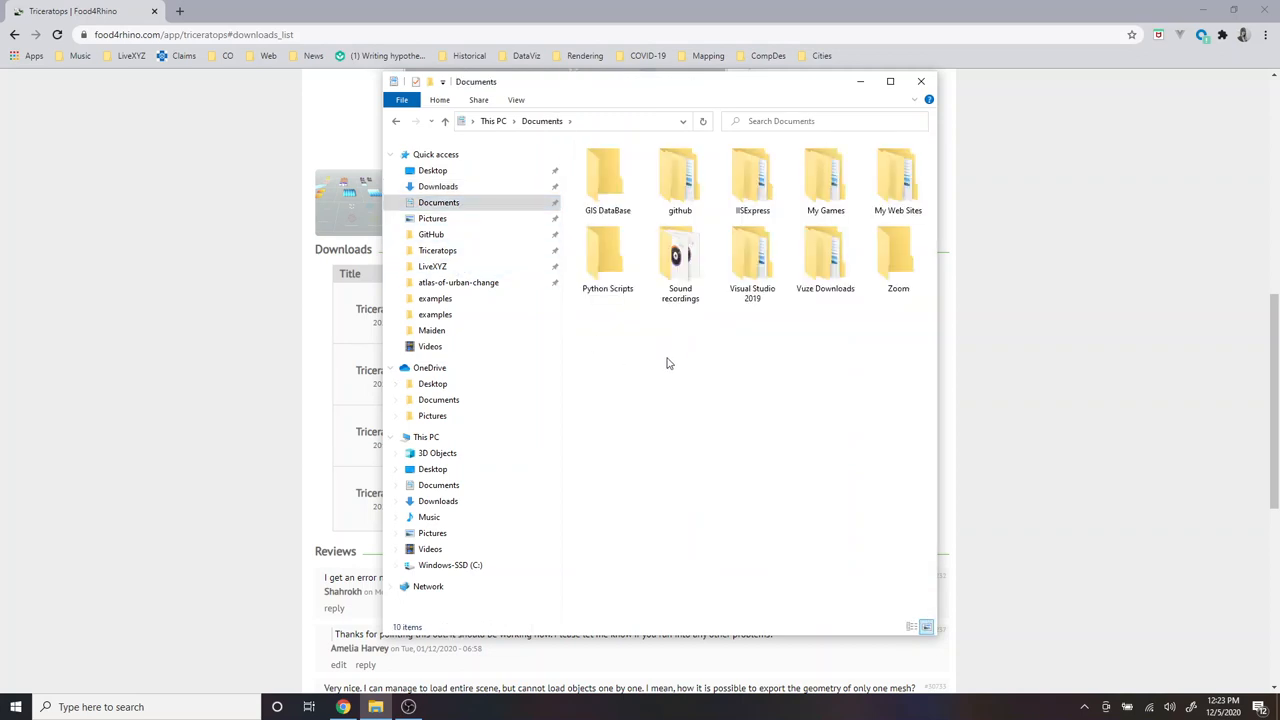
pyautogui.click(608, 344)
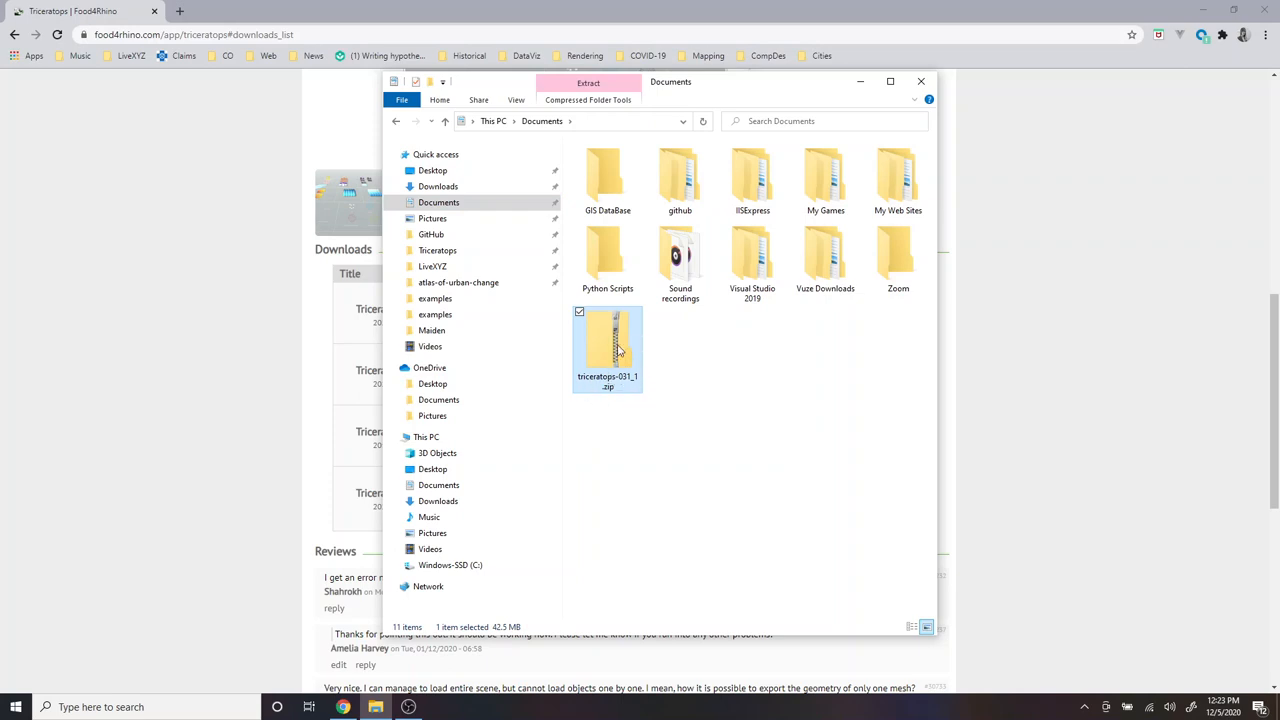
# Step: Extract the zip into the suggested folder and browse into the extracted Triceratops folder
pyautogui.rightClick(608, 350)
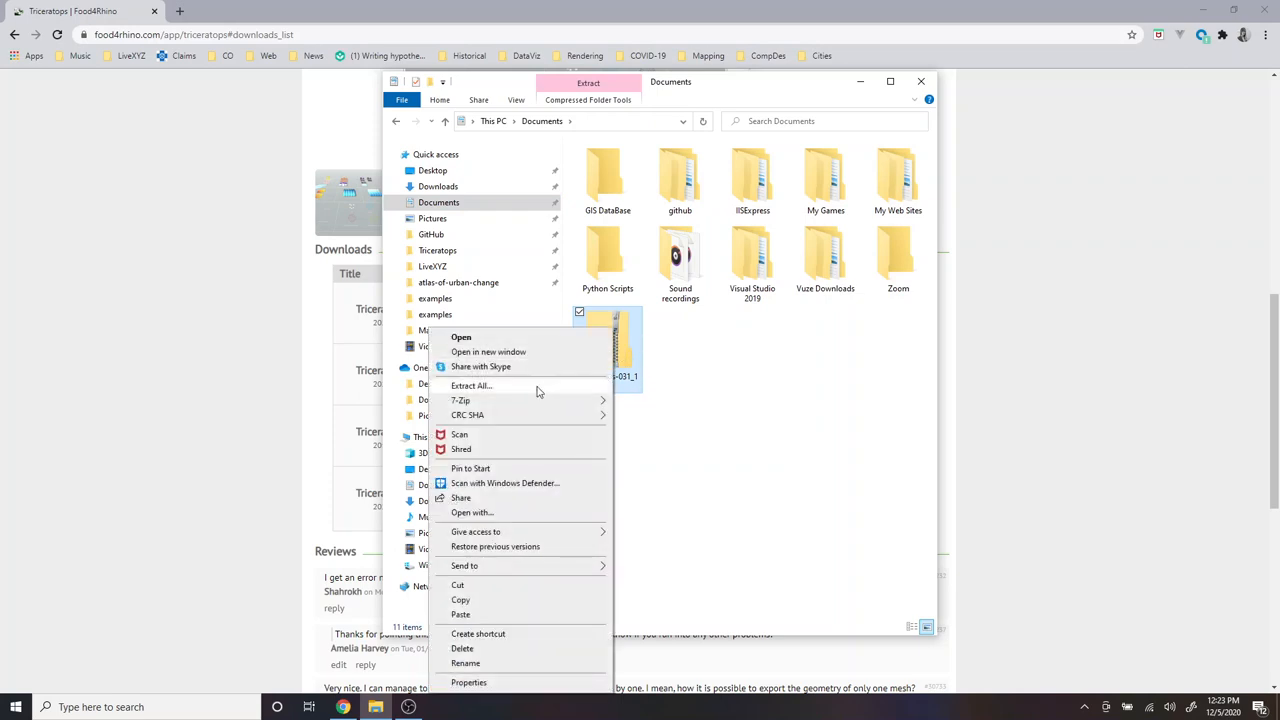
pyautogui.click(470, 384)
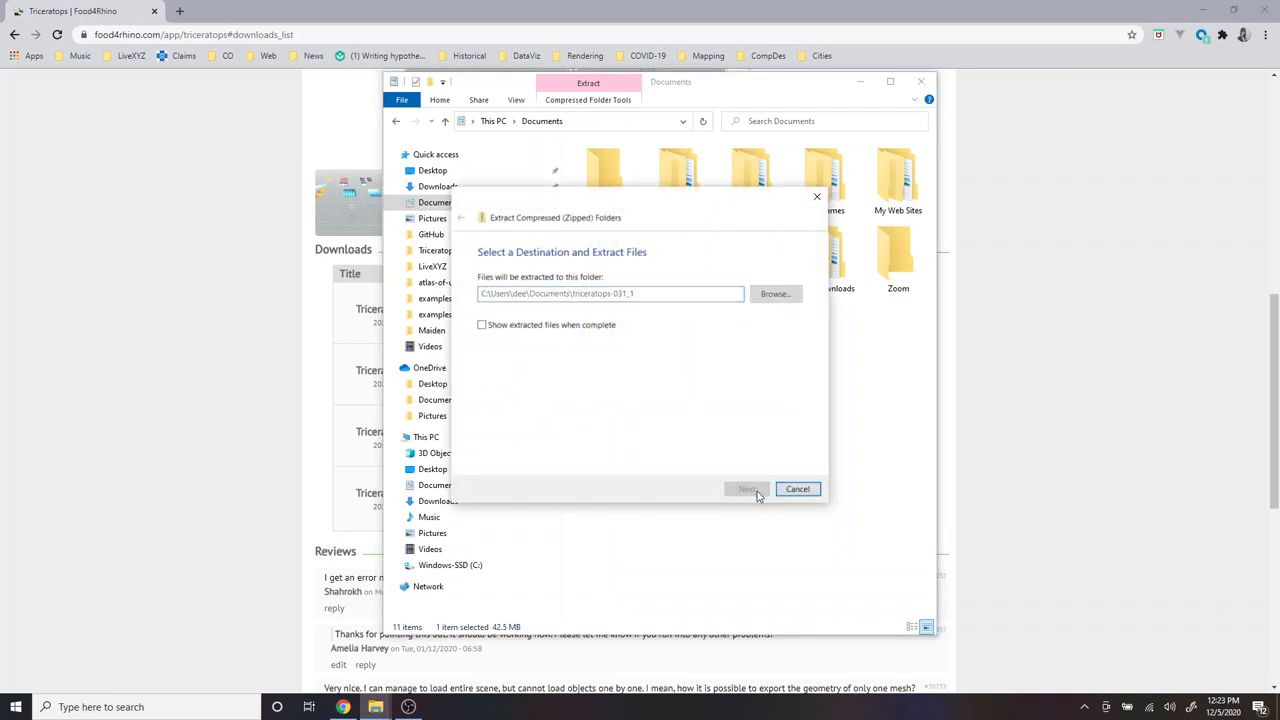
pyautogui.click(746, 488)
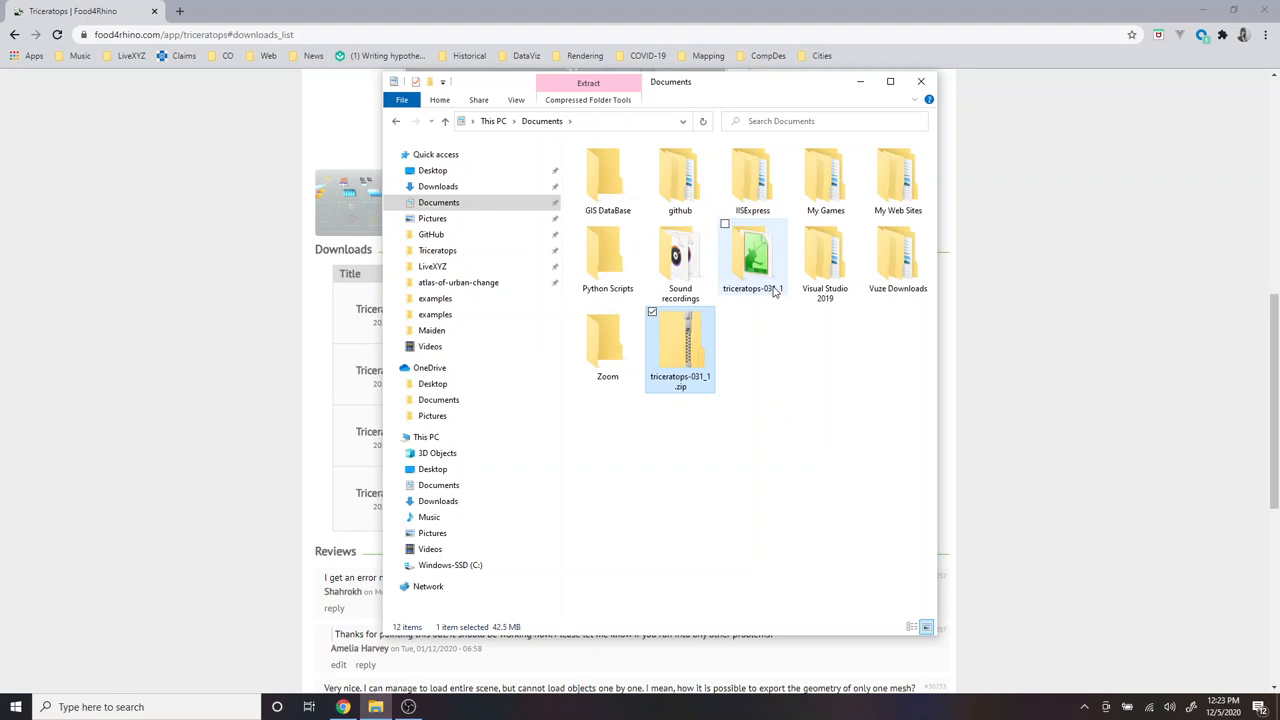
pyautogui.doubleClick(752, 256)
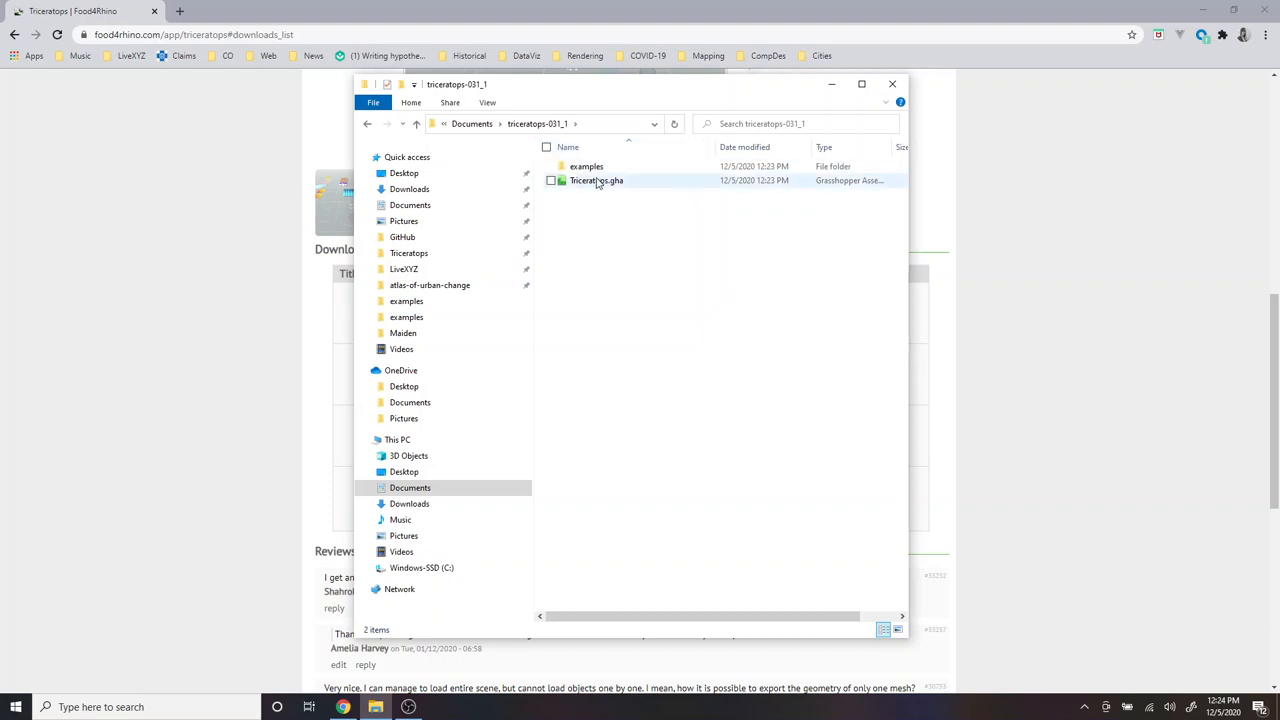
pyautogui.moveTo(616, 192)
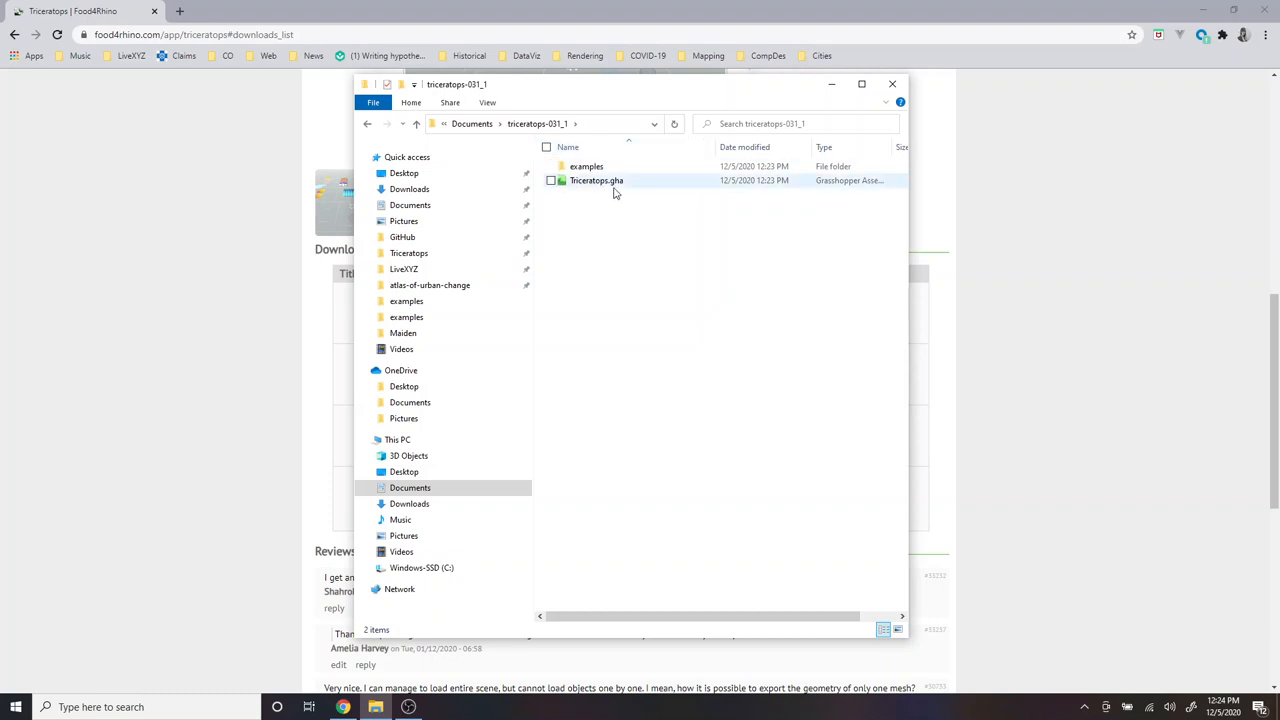
pyautogui.moveTo(596, 180)
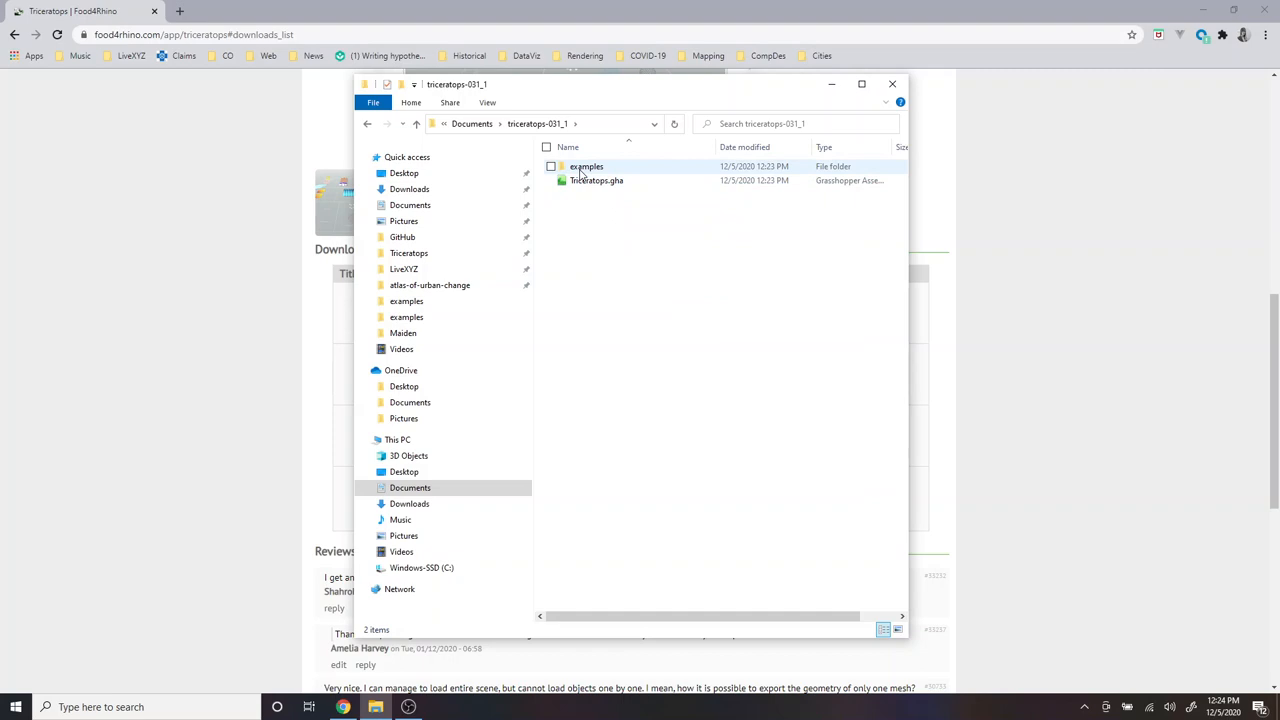
pyautogui.moveTo(586, 166)
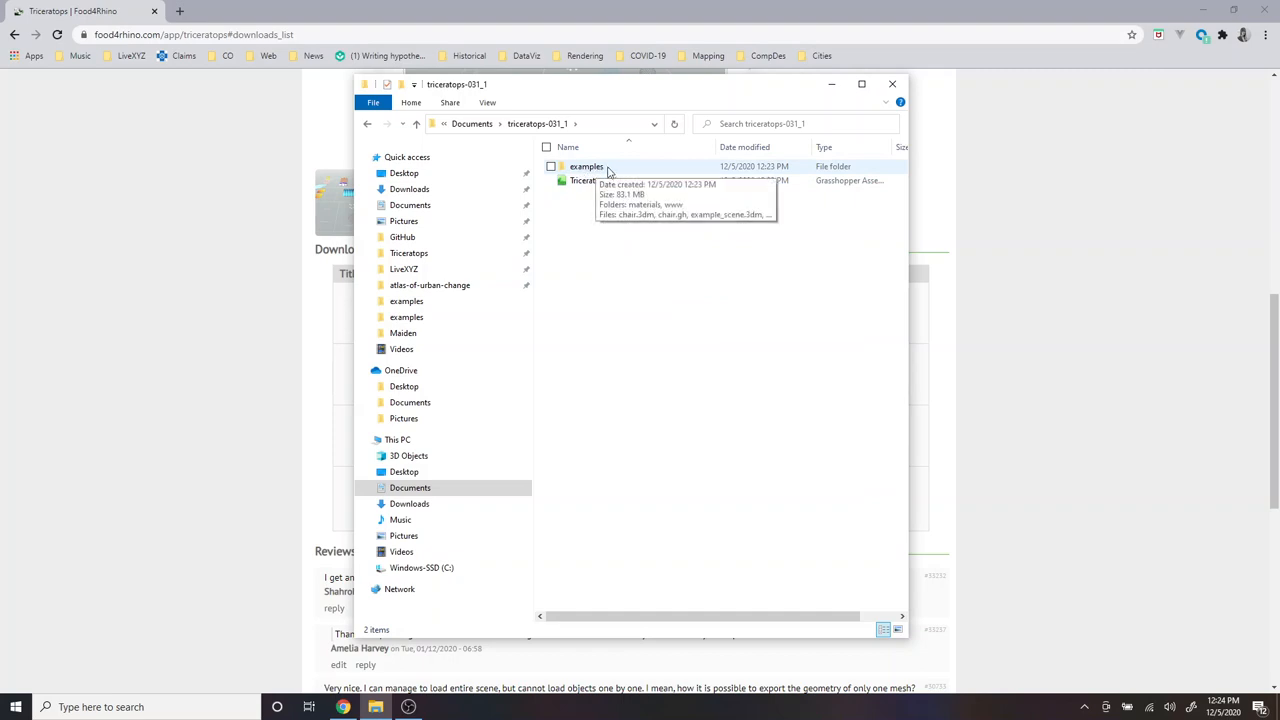
pyautogui.moveTo(630, 132)
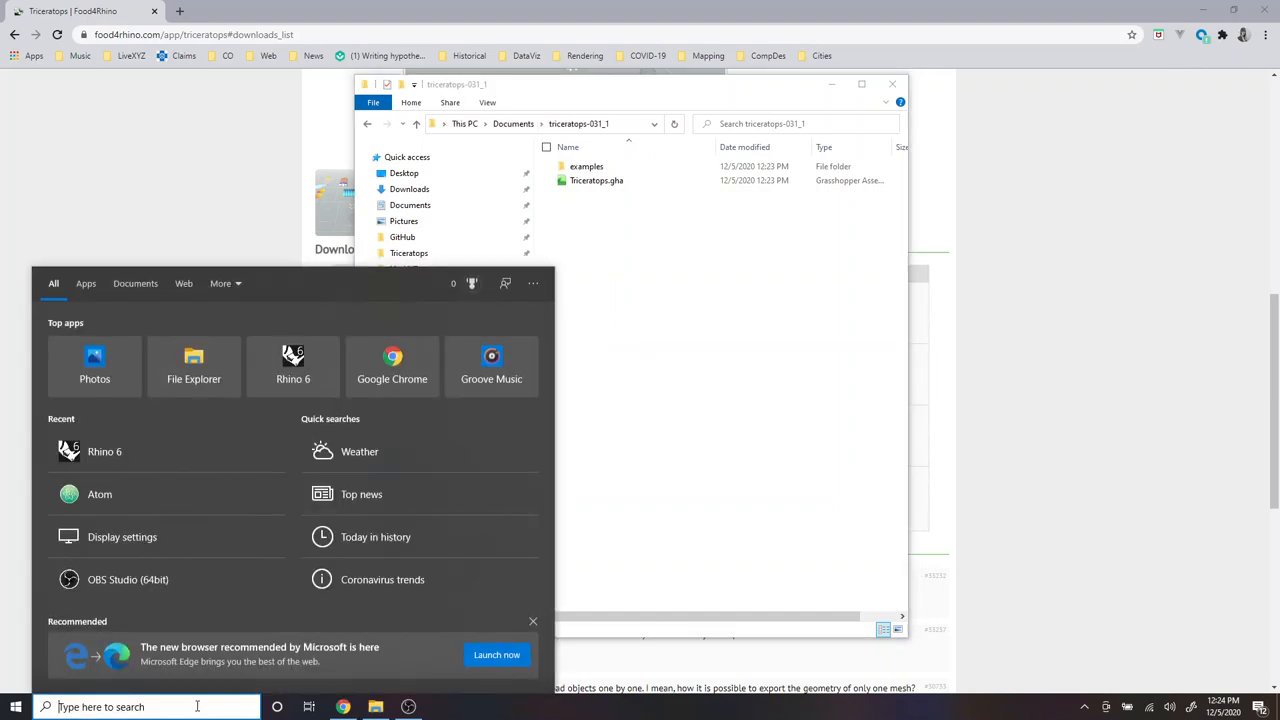
pyautogui.moveTo(292, 368)
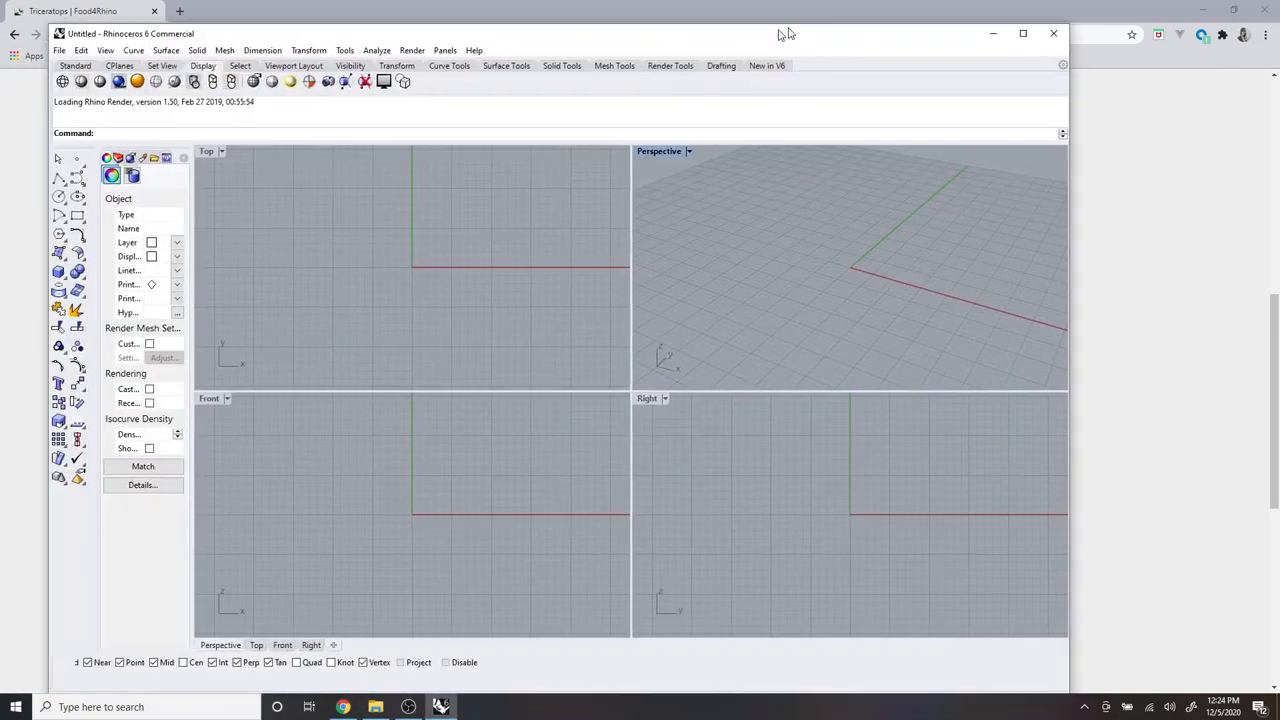
# Step: Start Grasshopper from the Rhino command line
pyautogui.write('Grasshopper')
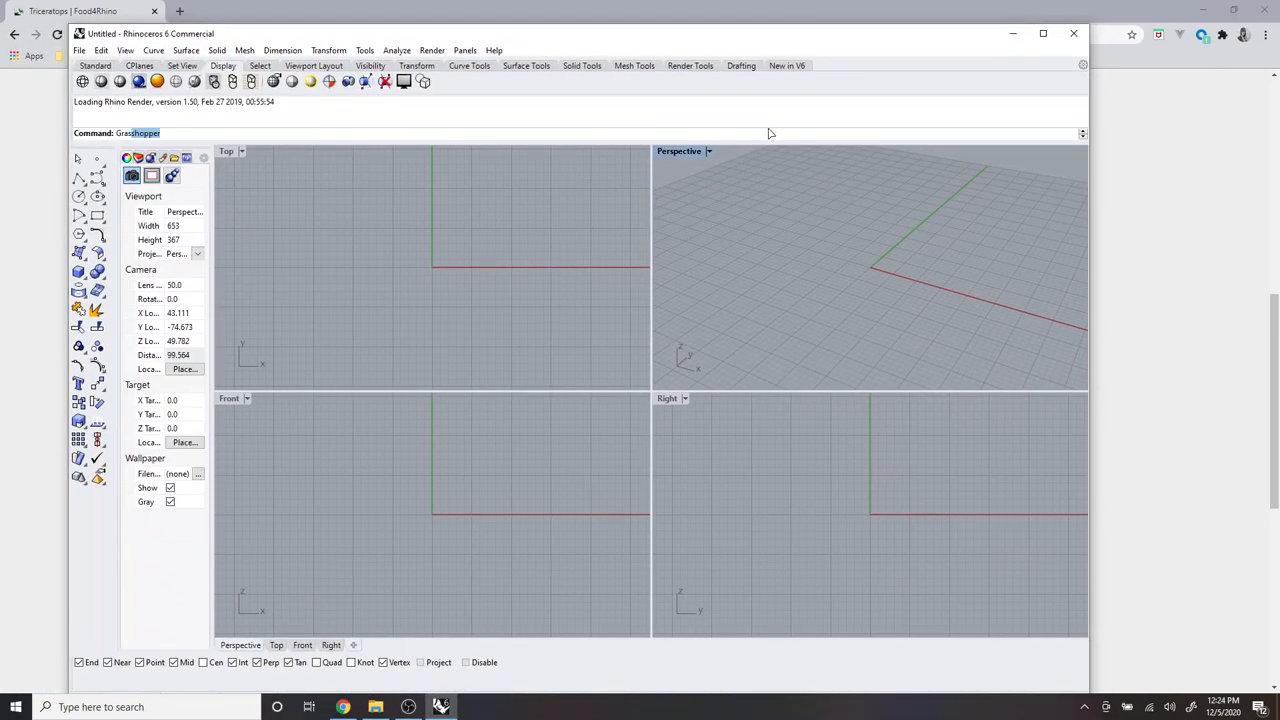
pyautogui.press('Enter')
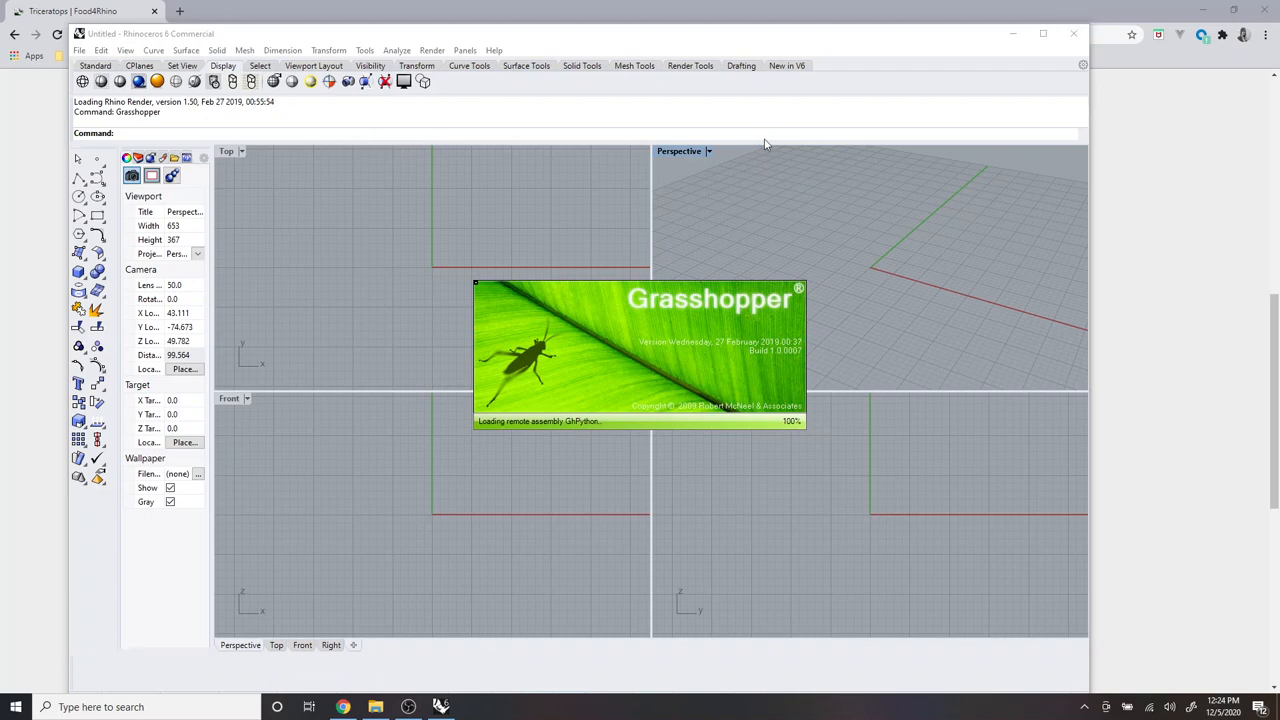
pyautogui.moveTo(738, 184)
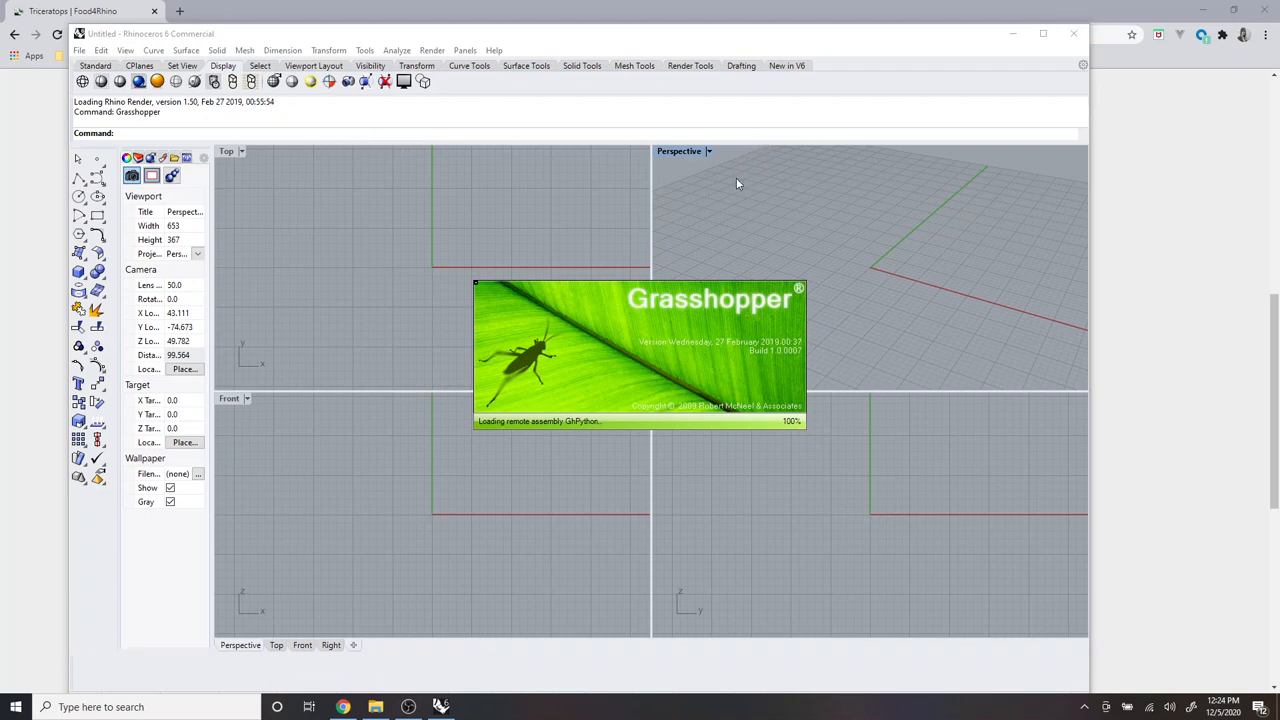
pyautogui.moveTo(688, 38)
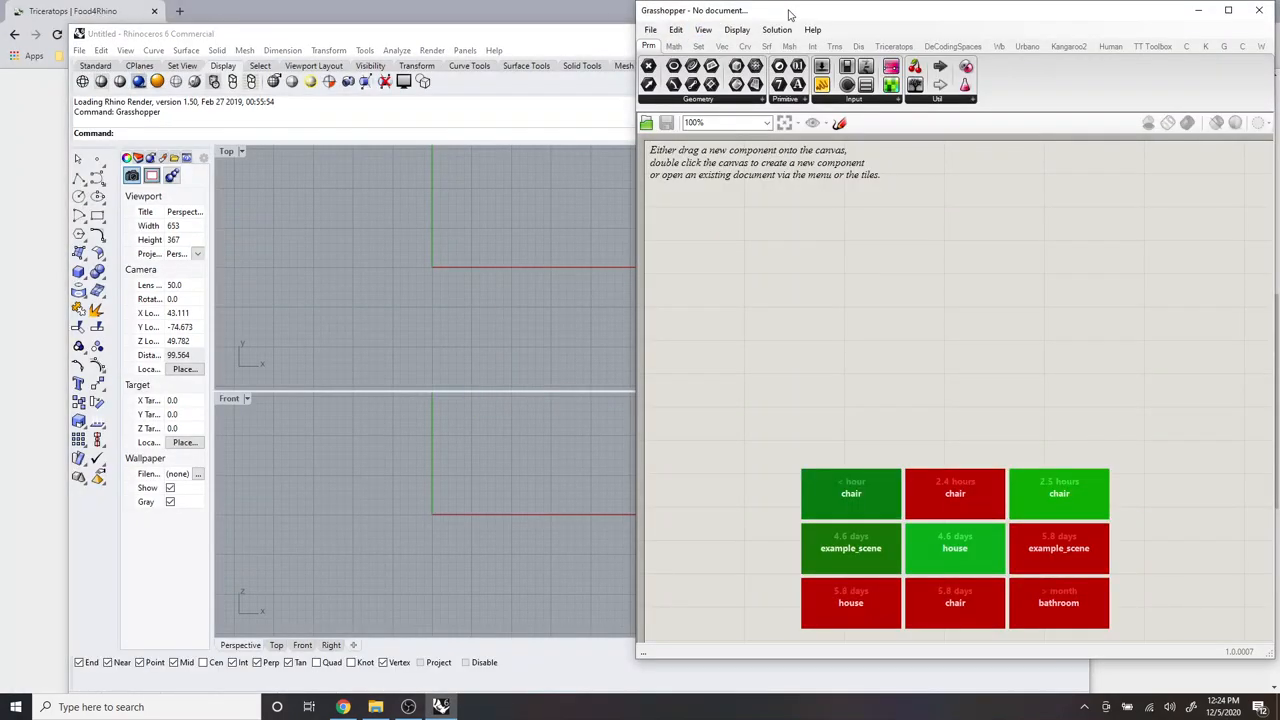
# Step: Copy Triceratops.gha into Grasshopper's Libraries folder, replacing the older copy
pyautogui.moveTo(790, 10); pyautogui.dragTo(720, 8)
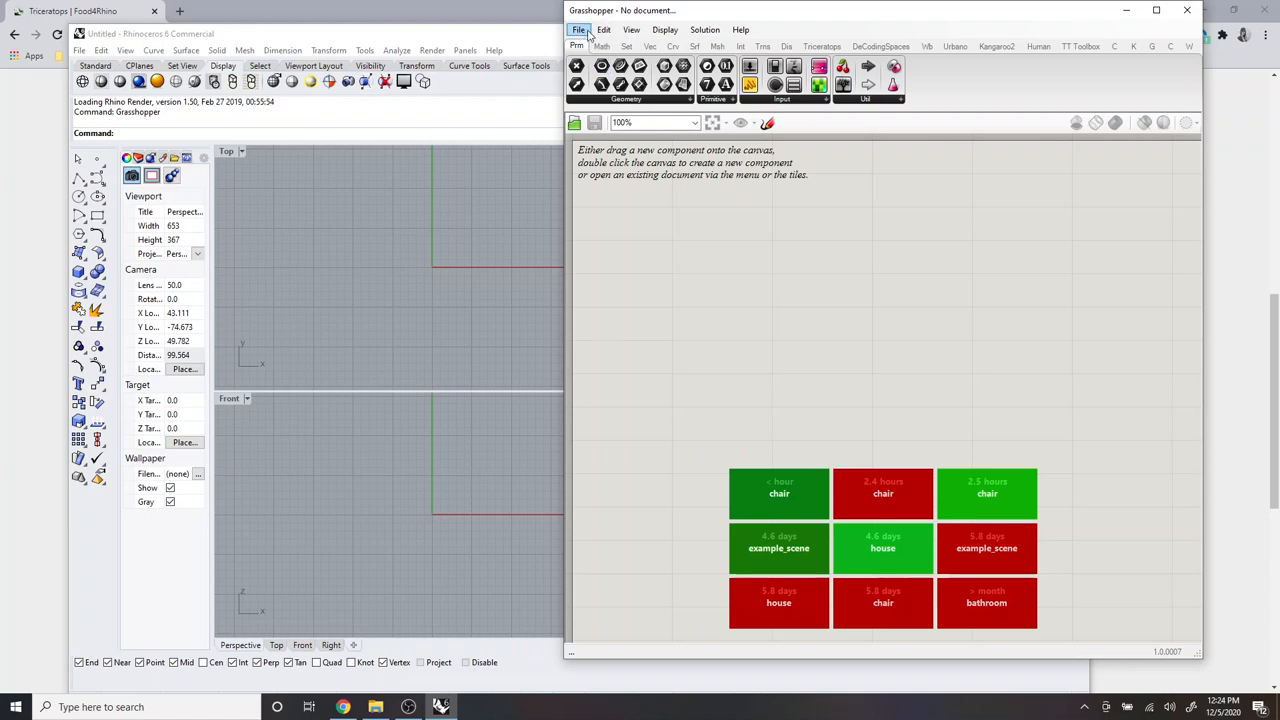
pyautogui.click(578, 30)
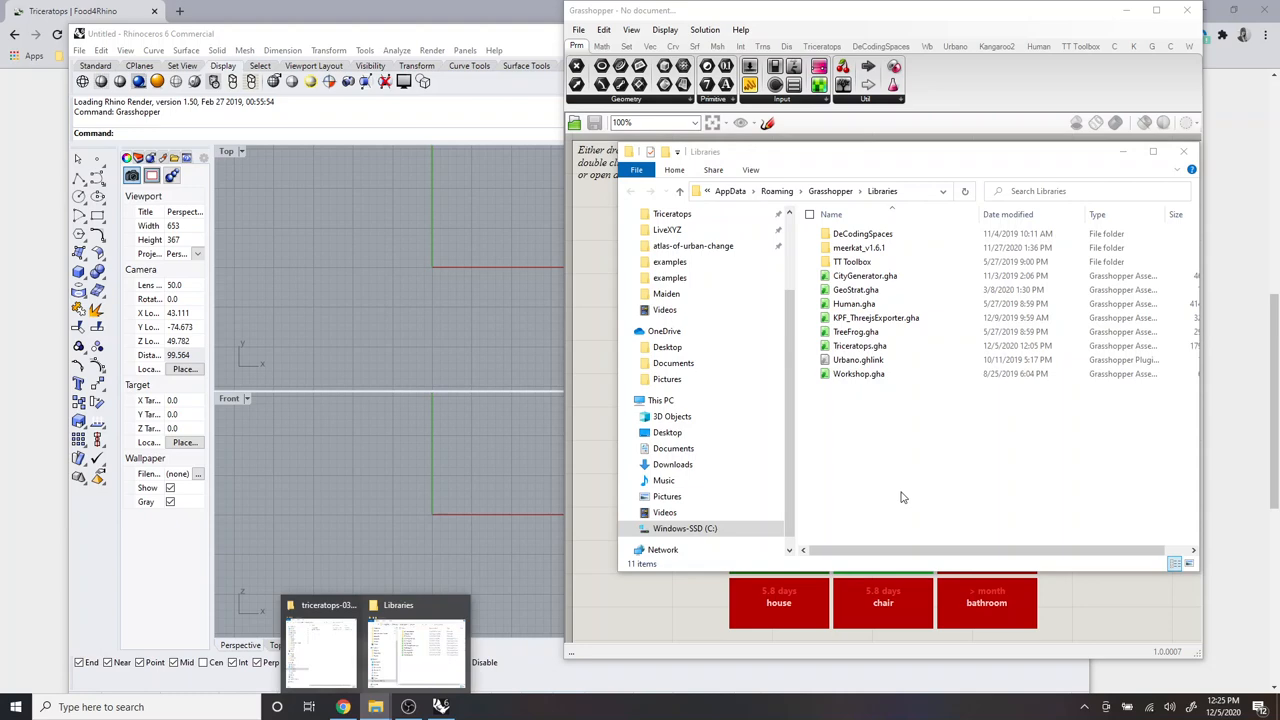
pyautogui.click(856, 290)
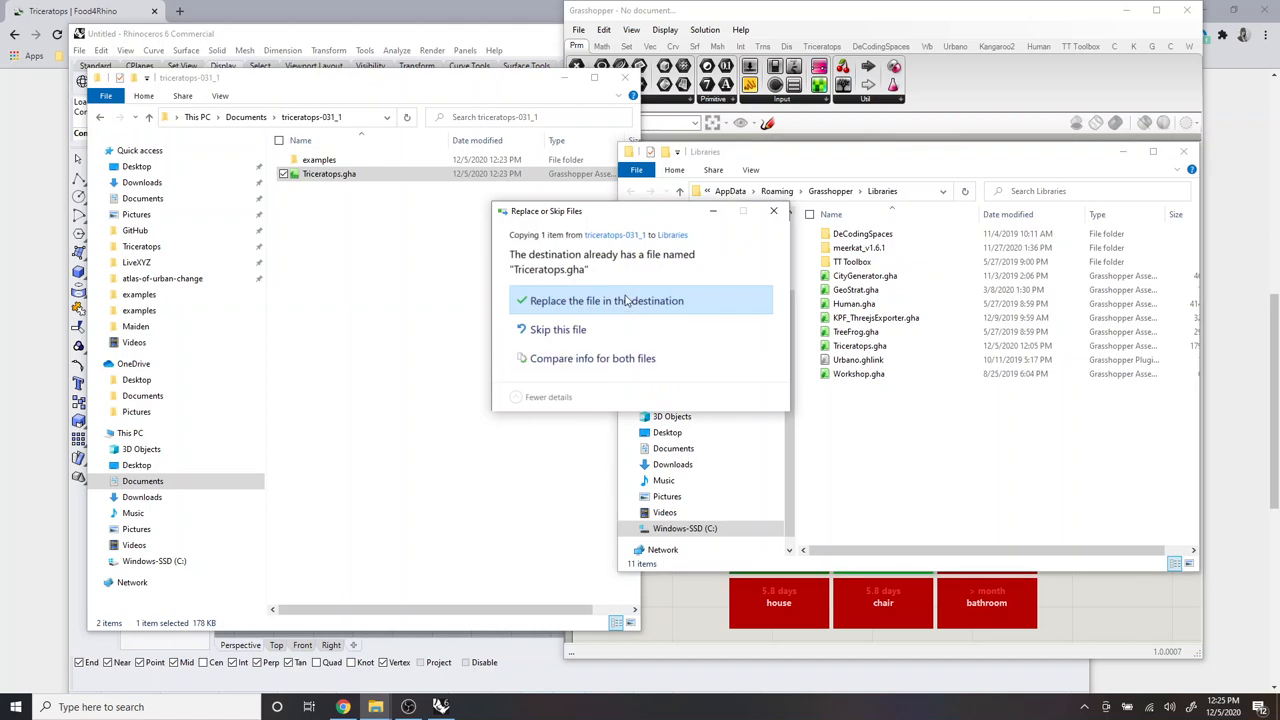
pyautogui.click(604, 300)
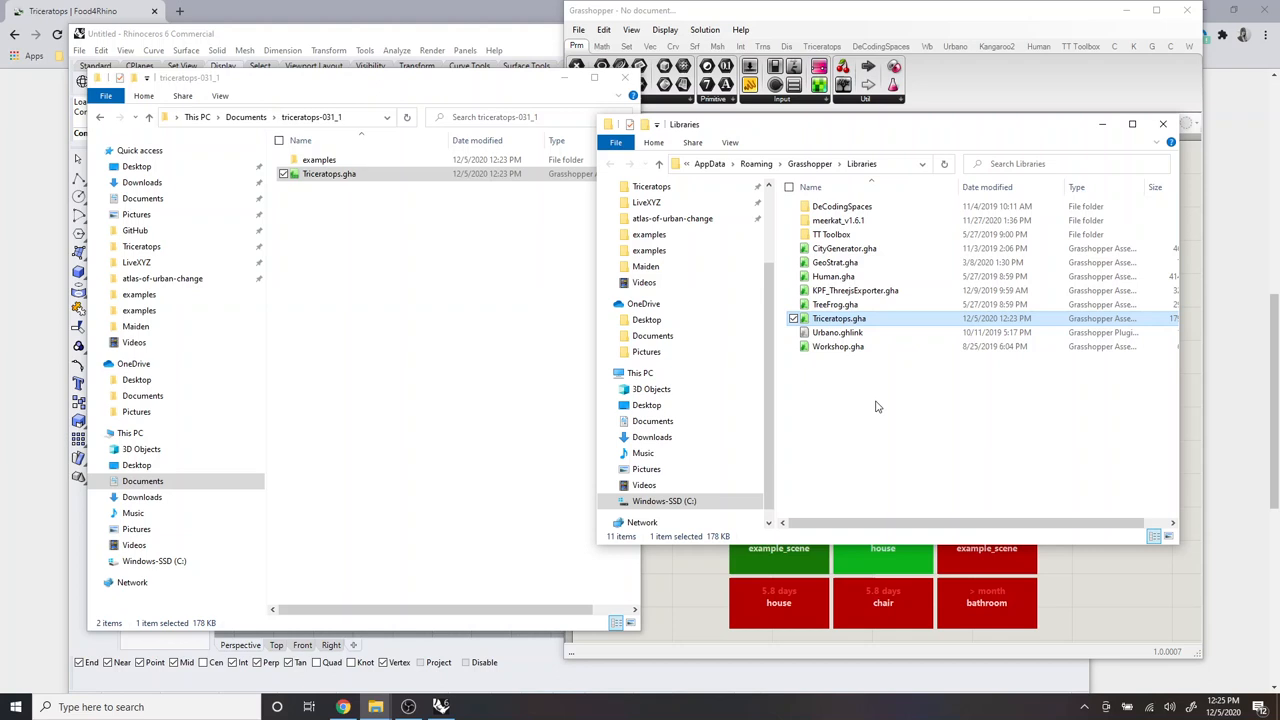
pyautogui.click(792, 318)
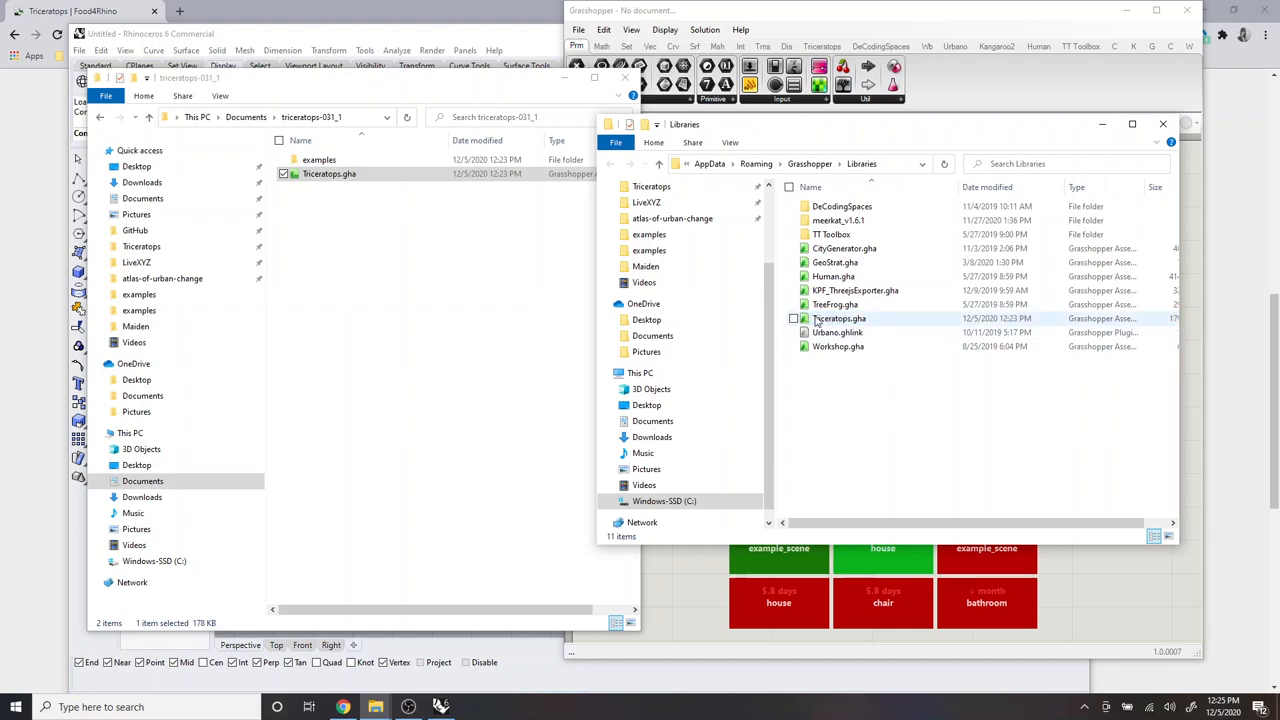
pyautogui.click(840, 318)
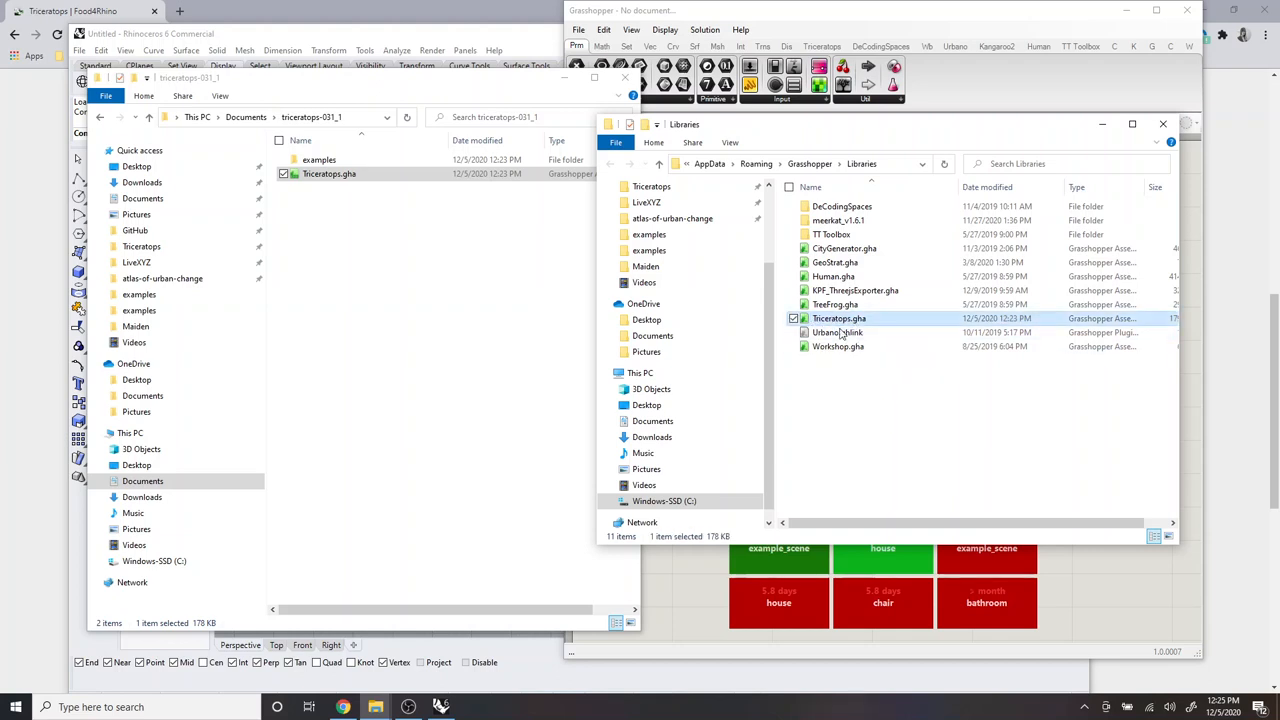
pyautogui.moveTo(838, 318)
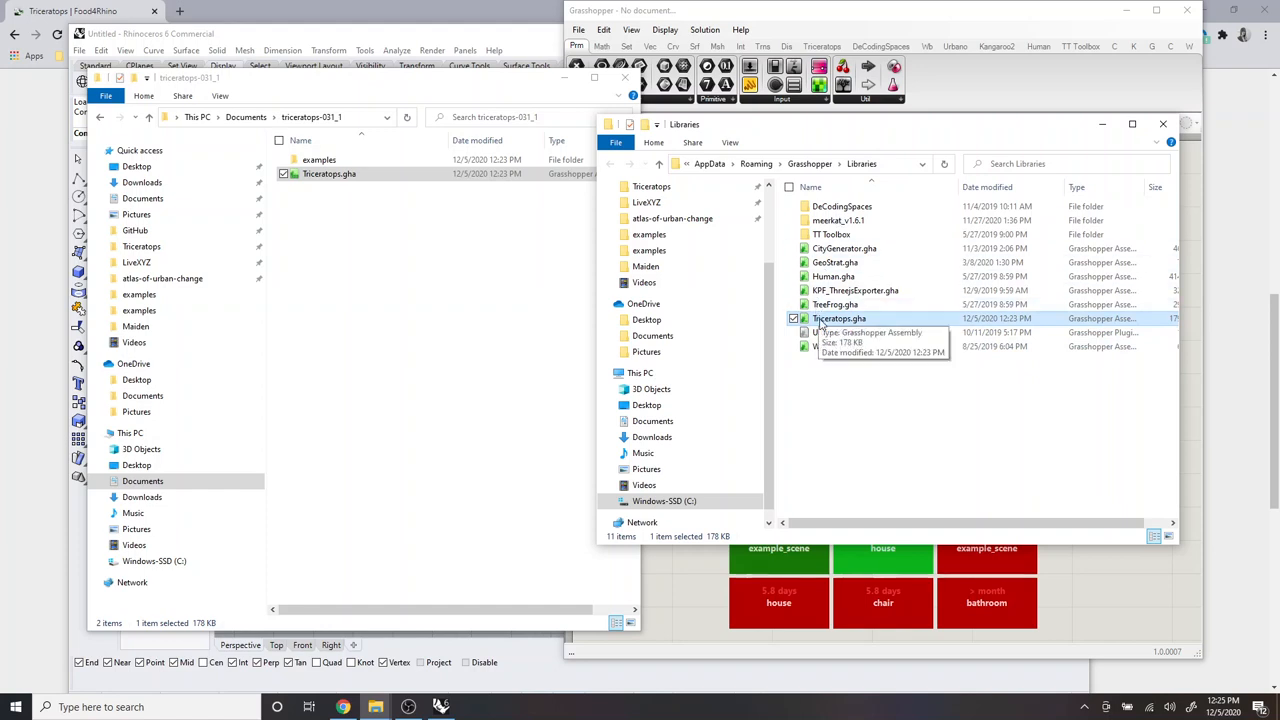
# Step: Unblock the copied Triceratops.gha through its file properties in the Libraries folder
pyautogui.rightClick(838, 318)
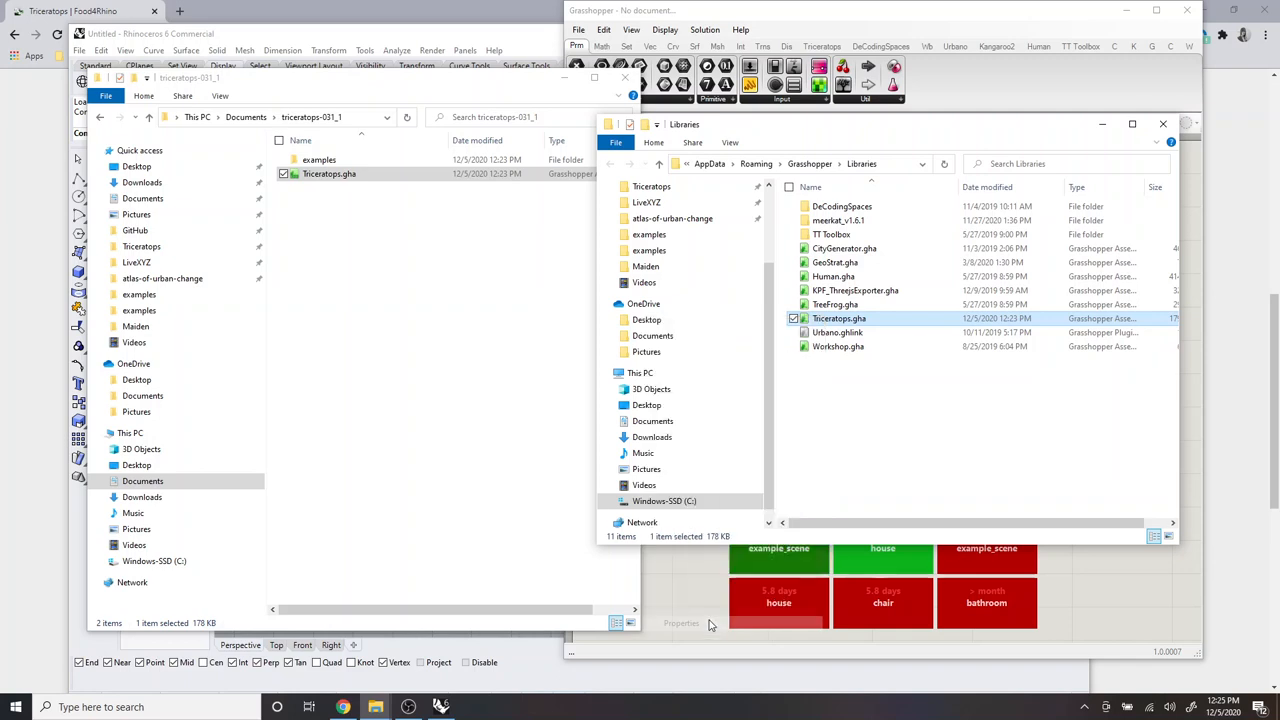
pyautogui.click(680, 624)
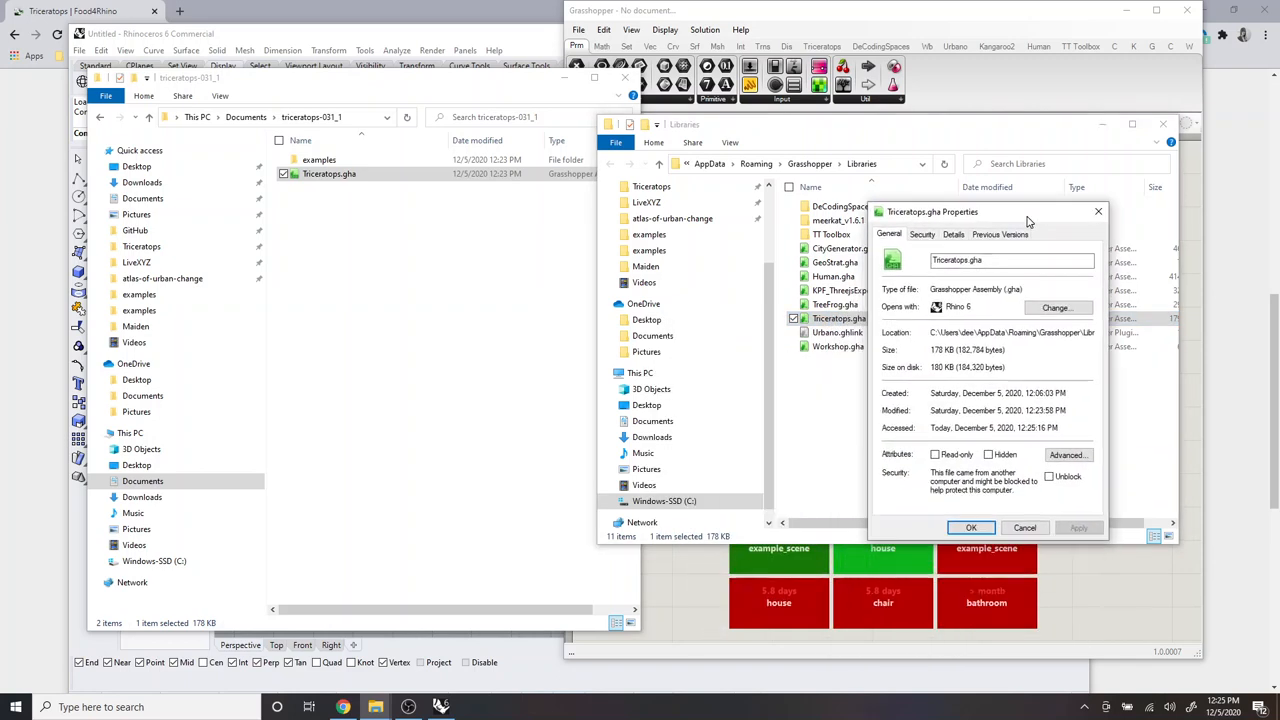
pyautogui.click(1048, 476)
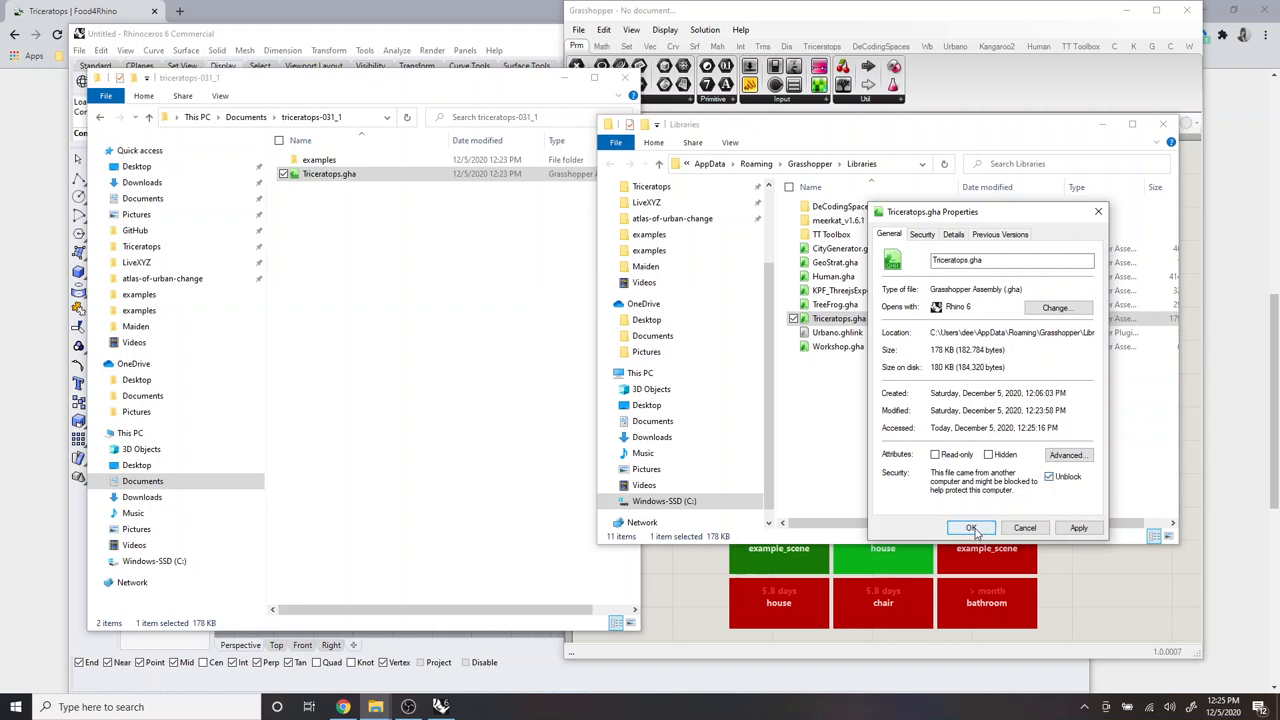
pyautogui.click(970, 528)
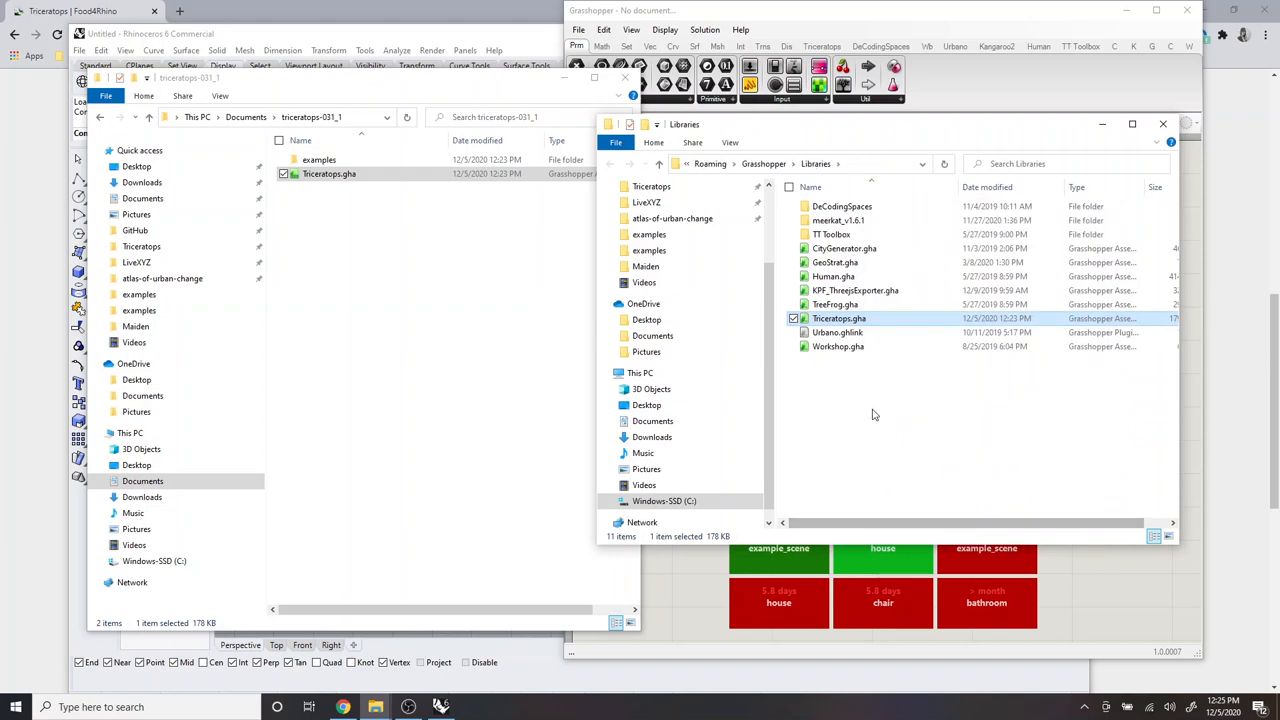
pyautogui.moveTo(900, 124); pyautogui.dragTo(700, 136)
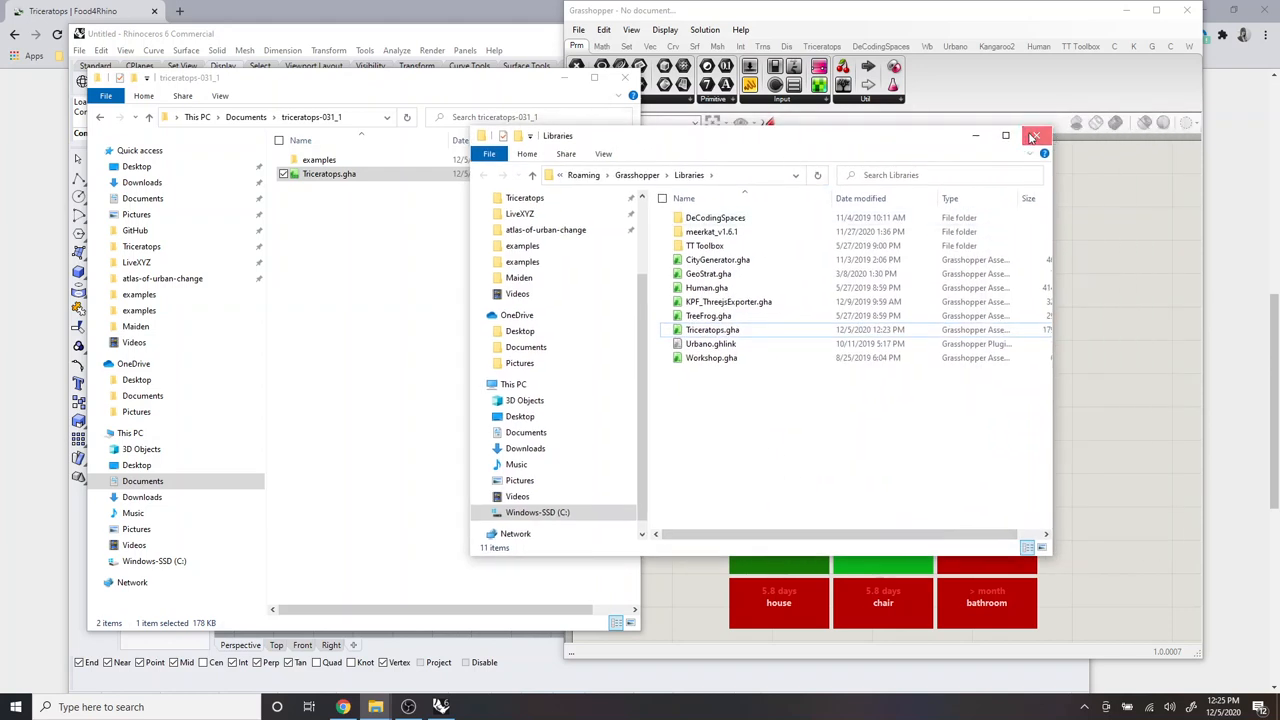
# Step: Close Rhino and relaunch Rhino 6 from a Start menu search for 'rh'
pyautogui.click(1036, 136)
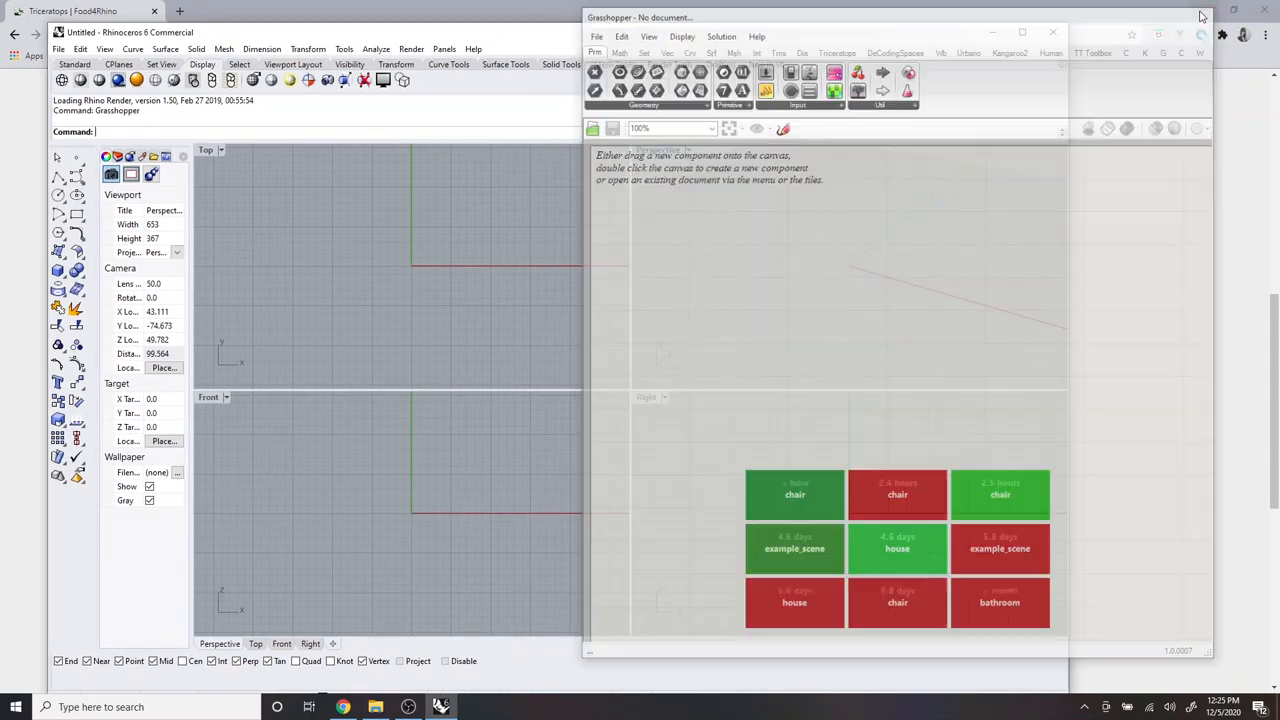
pyautogui.click(1052, 32)
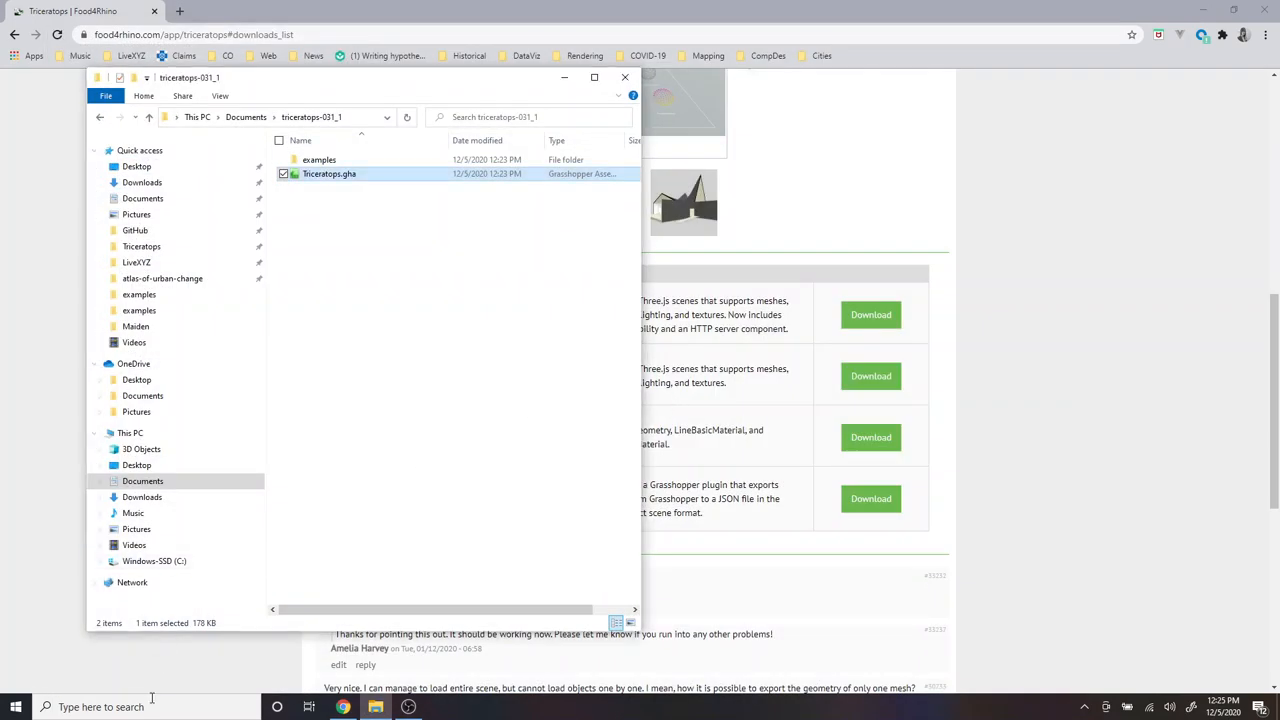
pyautogui.click(16, 708)
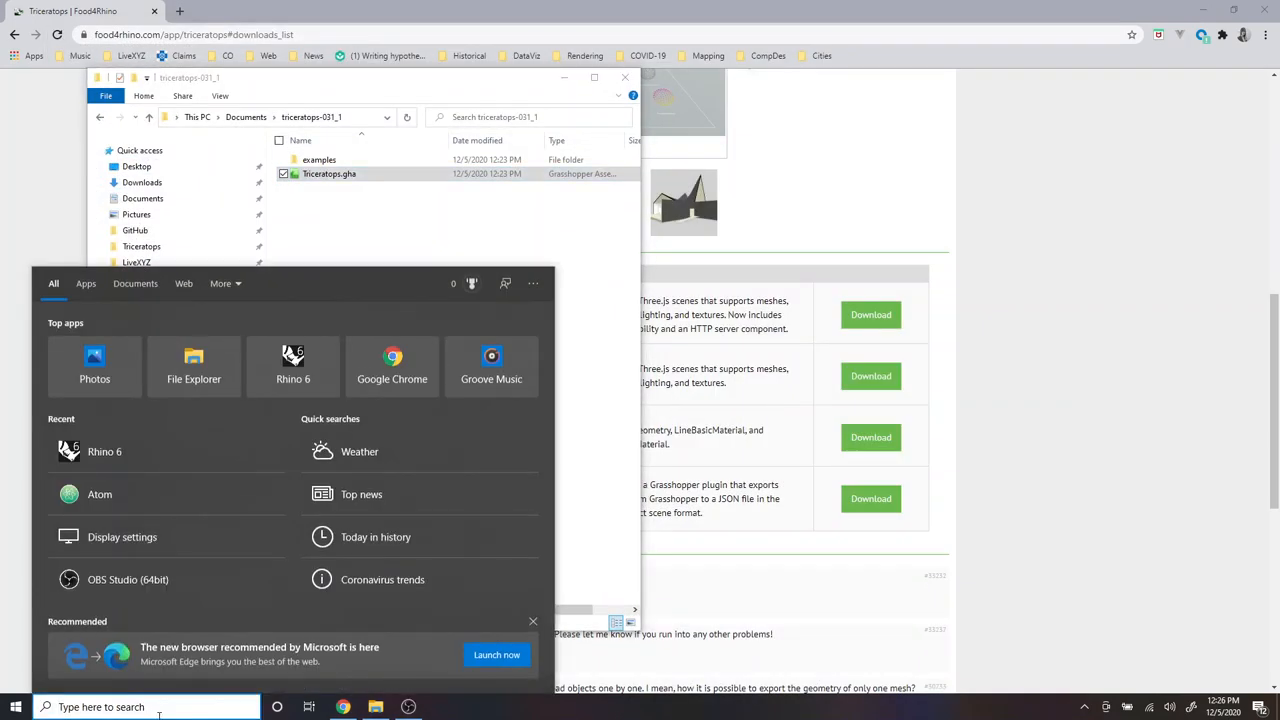
pyautogui.write('rhi')
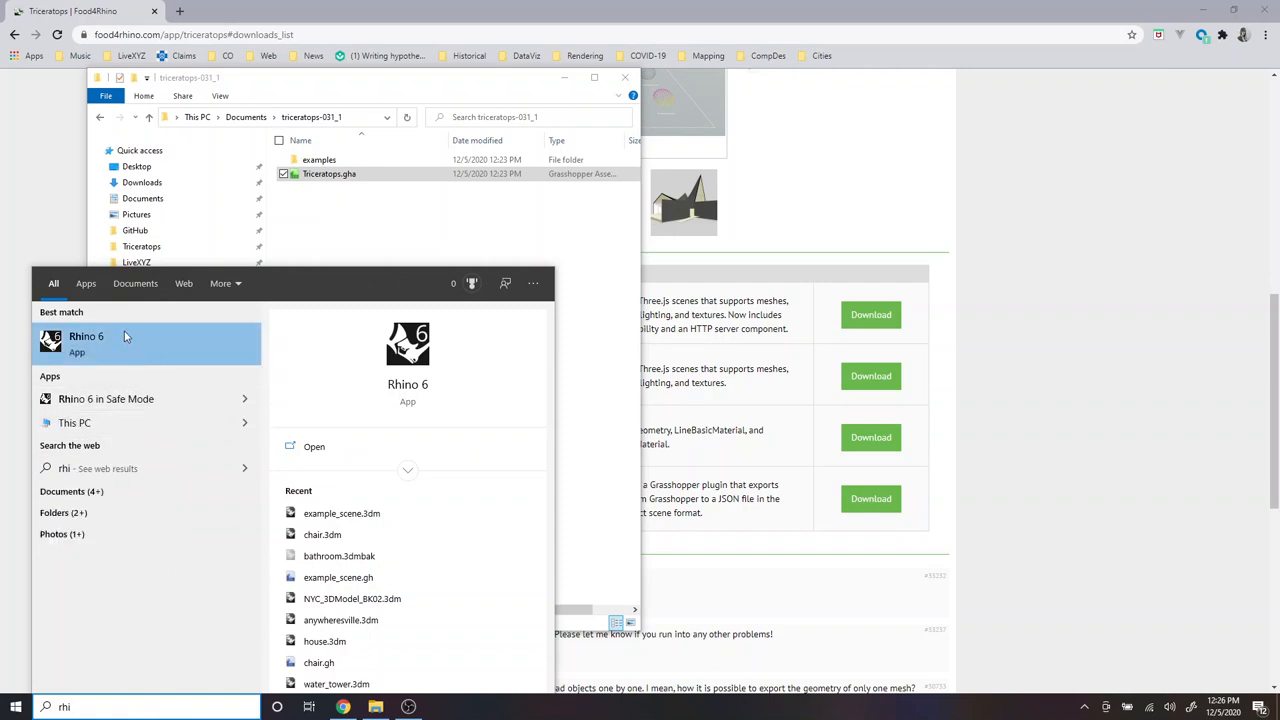
pyautogui.rightClick(86, 344)
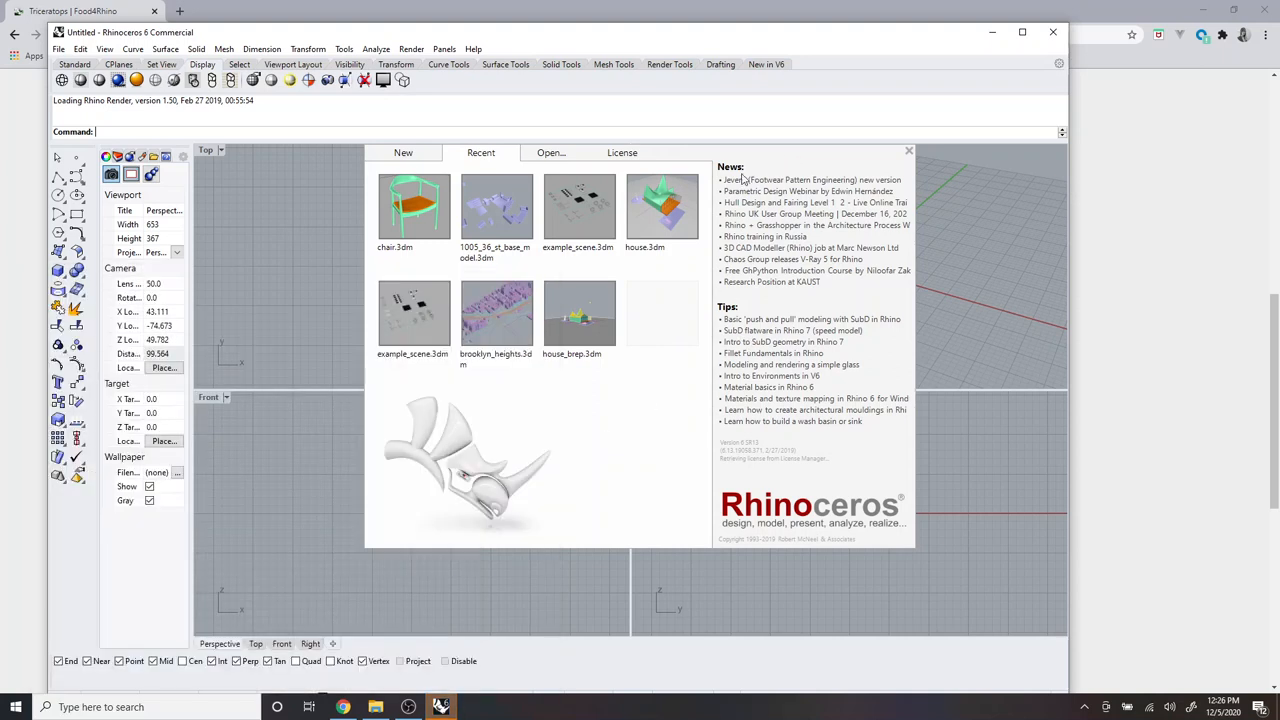
pyautogui.moveTo(876, 156)
pyautogui.write('Grasshopper')
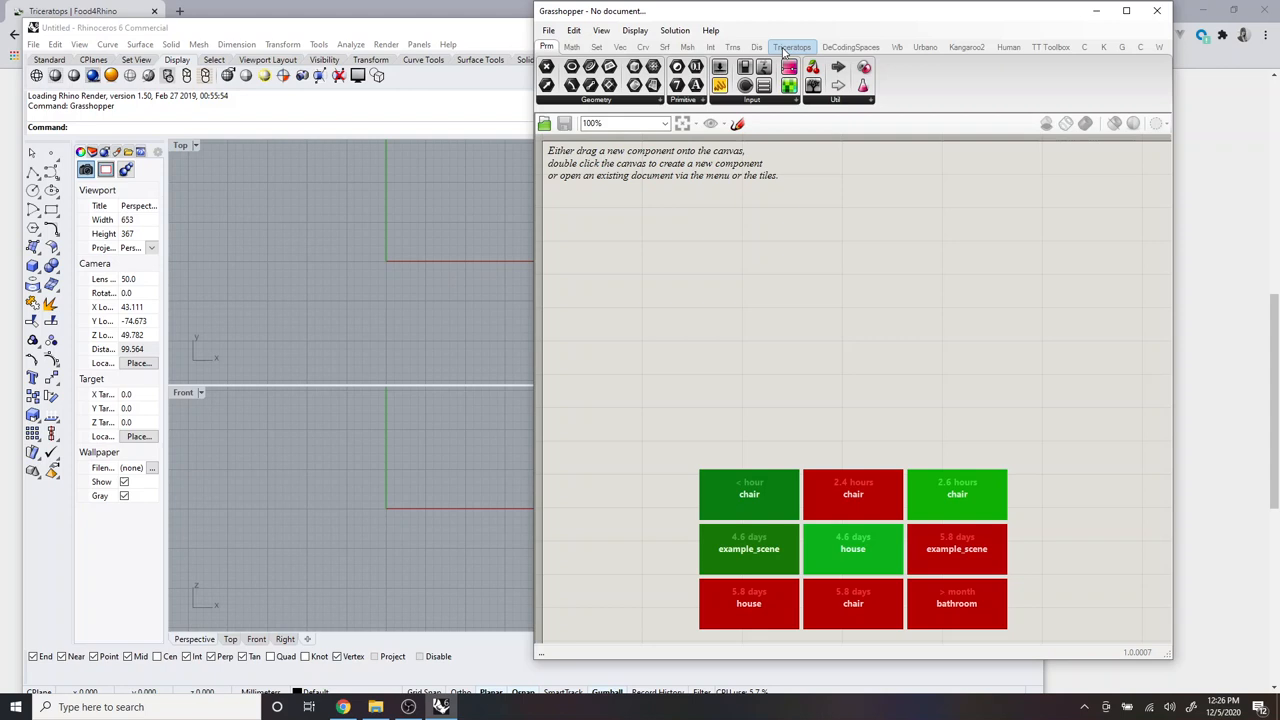
# Step: Show the Triceratops component tab in the reopened Grasshopper
pyautogui.click(792, 48)
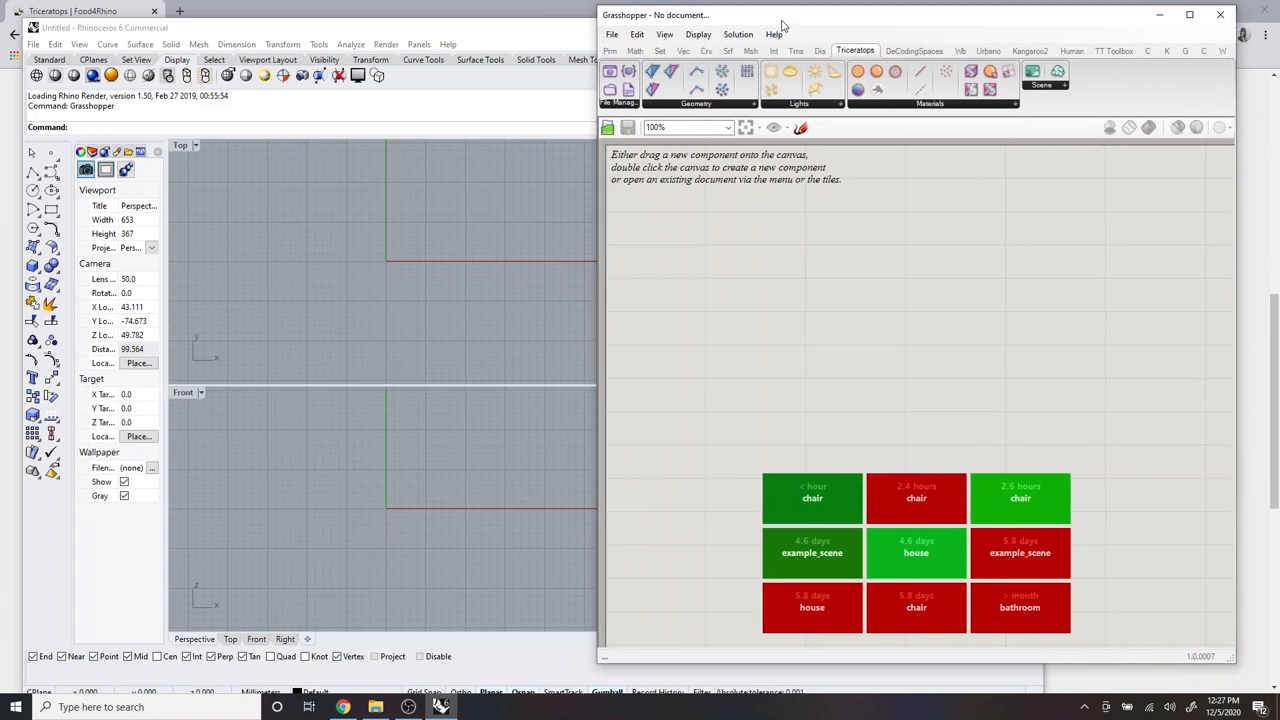
# Step: Place the Grasshopper window beside the Rhino viewports
pyautogui.moveTo(780, 14); pyautogui.dragTo(776, 16)
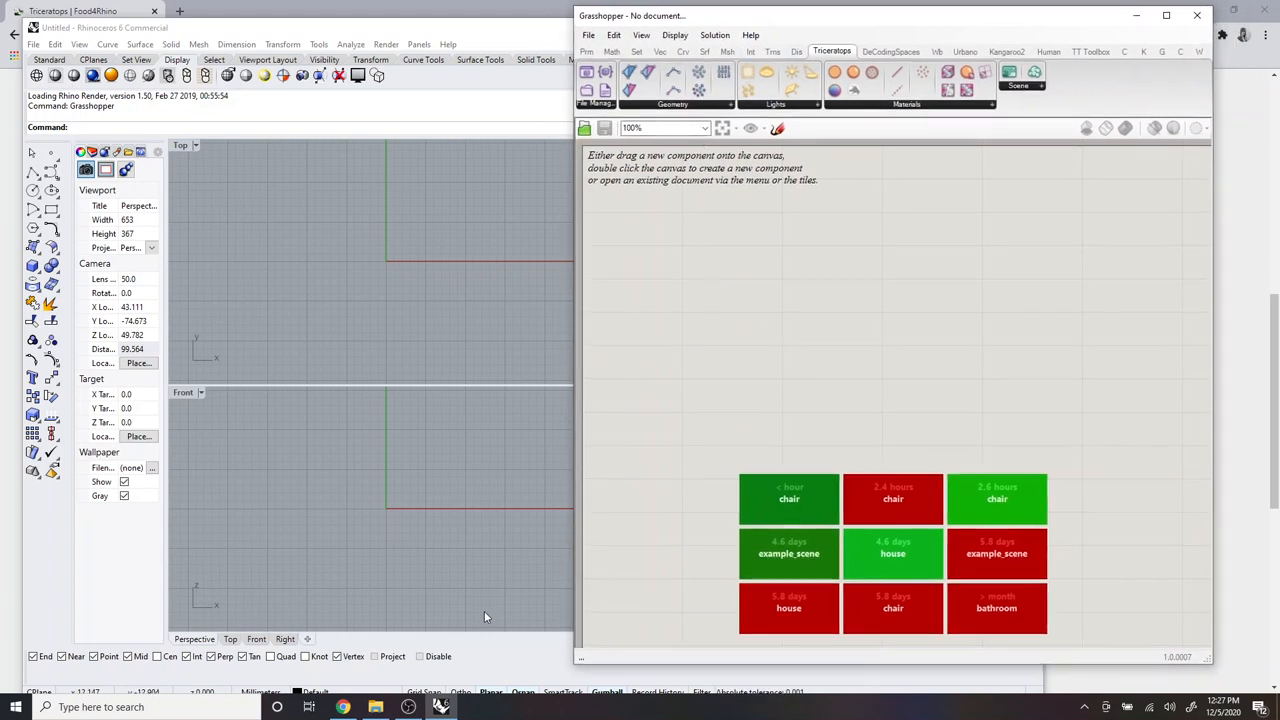
pyautogui.moveTo(376, 708)
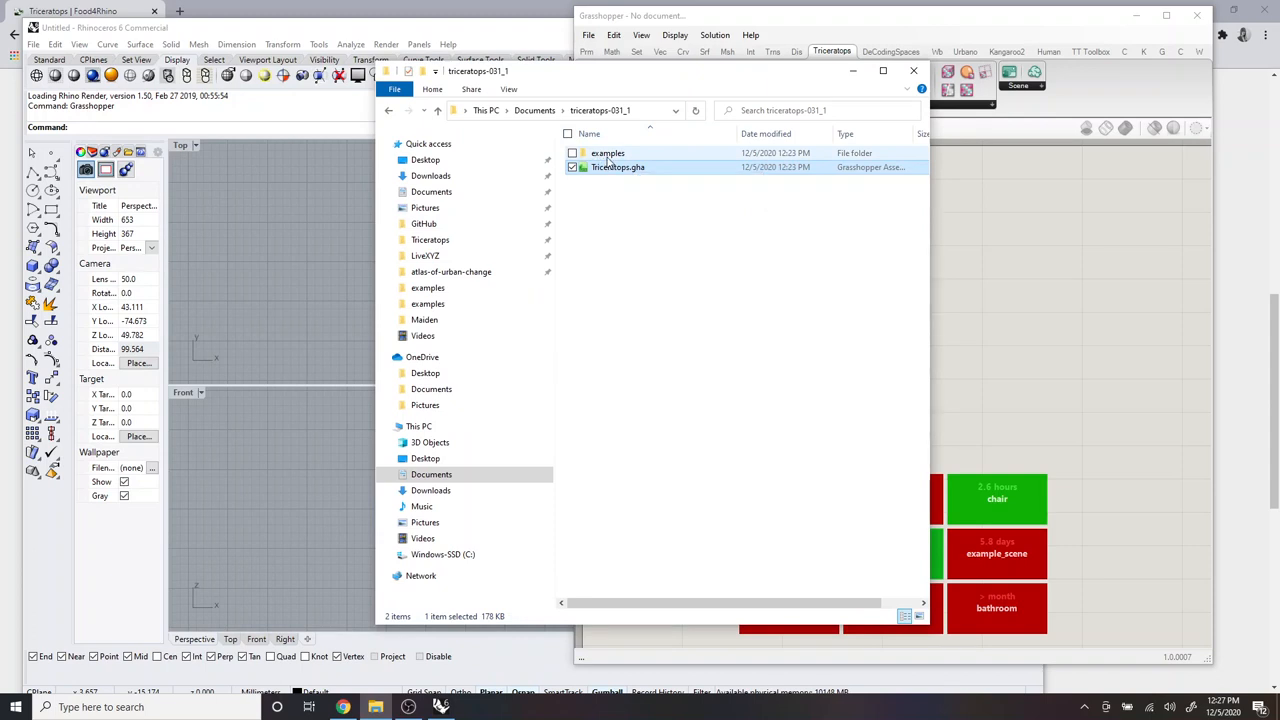
# Step: Browse the examples folder and check the chair.3dm and chair.gh files
pyautogui.doubleClick(608, 152)
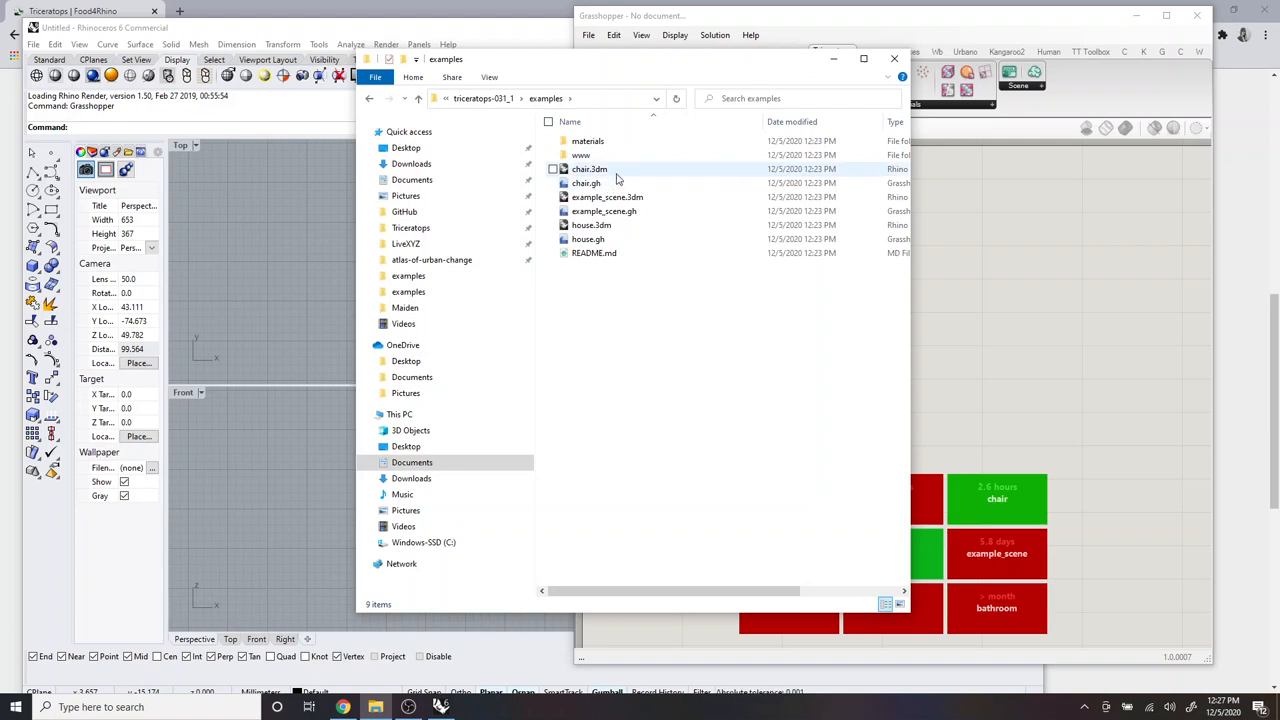
pyautogui.click(552, 184)
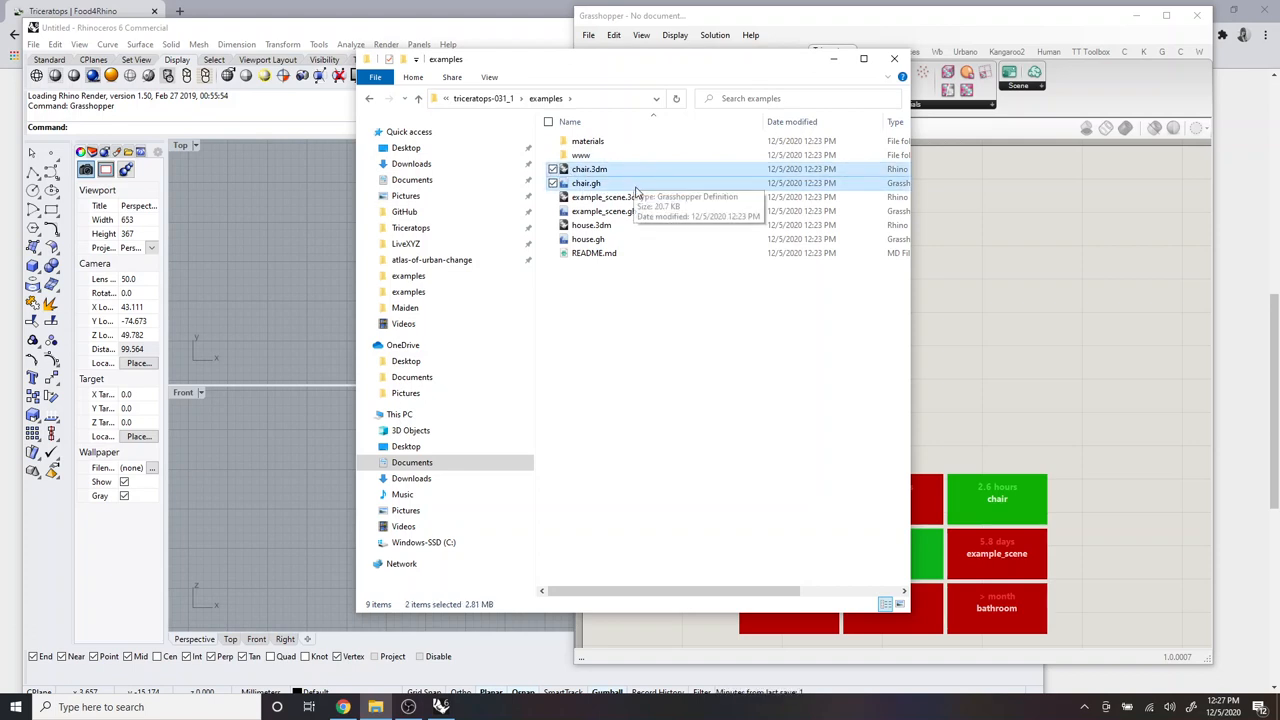
pyautogui.click(588, 168)
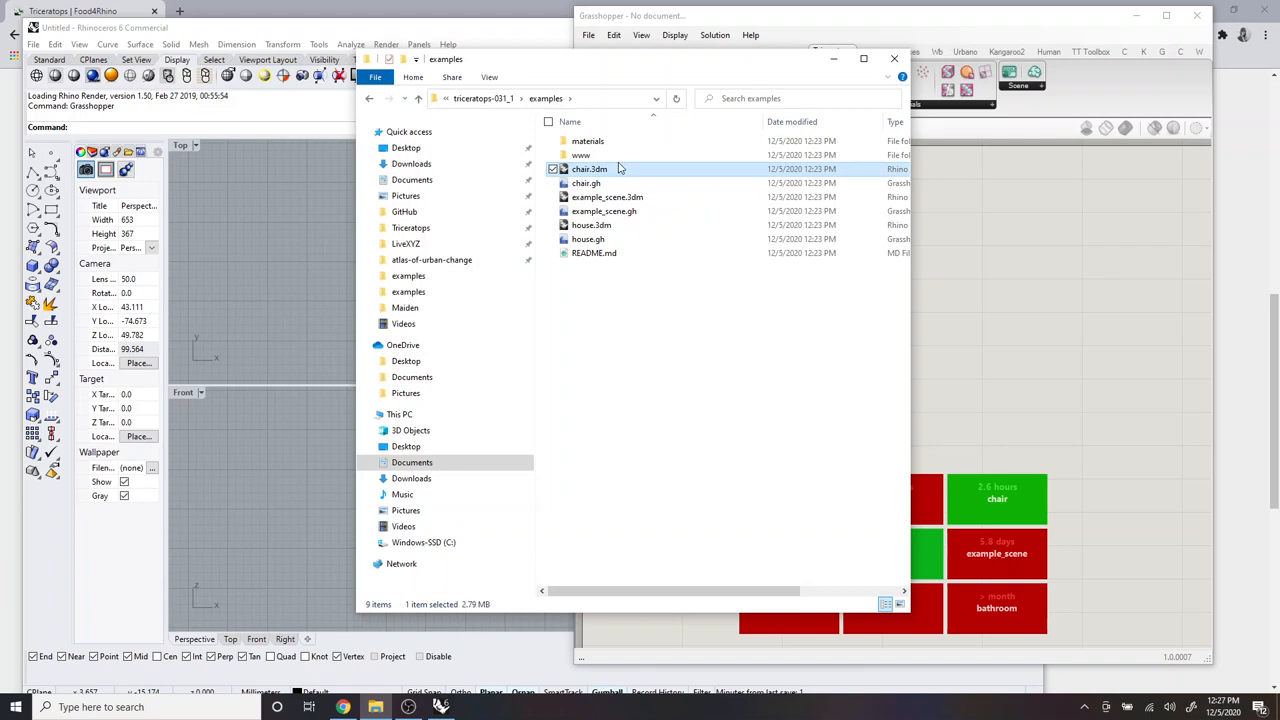
pyautogui.moveTo(598, 176)
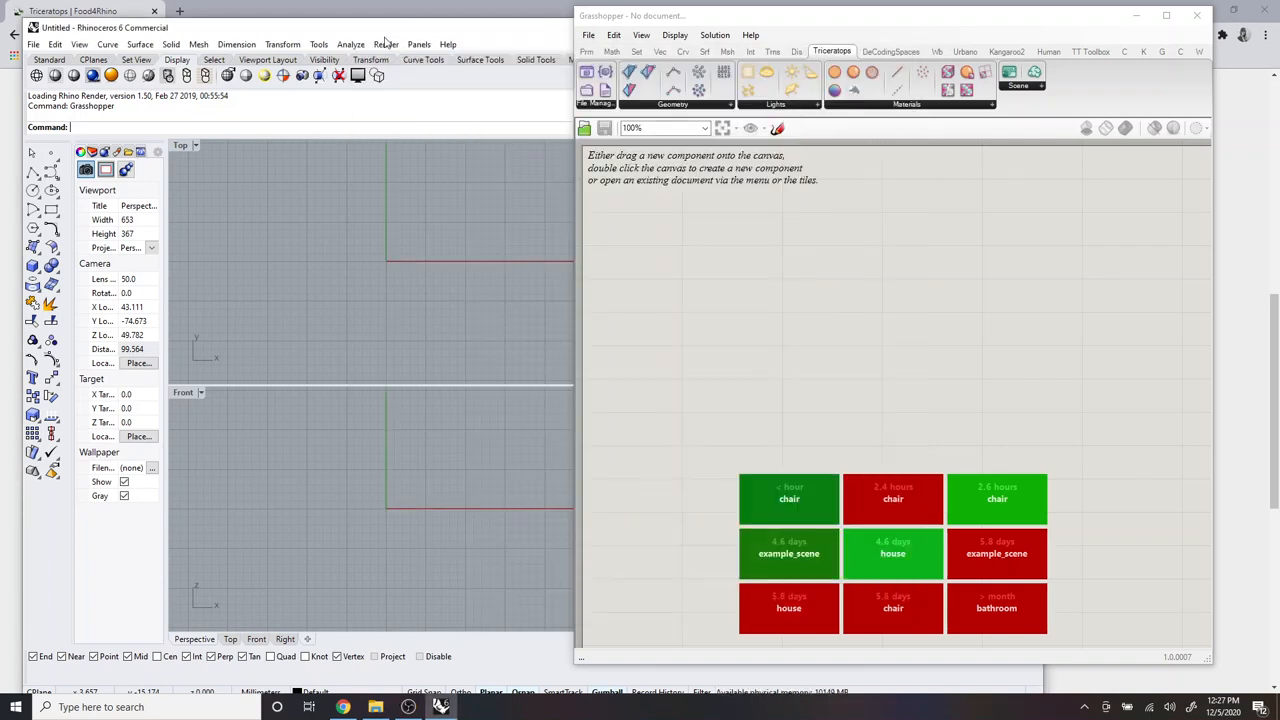
# Step: Load the chair.3dm example model in Rhino and begin opening a Grasshopper definition
pyautogui.click(34, 44)
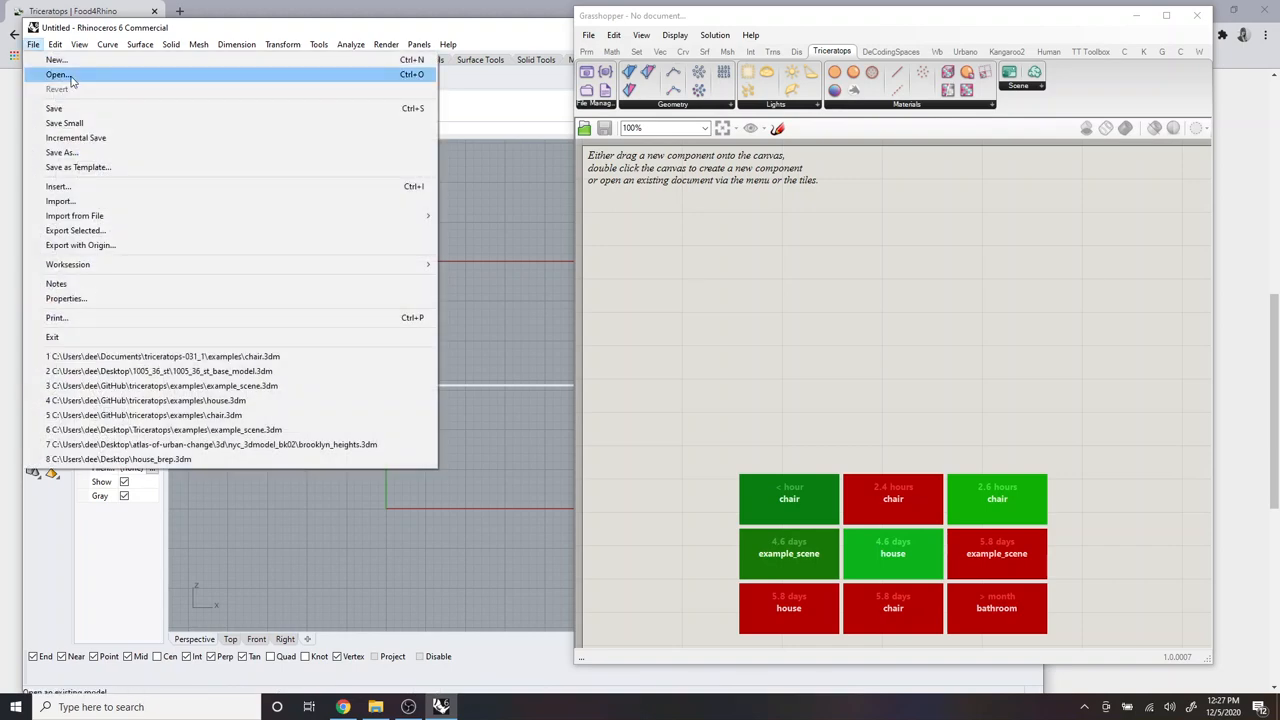
pyautogui.click(58, 74)
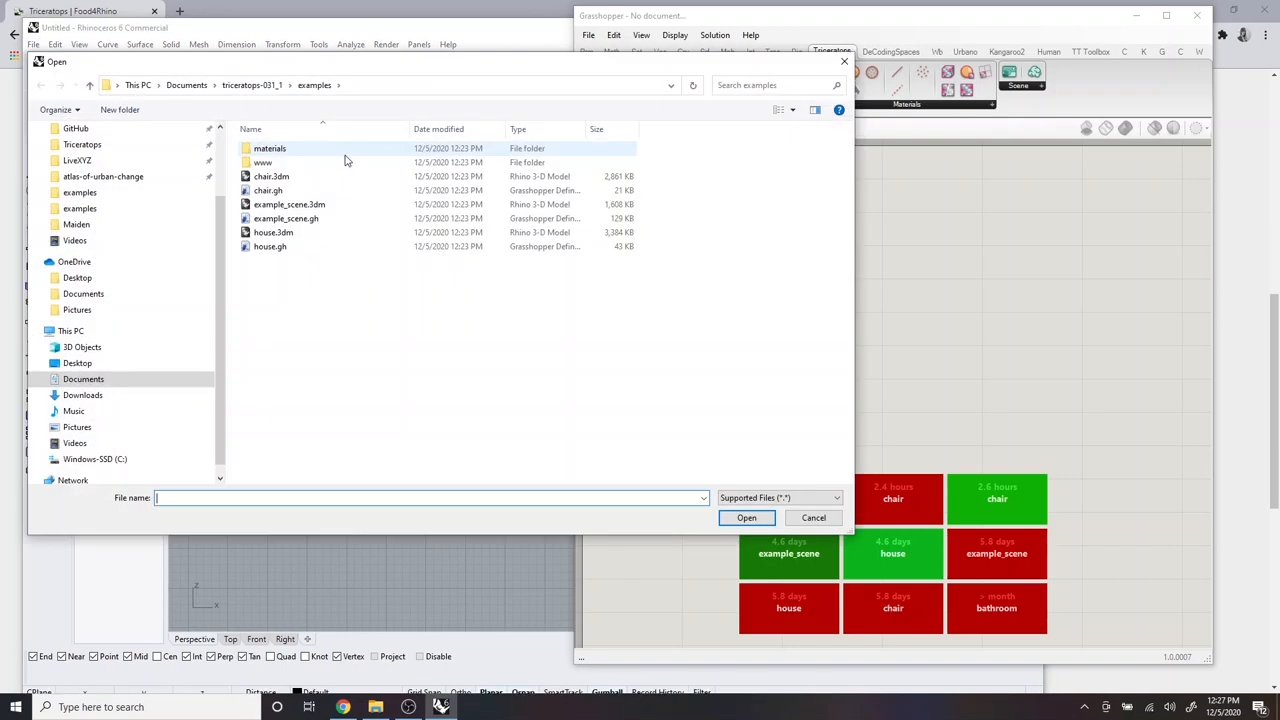
pyautogui.click(272, 176)
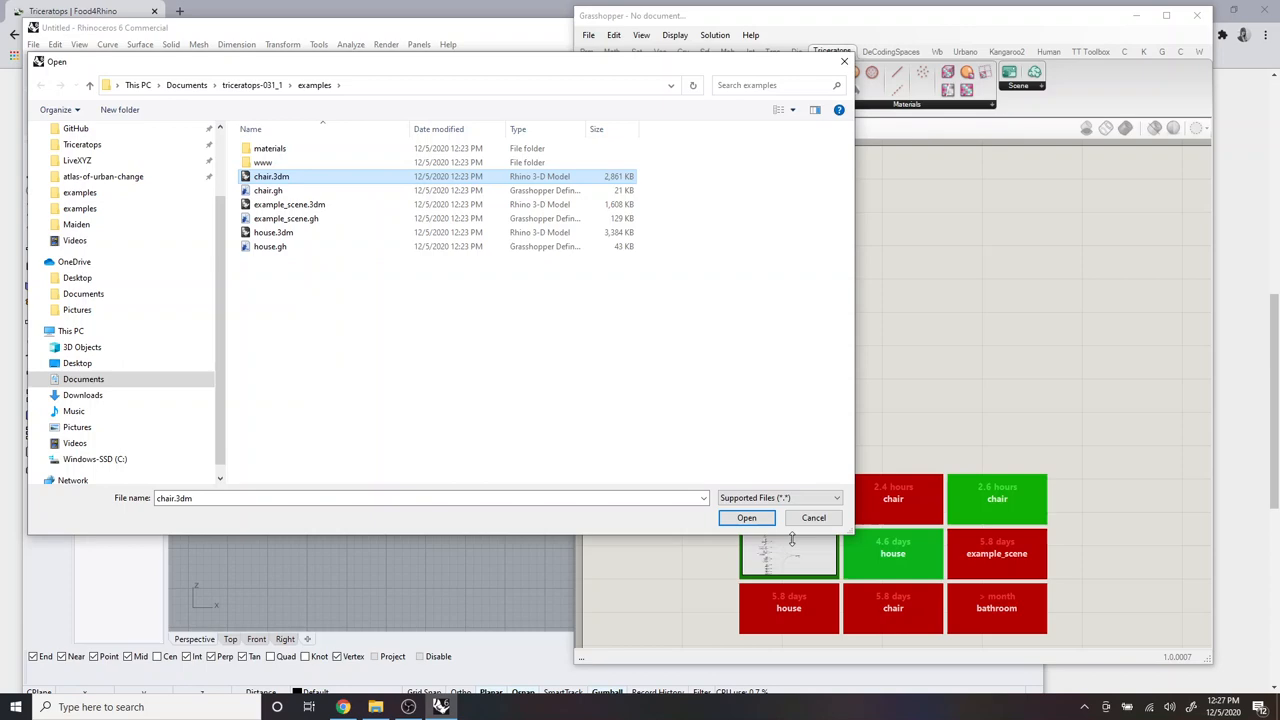
pyautogui.click(746, 516)
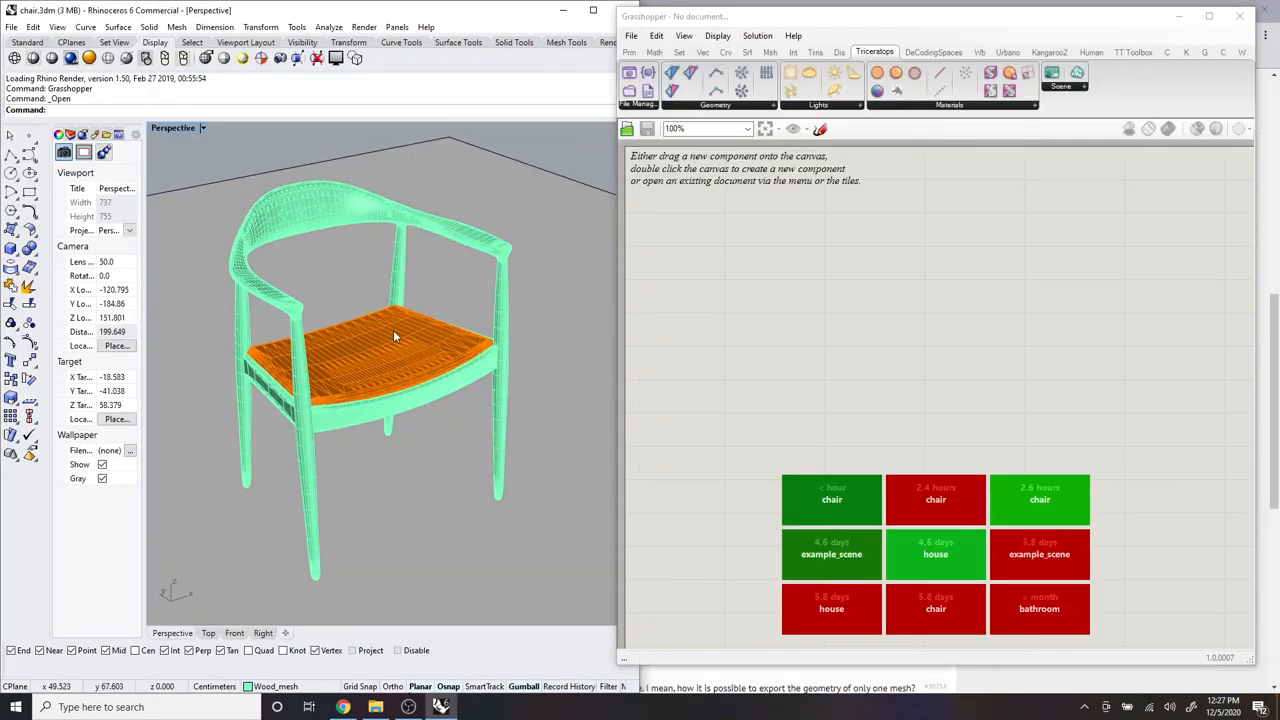
pyautogui.click(632, 36)
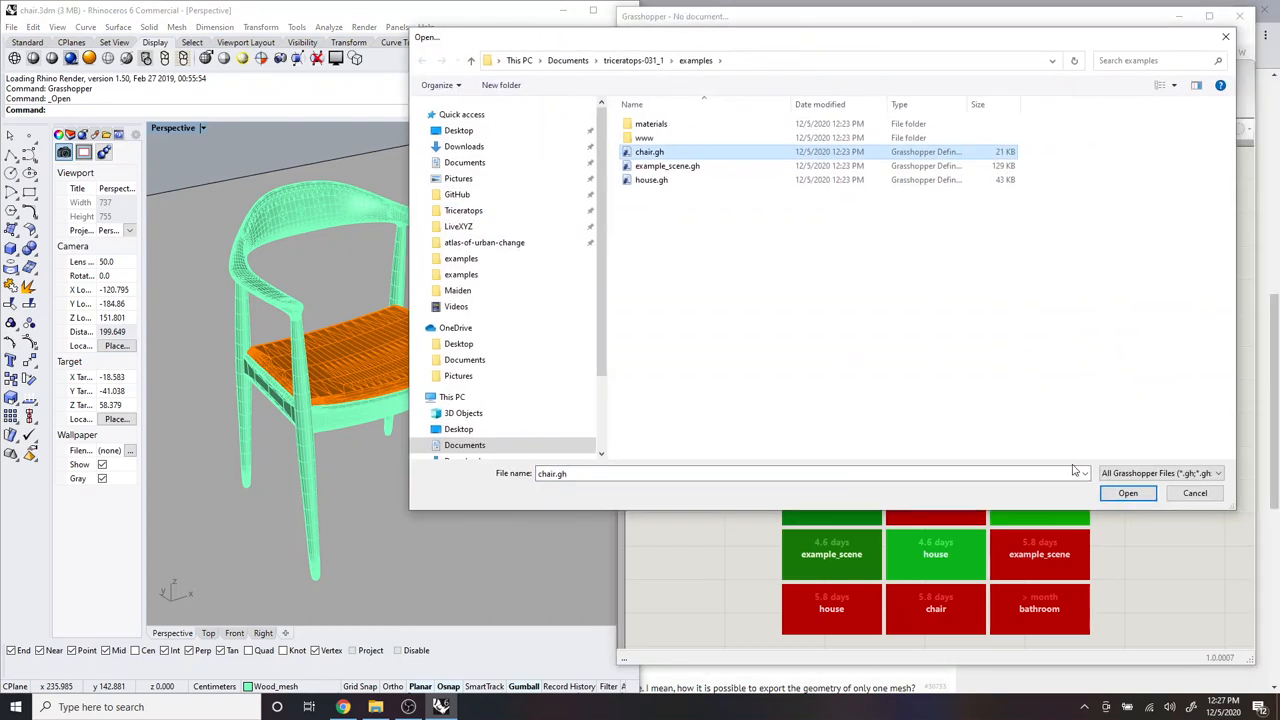
# Step: Load the chair.gh example definition from the examples folder into Grasshopper
pyautogui.click(1128, 492)
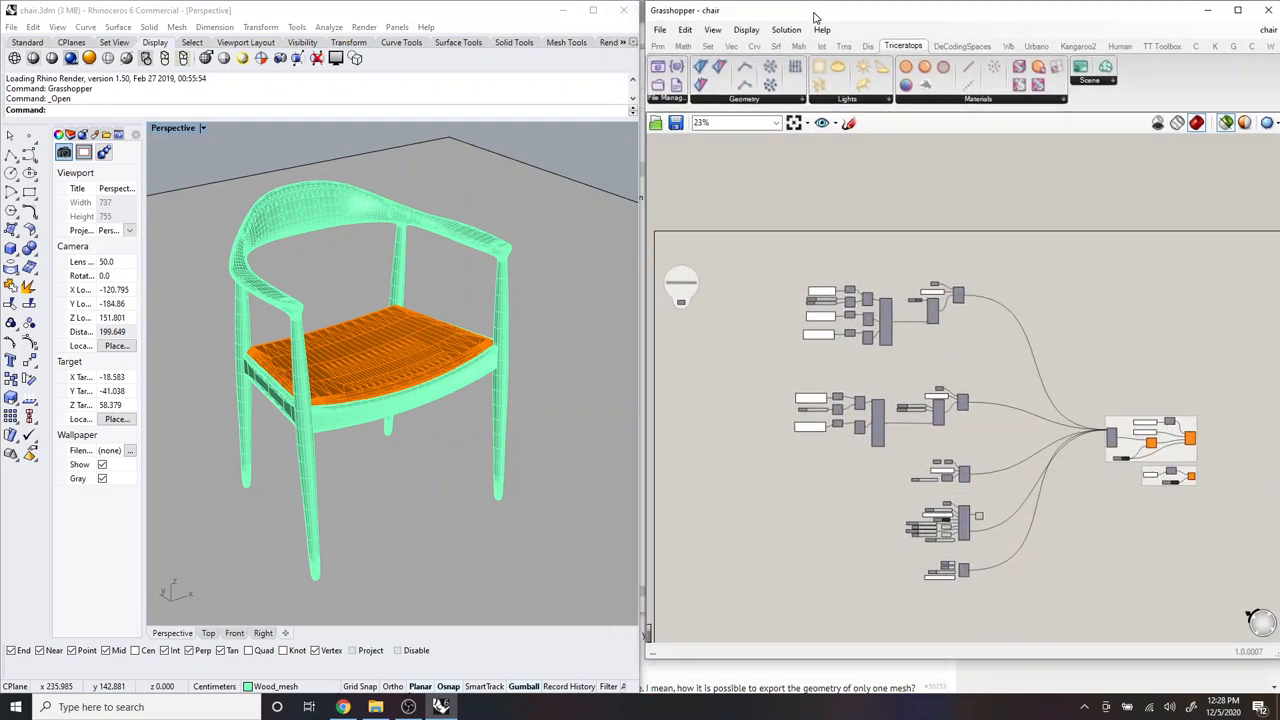
pyautogui.scroll(-3)
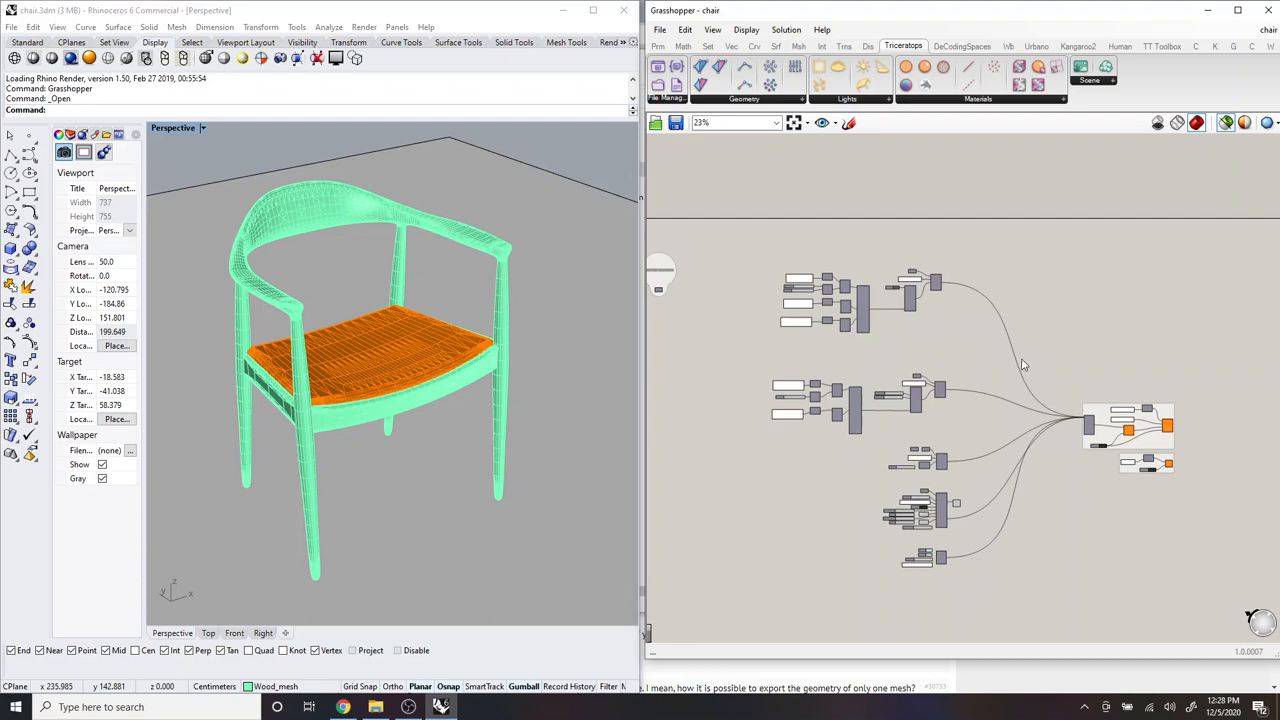
pyautogui.moveTo(476, 296)
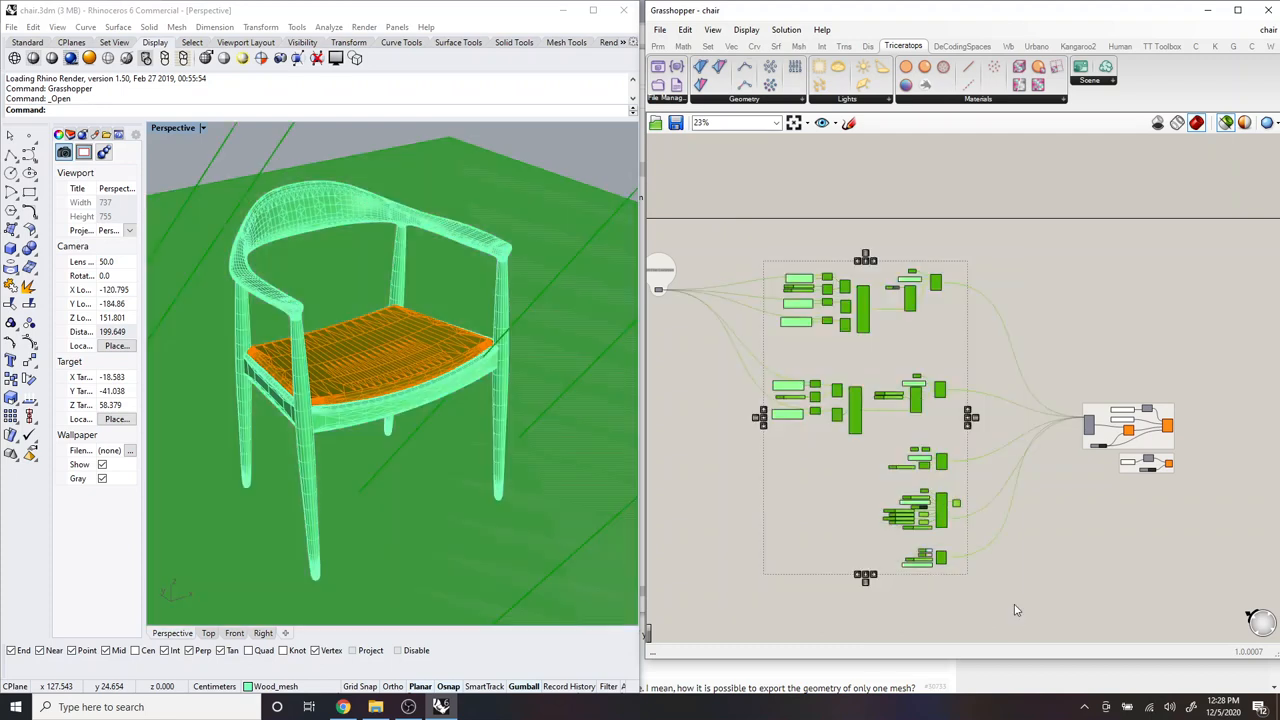
pyautogui.moveTo(438, 402)
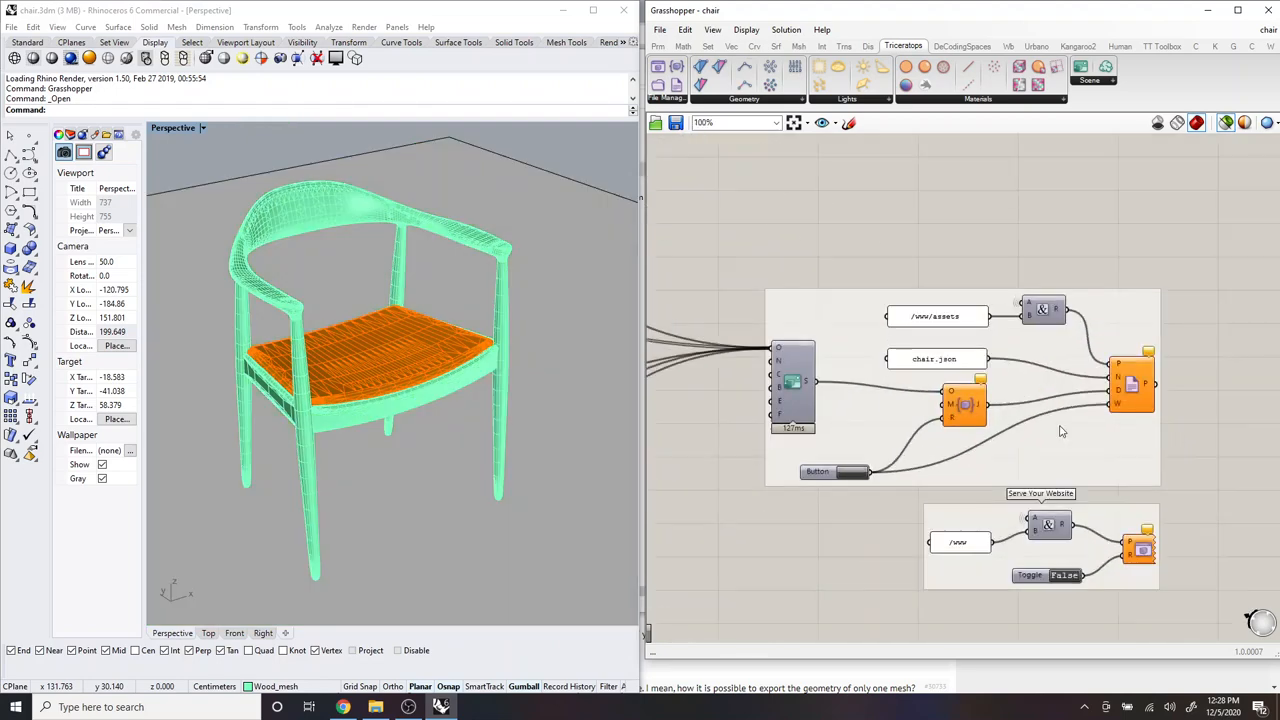
pyautogui.click(792, 380)
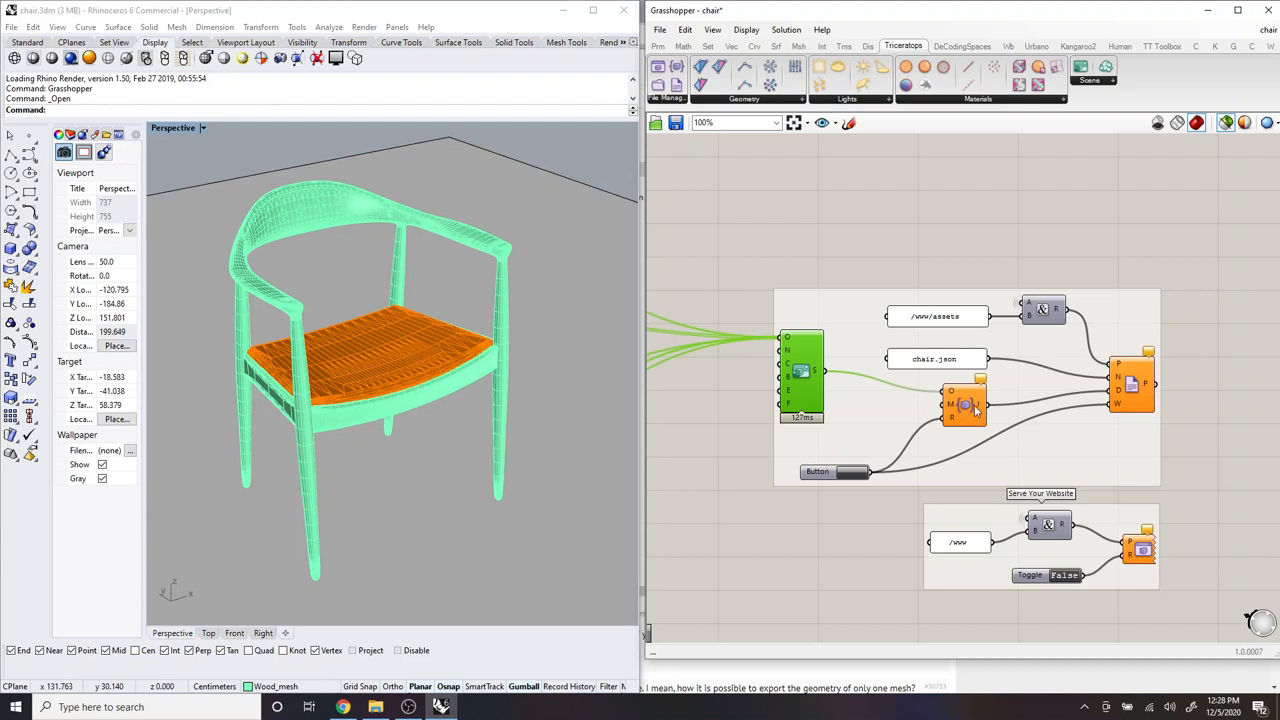
pyautogui.moveTo(964, 404)
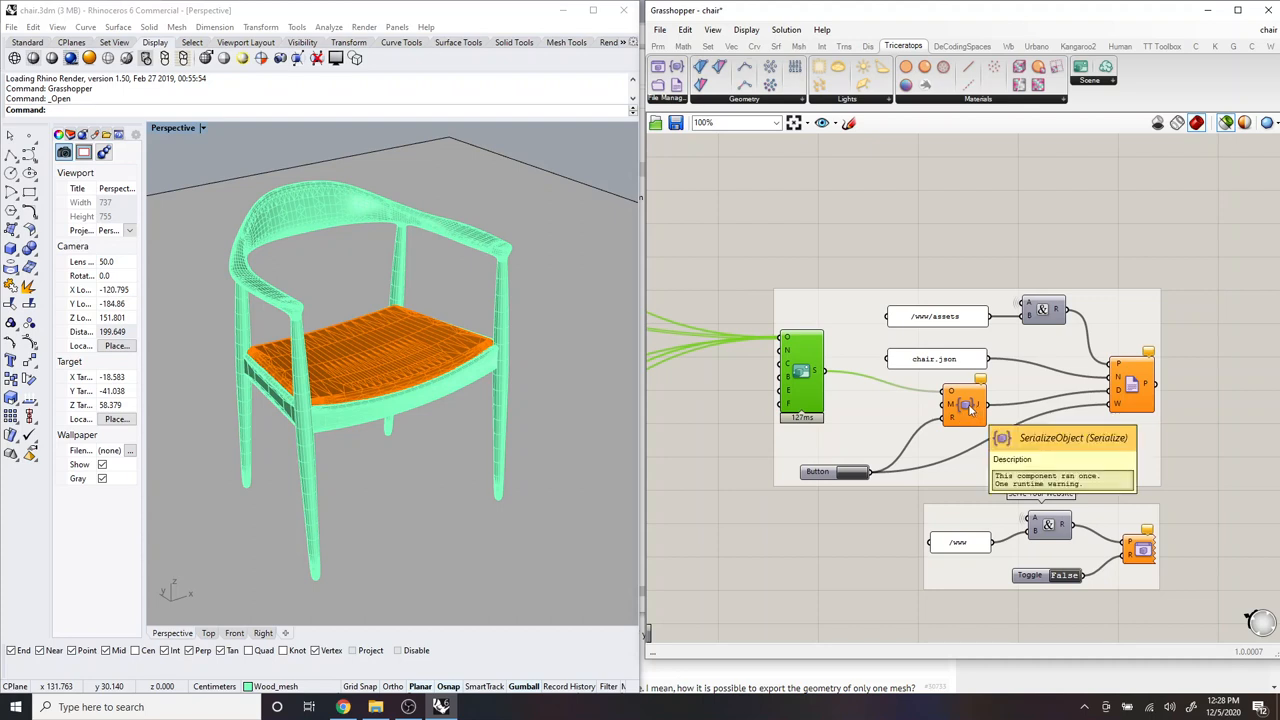
pyautogui.moveTo(1140, 388)
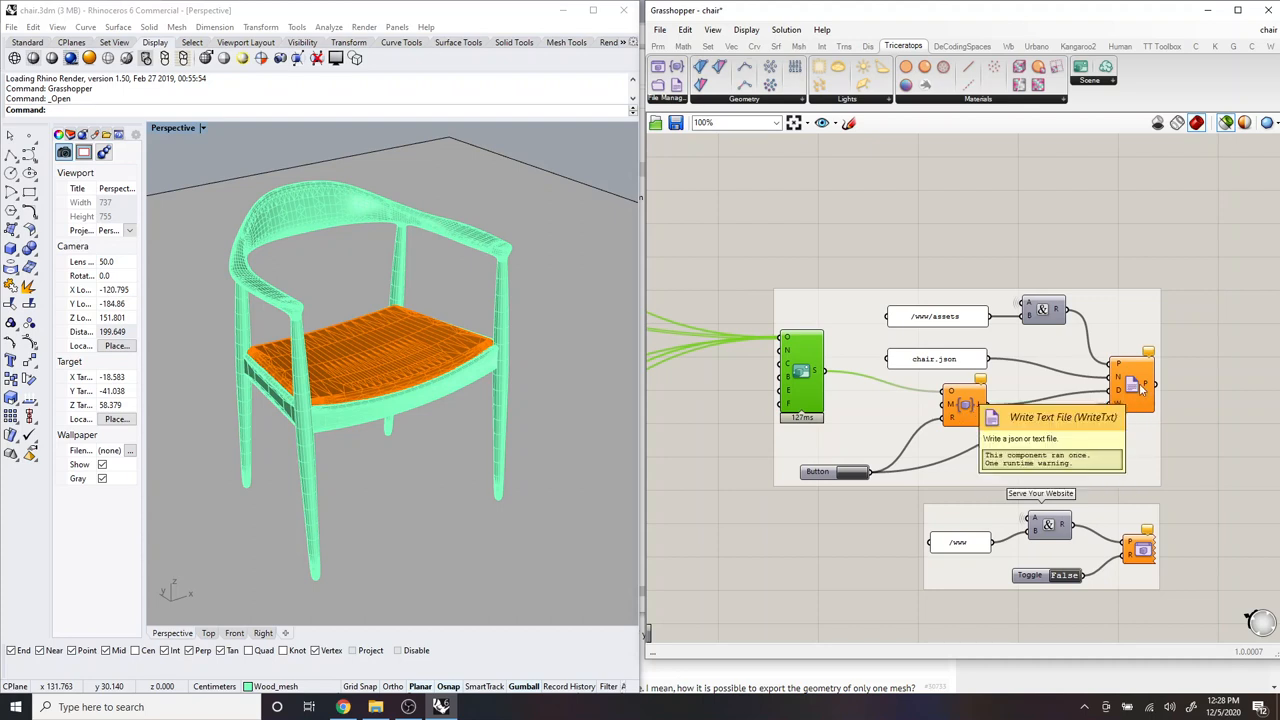
pyautogui.moveTo(960, 370)
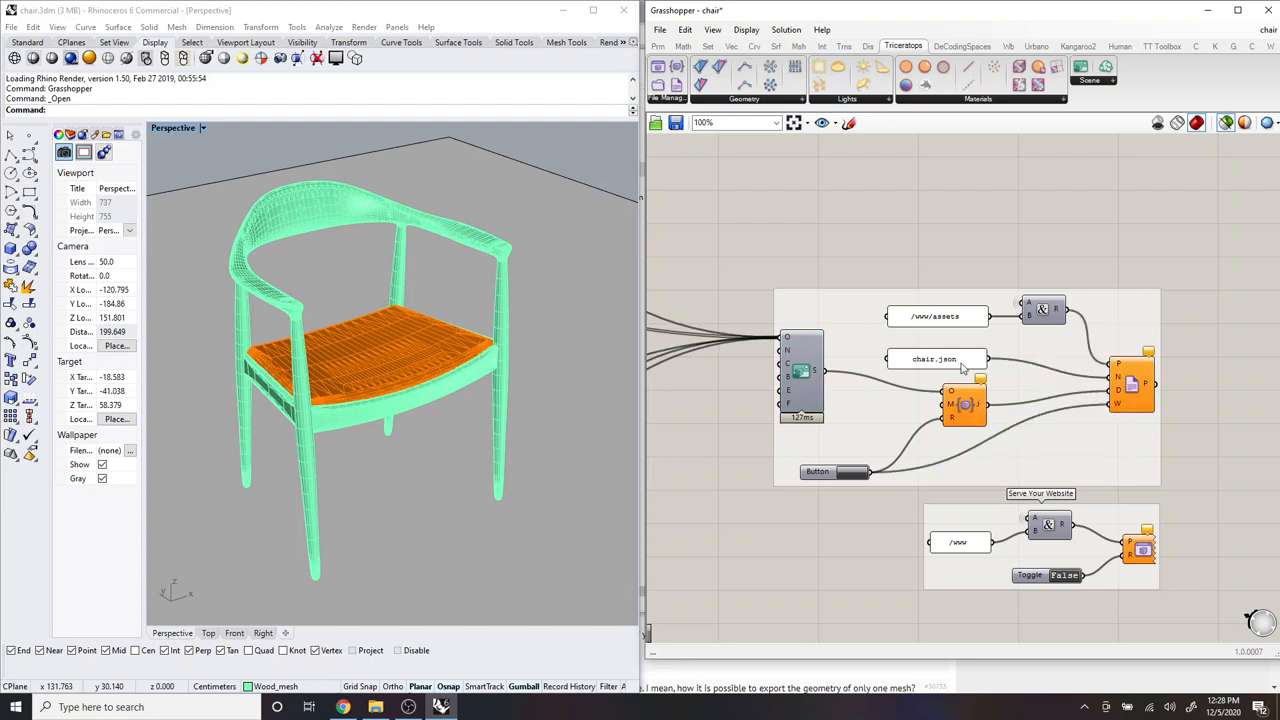
pyautogui.click(936, 364)
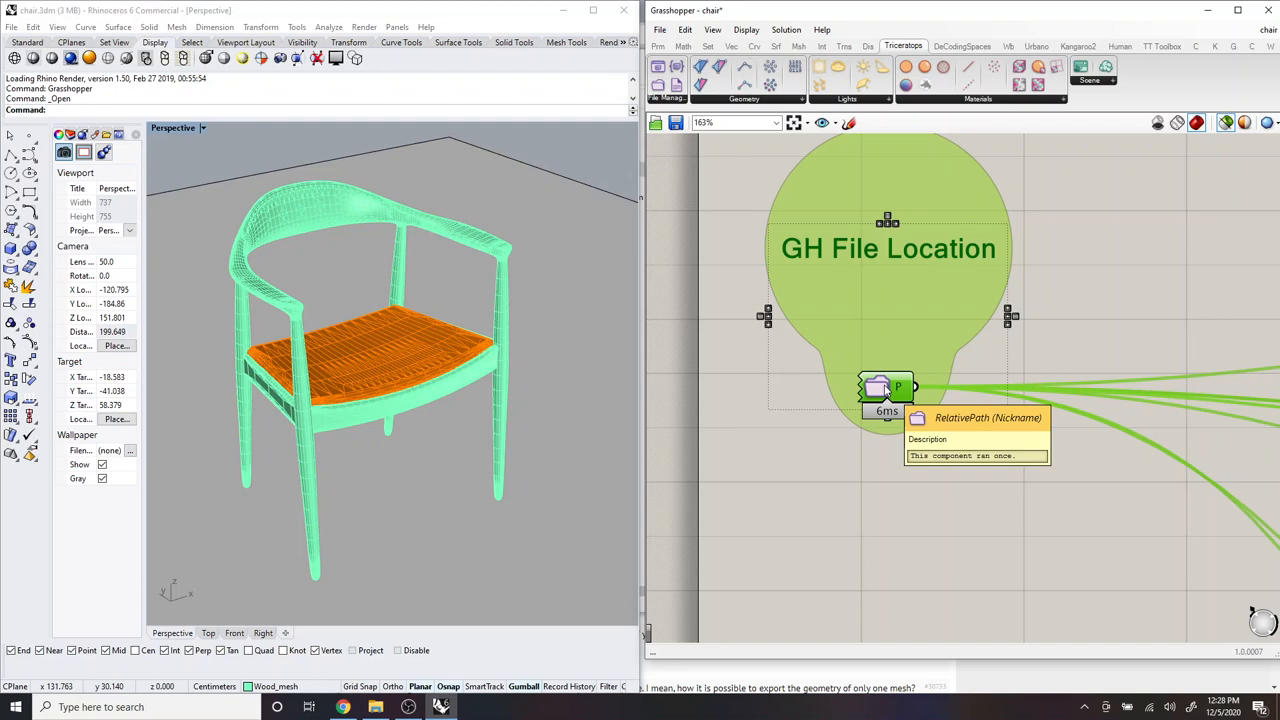
pyautogui.scroll(-3)
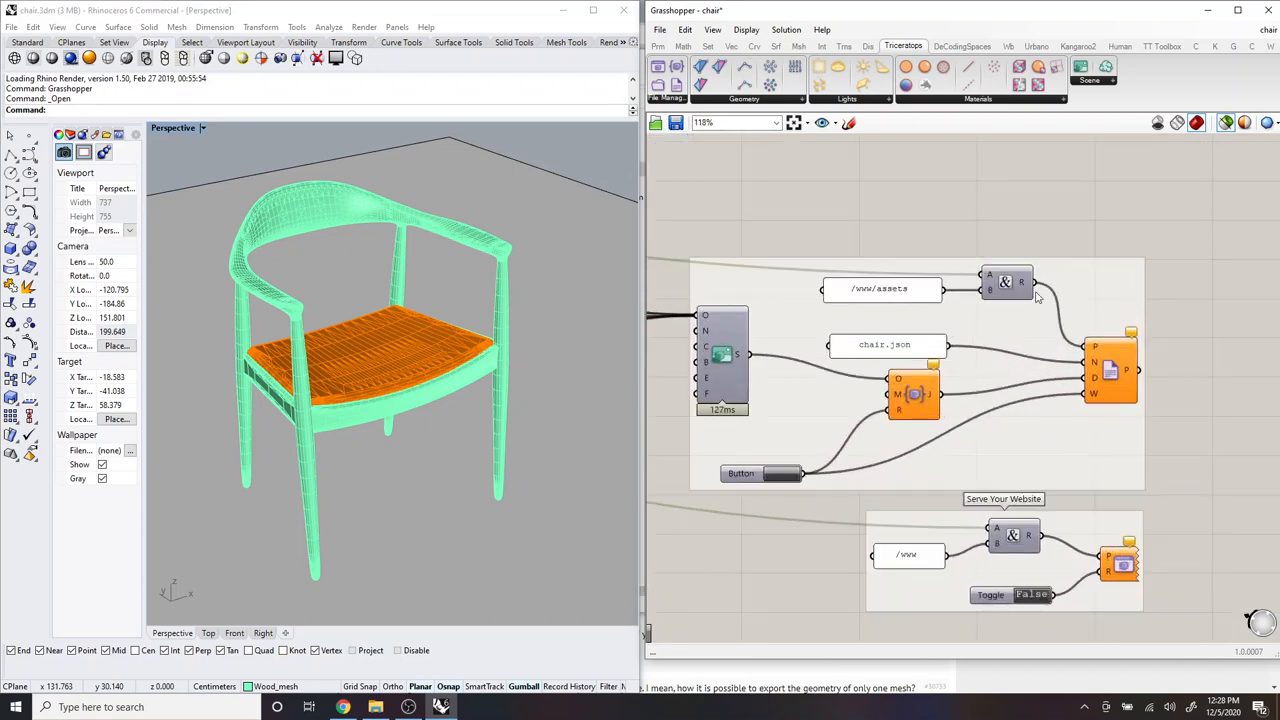
pyautogui.moveTo(884, 344)
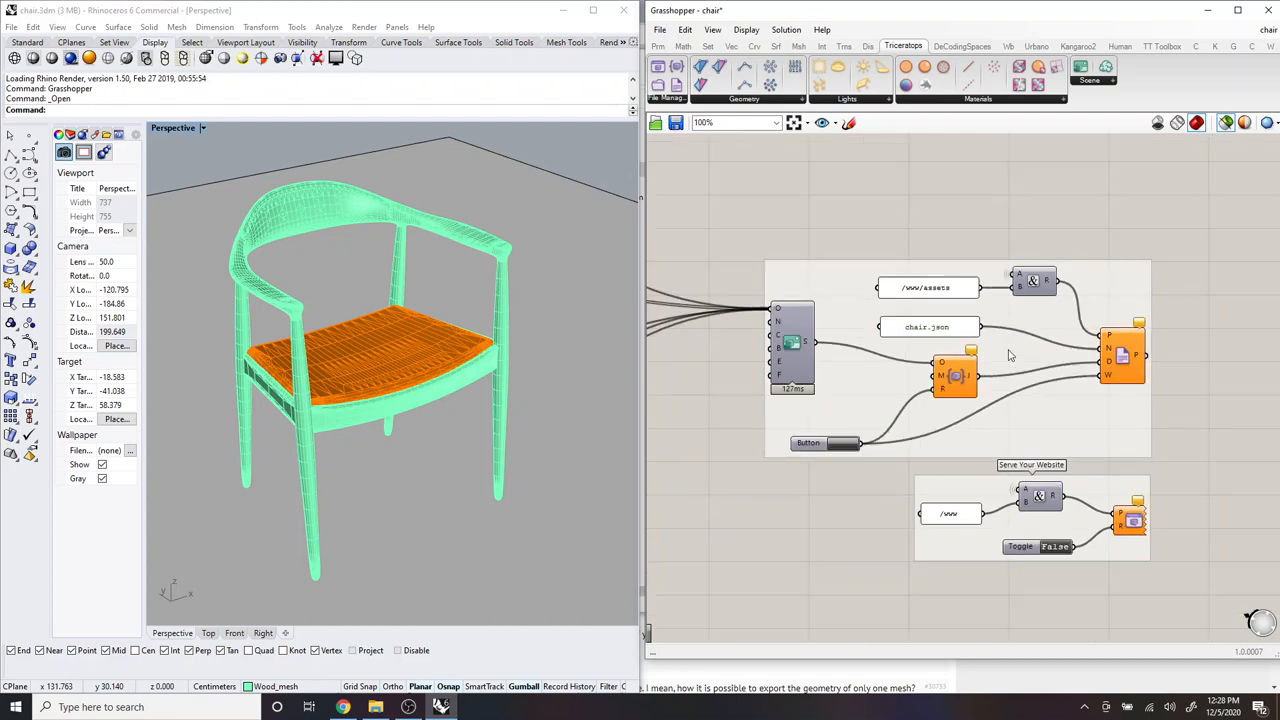
pyautogui.moveTo(796, 224)
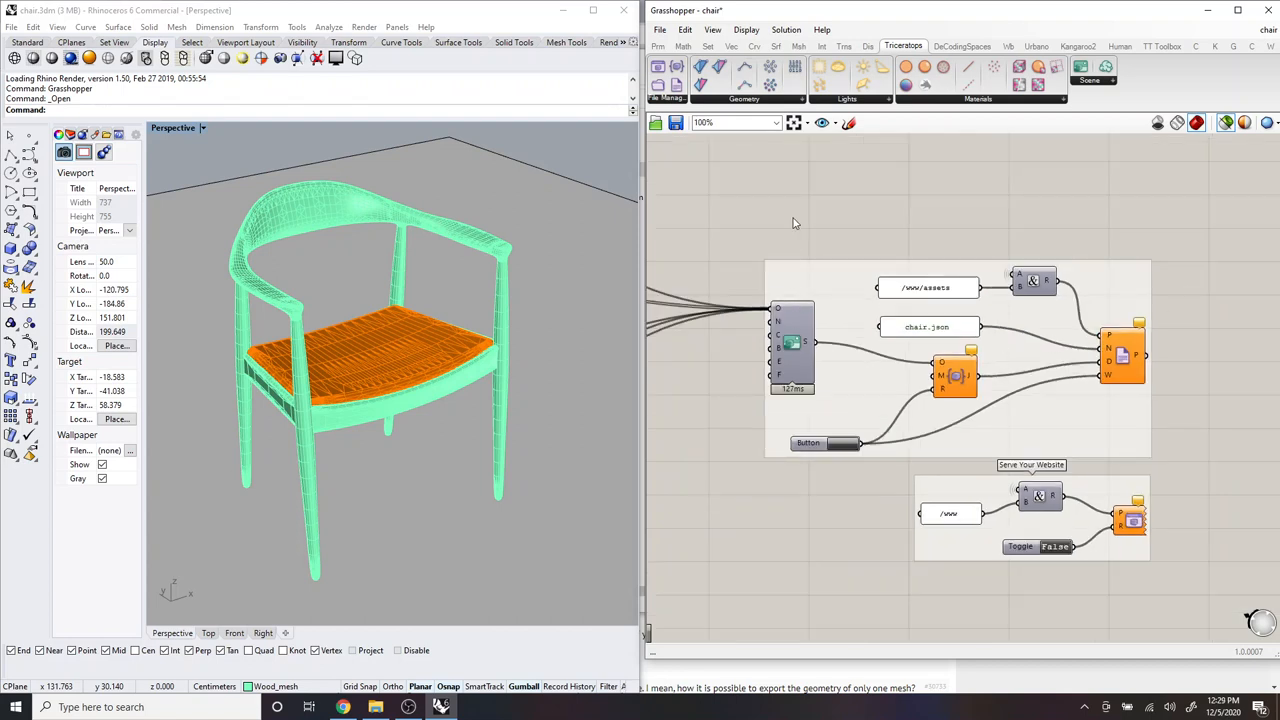
pyautogui.moveTo(890, 404)
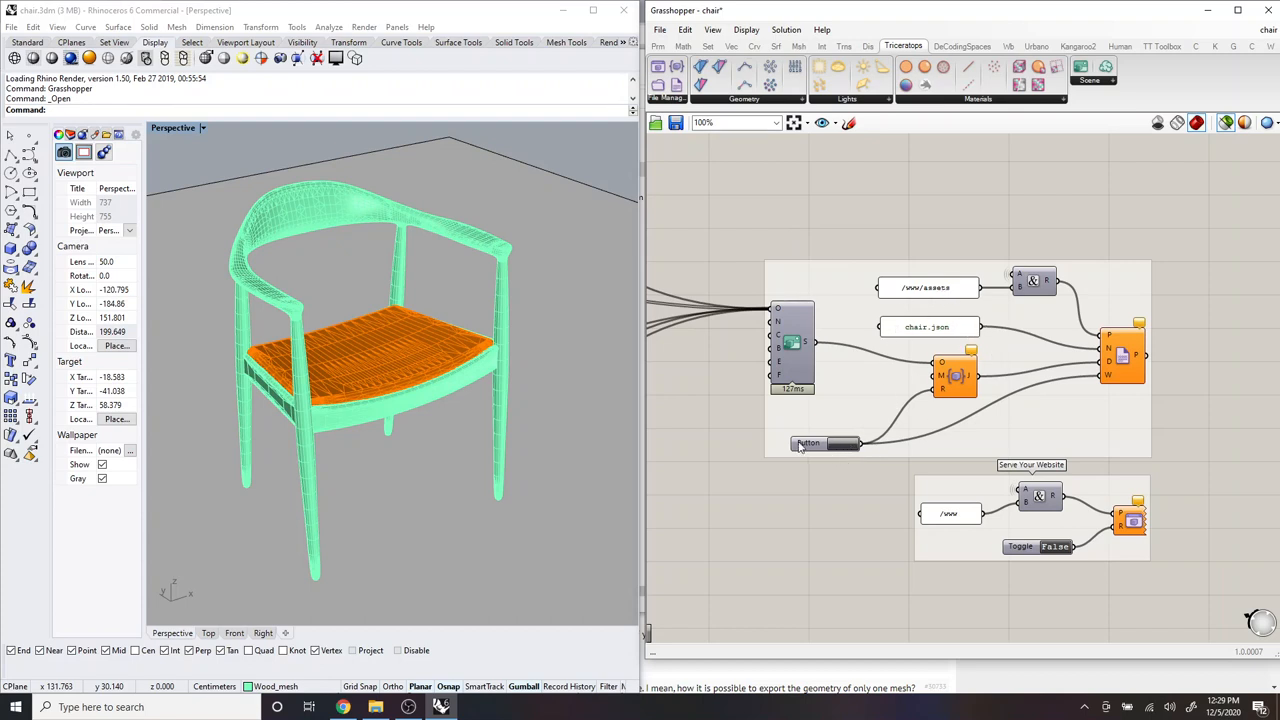
# Step: Trigger the Button on the export node to write chair.json into /www/assets
pyautogui.click(808, 440)
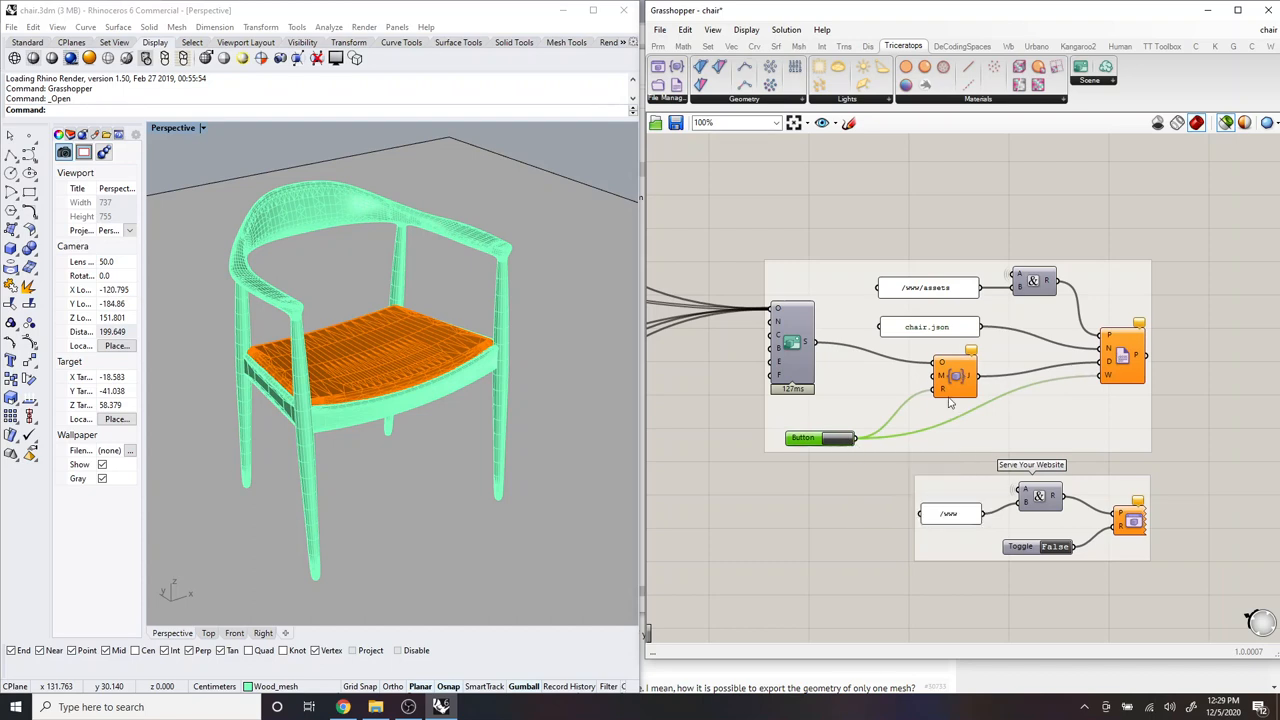
pyautogui.click(928, 324)
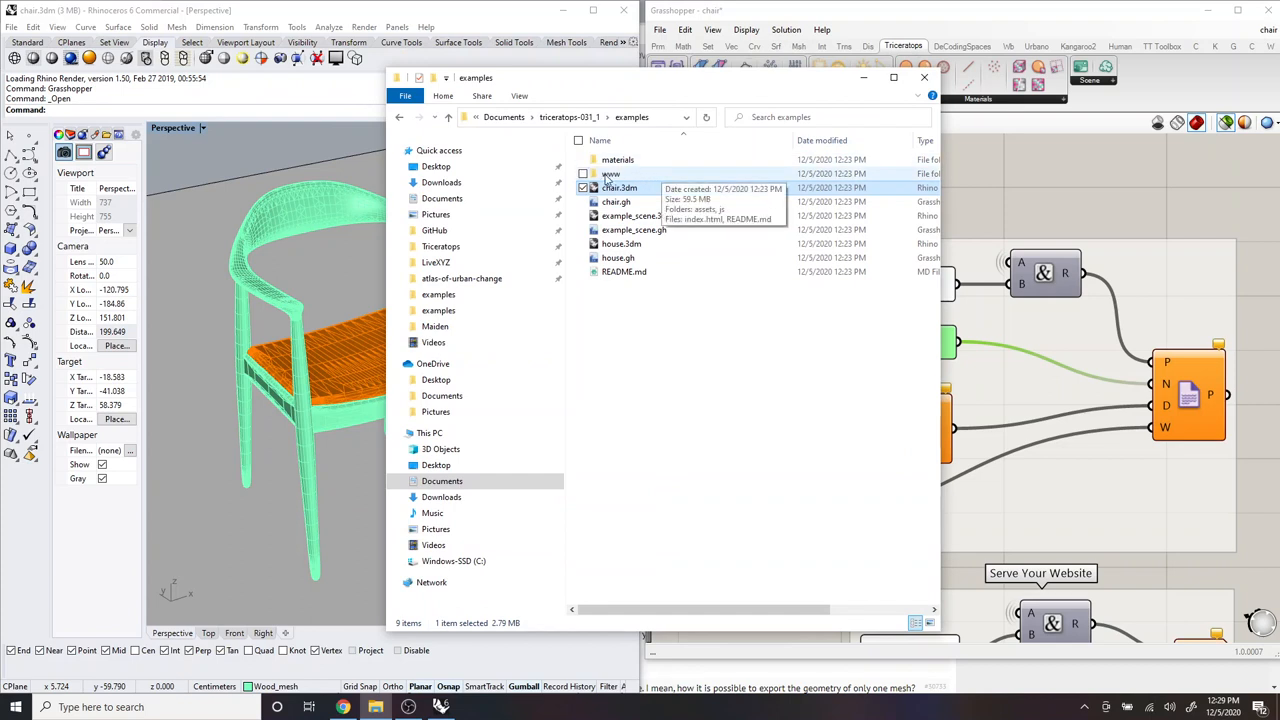
# Step: Enter the www folder and look over index.html and its subfolders
pyautogui.click(612, 172)
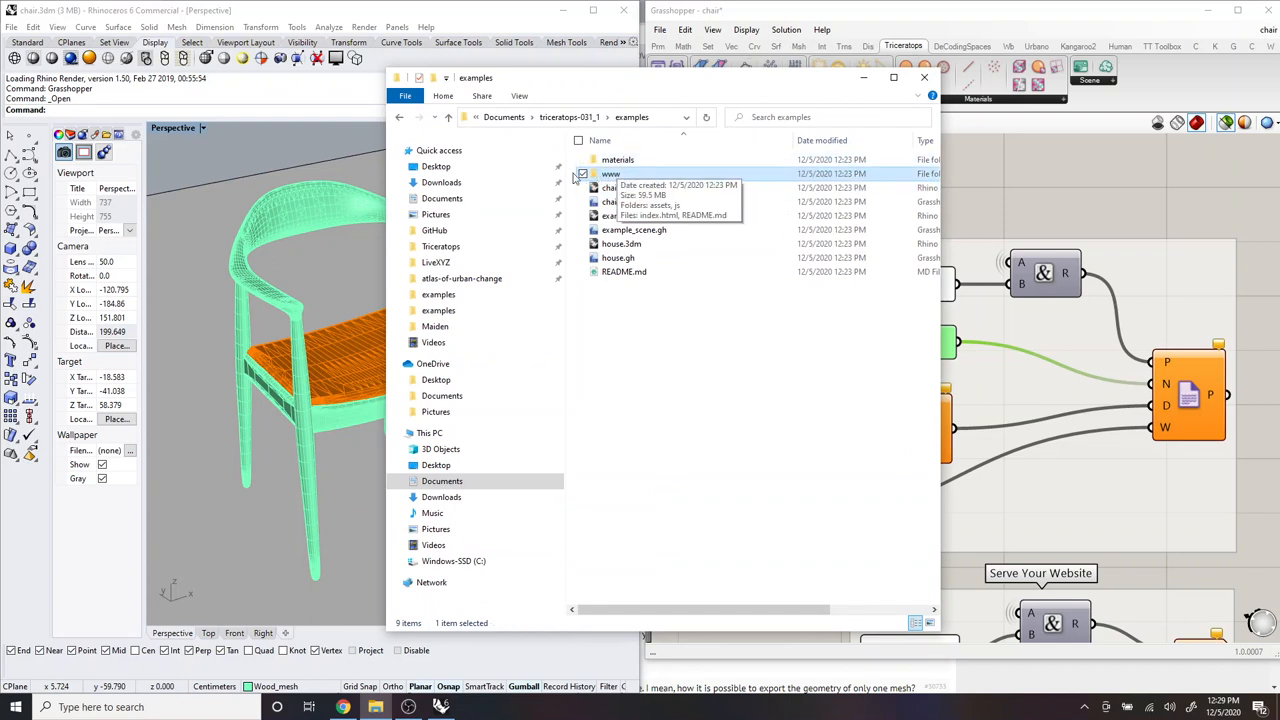
pyautogui.moveTo(644, 182)
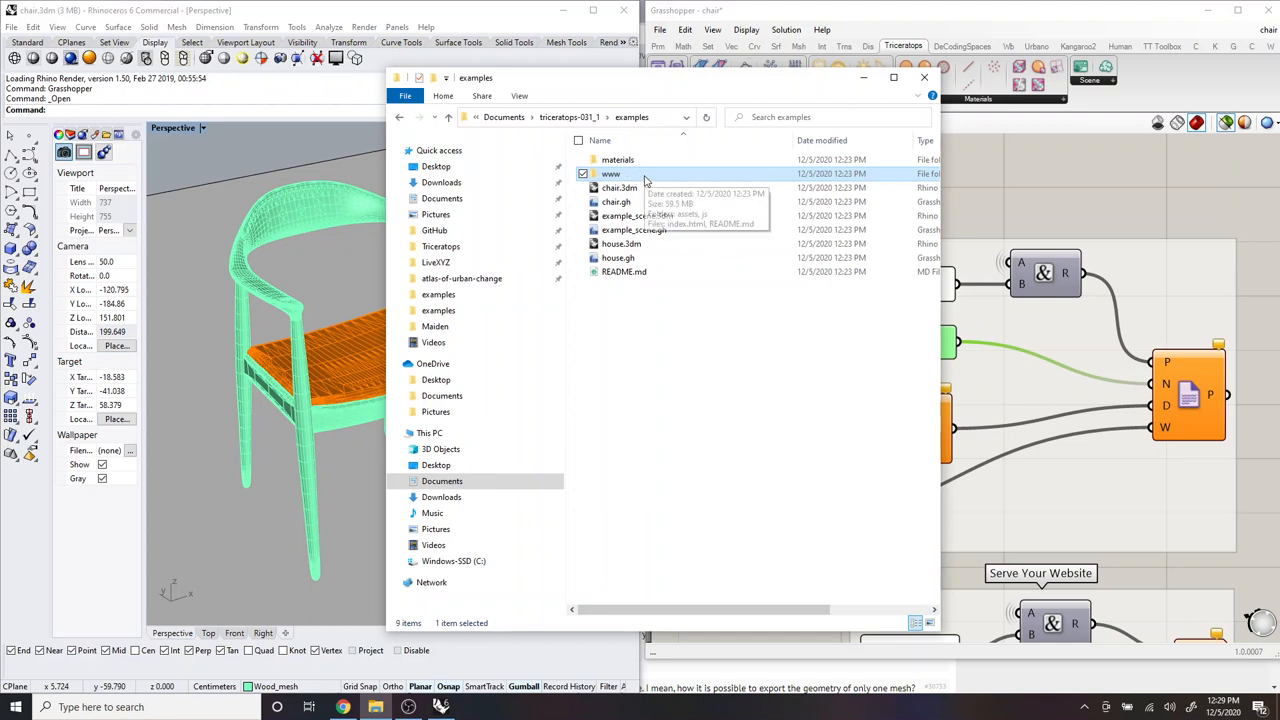
pyautogui.doubleClick(612, 172)
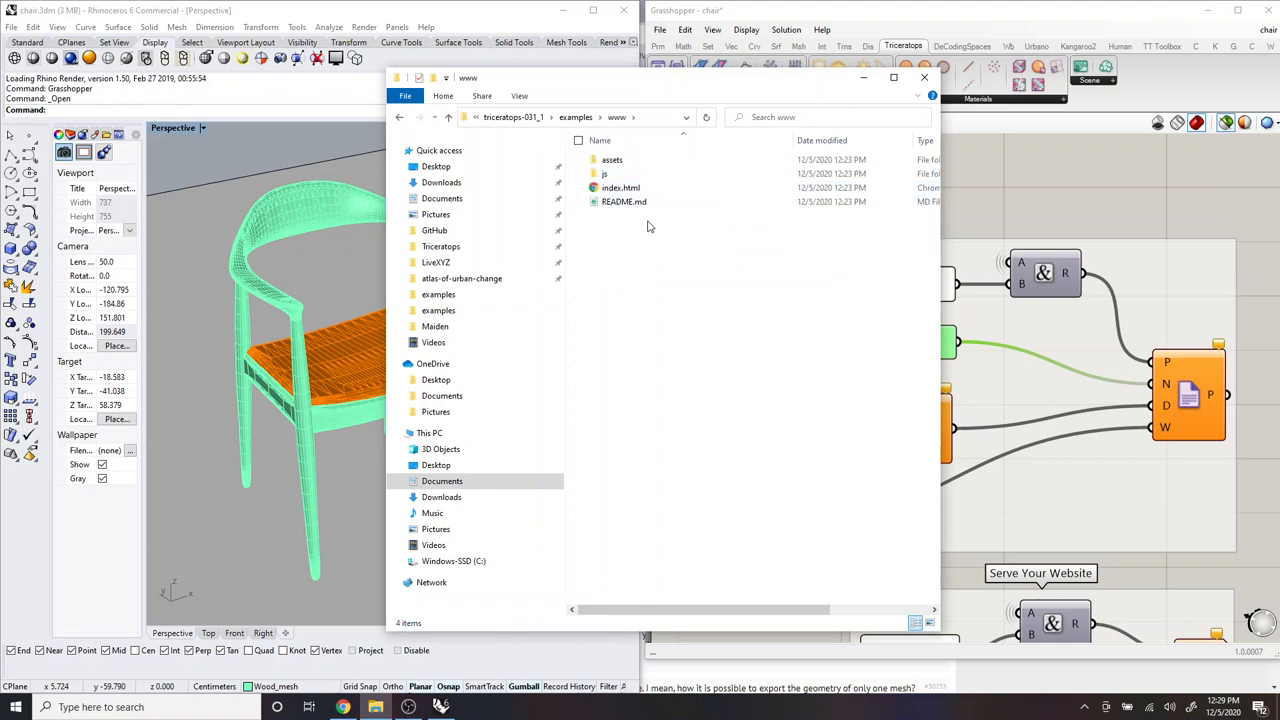
pyautogui.click(620, 188)
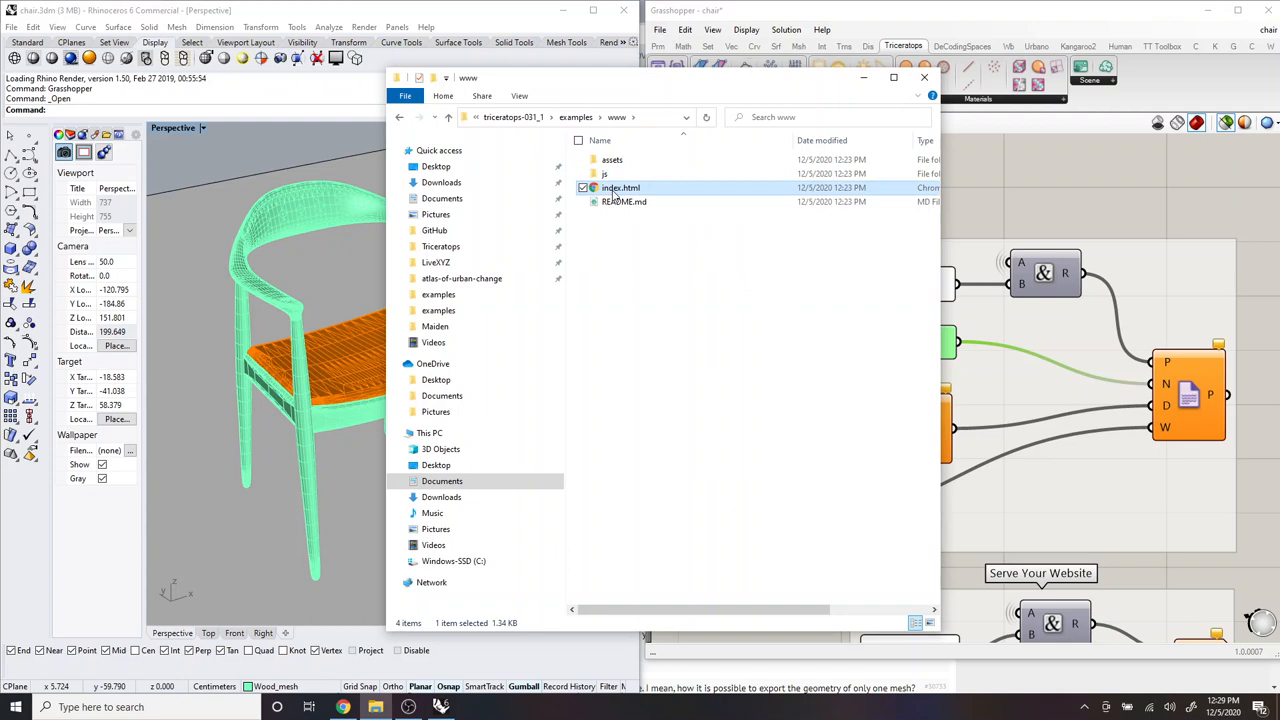
pyautogui.click(604, 172)
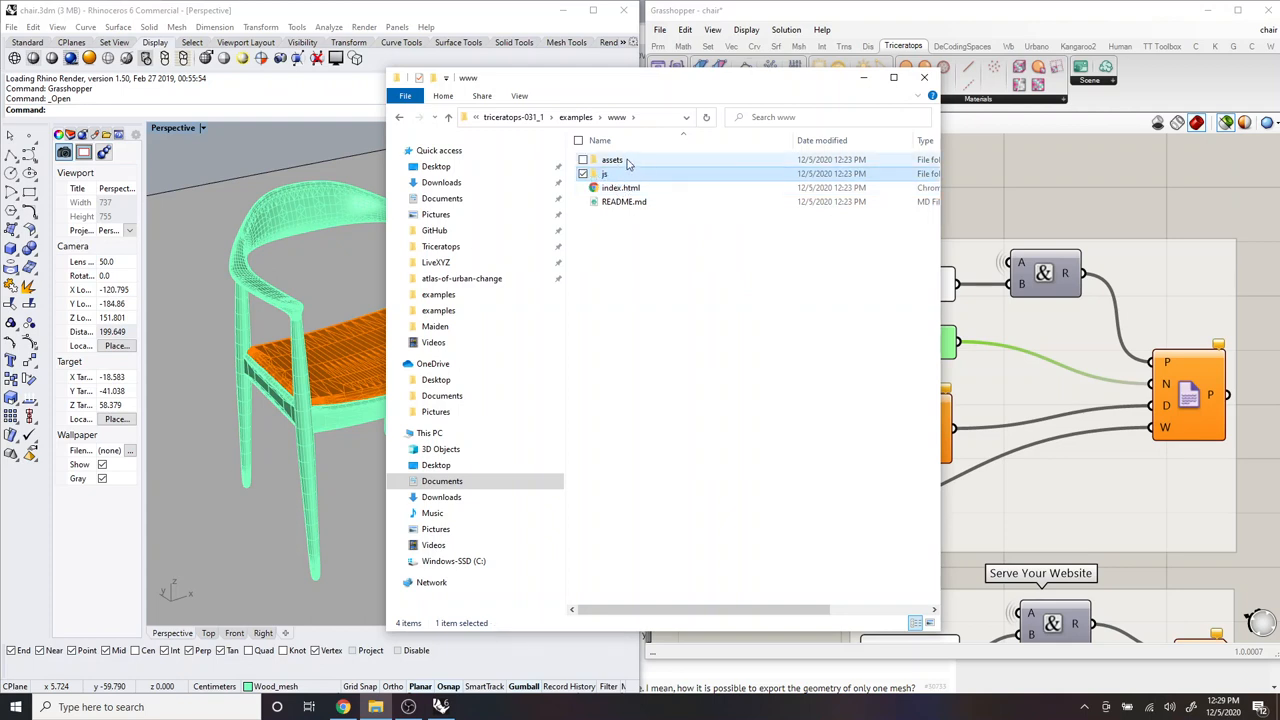
# Step: Enter assets and confirm the freshly written chair.json beside the example files
pyautogui.doubleClick(612, 160)
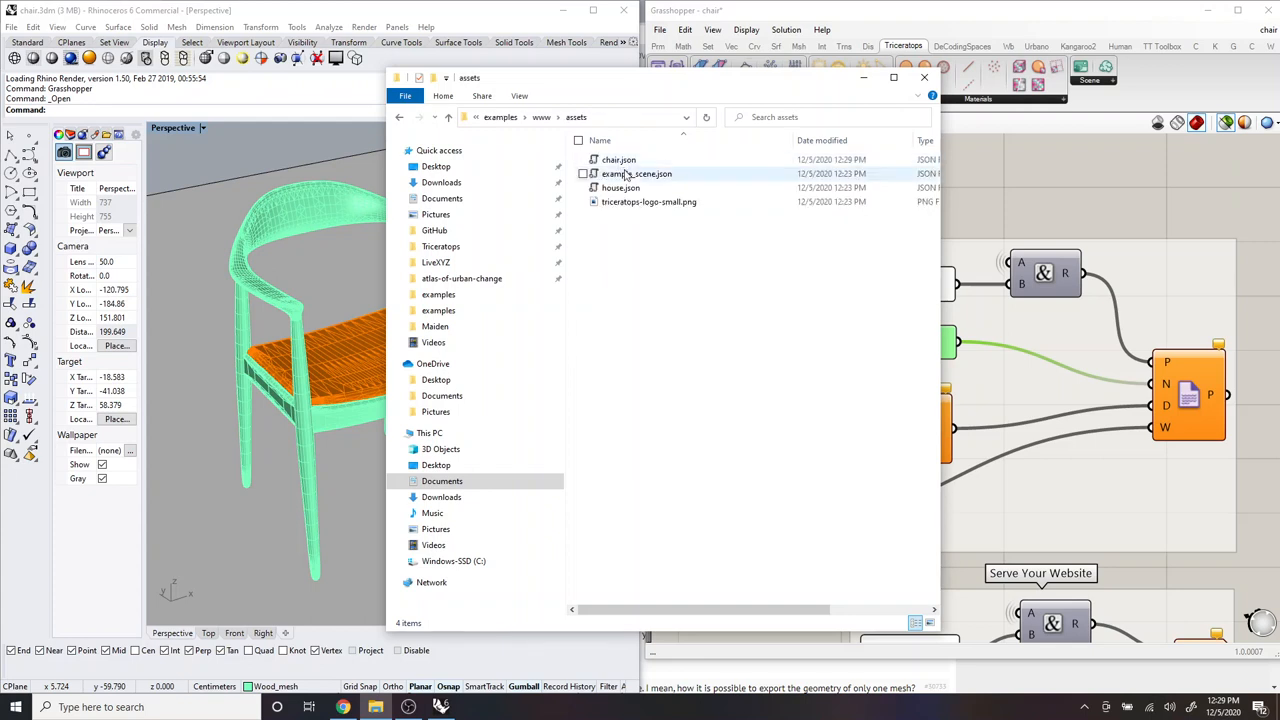
pyautogui.click(618, 160)
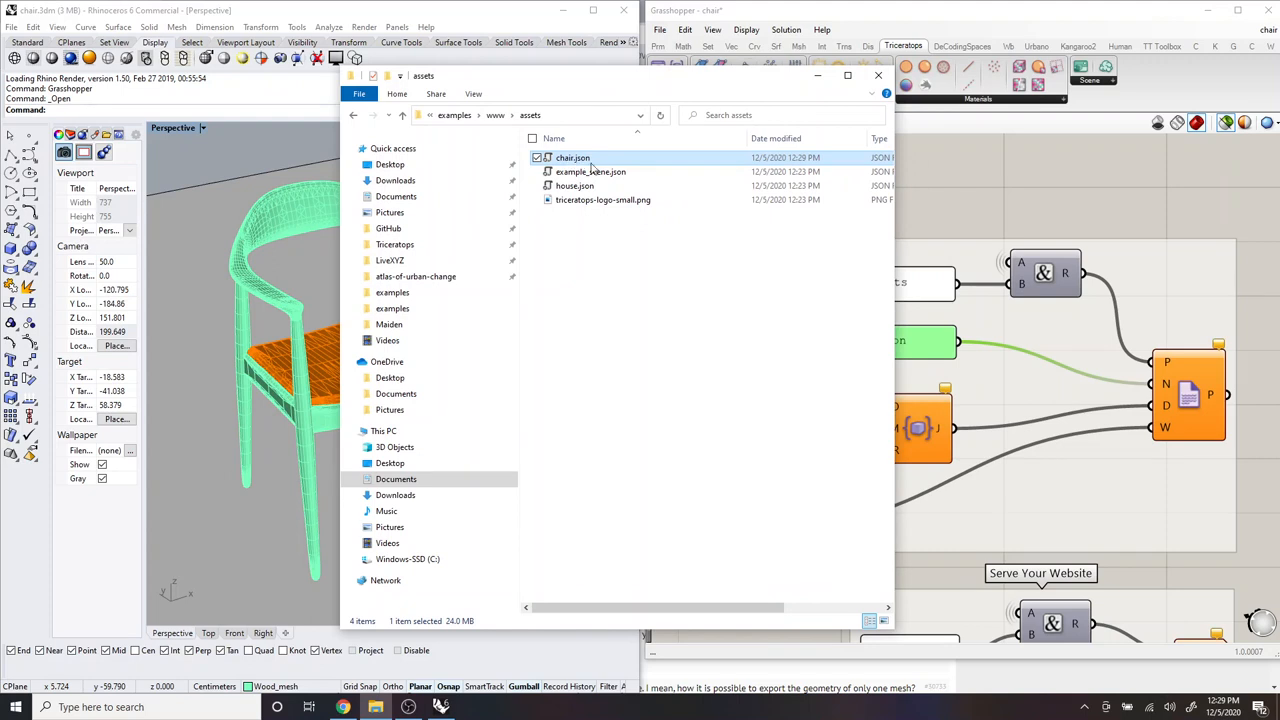
pyautogui.moveTo(590, 172)
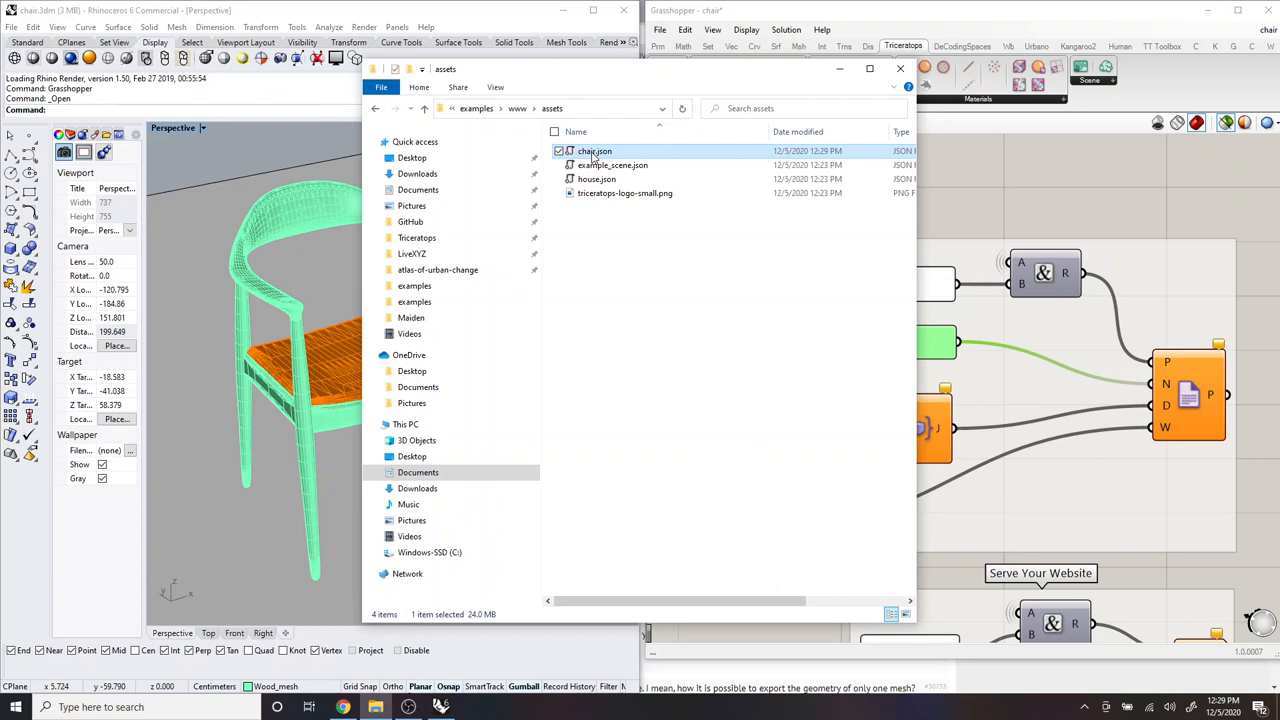
pyautogui.click(656, 208)
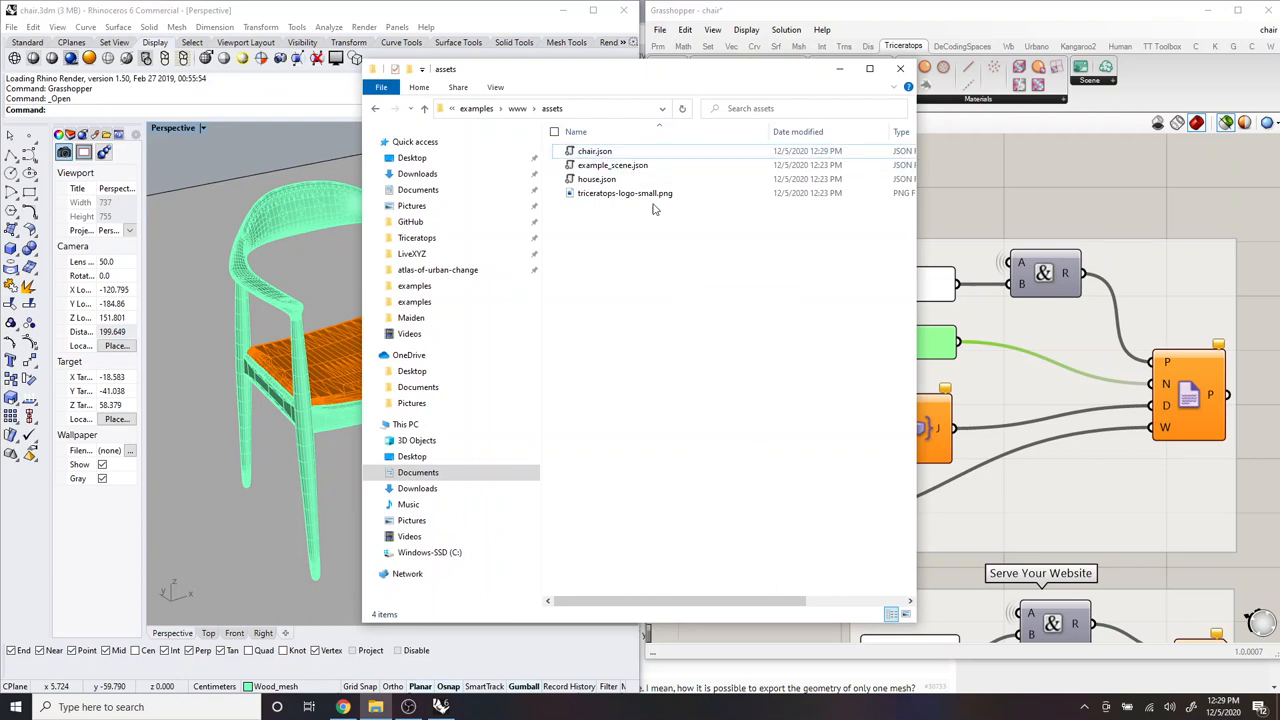
pyautogui.moveTo(996, 224)
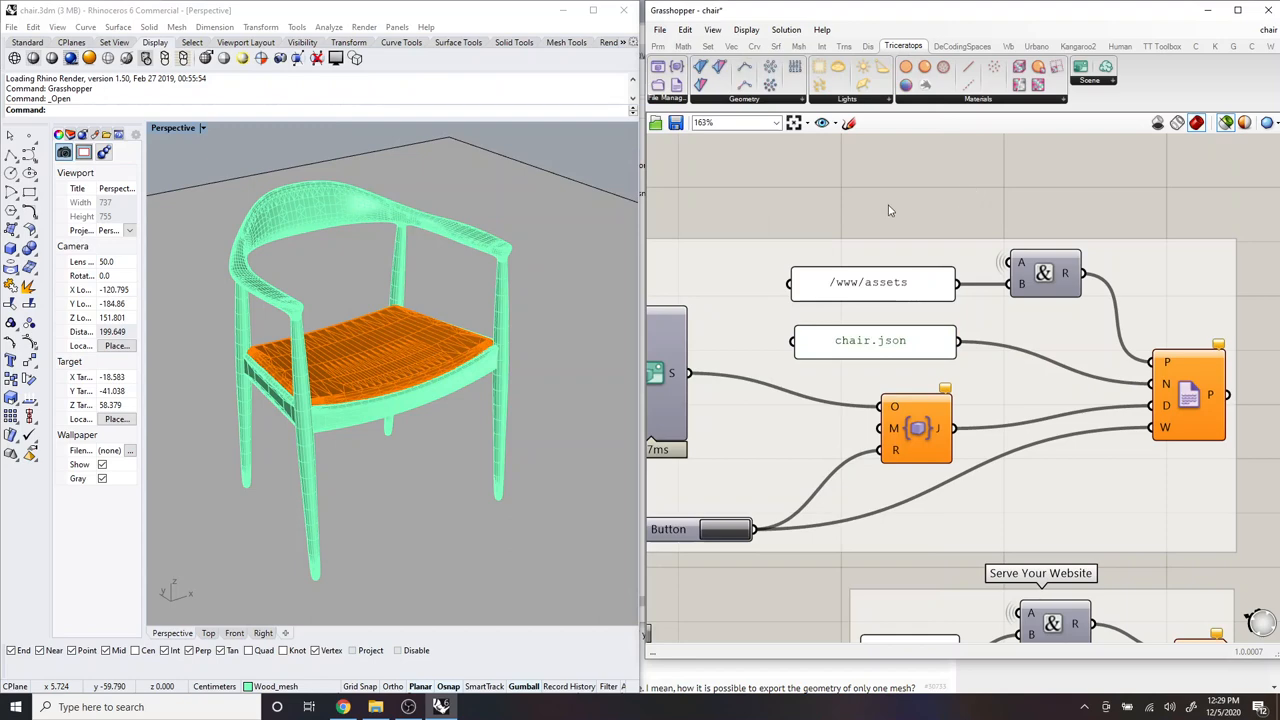
# Step: Bring the Serve Your Website group into view and check its /www path panel
pyautogui.scroll(-3)
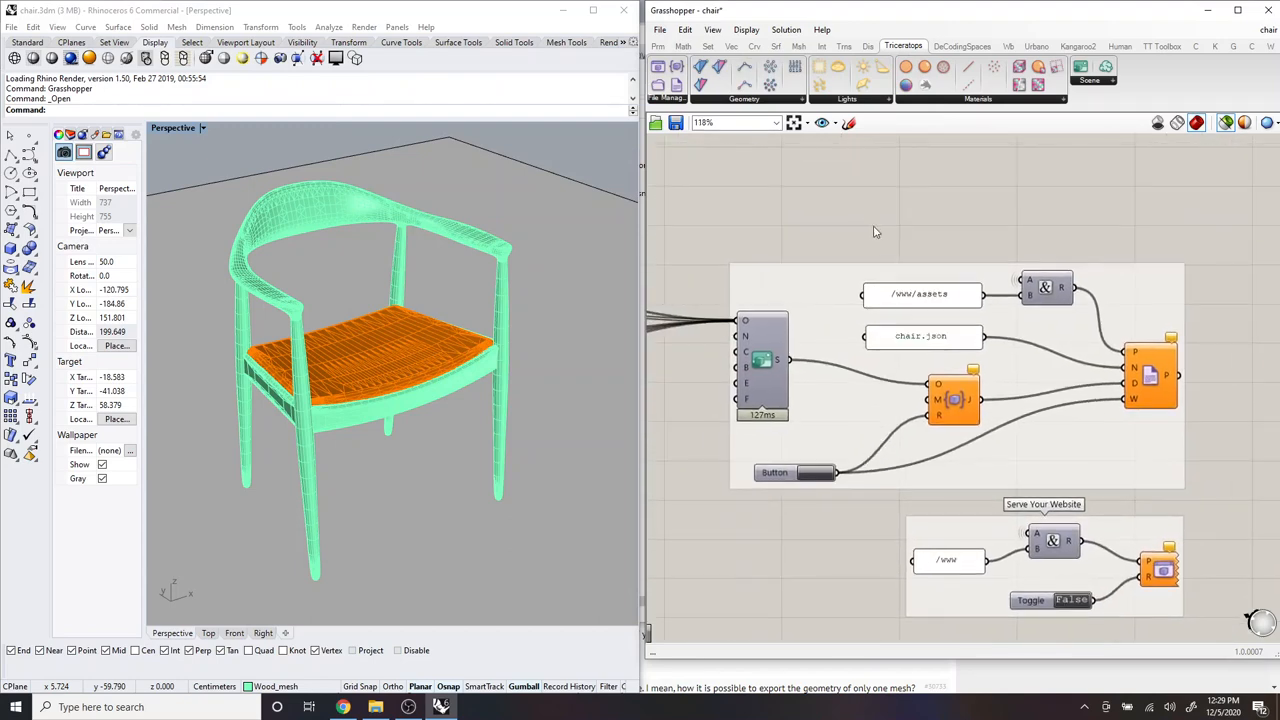
pyautogui.moveTo(716, 492)
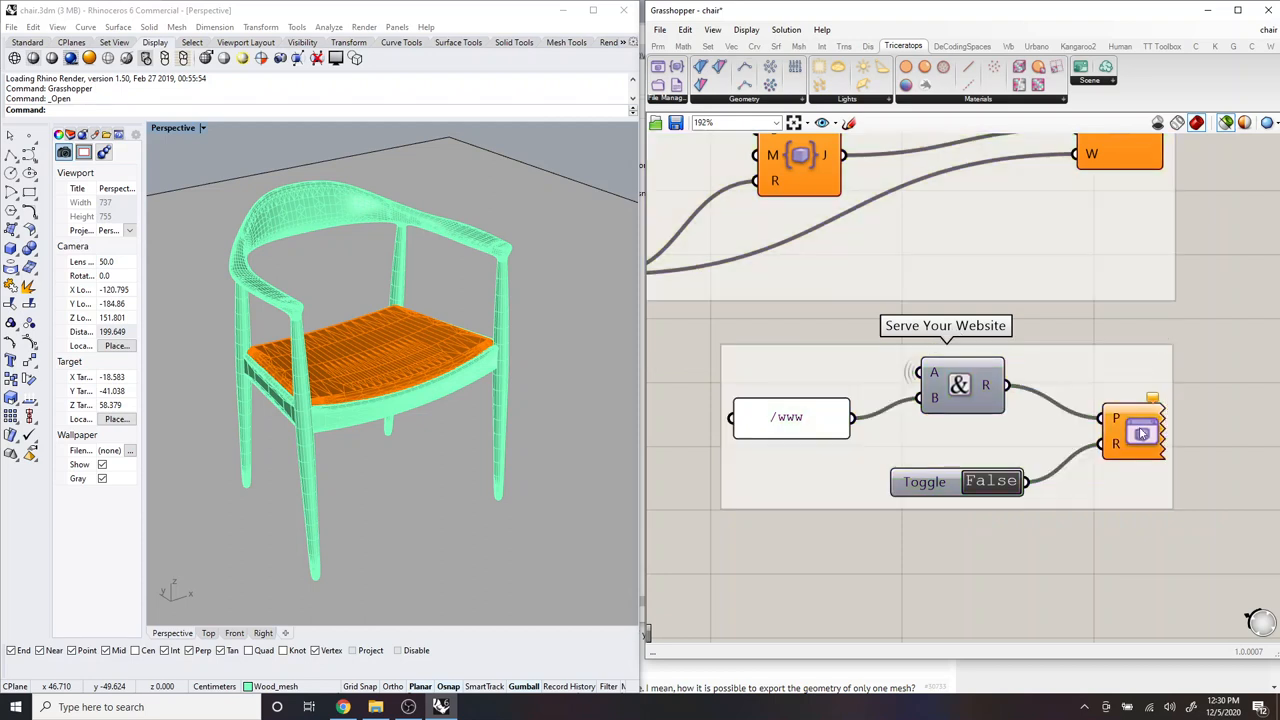
pyautogui.moveTo(1140, 432)
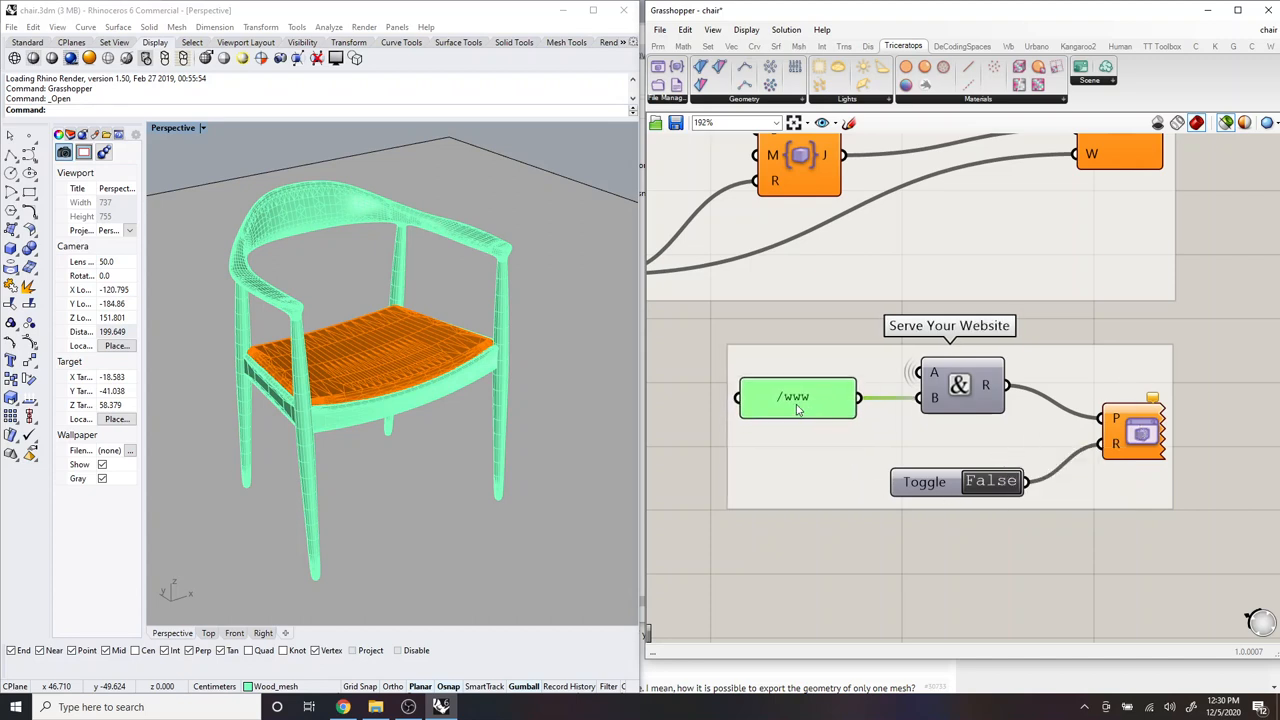
pyautogui.click(960, 384)
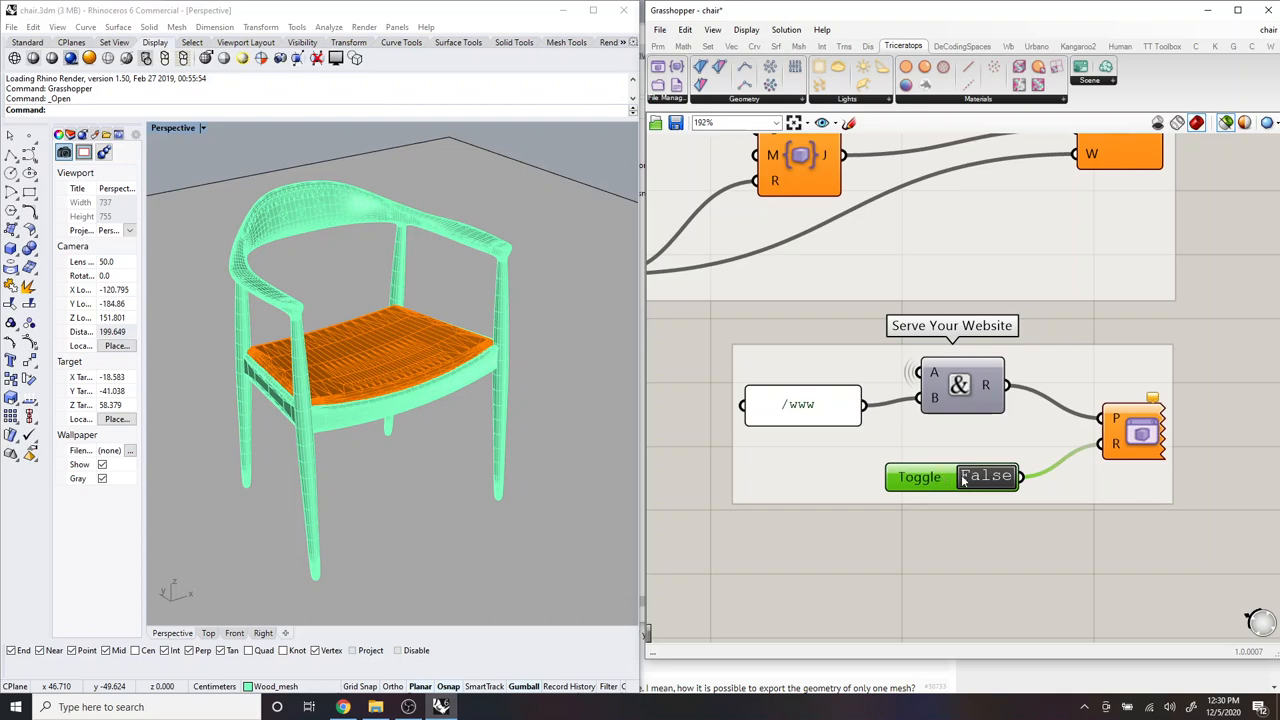
# Step: Switch the server toggle to True and orbit the house scene on localhost:50356 in Chrome
pyautogui.click(918, 476)
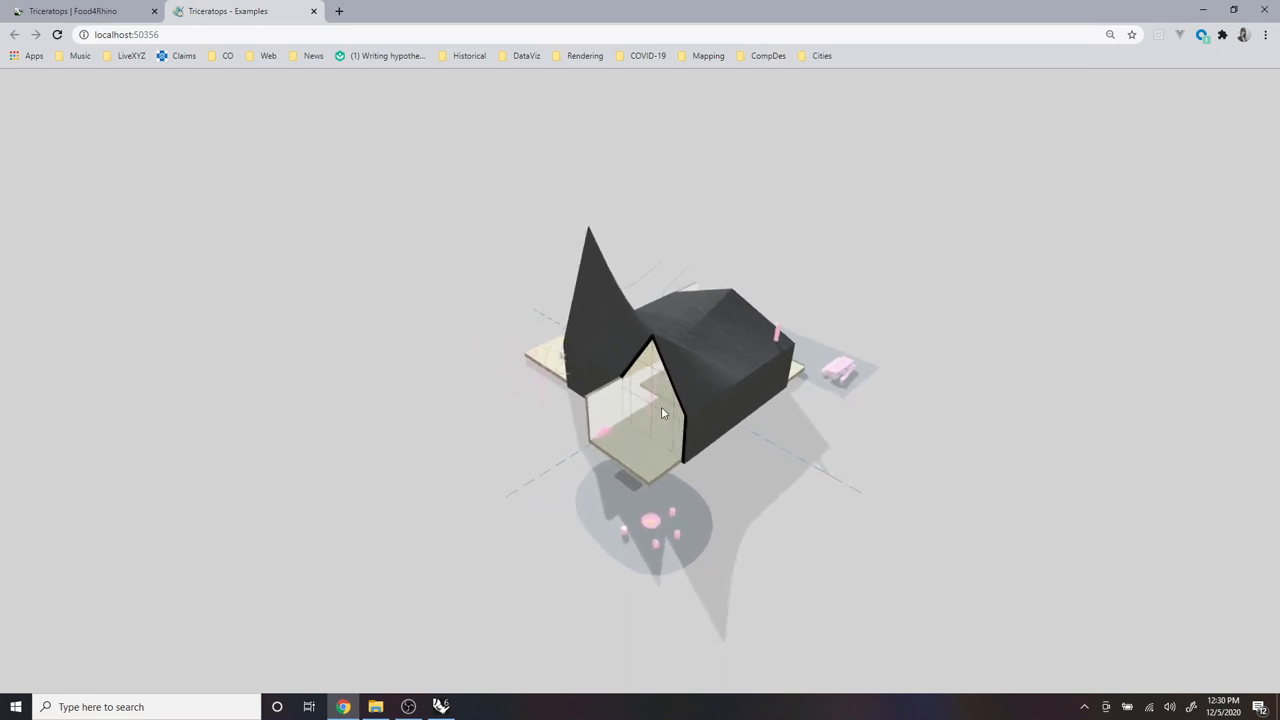
pyautogui.moveTo(660, 412); pyautogui.dragTo(736, 398)
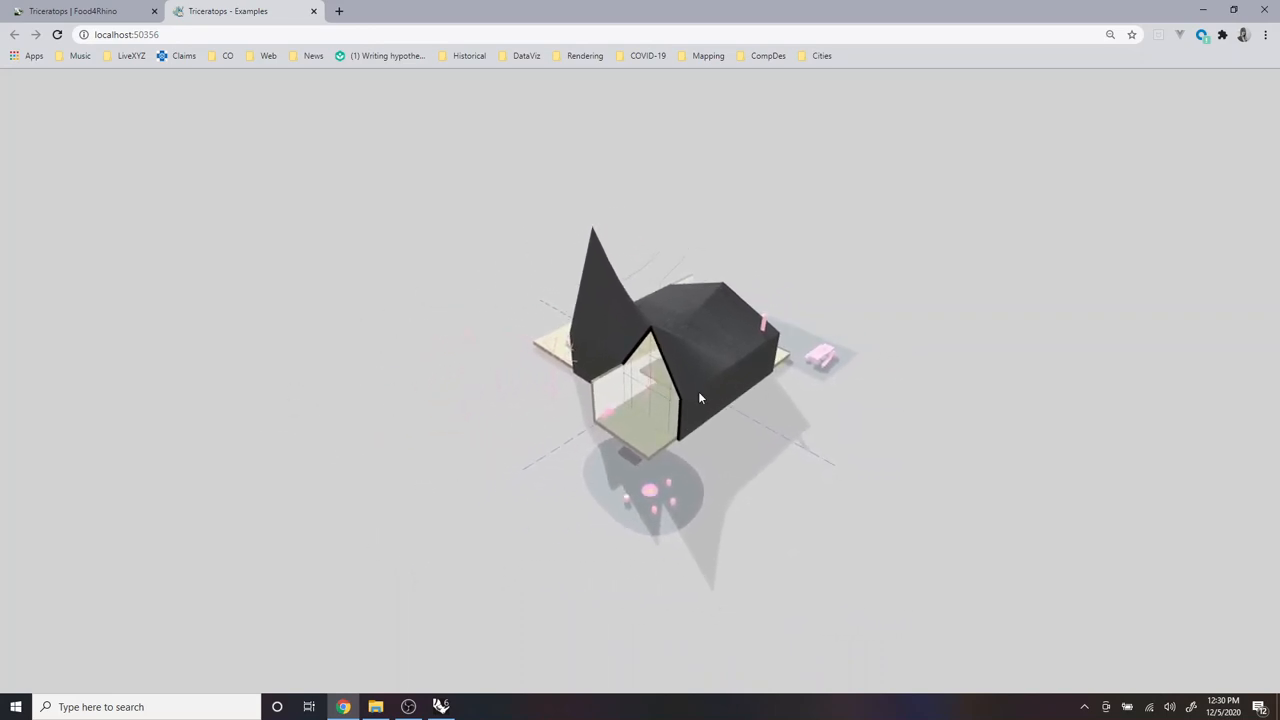
pyautogui.moveTo(700, 398); pyautogui.dragTo(640, 410)
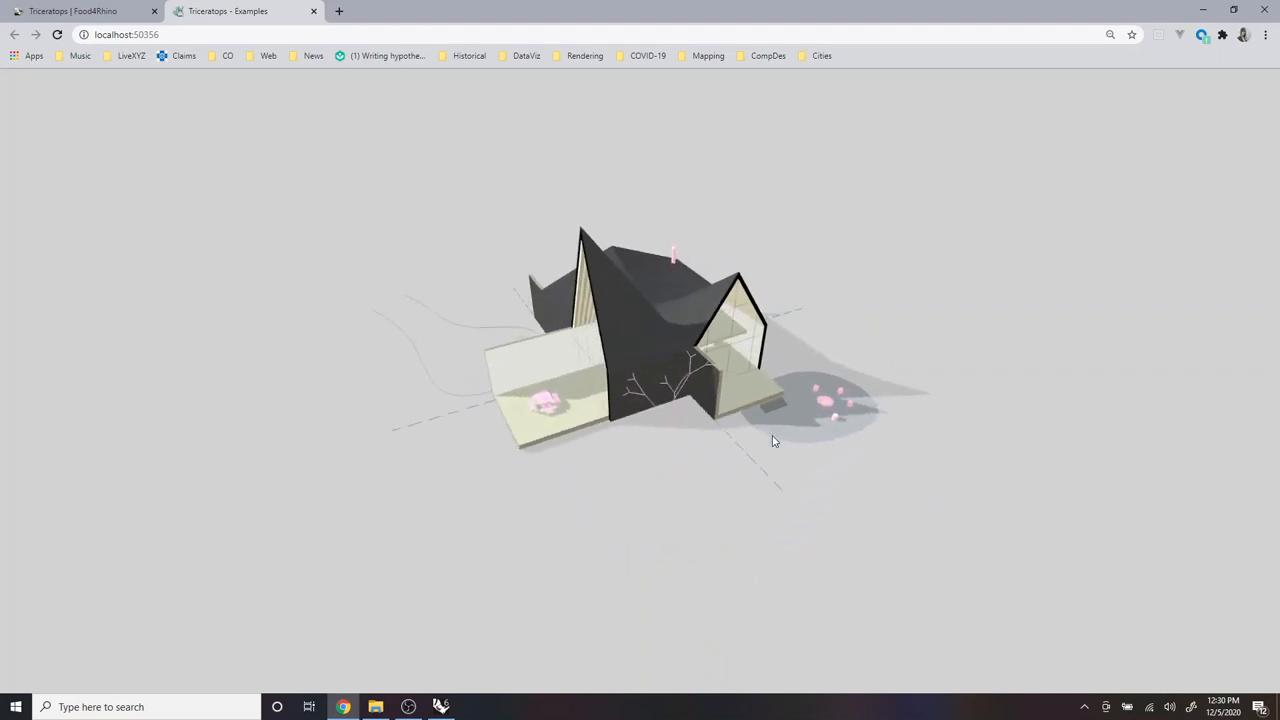
pyautogui.moveTo(772, 442); pyautogui.dragTo(744, 438)
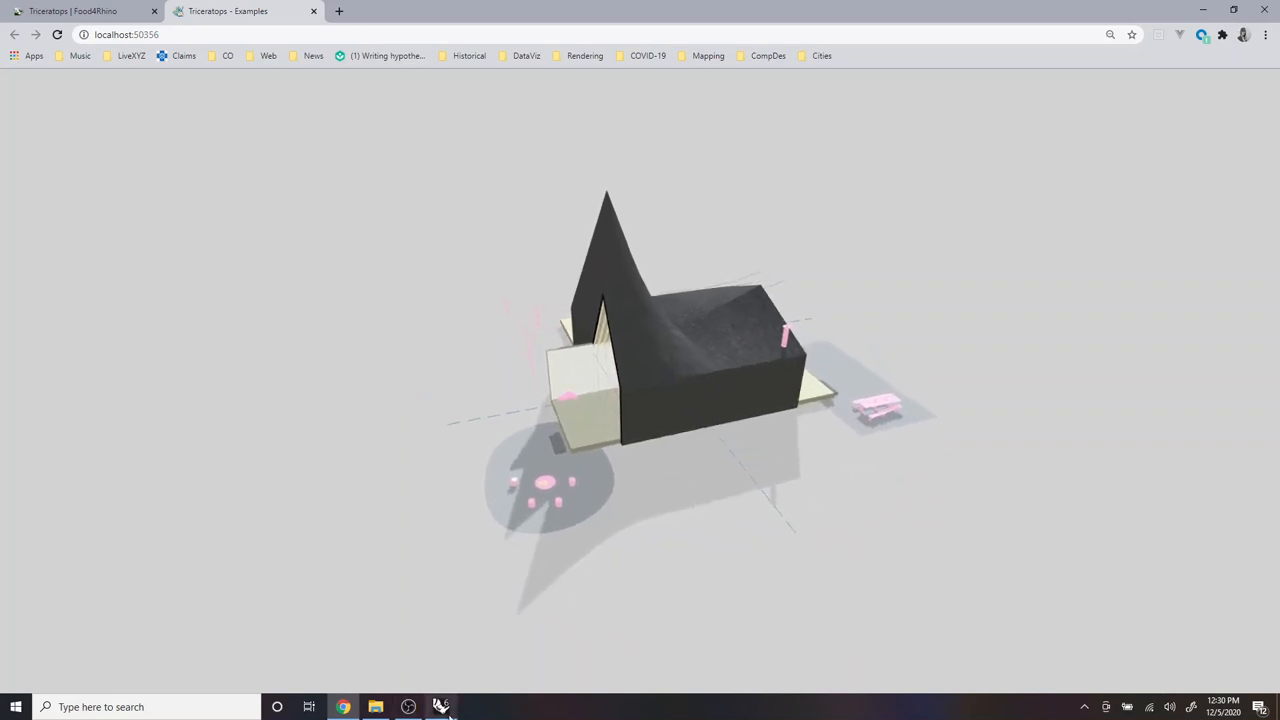
pyautogui.click(440, 708)
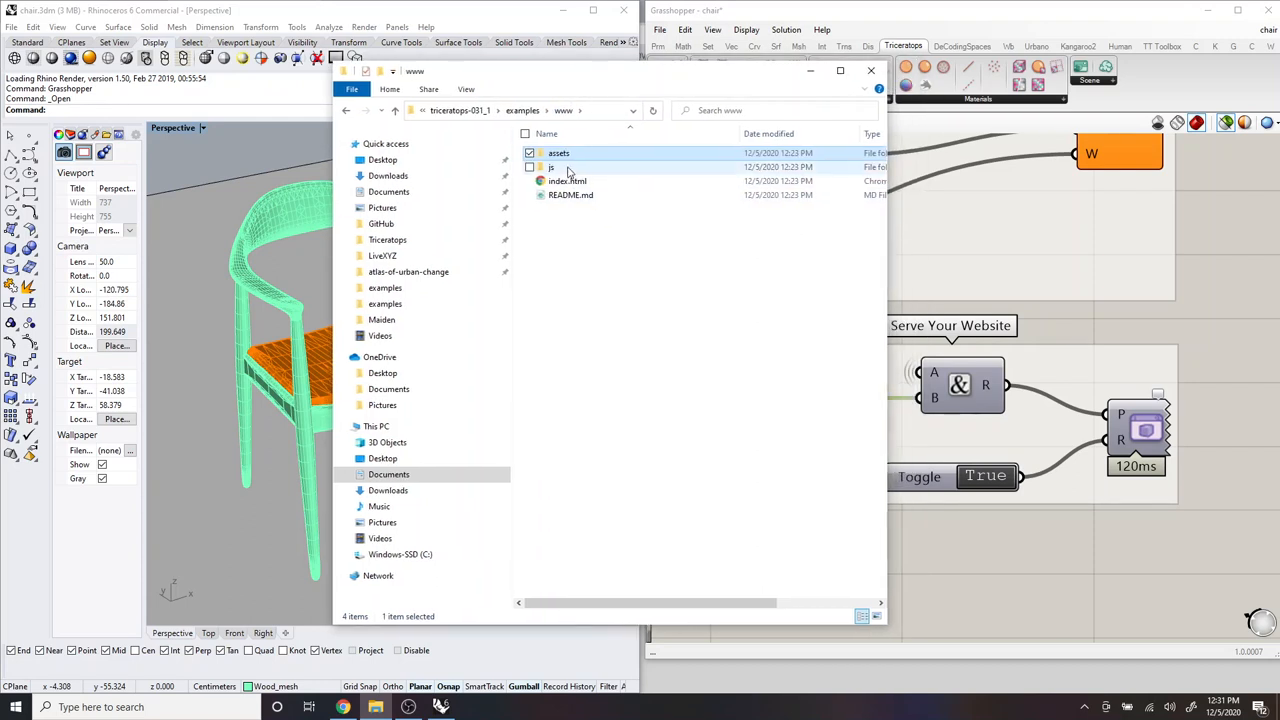
pyautogui.moveTo(556, 168)
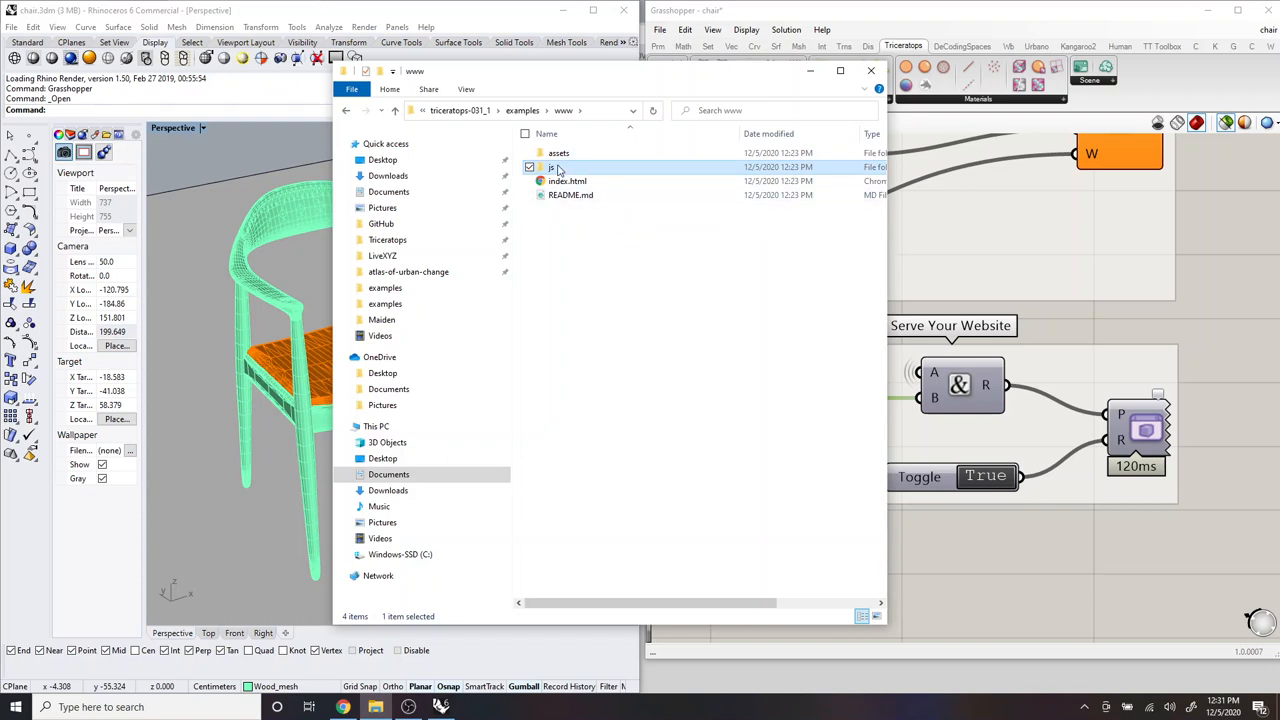
# Step: Enter www/js, sort the scripts in reverse name order and bring up app.js's actions
pyautogui.doubleClick(552, 168)
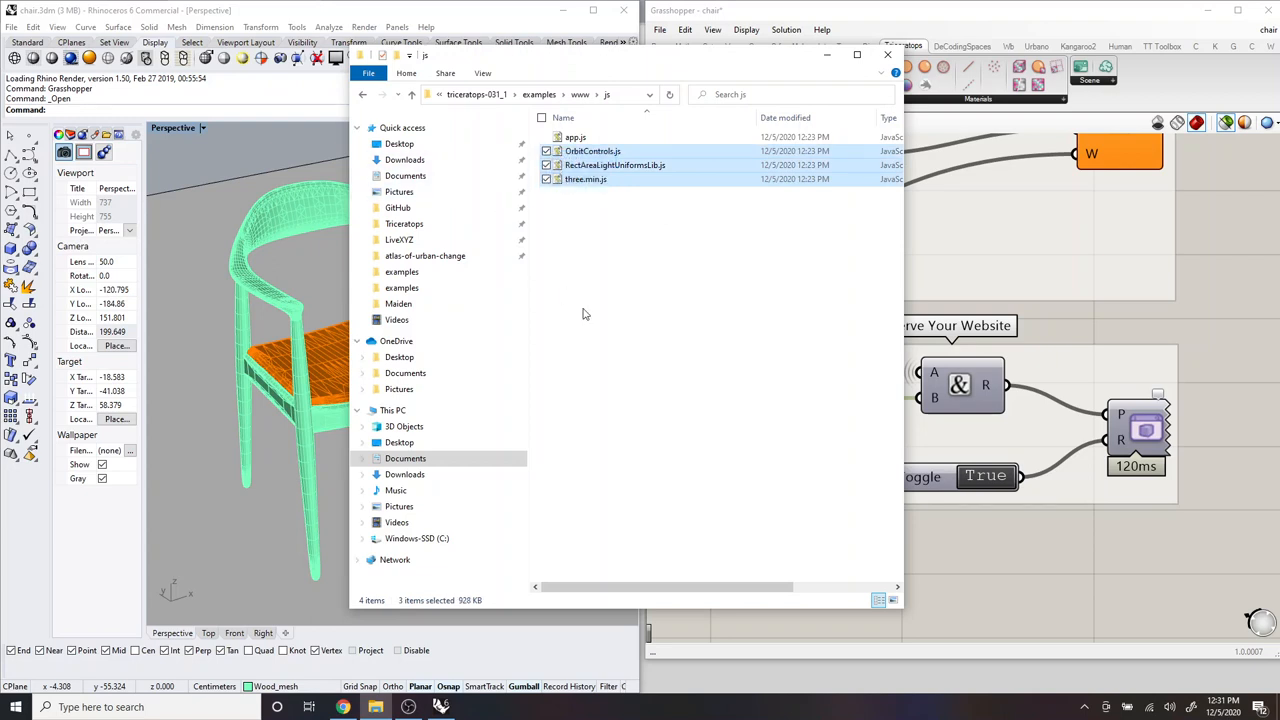
pyautogui.click(576, 136)
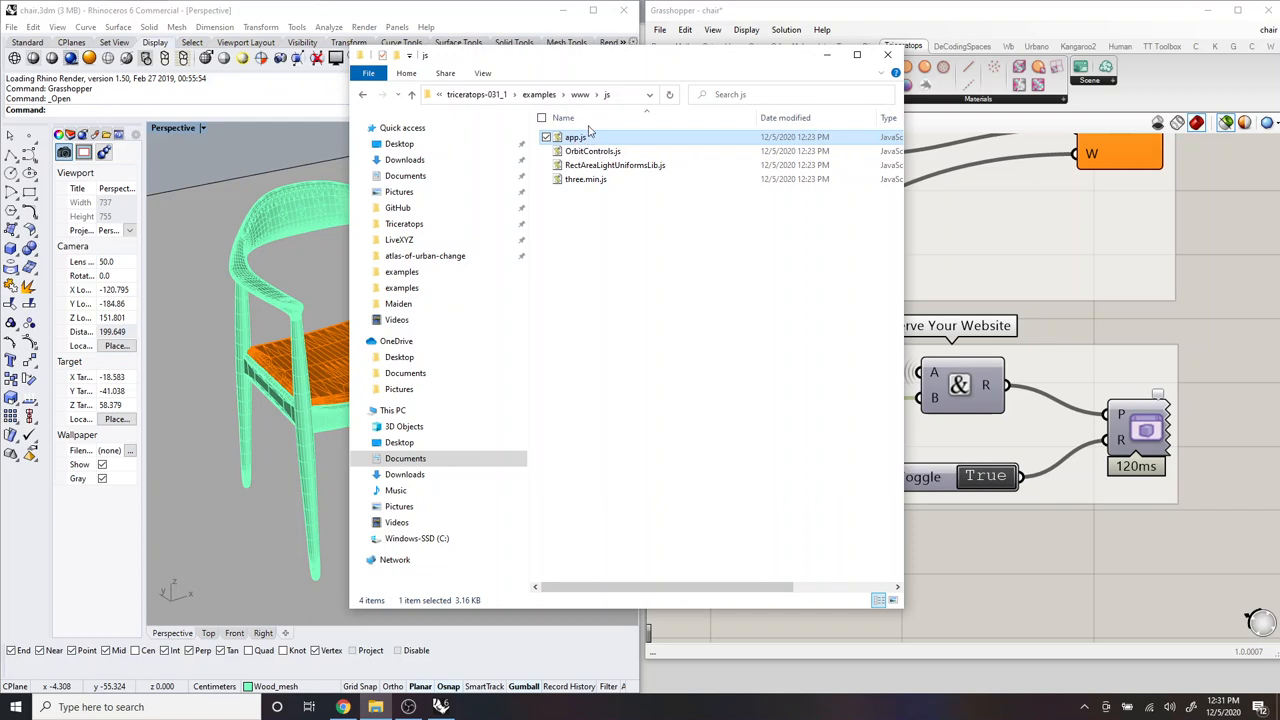
pyautogui.click(564, 118)
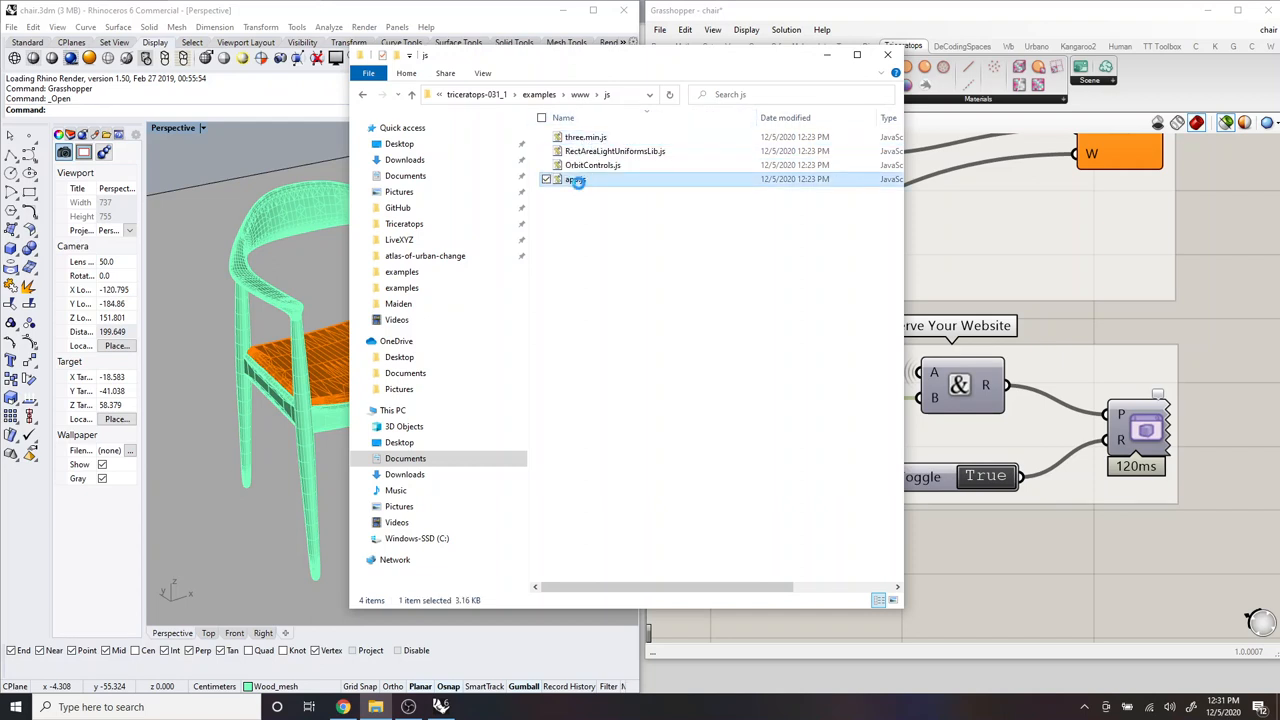
pyautogui.rightClick(576, 180)
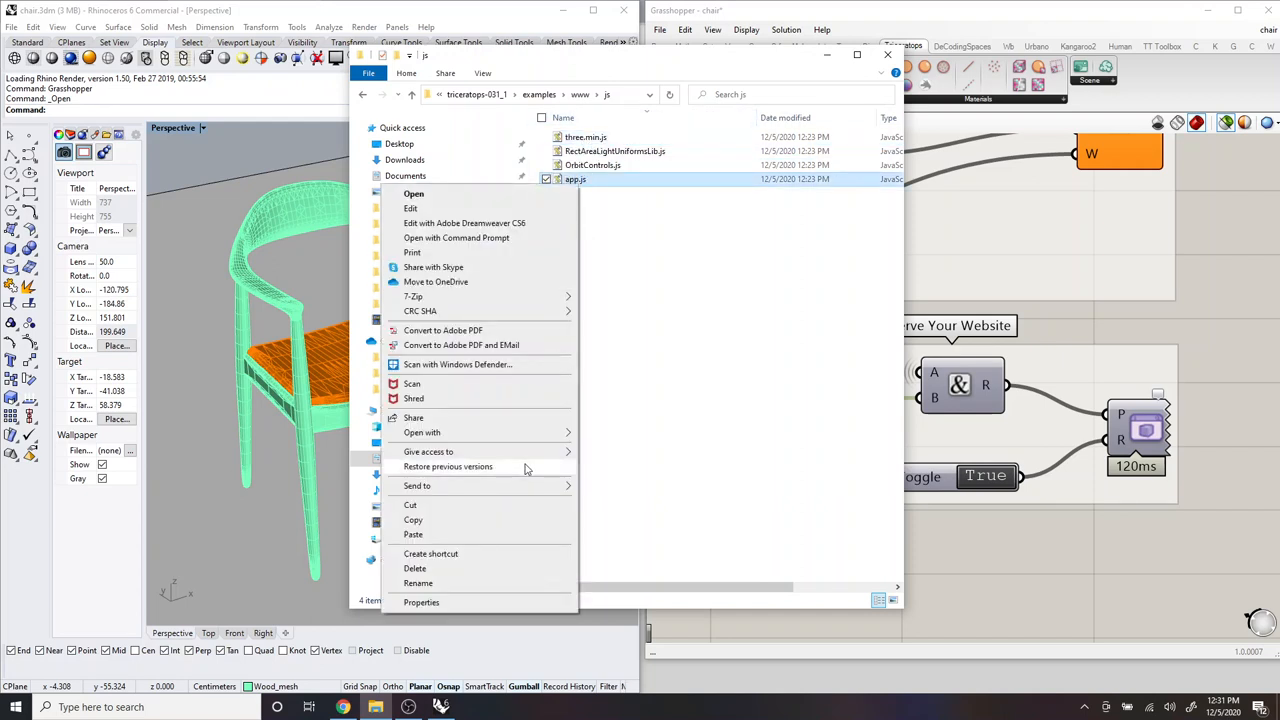
pyautogui.moveTo(544, 452)
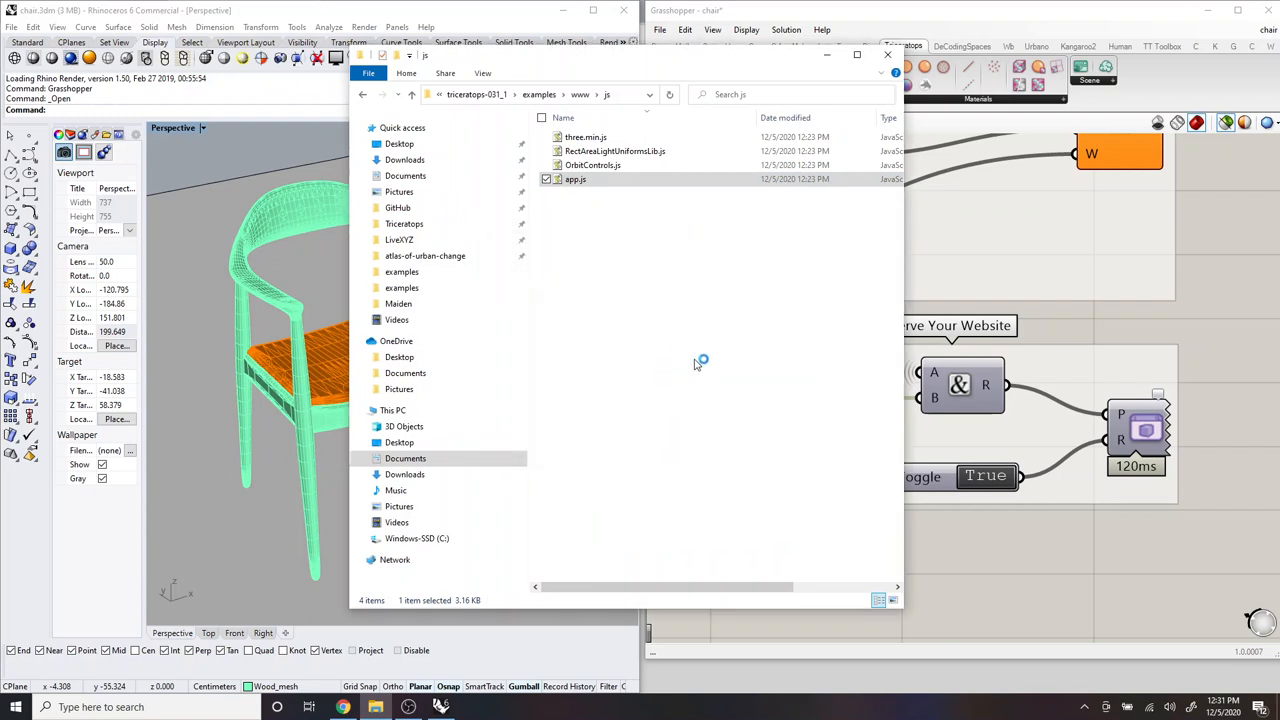
pyautogui.moveTo(736, 298)
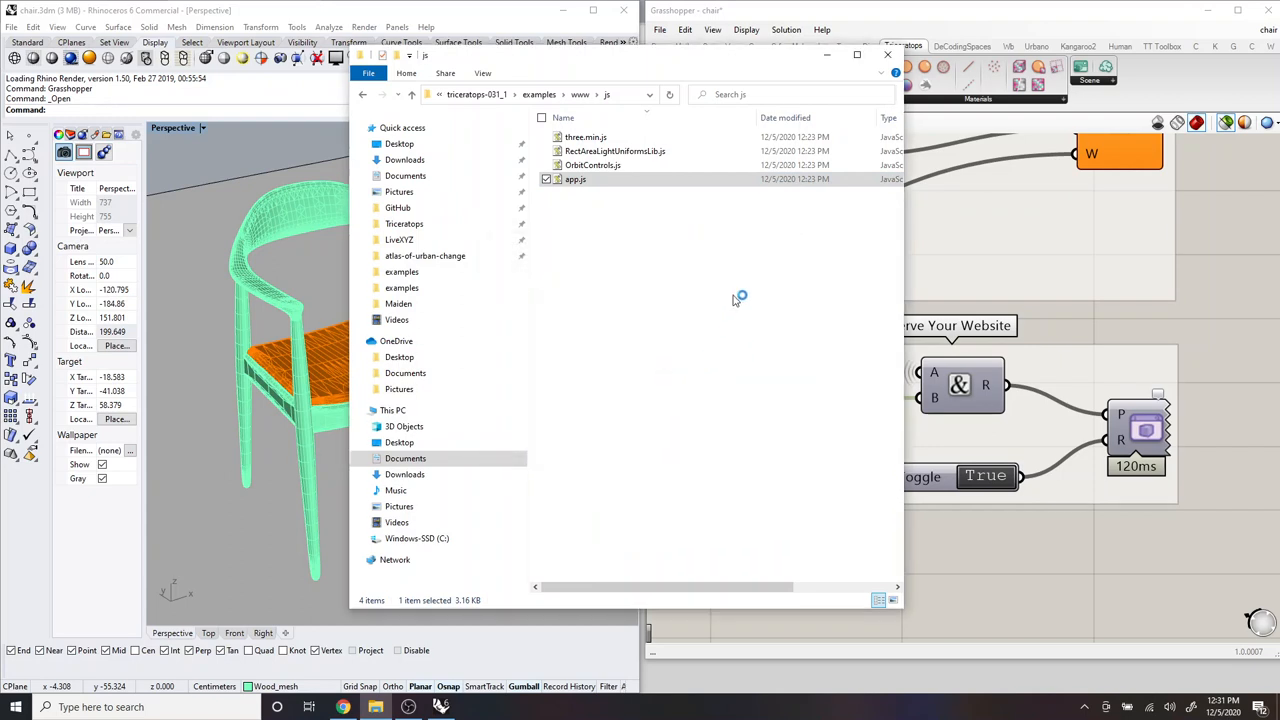
pyautogui.moveTo(710, 280)
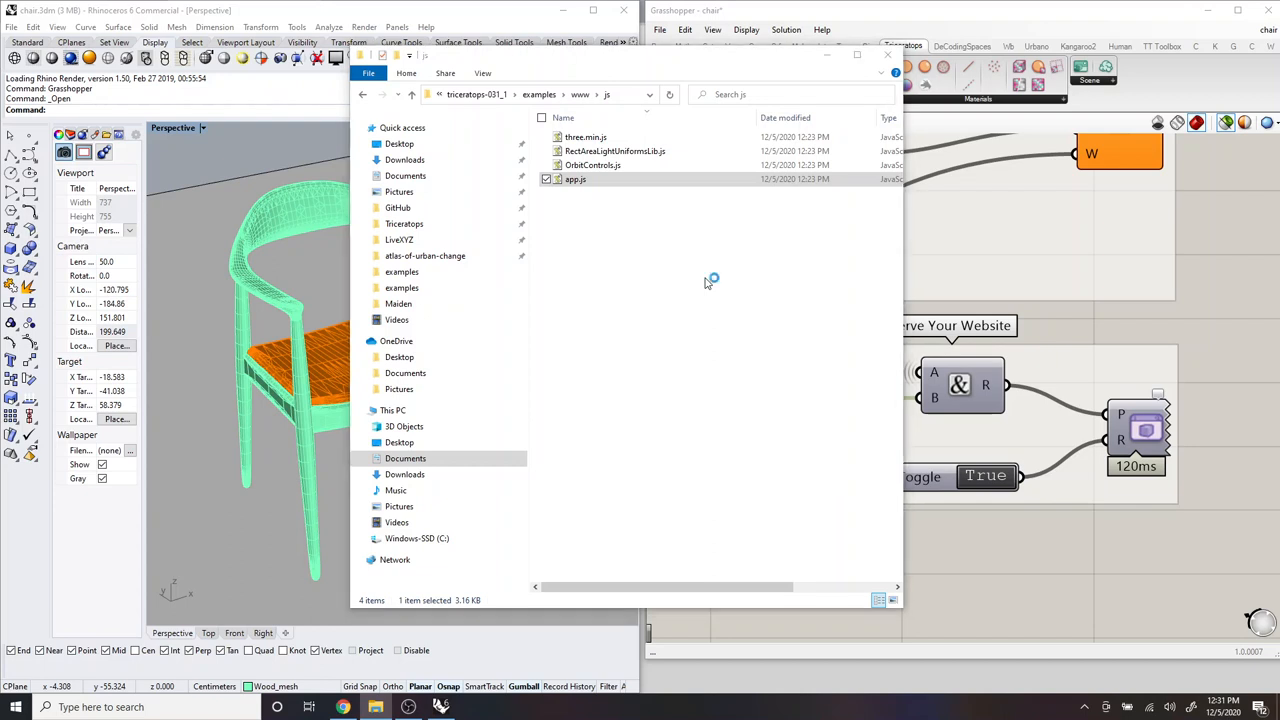
pyautogui.moveTo(704, 280)
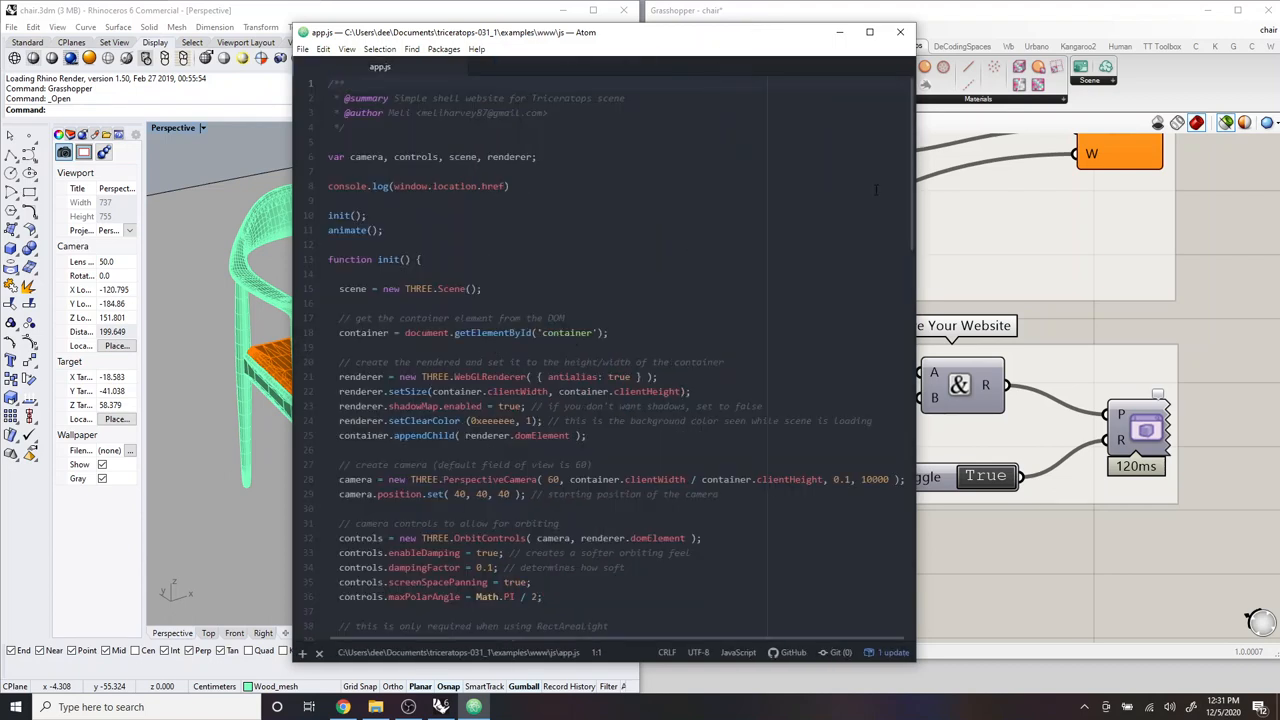
# Step: Locate the ObjectLoader call in app.js and place the cursor in './assets/house.json'
pyautogui.scroll(-3)
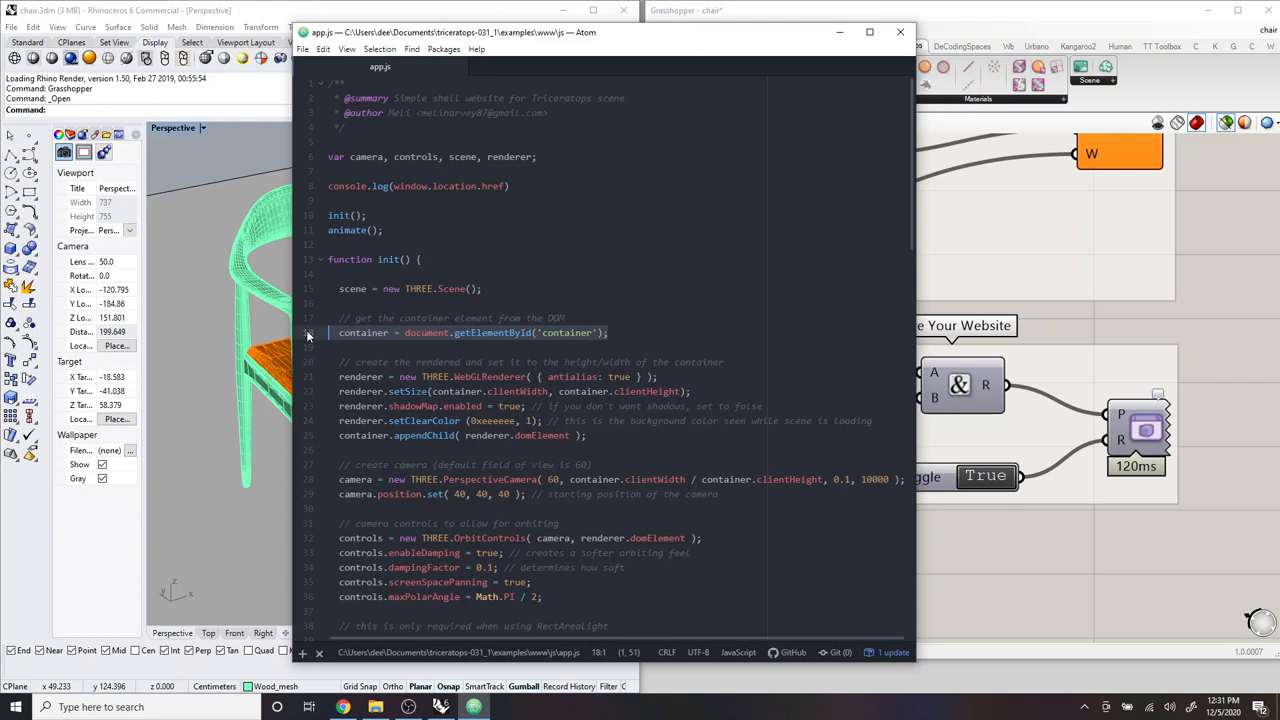
pyautogui.scroll(-3)
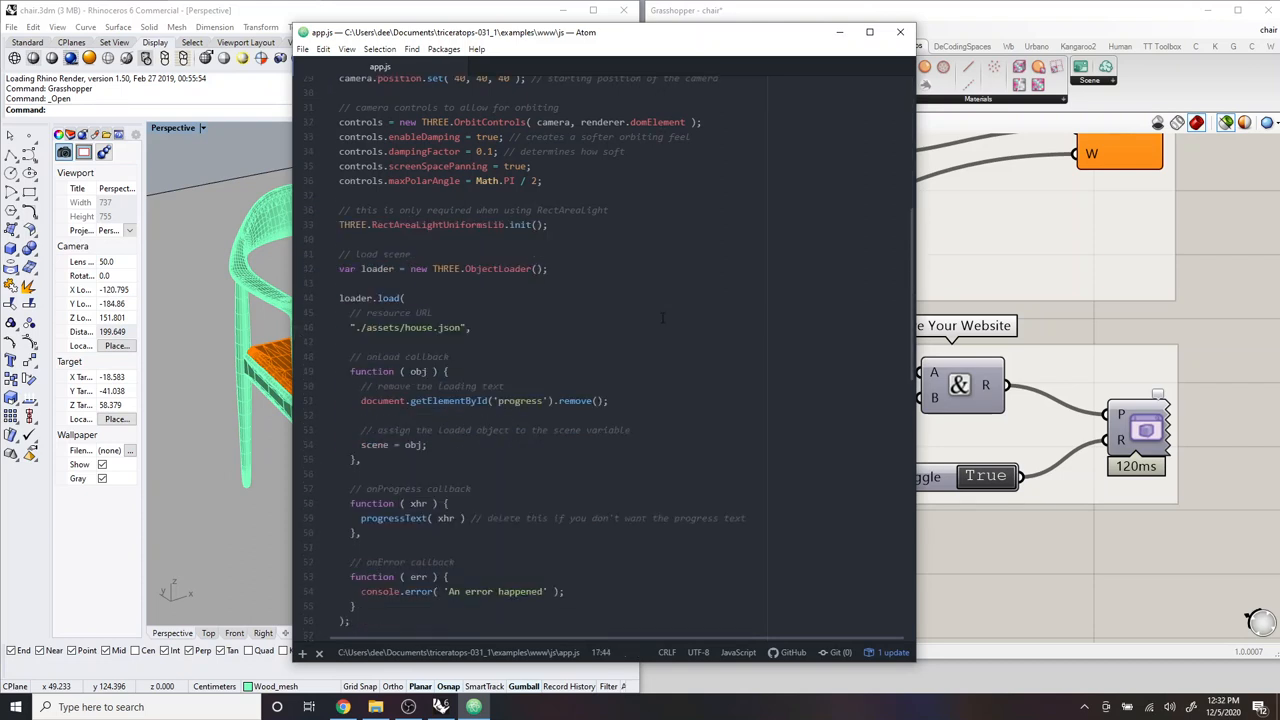
pyautogui.scroll(-3)
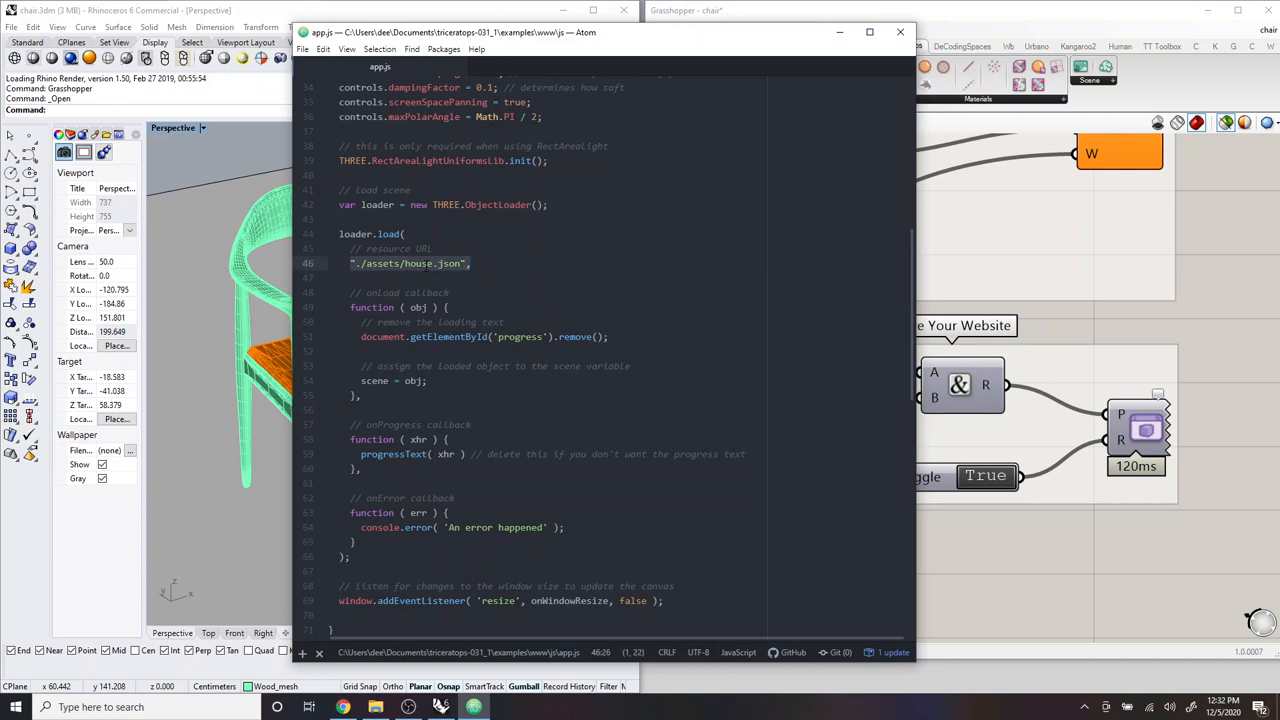
pyautogui.click(470, 264)
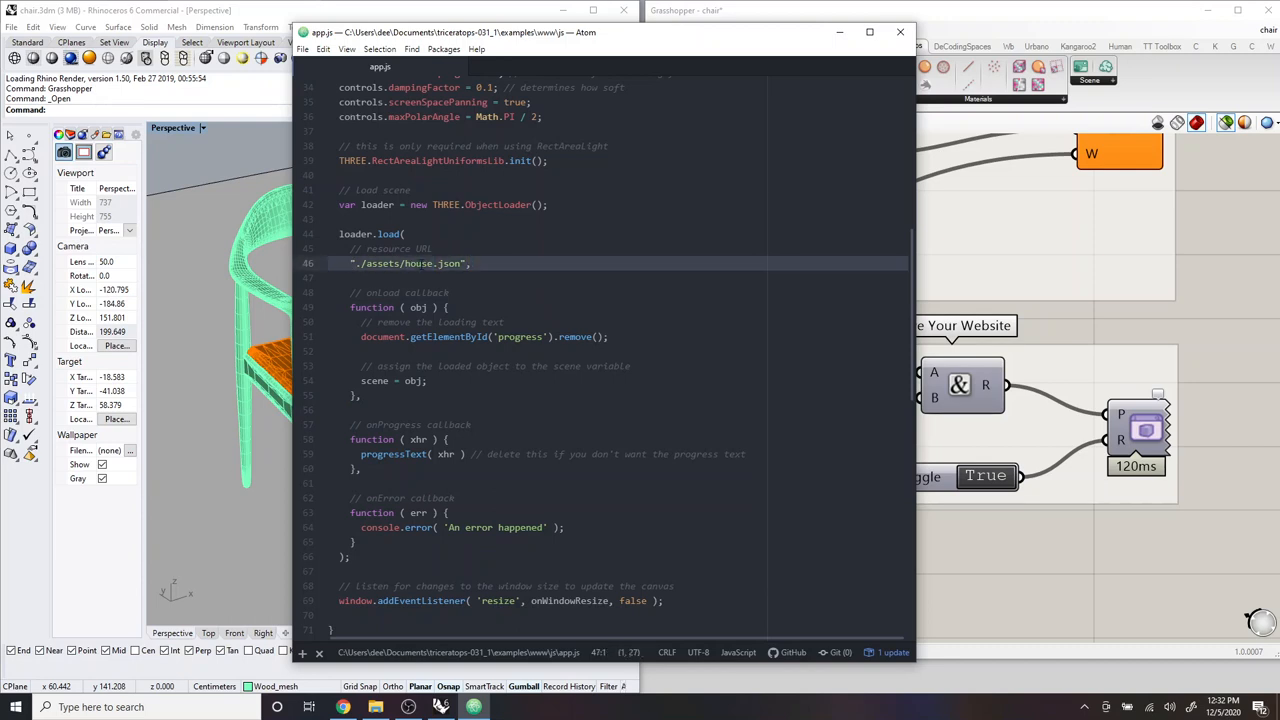
pyautogui.click(432, 264)
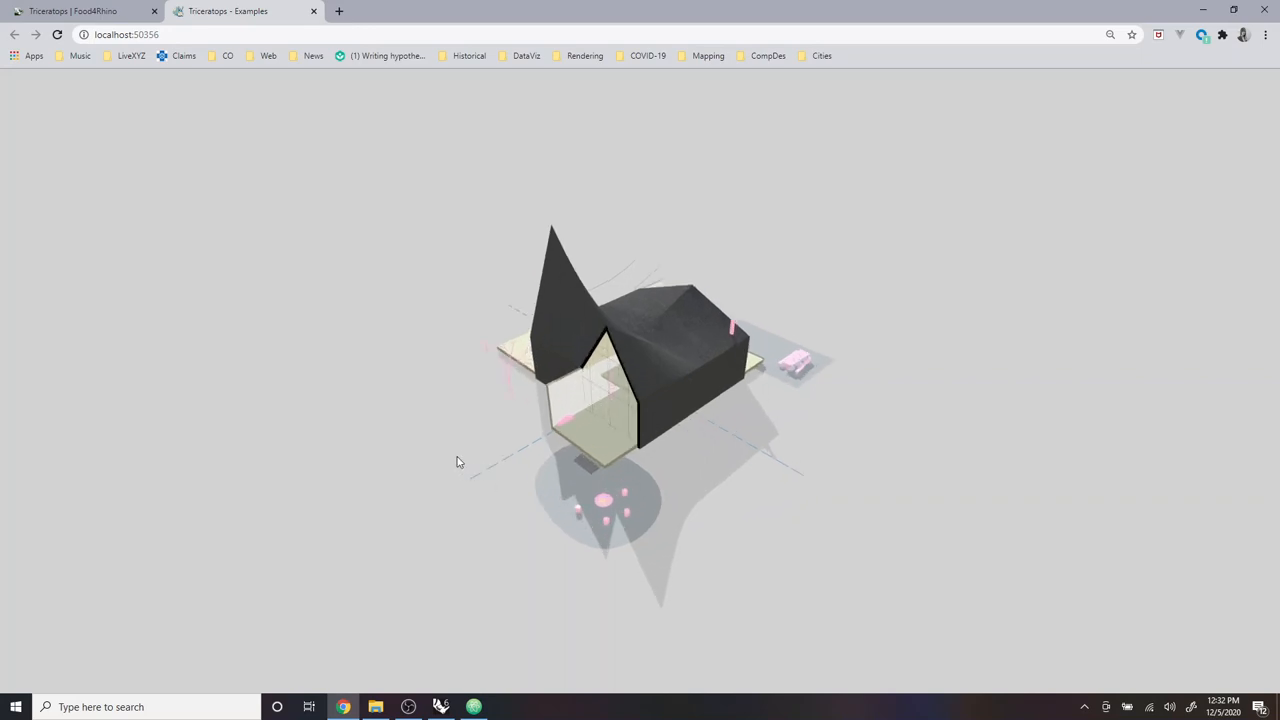
pyautogui.moveTo(386, 572)
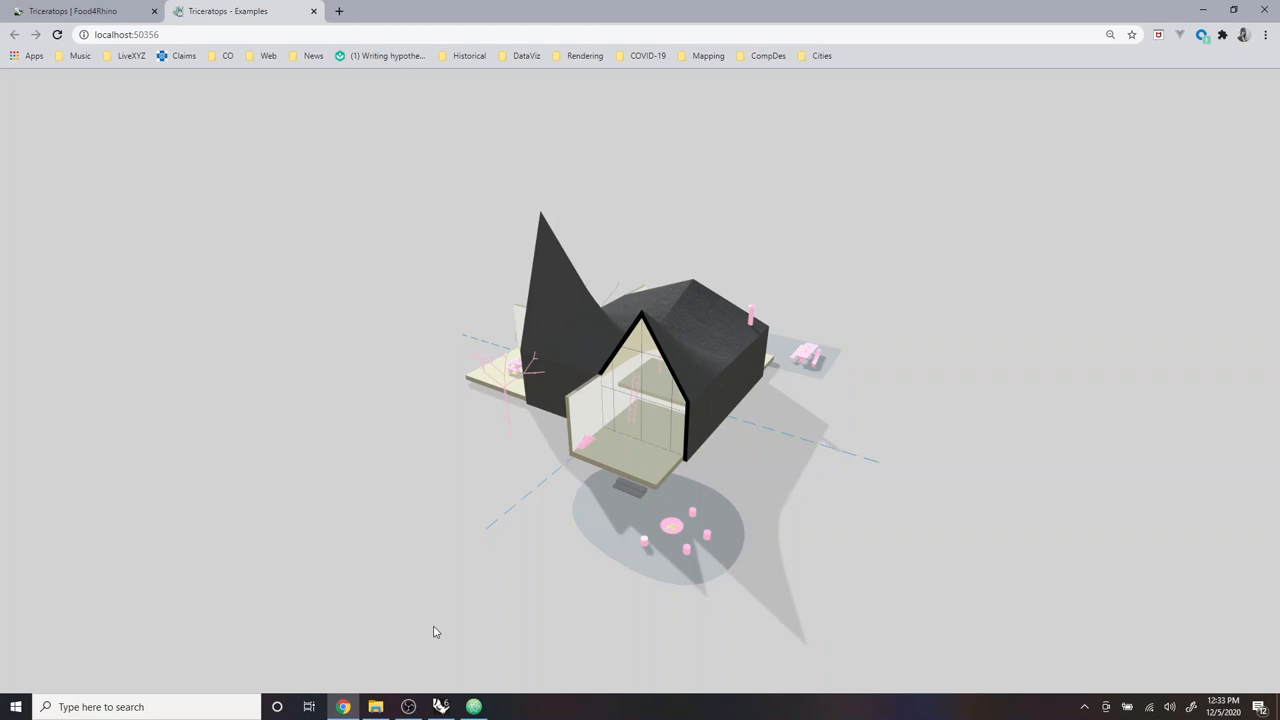
pyautogui.moveTo(436, 624)
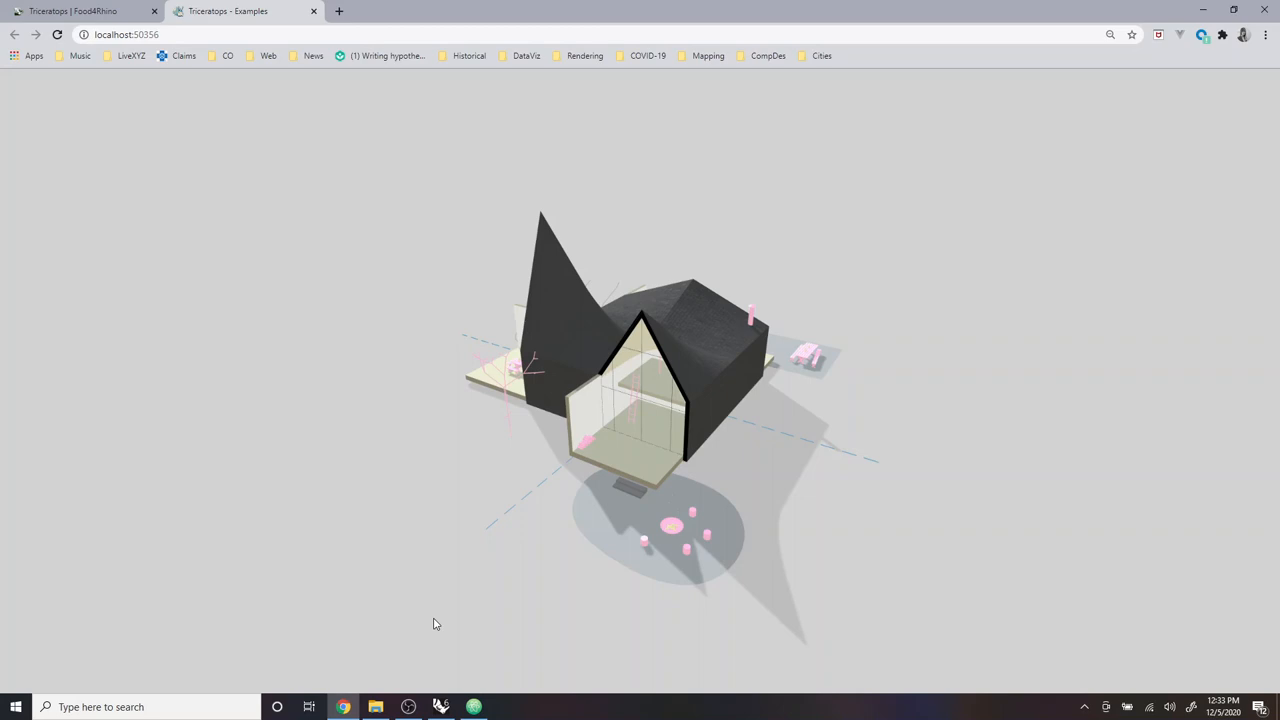
# Step: Disable caching in the developer tools' Network panel and reload the local site
pyautogui.press('F12')
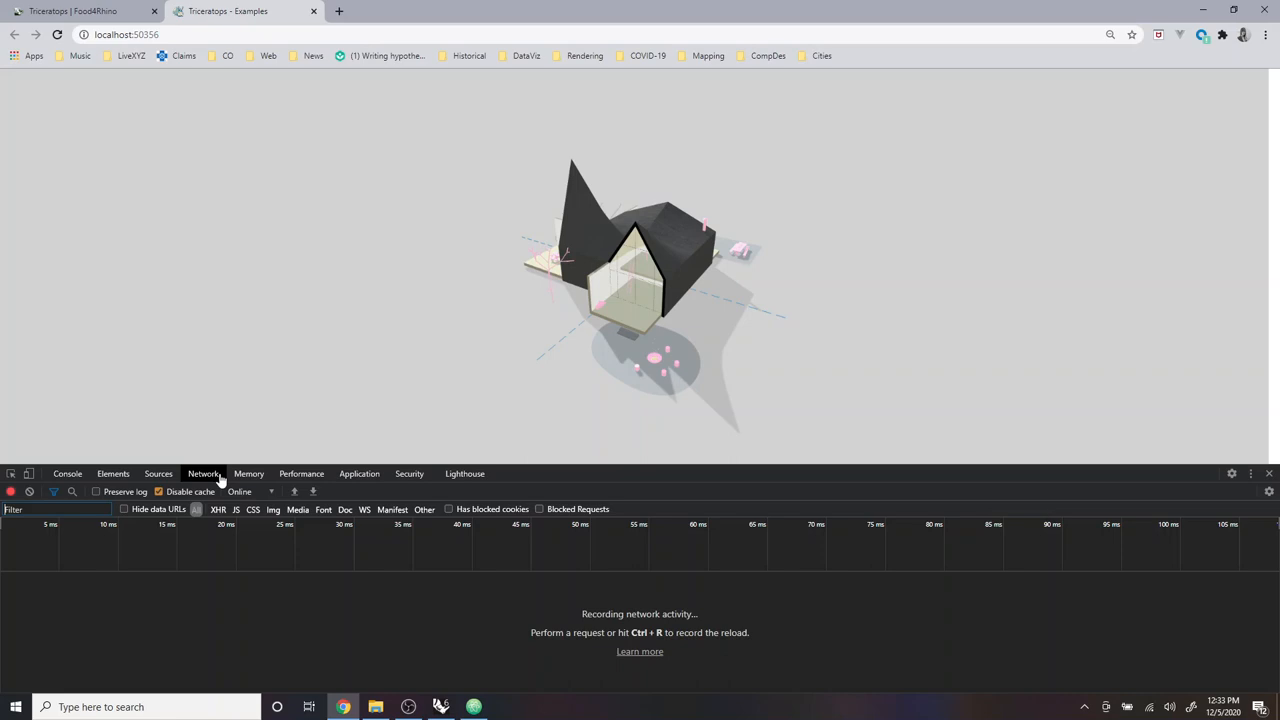
pyautogui.moveTo(196, 482)
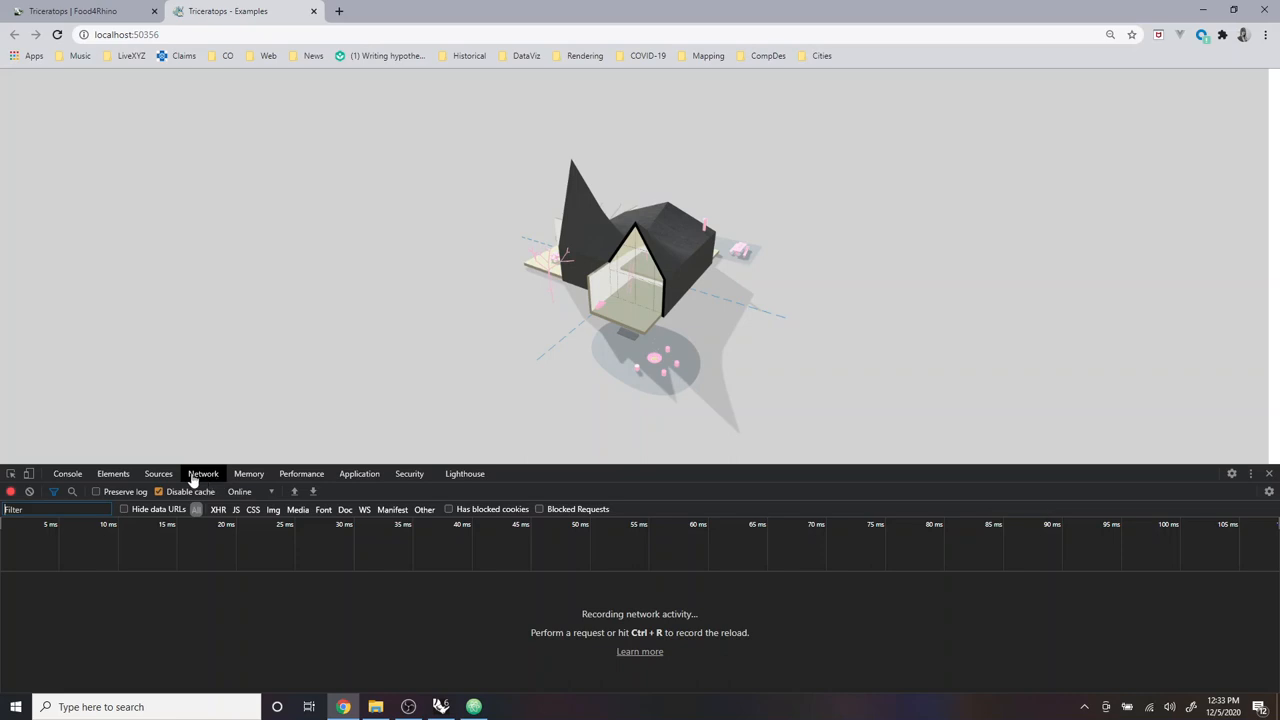
pyautogui.click(160, 492)
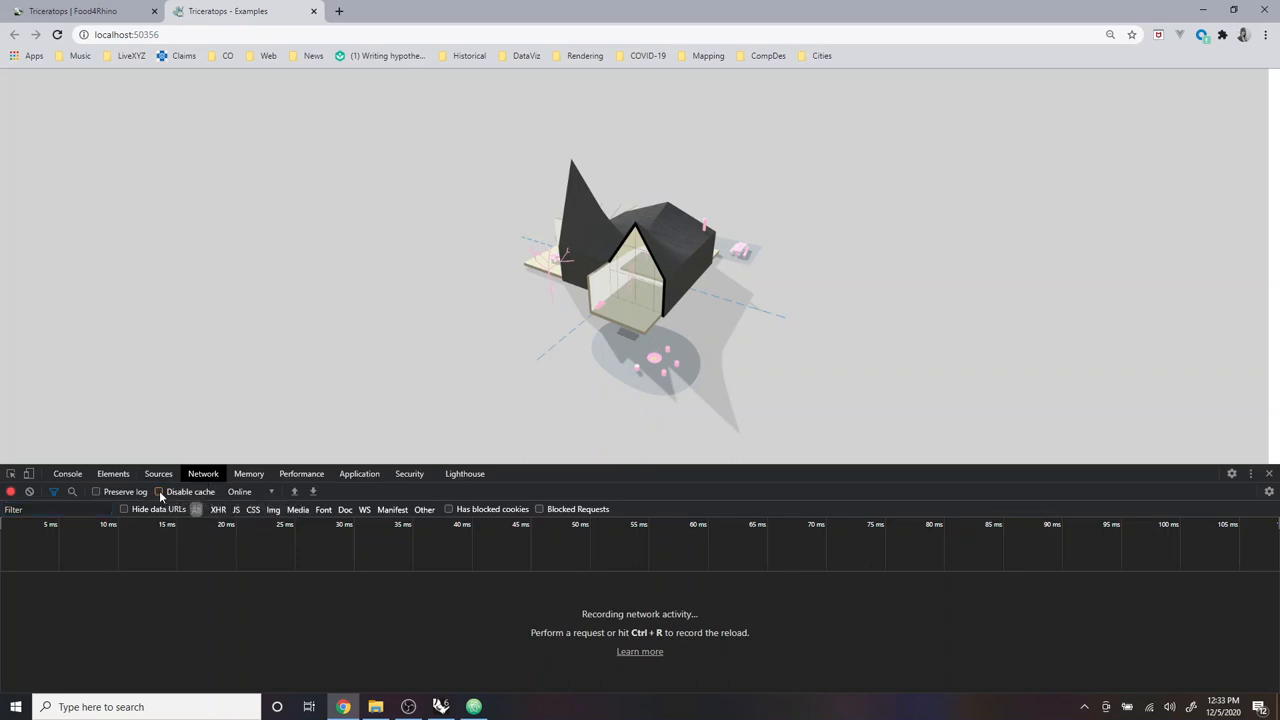
pyautogui.click(160, 492)
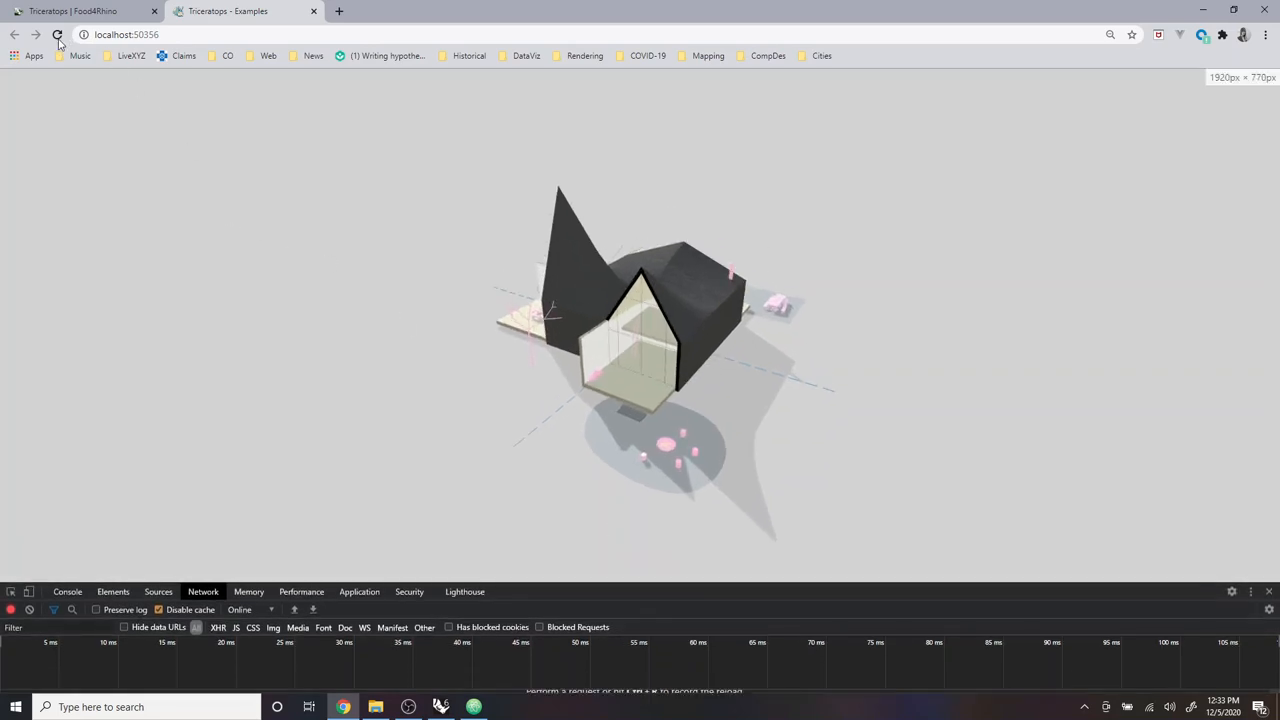
pyautogui.click(56, 34)
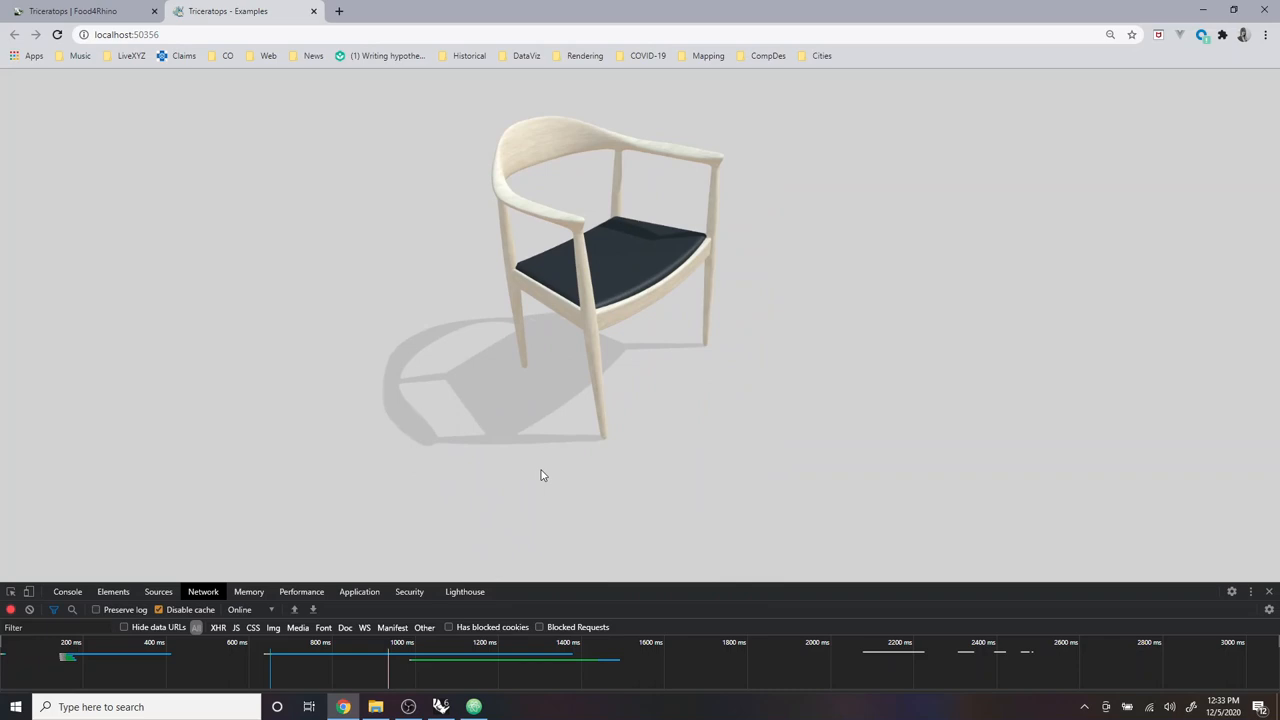
# Step: Orbit the loaded chair model in the Three.js canvas to view its sides
pyautogui.moveTo(544, 476); pyautogui.dragTo(712, 458)
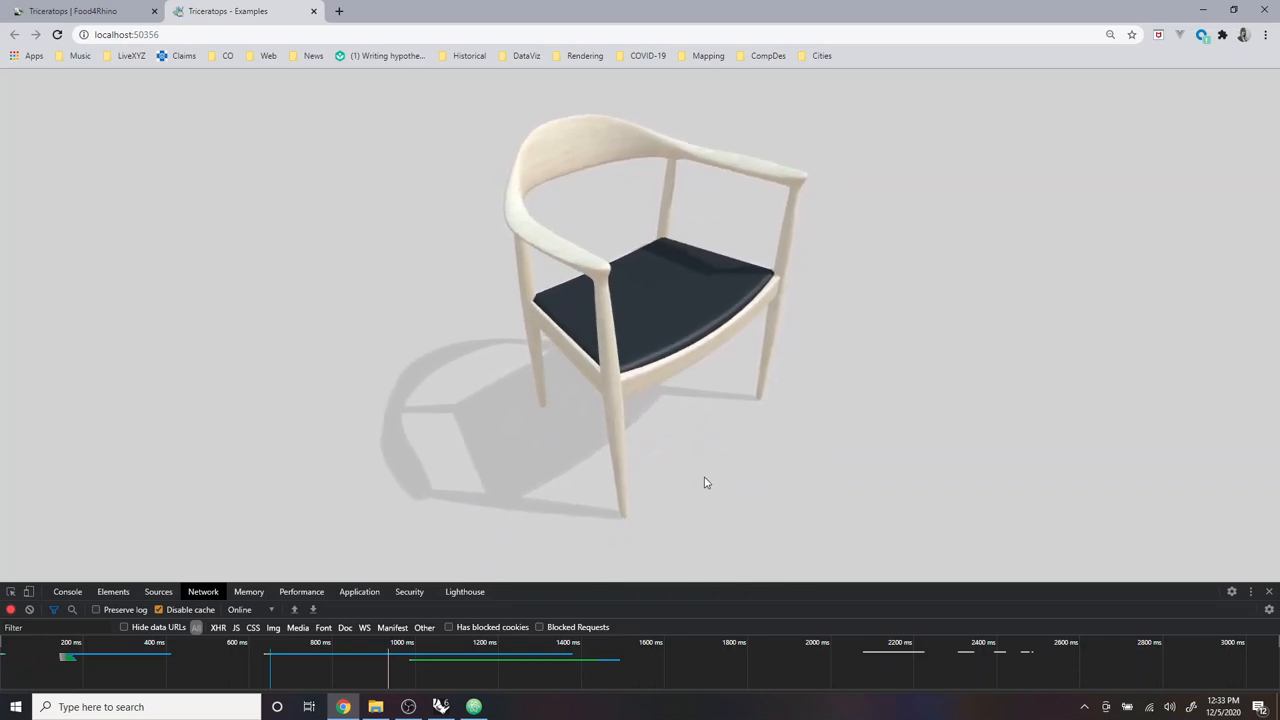
pyautogui.moveTo(704, 482); pyautogui.dragTo(616, 324)
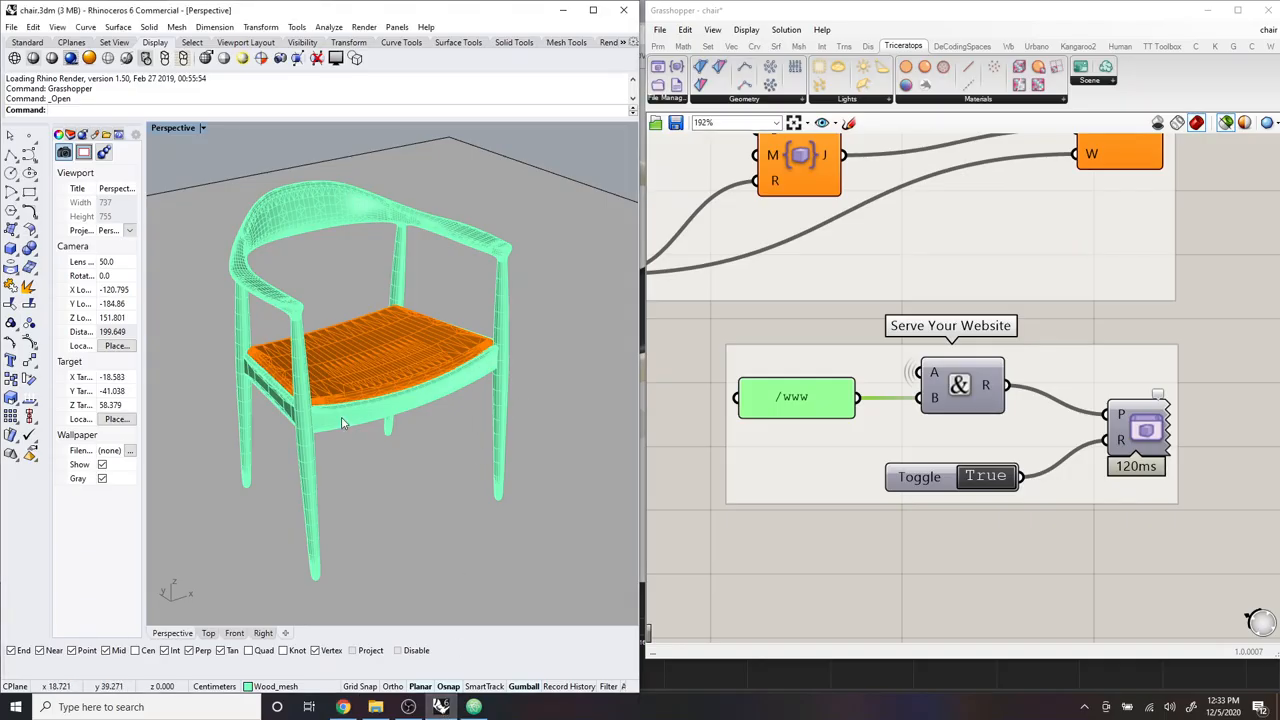
# Step: Orbit the Perspective viewport around the chair model in Rhino
pyautogui.moveTo(340, 420); pyautogui.dragTo(620, 410)
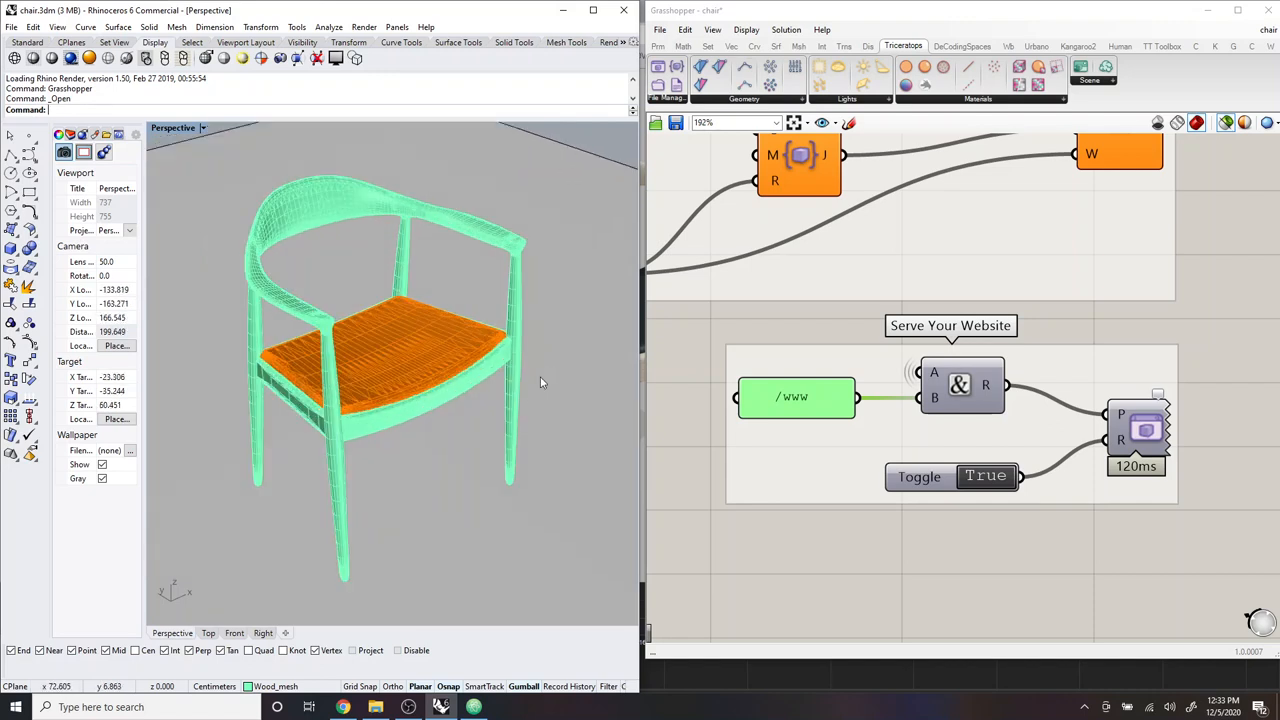
pyautogui.moveTo(516, 316)
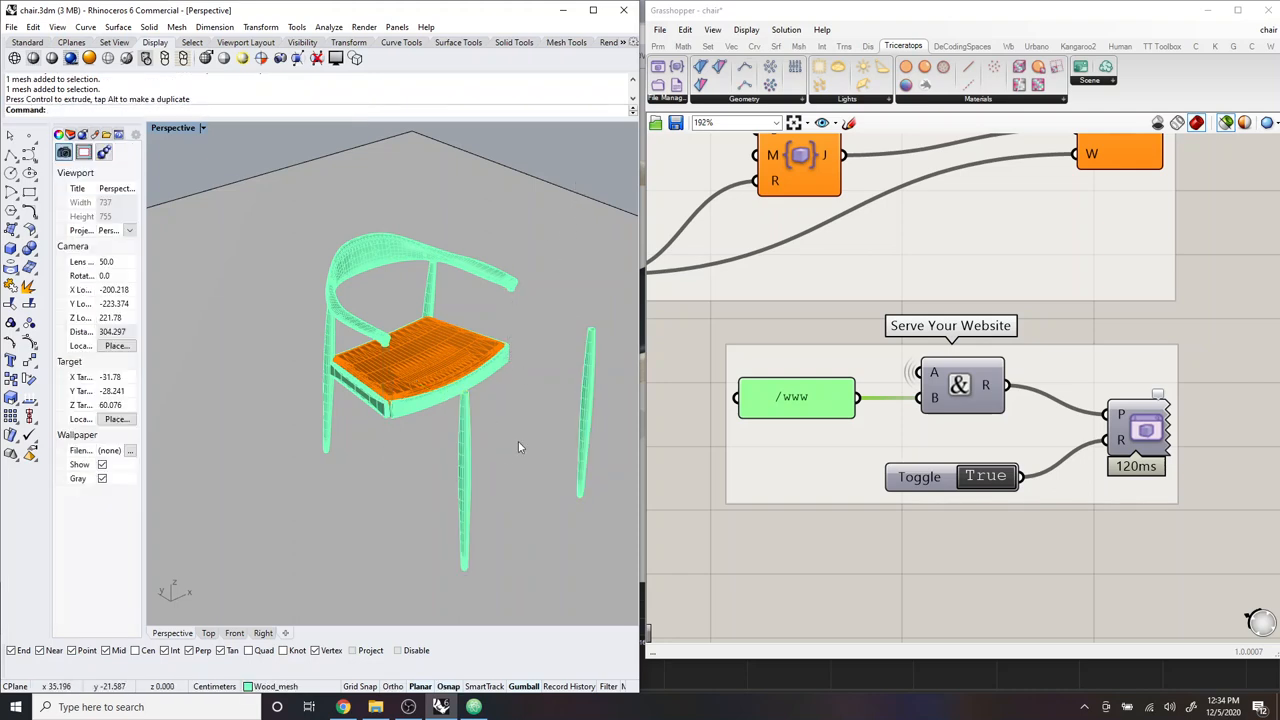
pyautogui.moveTo(444, 500)
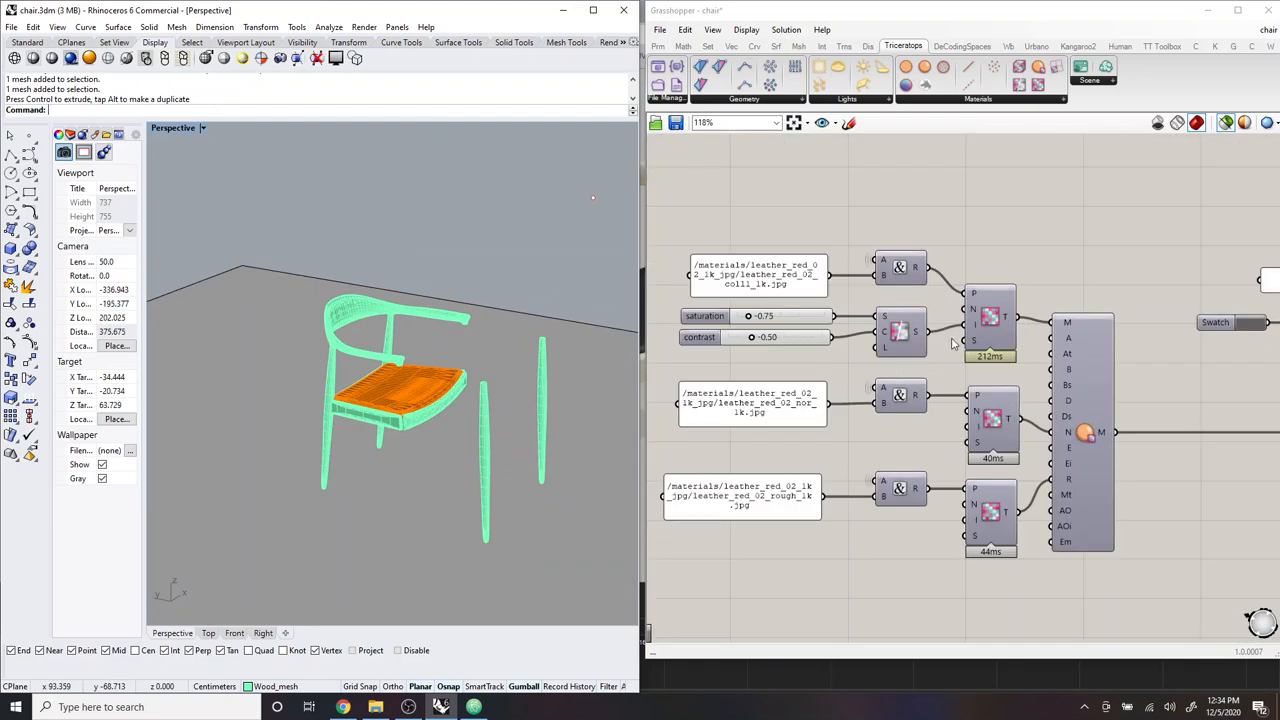
pyautogui.moveTo(898, 252)
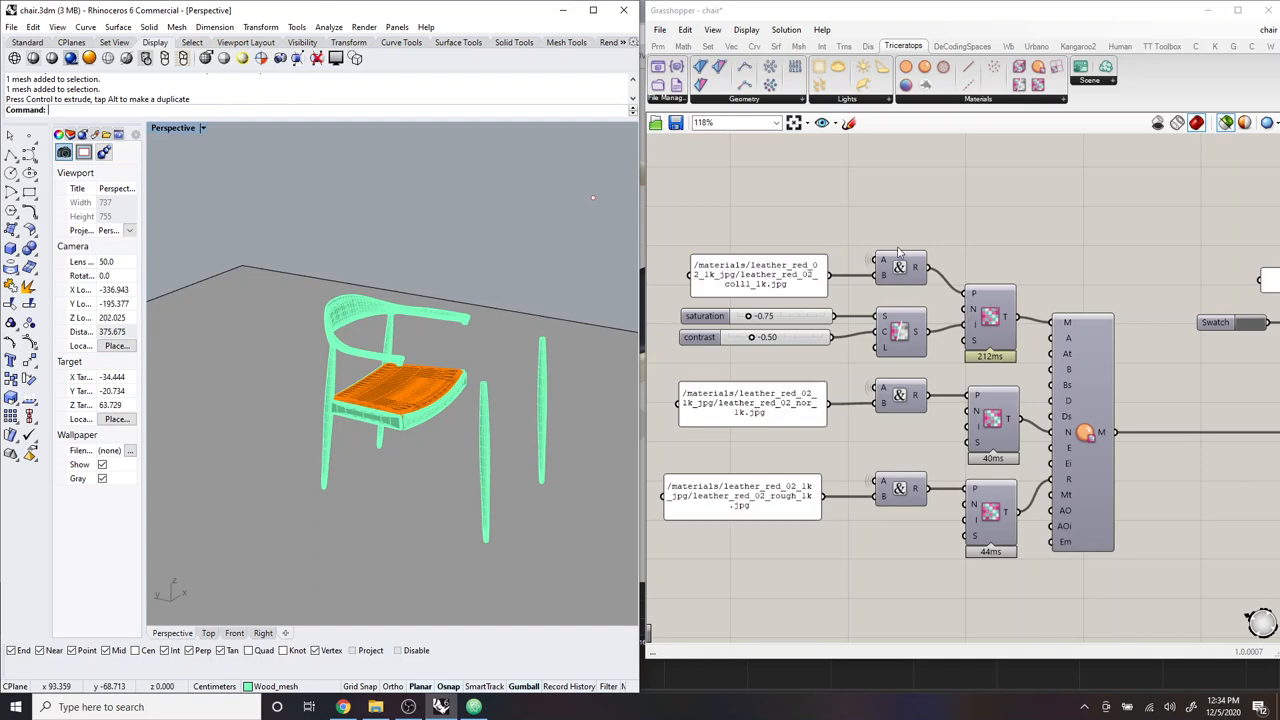
# Step: Set the wood material's colour swatch to red and return to the chair export group
pyautogui.scroll(-3)
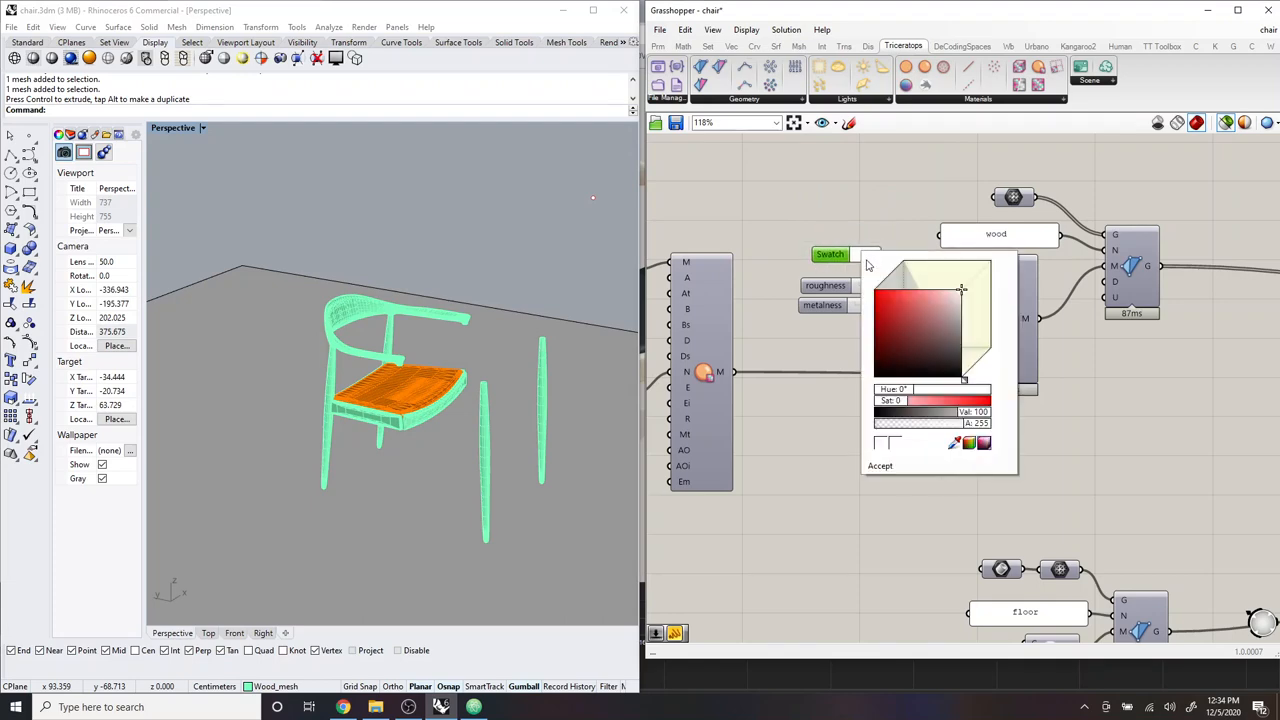
pyautogui.click(880, 464)
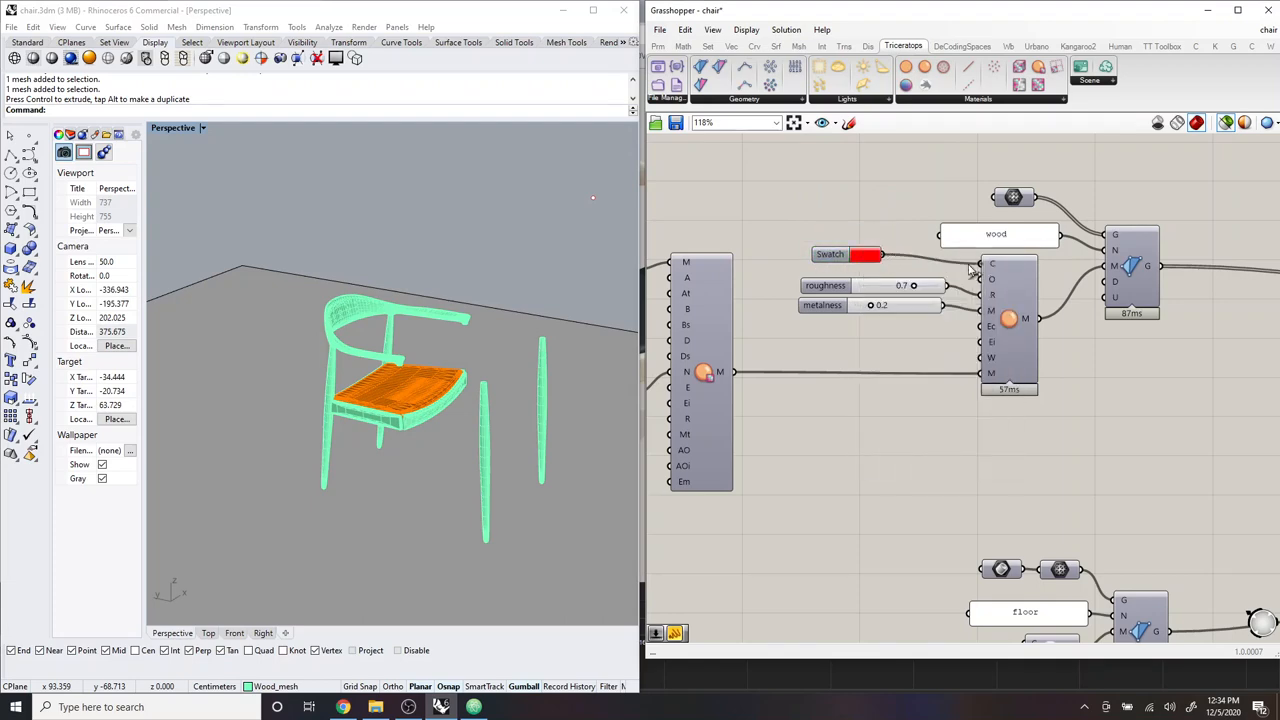
pyautogui.scroll(-3)
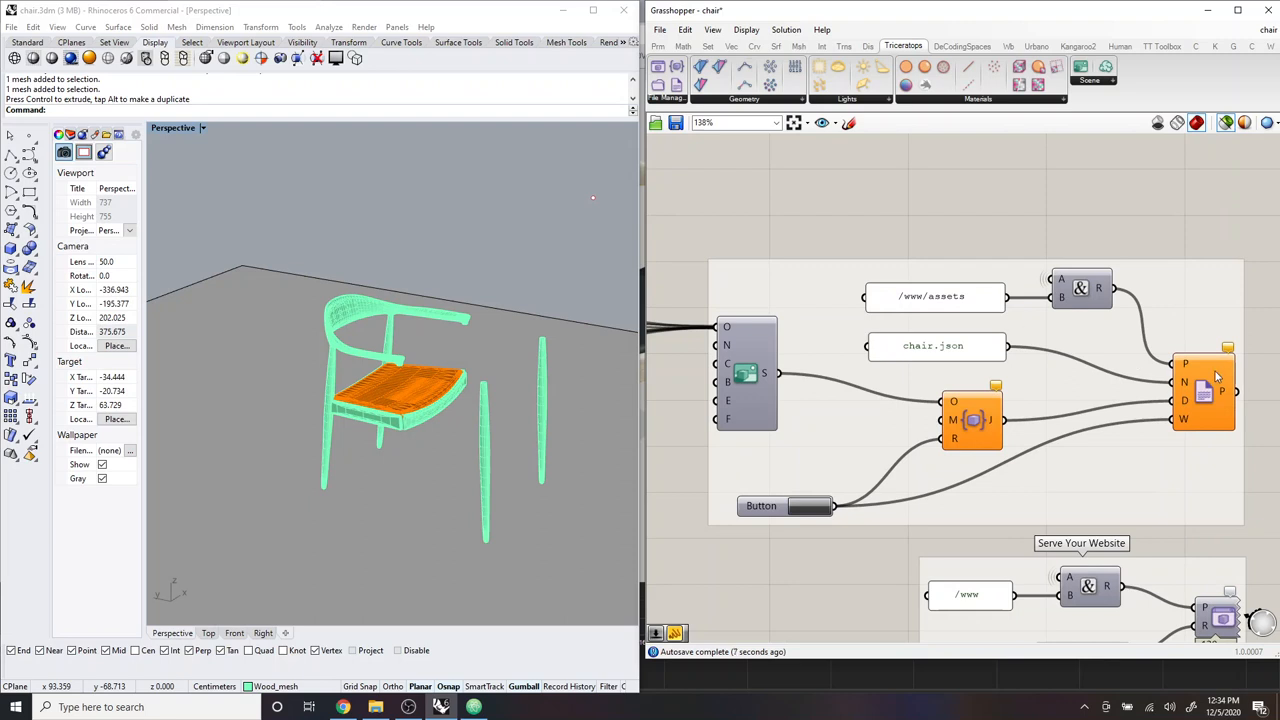
pyautogui.moveTo(810, 508)
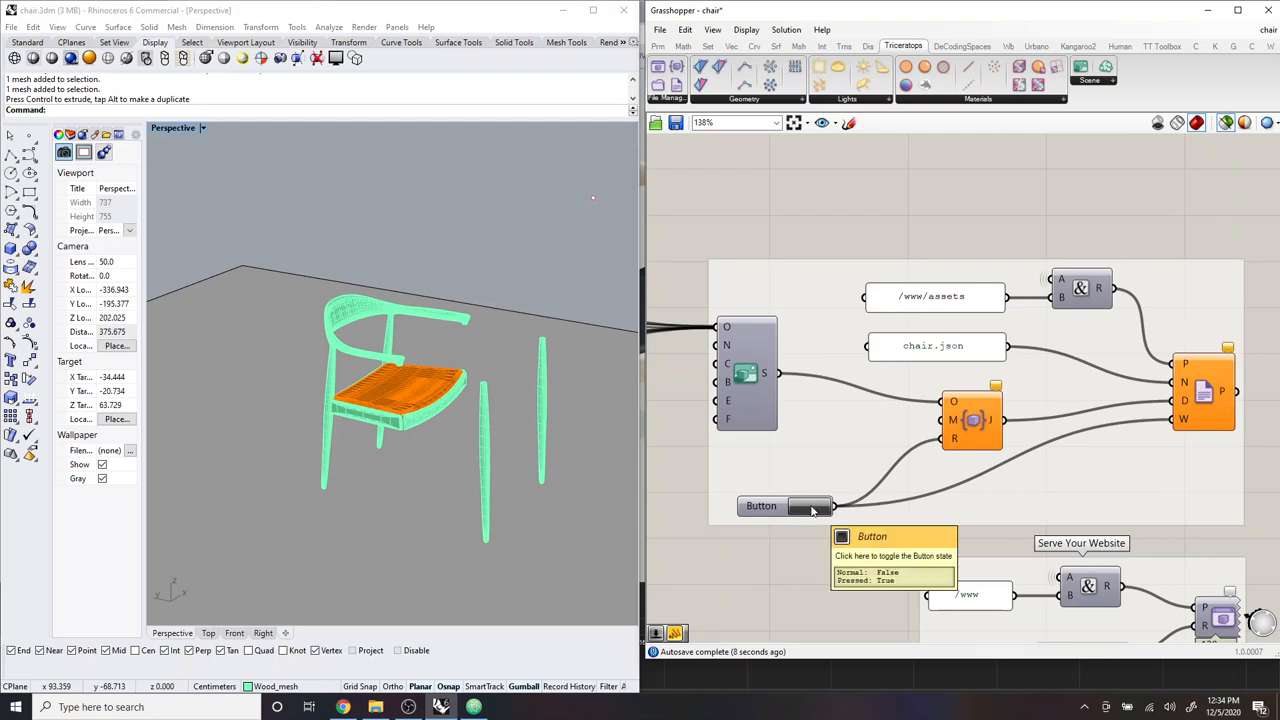
pyautogui.moveTo(908, 486)
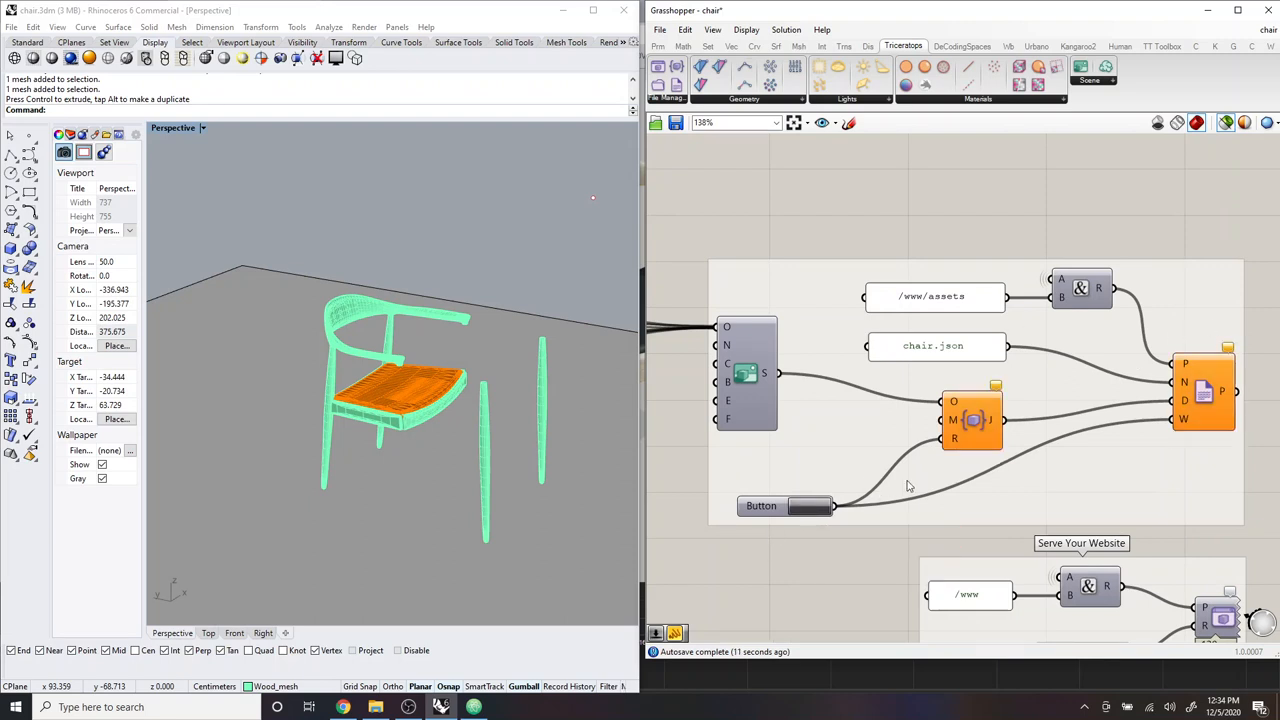
pyautogui.moveTo(278, 494)
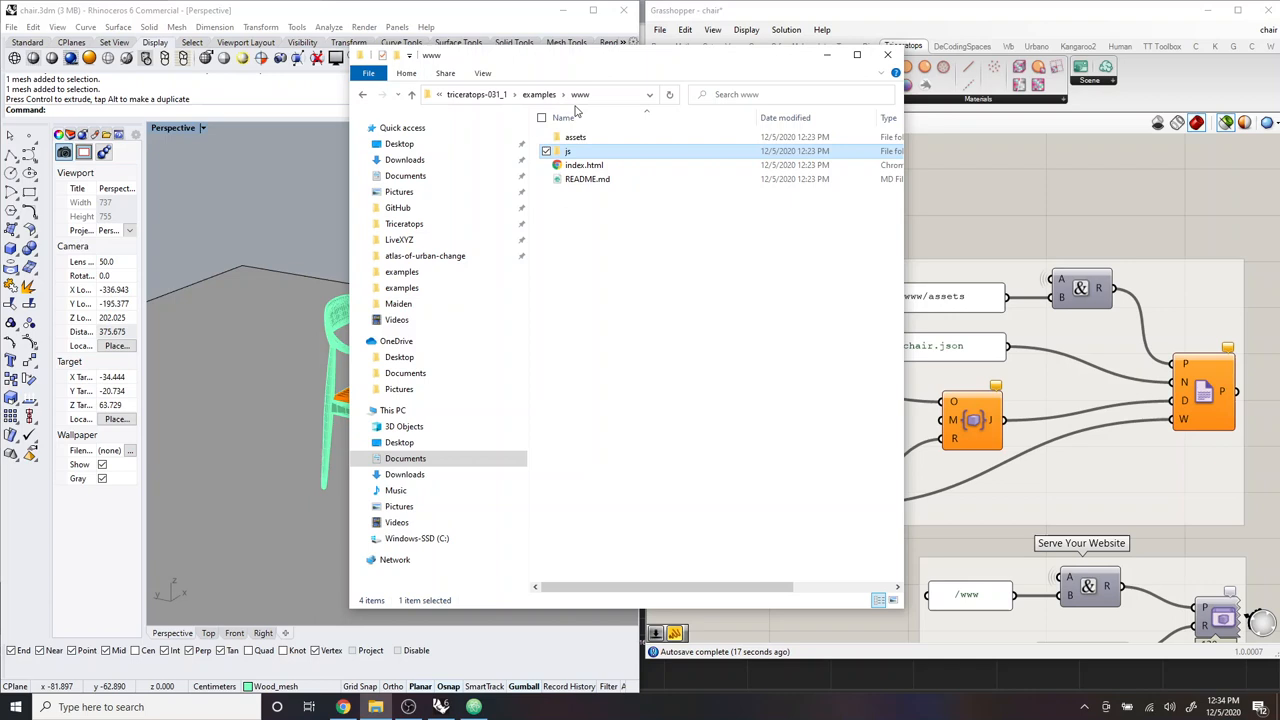
# Step: Check the freshly exported chair.json (24.0 MB, 12:34 PM) in the assets folder
pyautogui.doubleClick(576, 136)
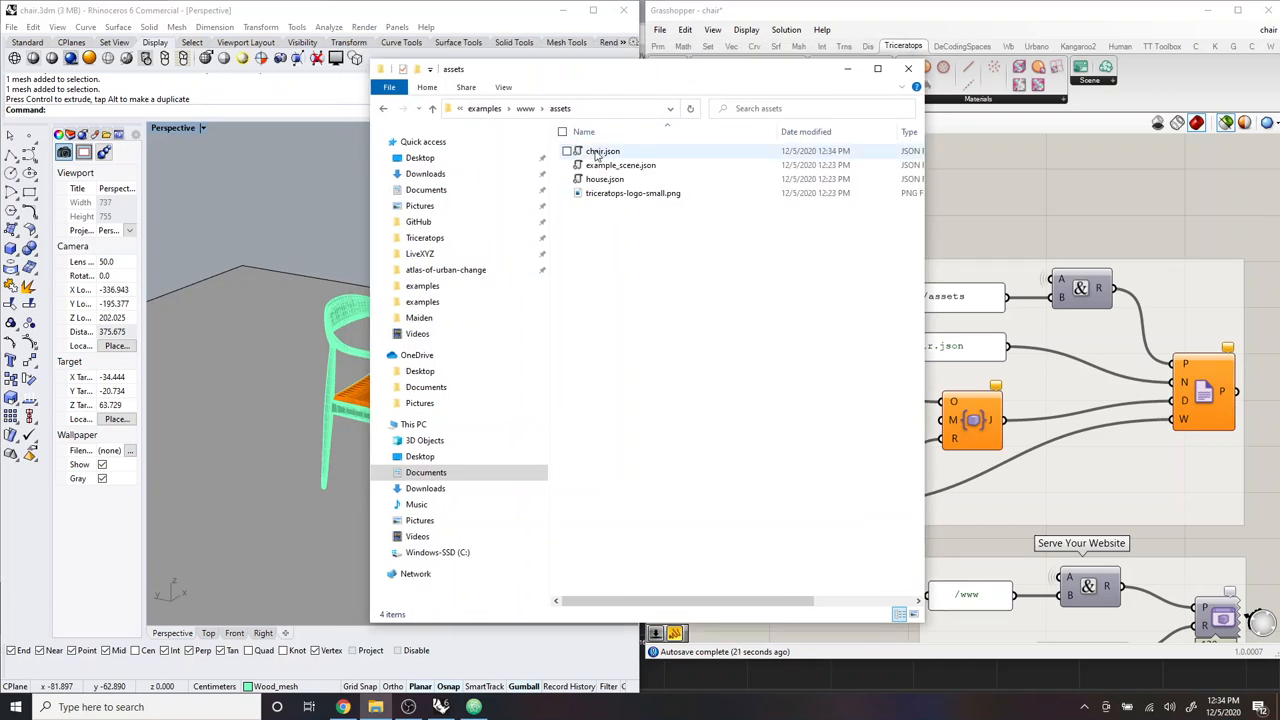
pyautogui.click(602, 152)
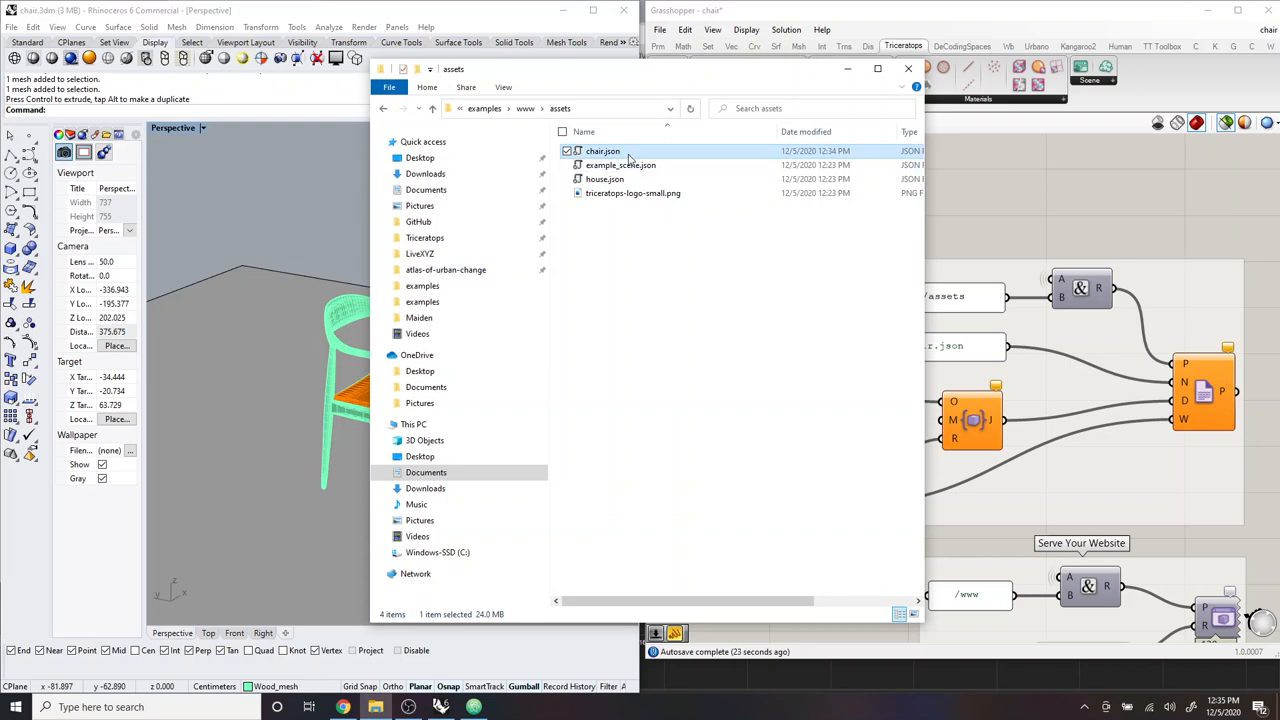
pyautogui.moveTo(604, 152)
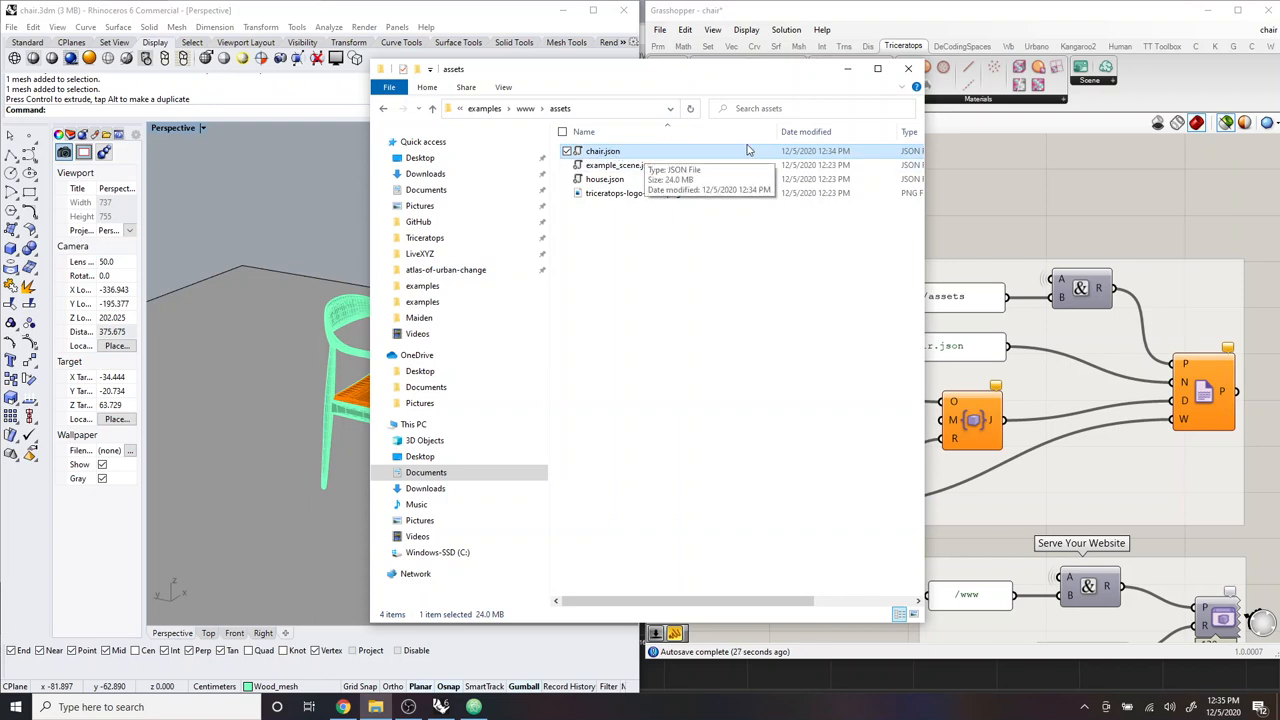
pyautogui.moveTo(624, 152)
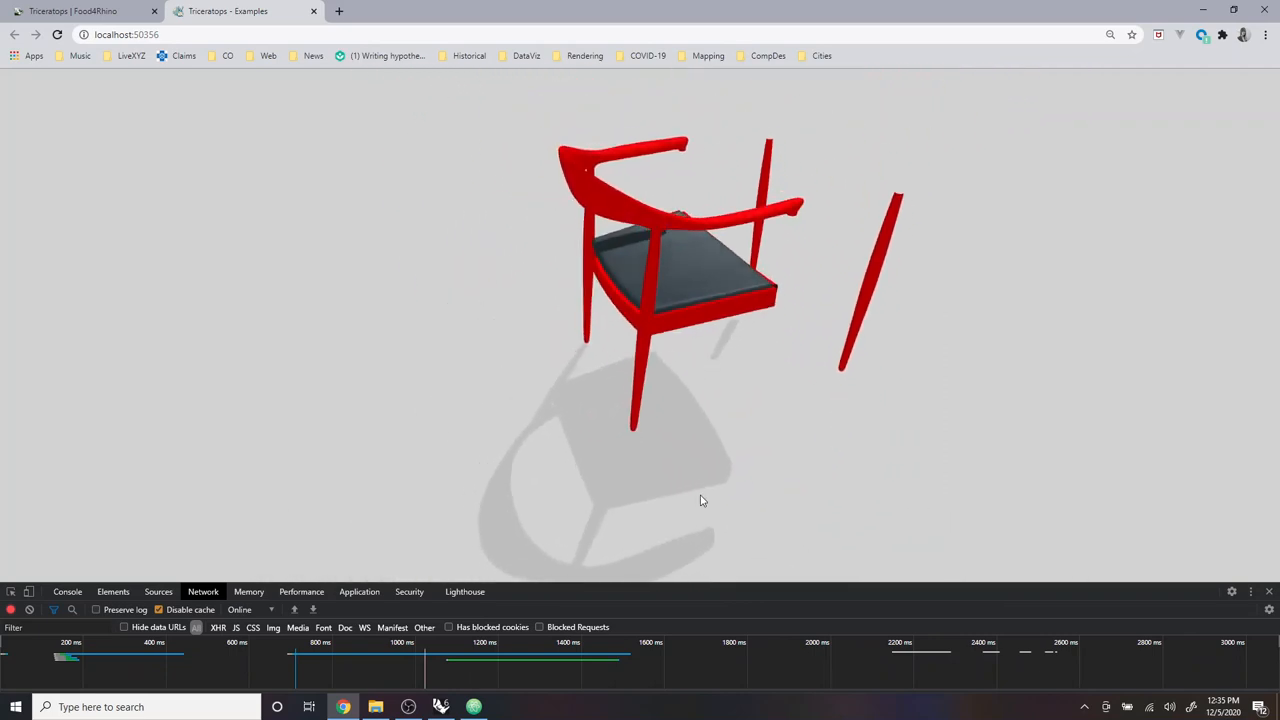
# Step: Orbit the red chair on the local site to view its separated leg pieces
pyautogui.moveTo(700, 500); pyautogui.dragTo(636, 450)
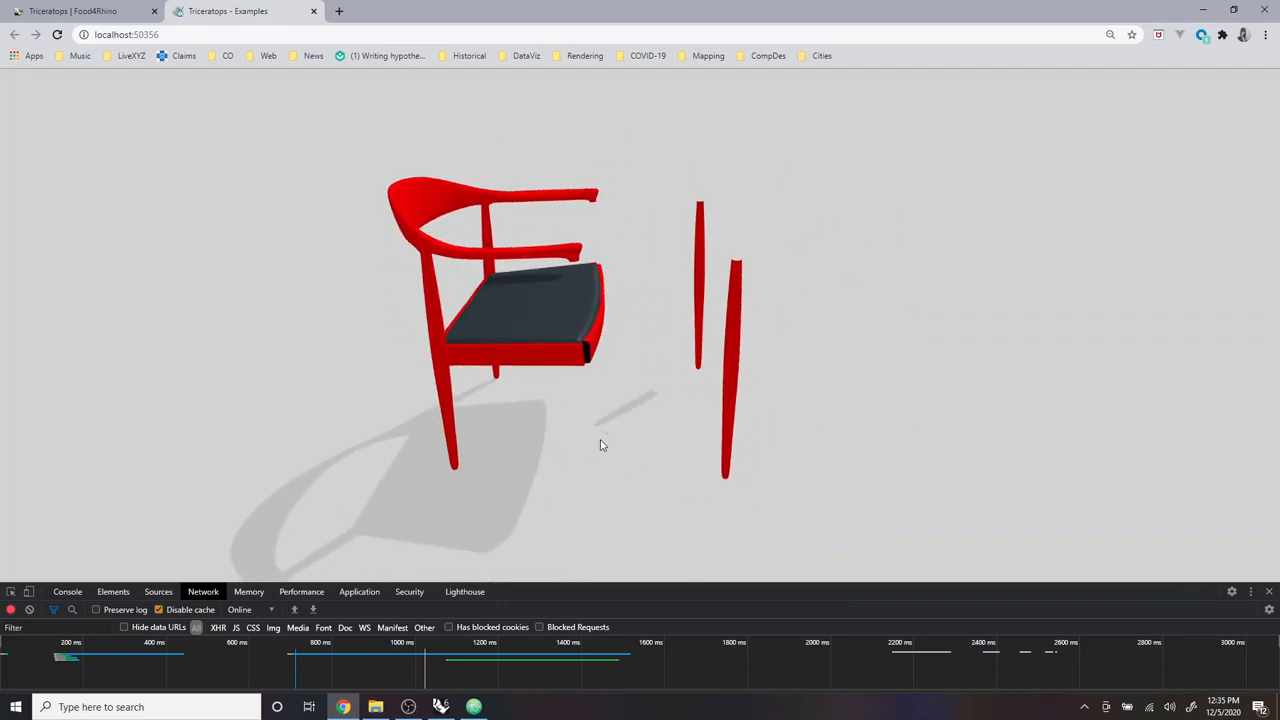
pyautogui.moveTo(600, 444); pyautogui.dragTo(638, 444)
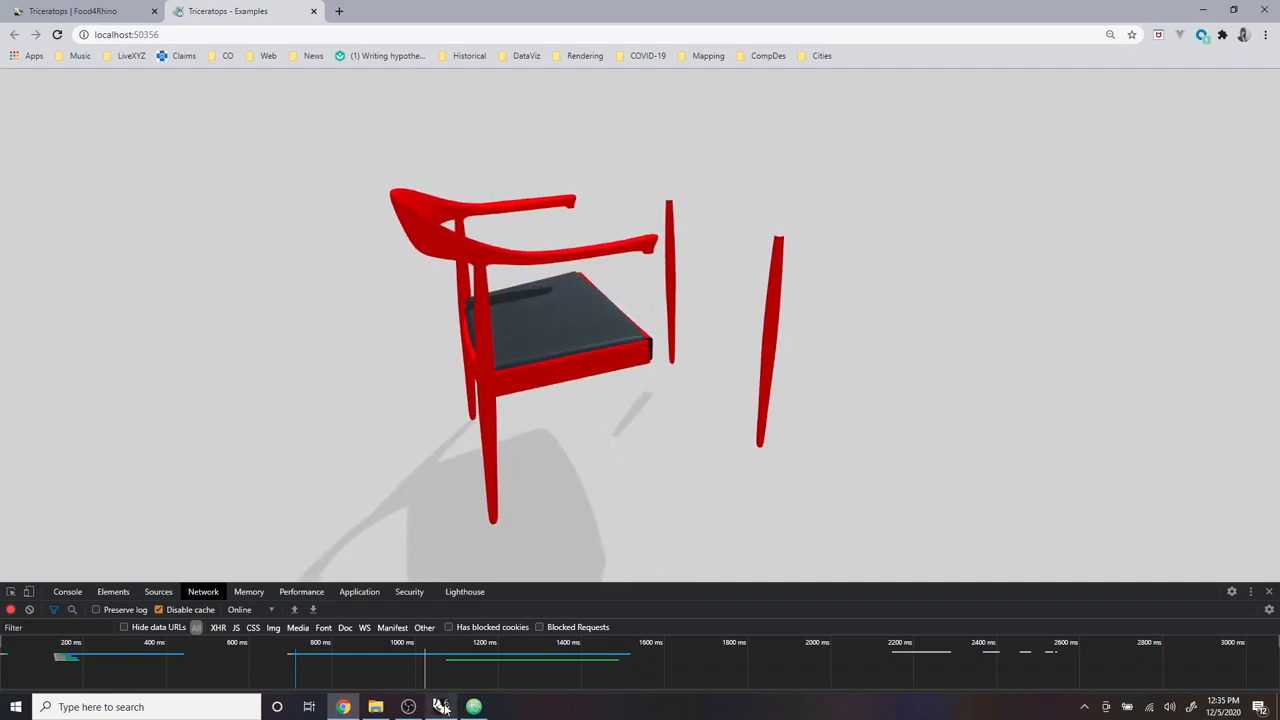
pyautogui.click(440, 708)
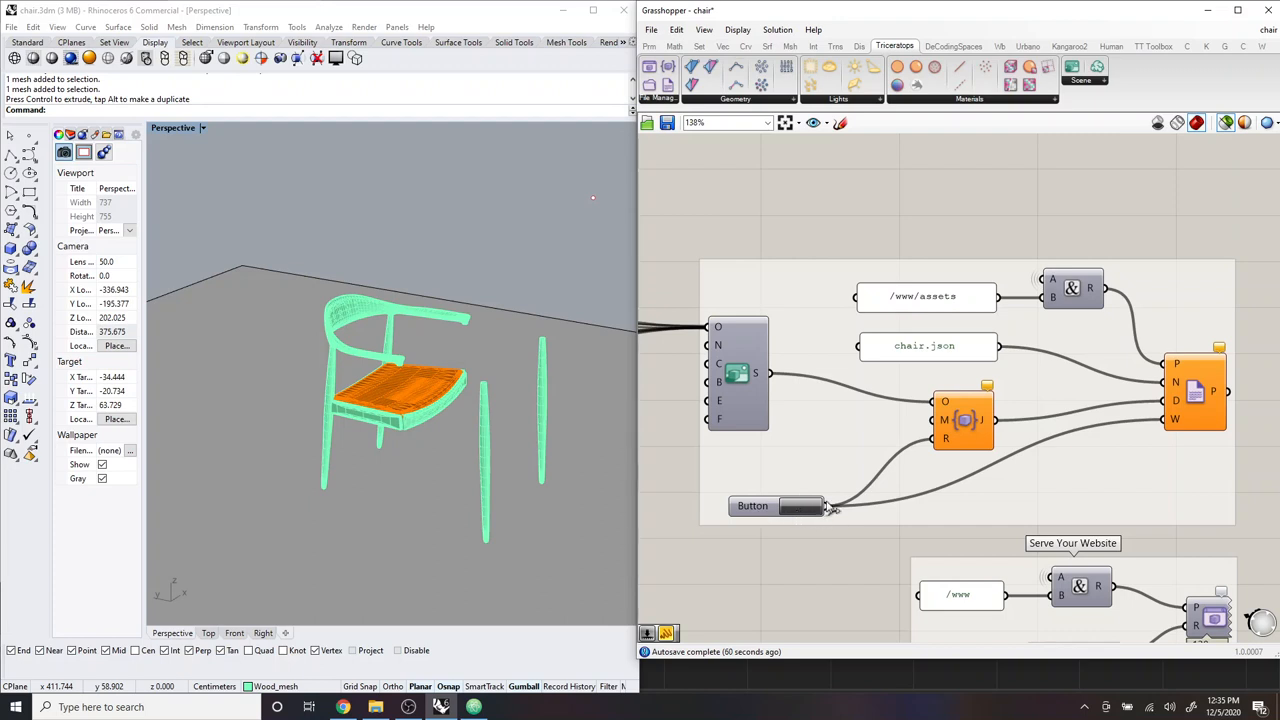
pyautogui.moveTo(500, 656)
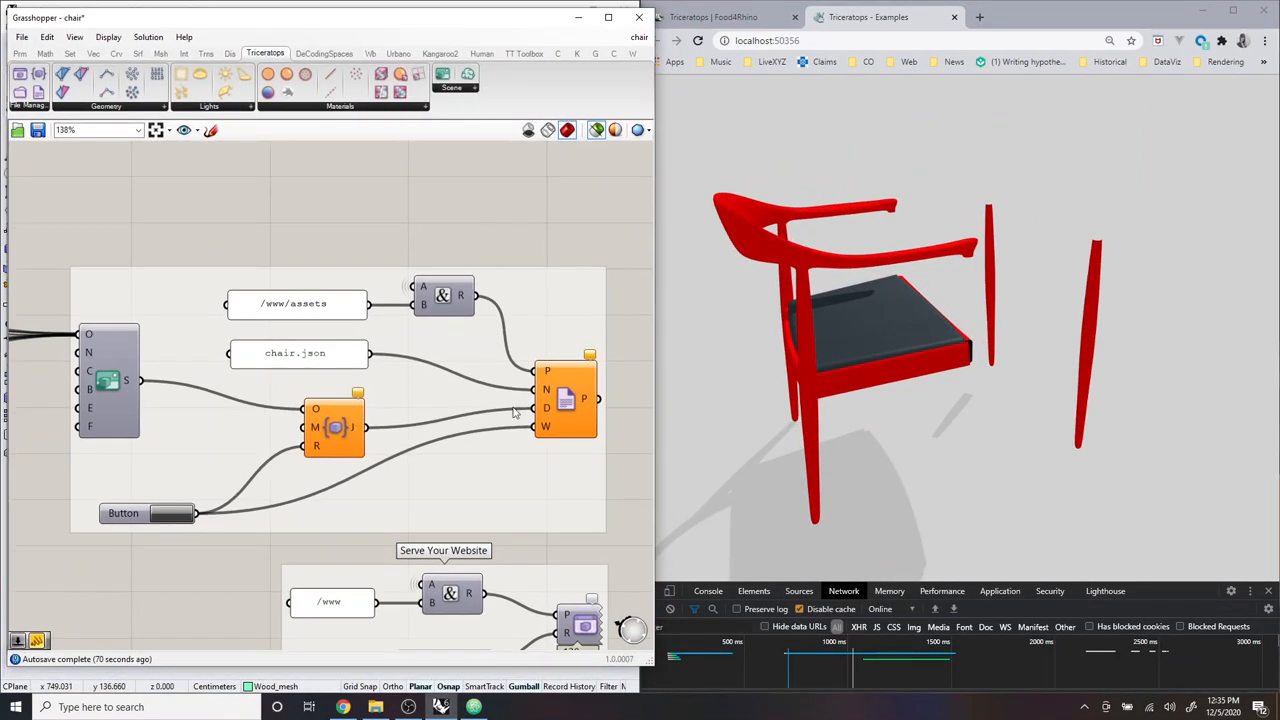
pyautogui.moveTo(280, 28)
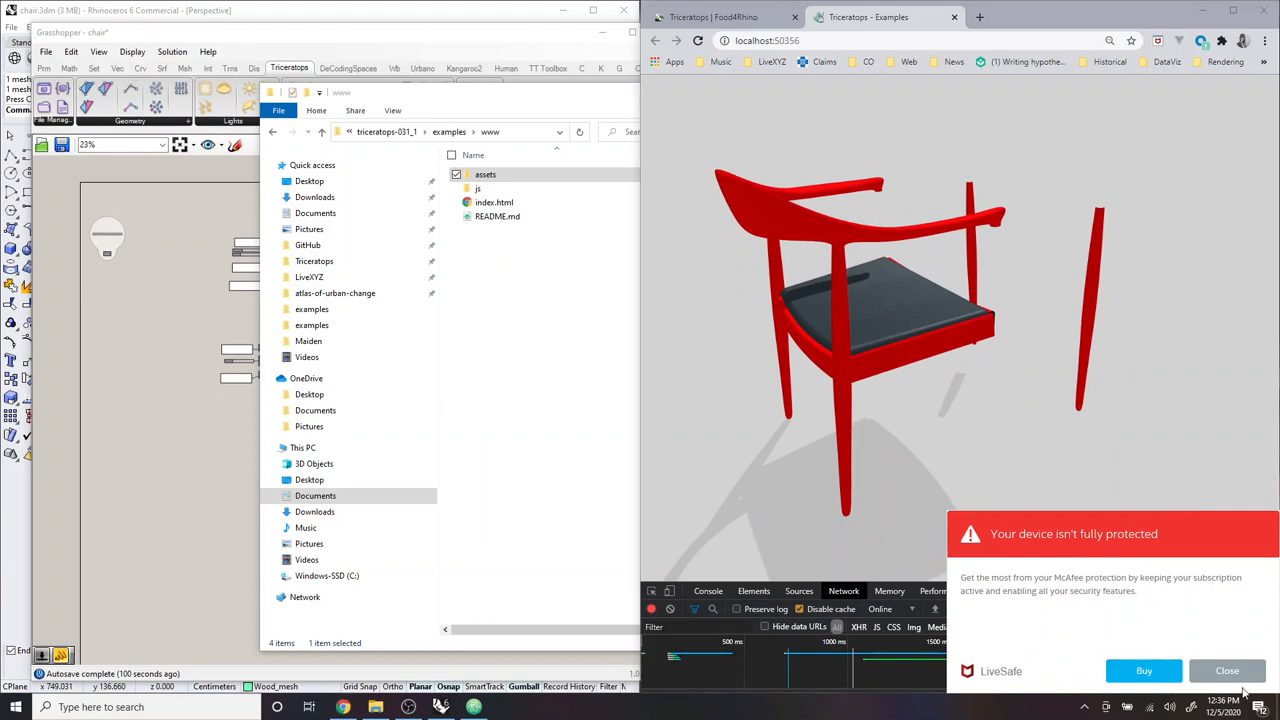
pyautogui.moveTo(984, 164)
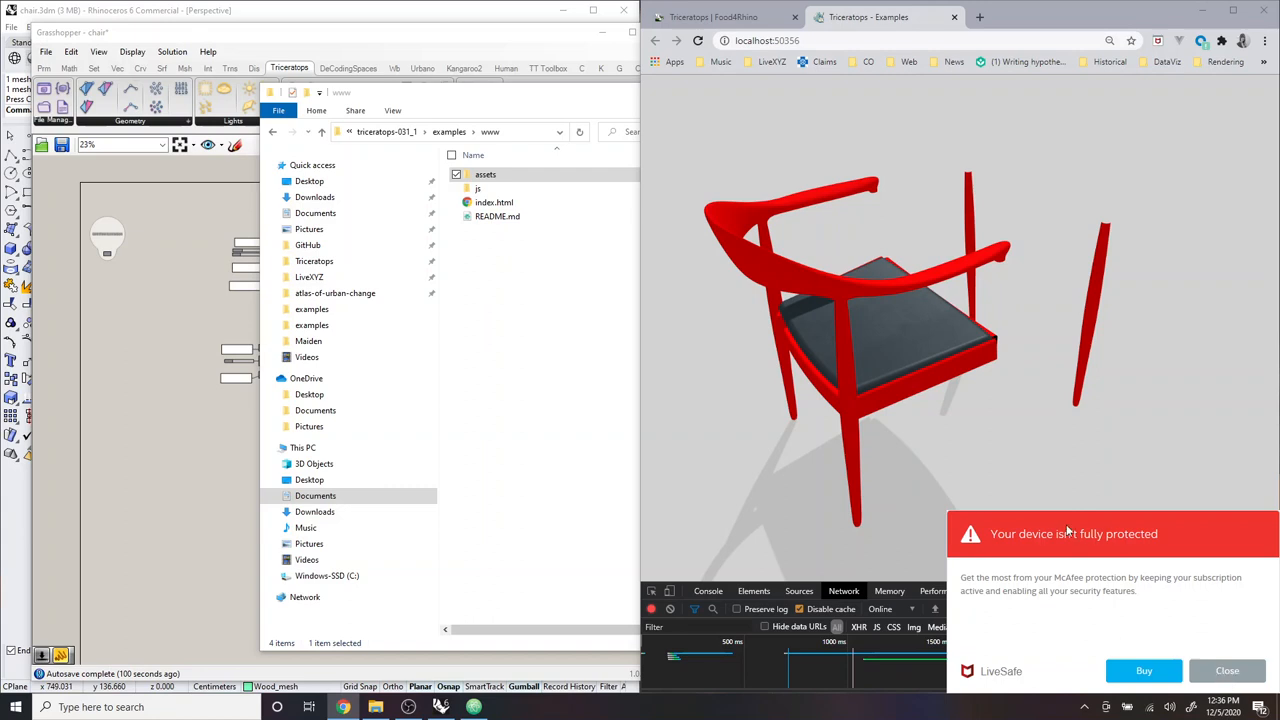
# Step: Dismiss the McAfee warning and open the www folder's index.html in Atom
pyautogui.click(1228, 670)
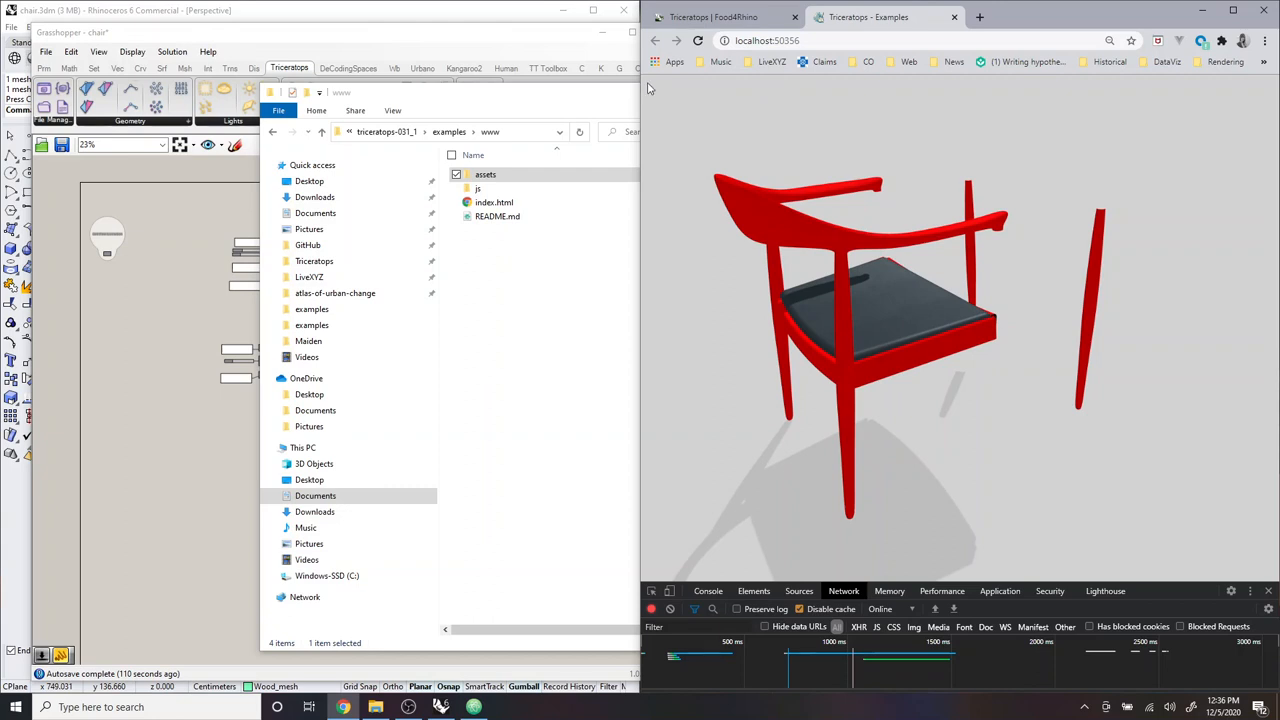
pyautogui.moveTo(1038, 368)
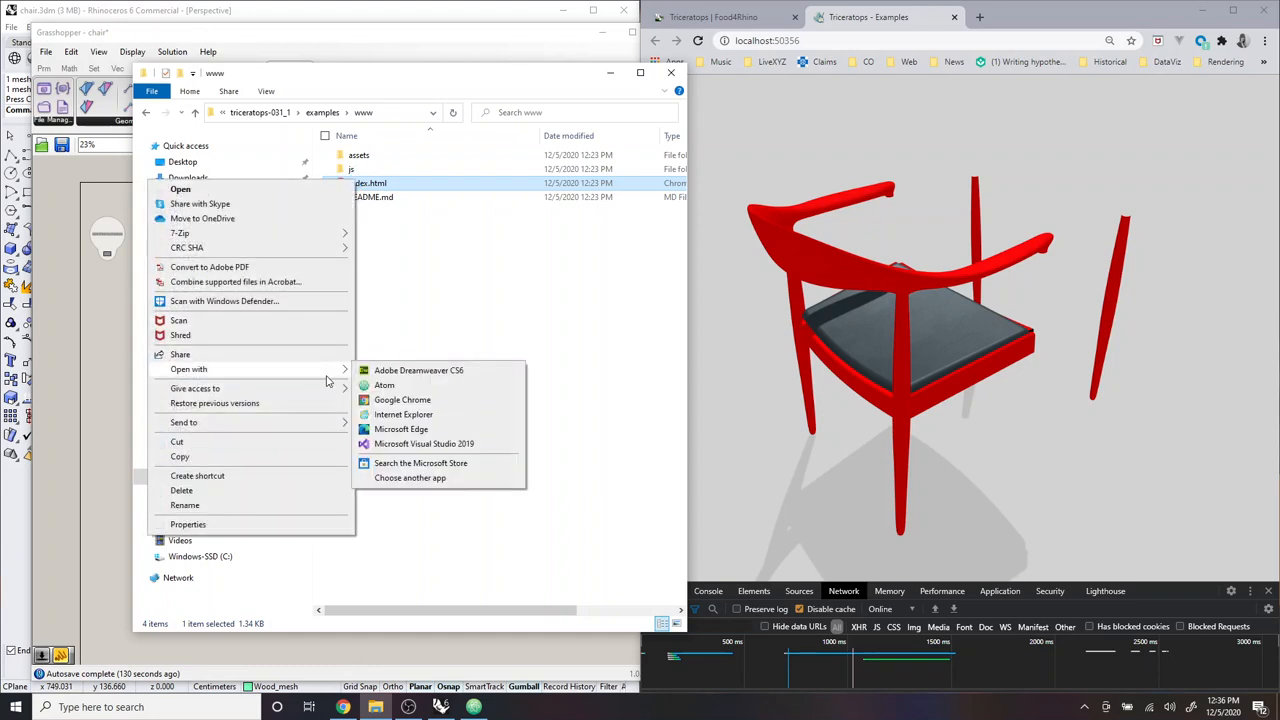
pyautogui.moveTo(320, 404)
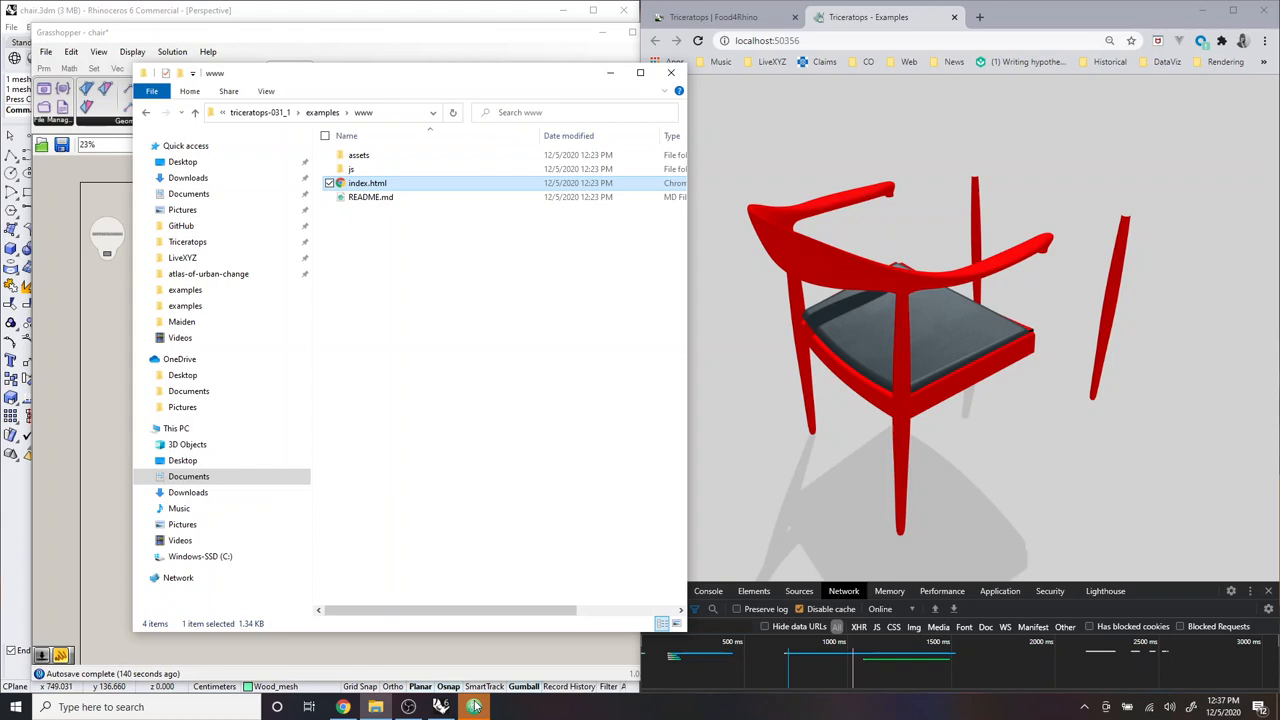
pyautogui.click(472, 708)
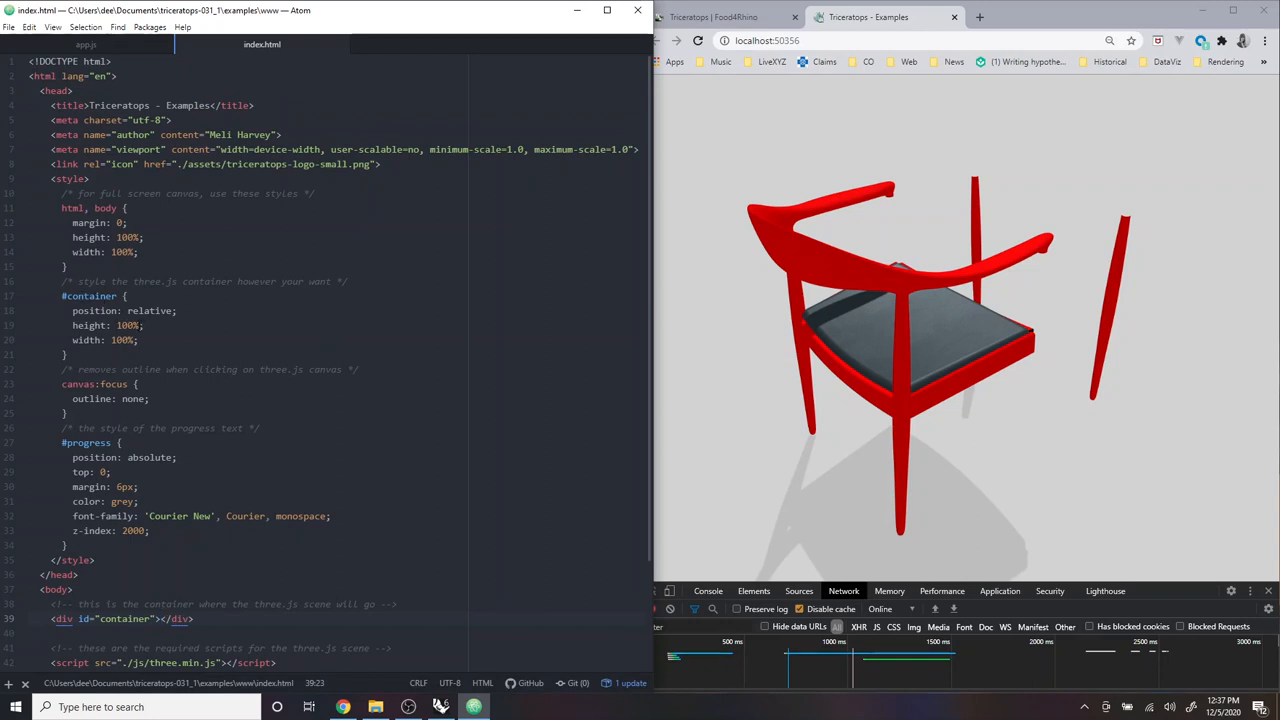
# Step: Give #container height 400px, width 400px and margin: 24px
pyautogui.doubleClick(128, 324)
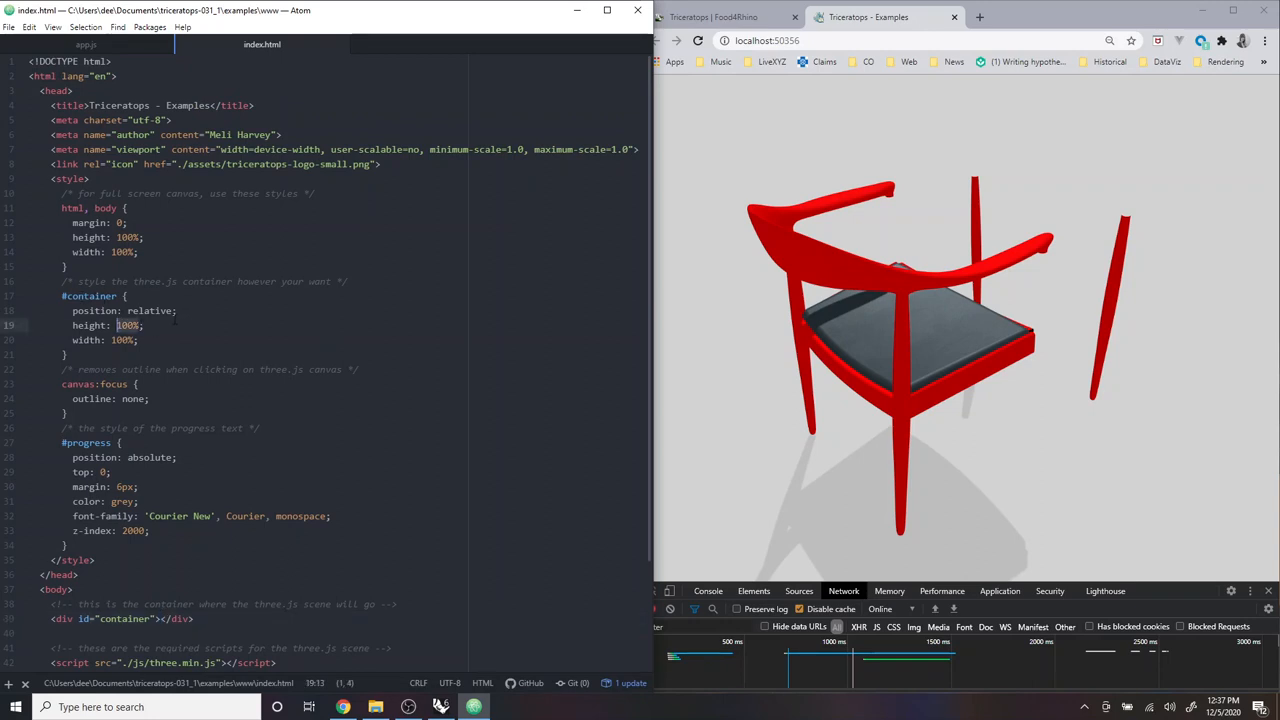
pyautogui.write('400px')
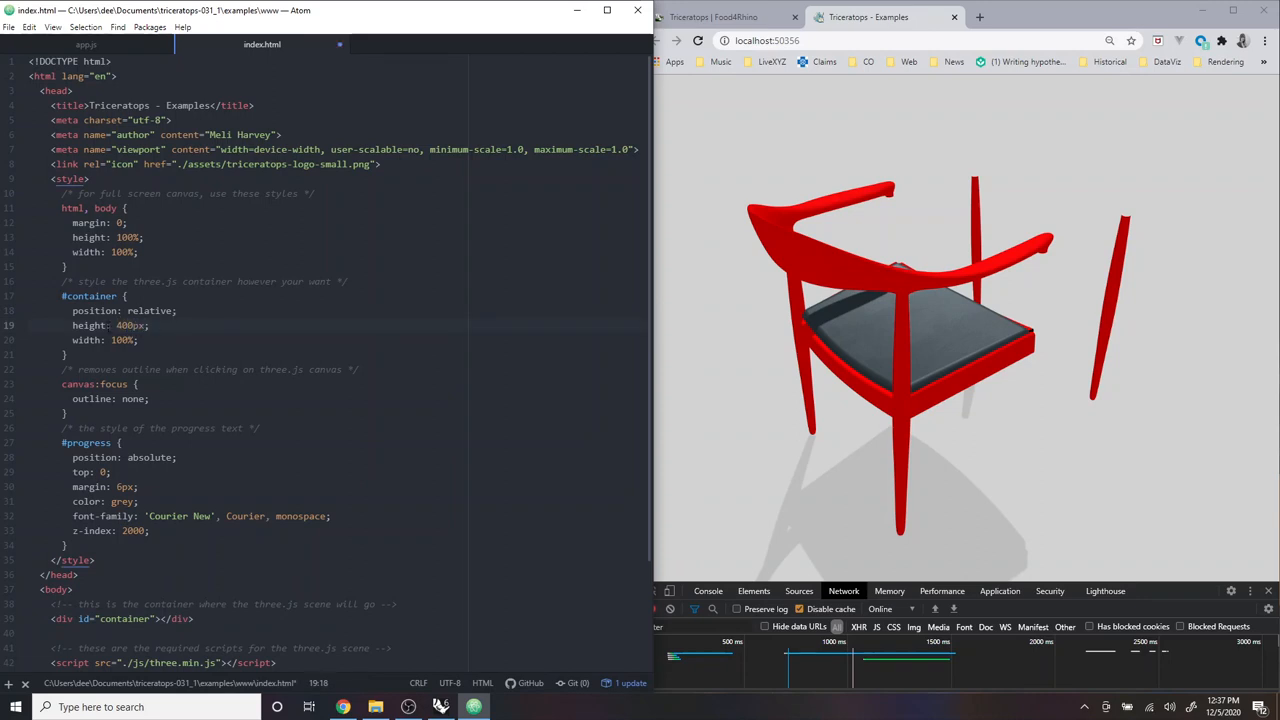
pyautogui.doubleClick(132, 324)
pyautogui.write('400px')
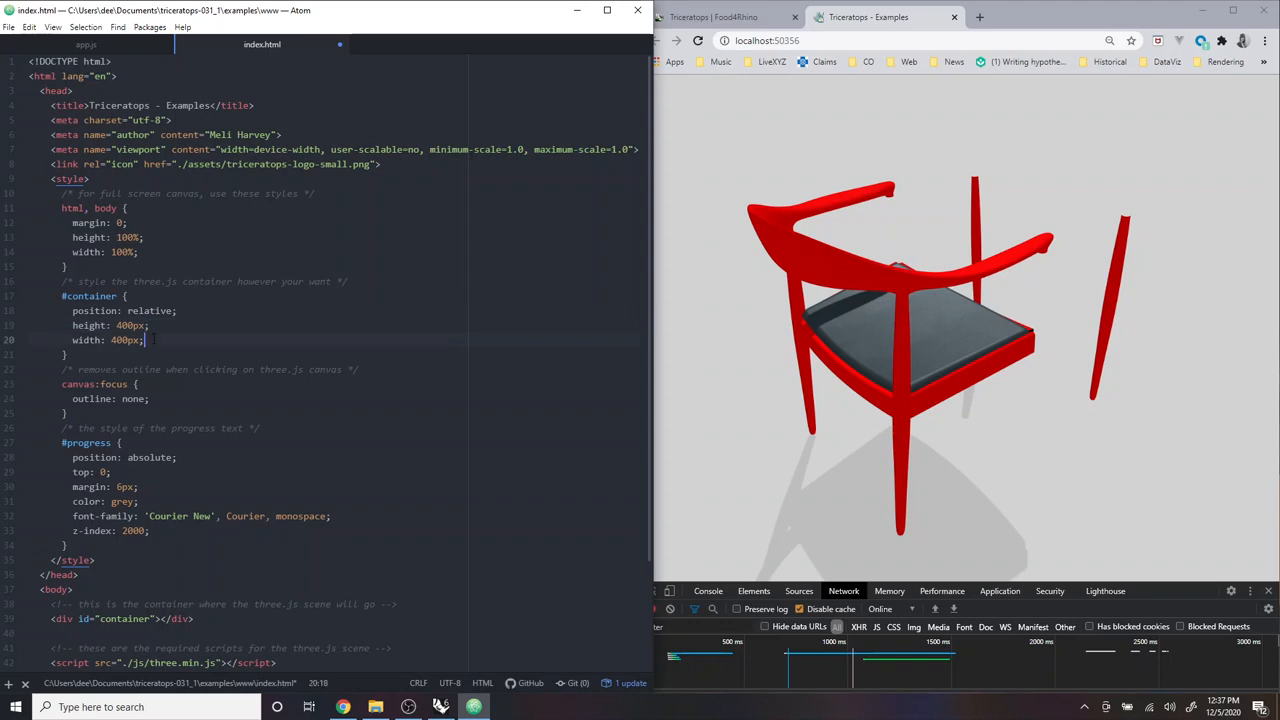
pyautogui.press('enter')
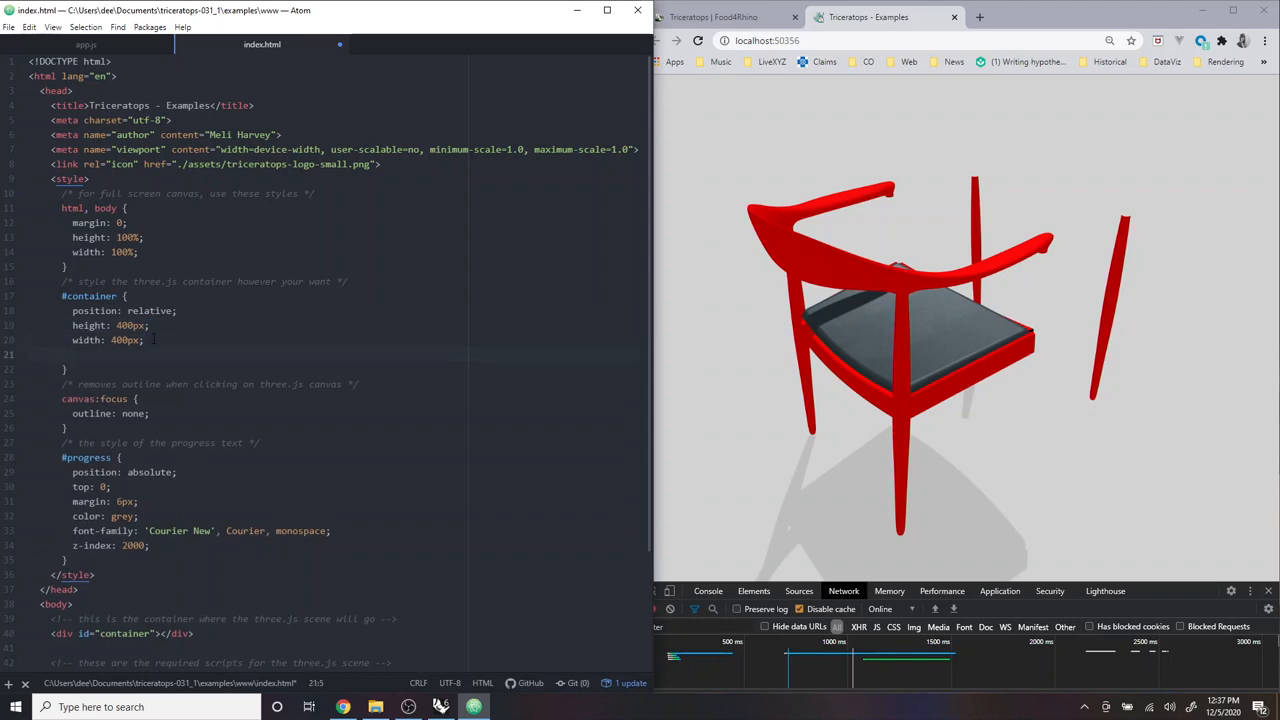
pyautogui.write('margin:')
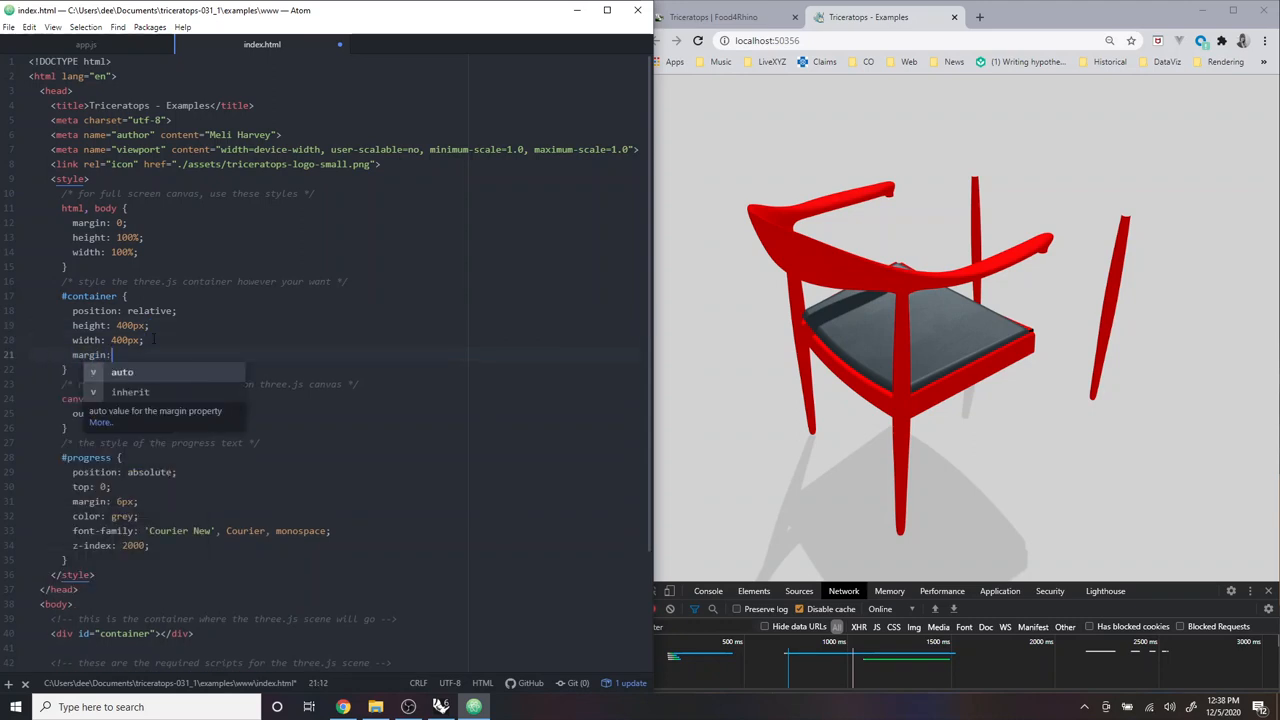
pyautogui.write('24;')
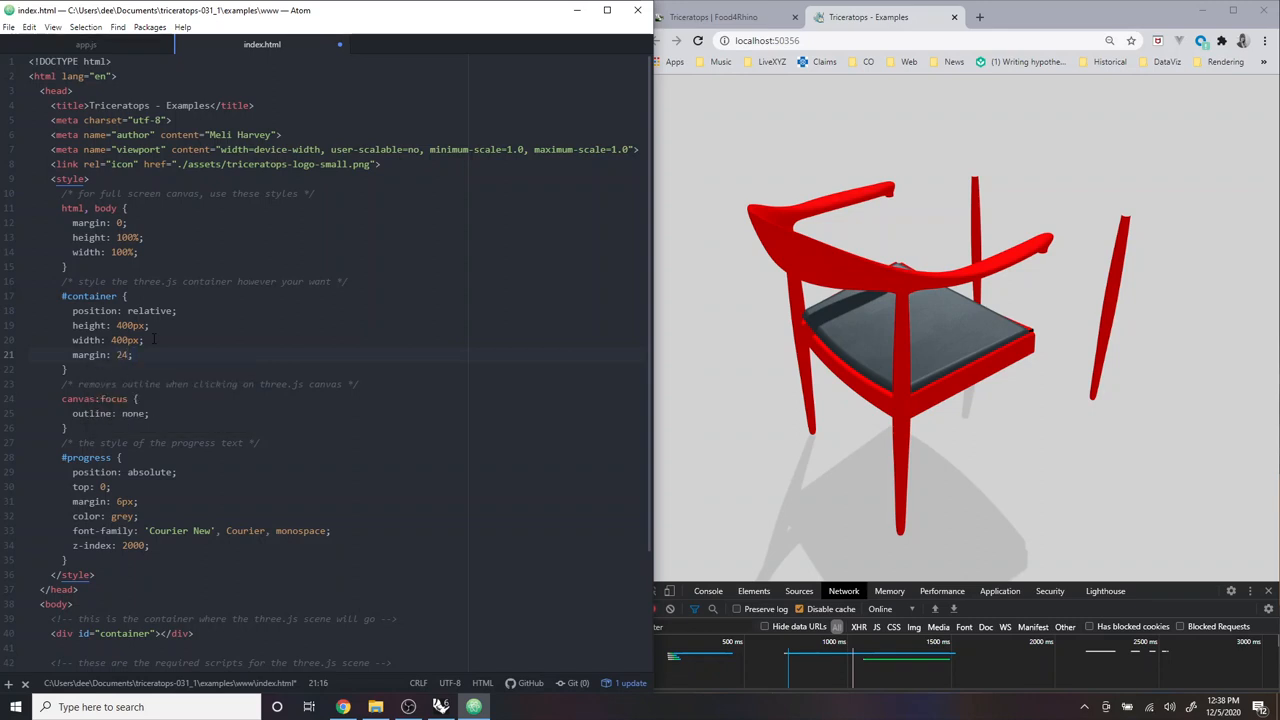
pyautogui.write('px')
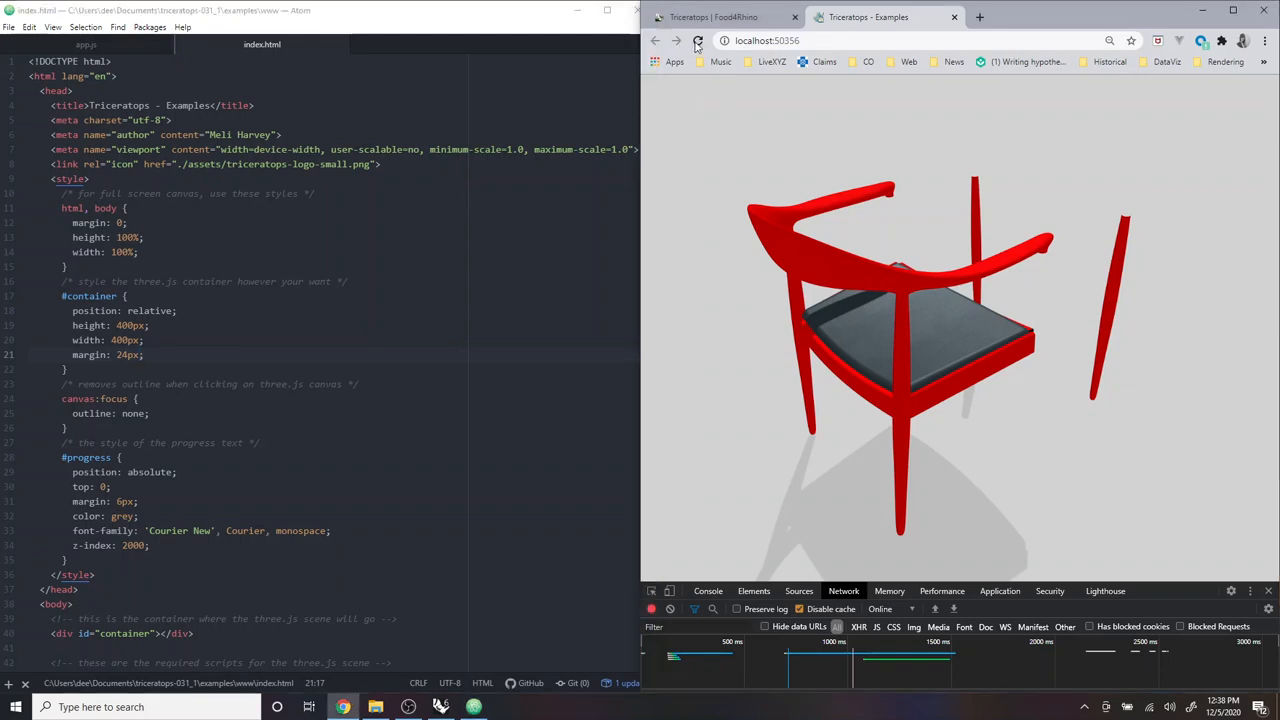
# Step: Reload the localhost page to see the chair in the 400×400 canvas
pyautogui.click(698, 40)
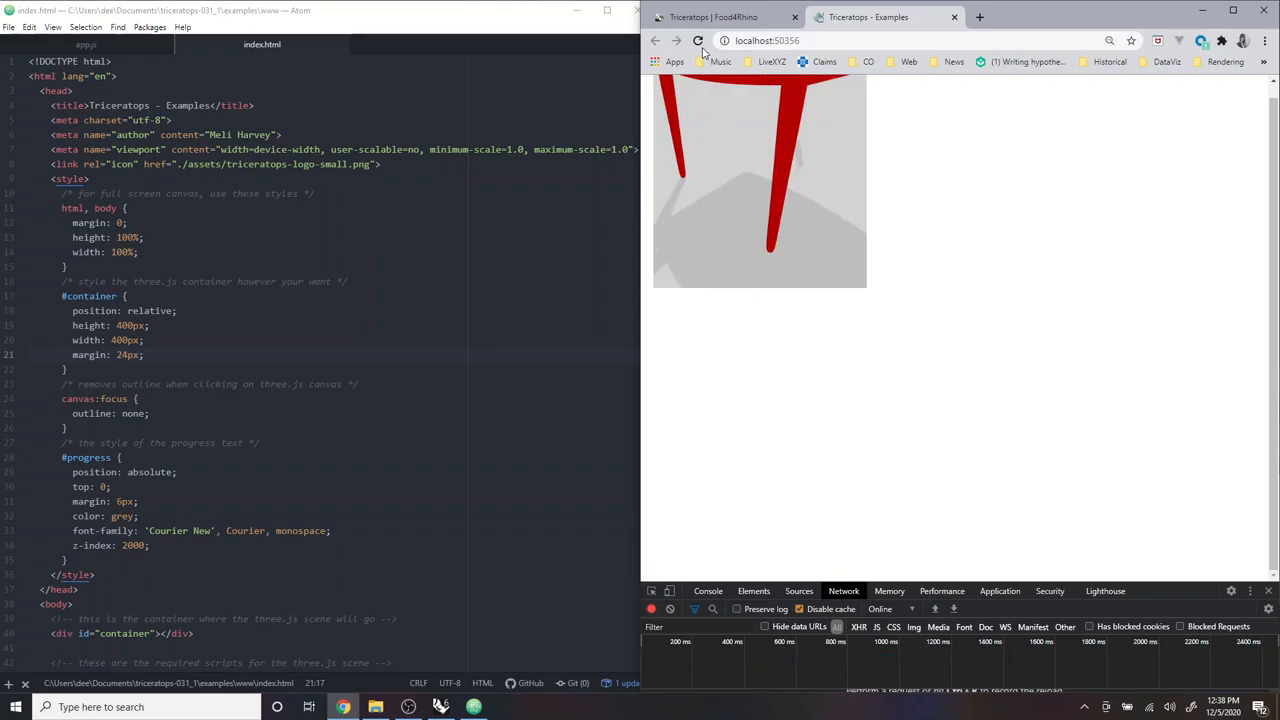
pyautogui.click(698, 40)
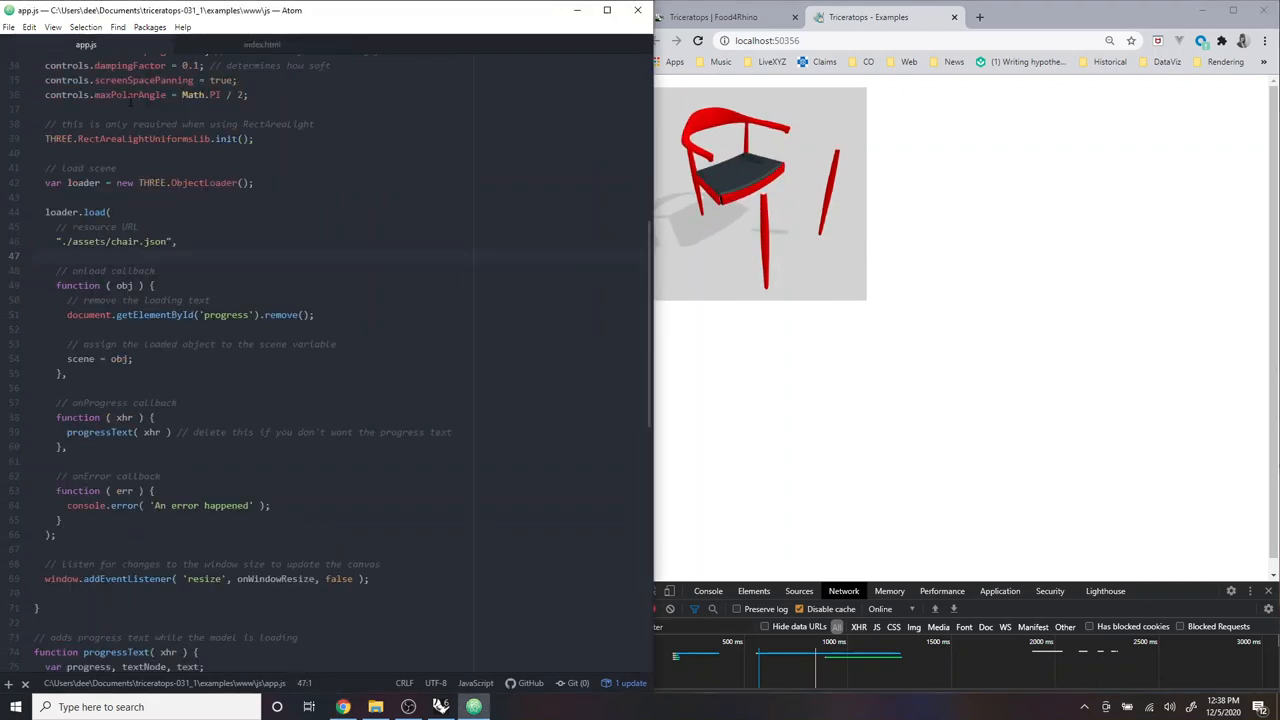
# Step: Scroll app.js to the camera.position.set line in init()
pyautogui.scroll(-3)
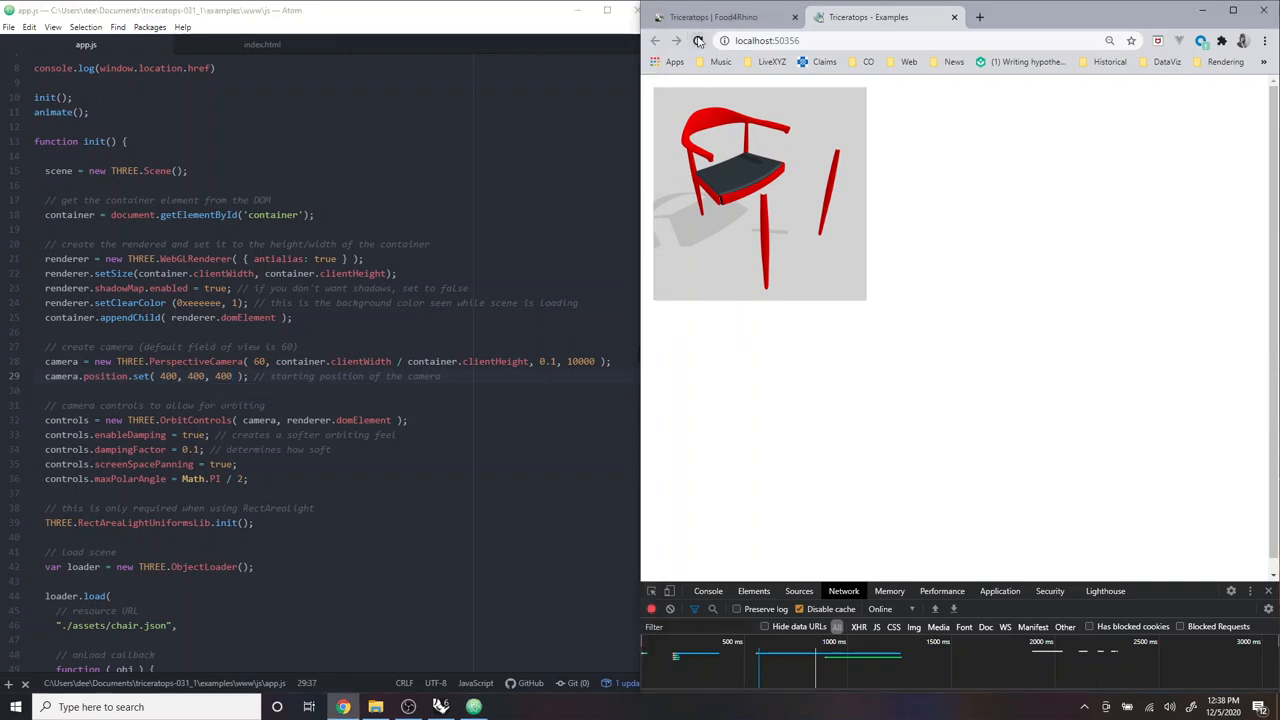
pyautogui.click(696, 40)
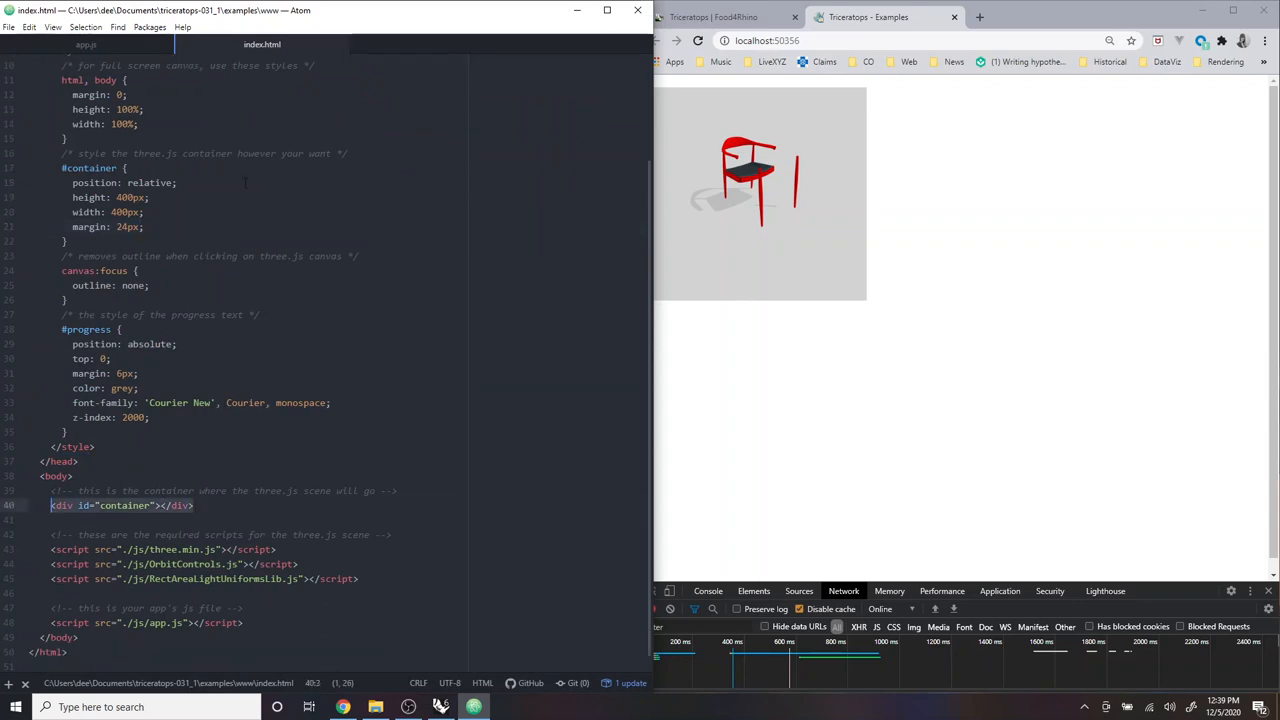
# Step: Add an <h1>Chair Design #1</h1> heading after <body> in index.html
pyautogui.click(86, 44)
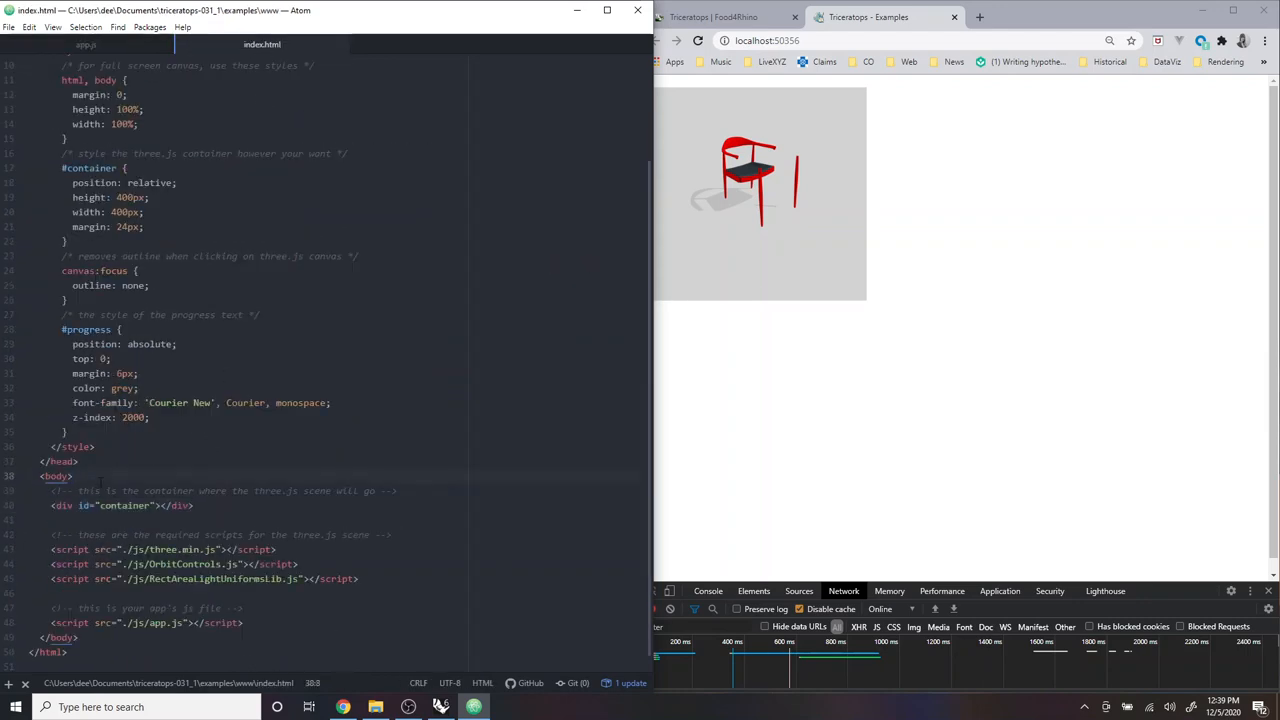
pyautogui.write('<h1>')
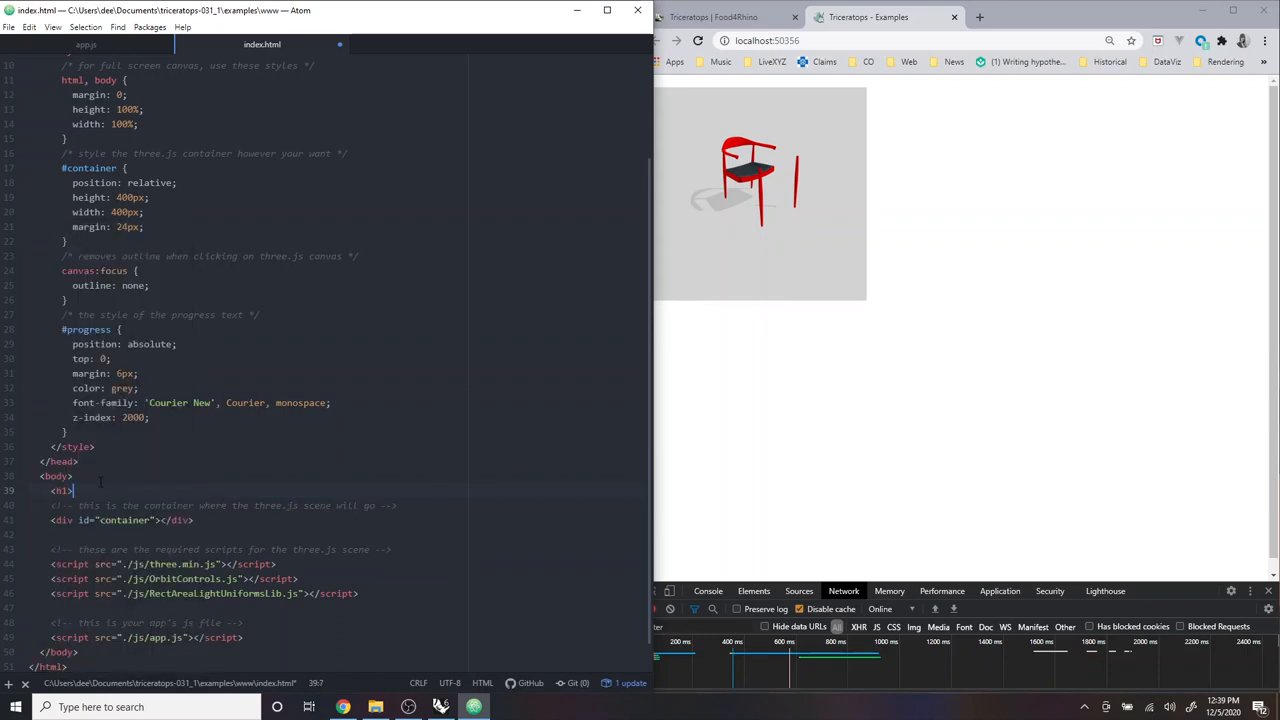
pyautogui.write('Chair Design #1')
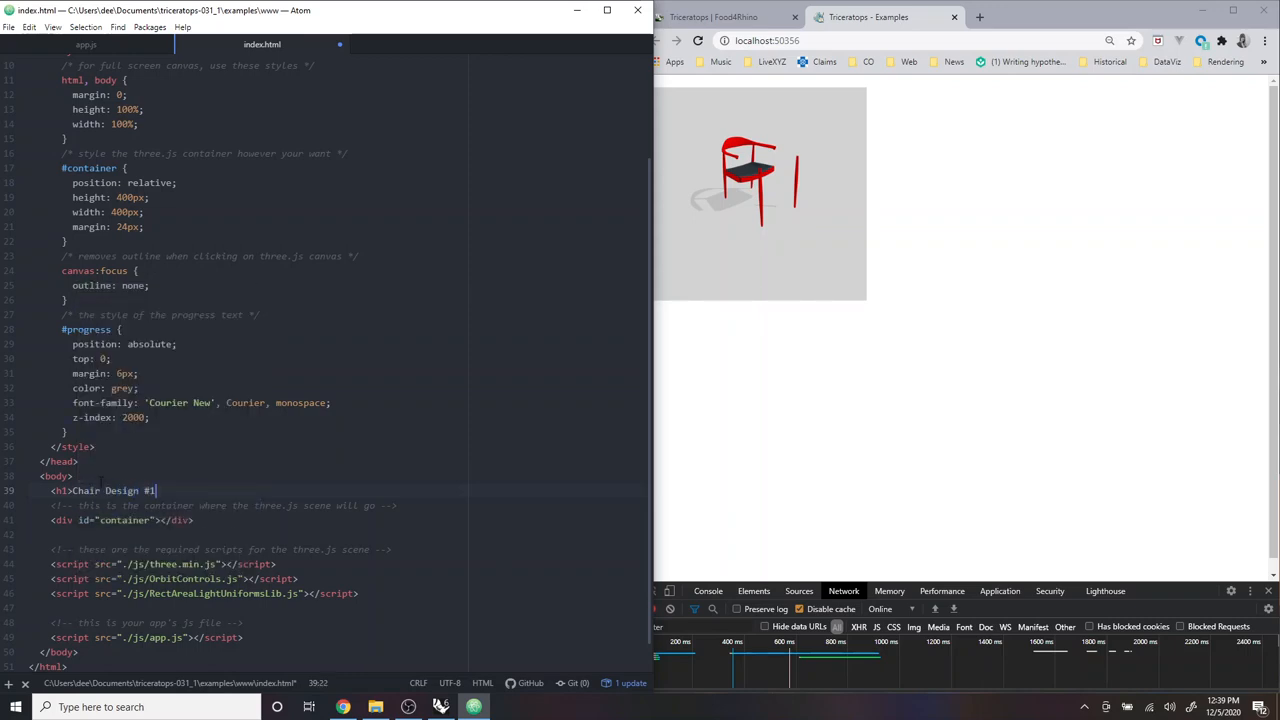
pyautogui.write('</')
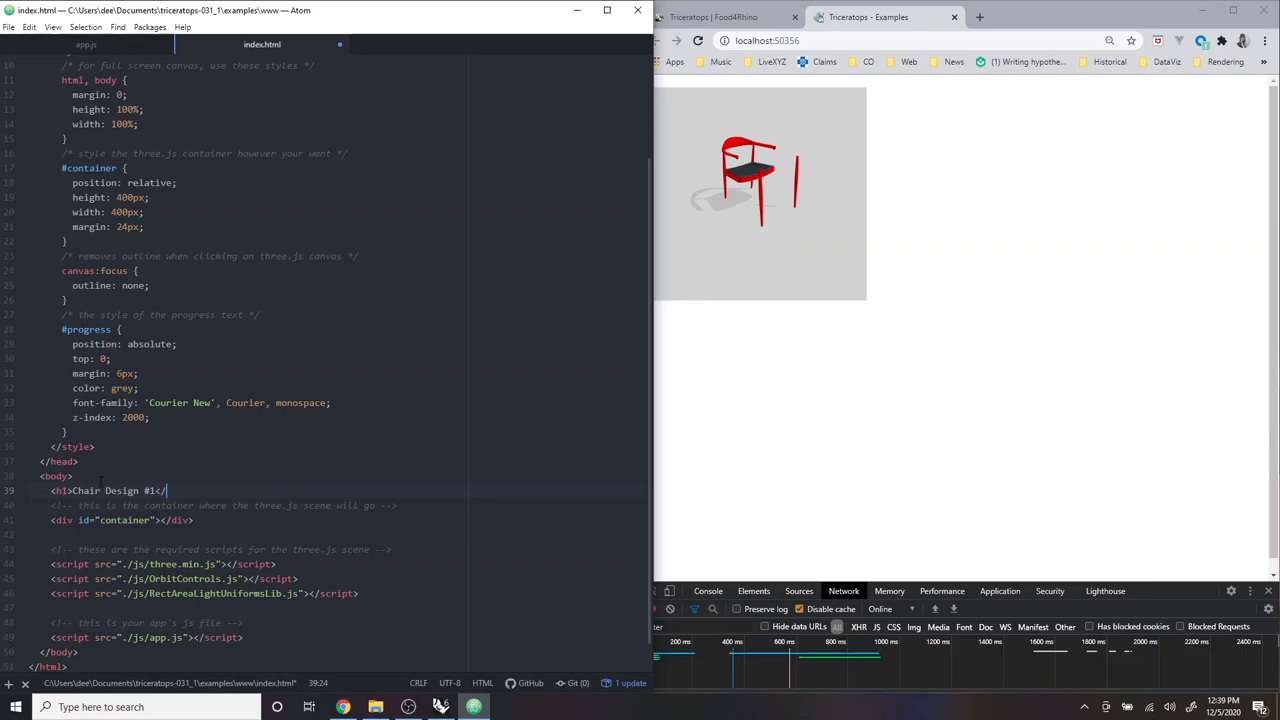
pyautogui.write('h1>')
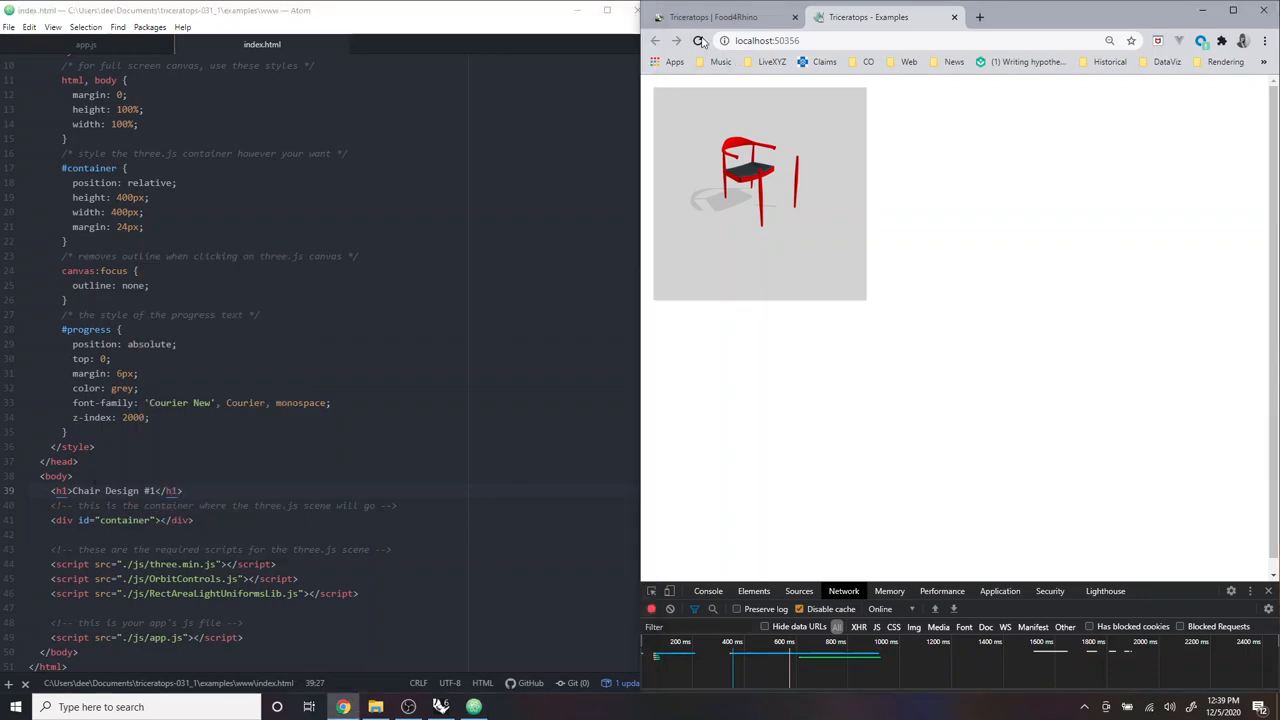
# Step: Reload the page to show the heading over the chair, then return to Rhino
pyautogui.click(696, 40)
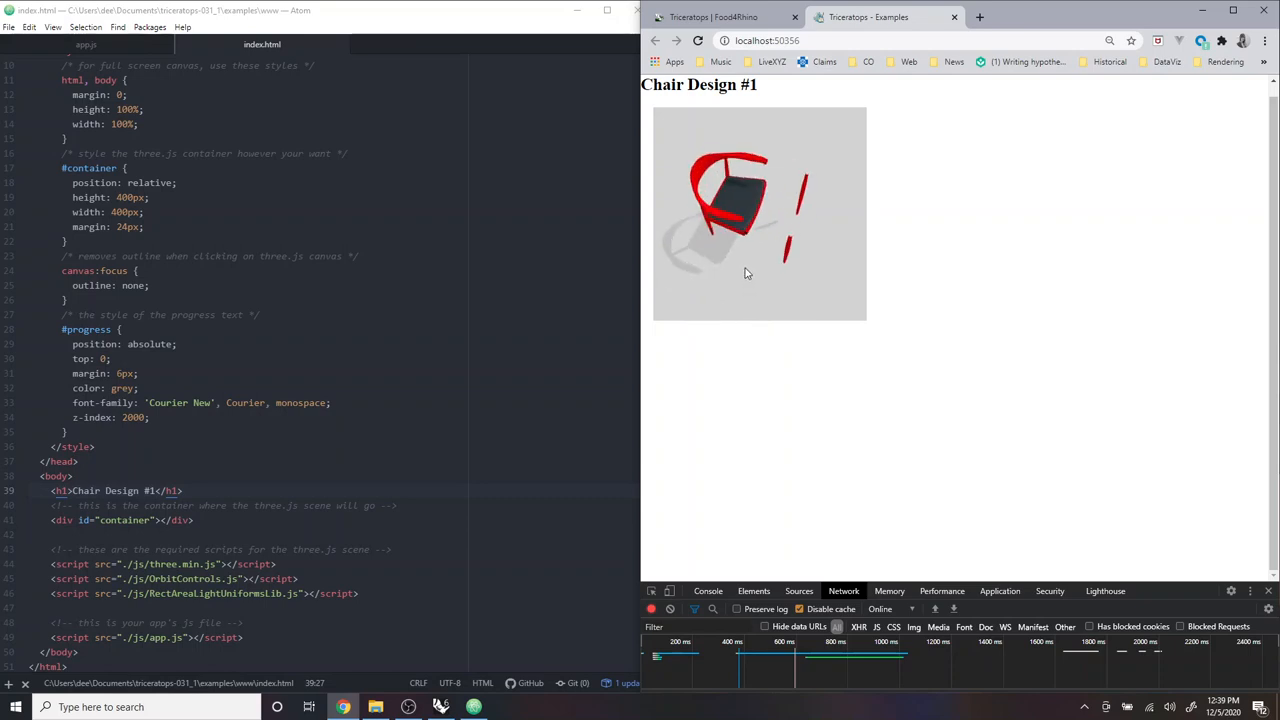
pyautogui.moveTo(744, 272); pyautogui.dragTo(744, 248)
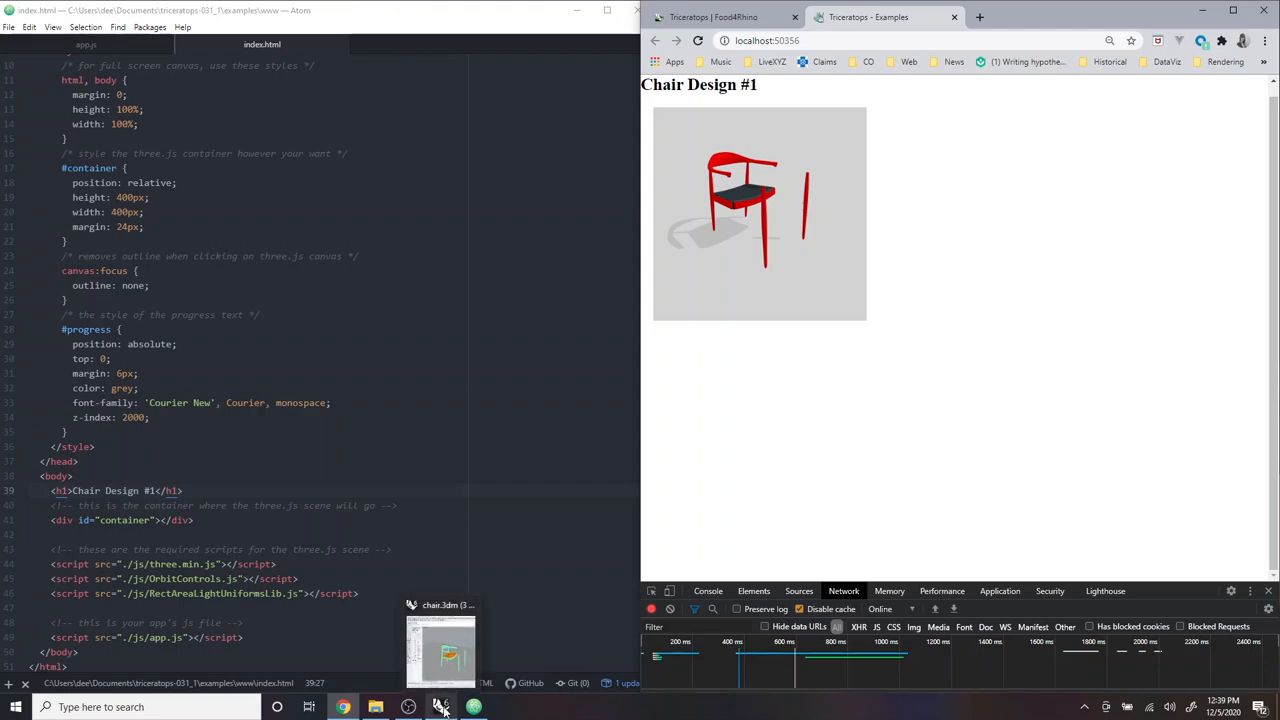
pyautogui.click(440, 650)
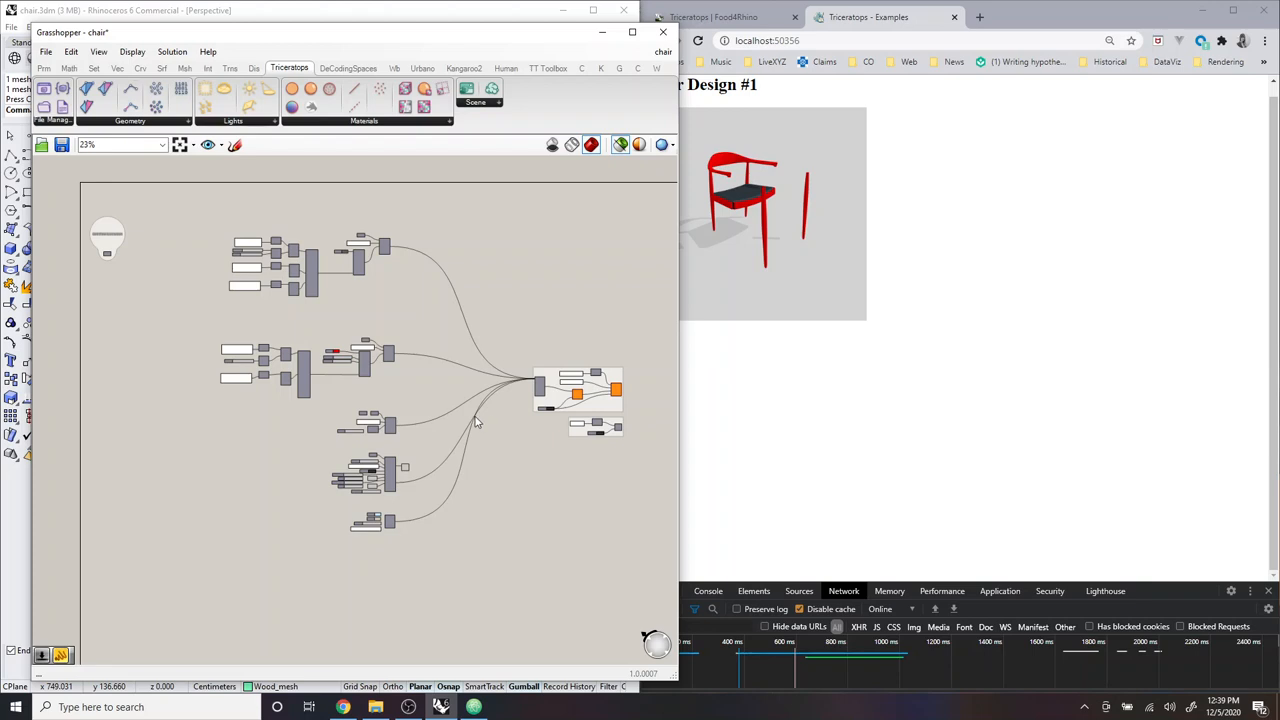
pyautogui.moveTo(476, 438)
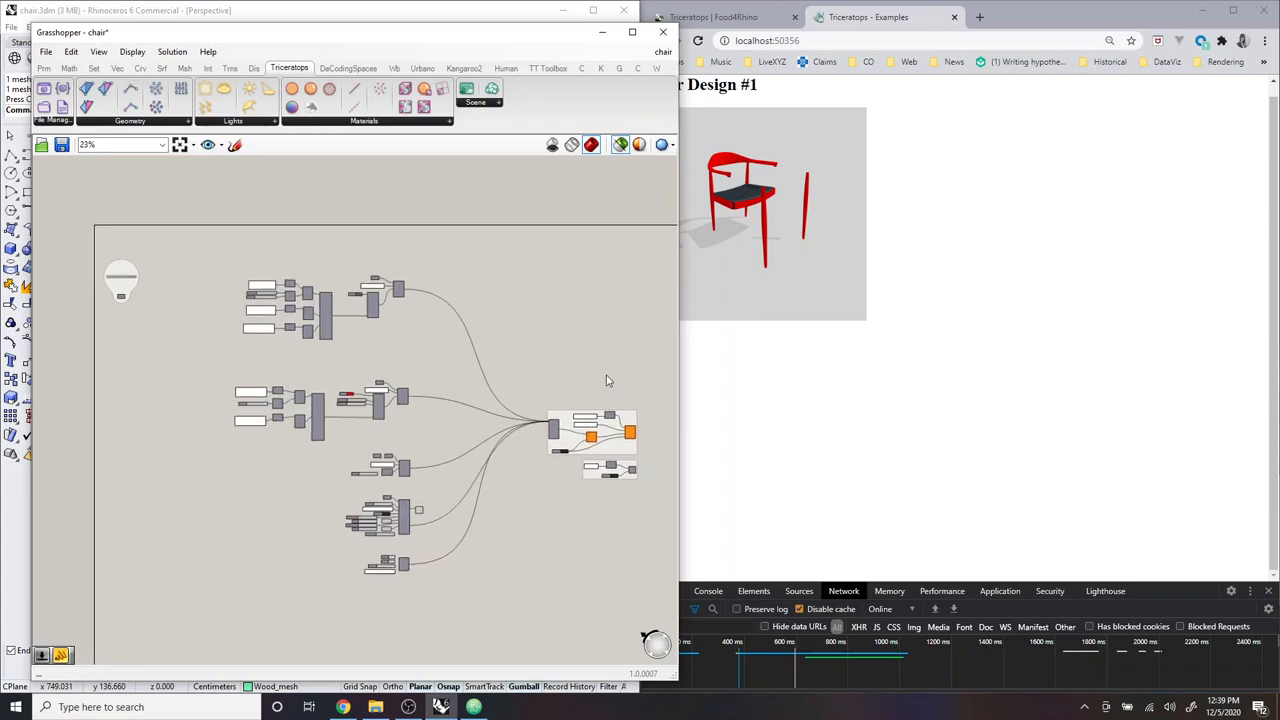
pyautogui.moveTo(584, 378)
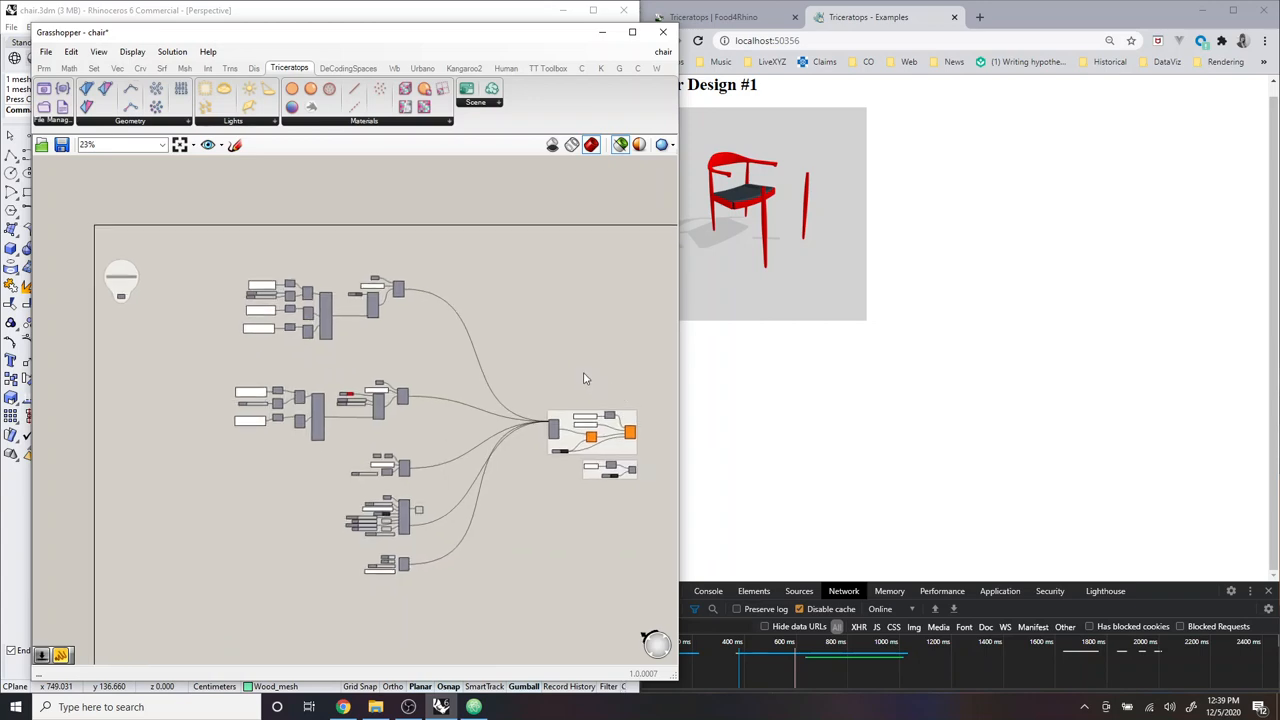
pyautogui.moveTo(572, 322)
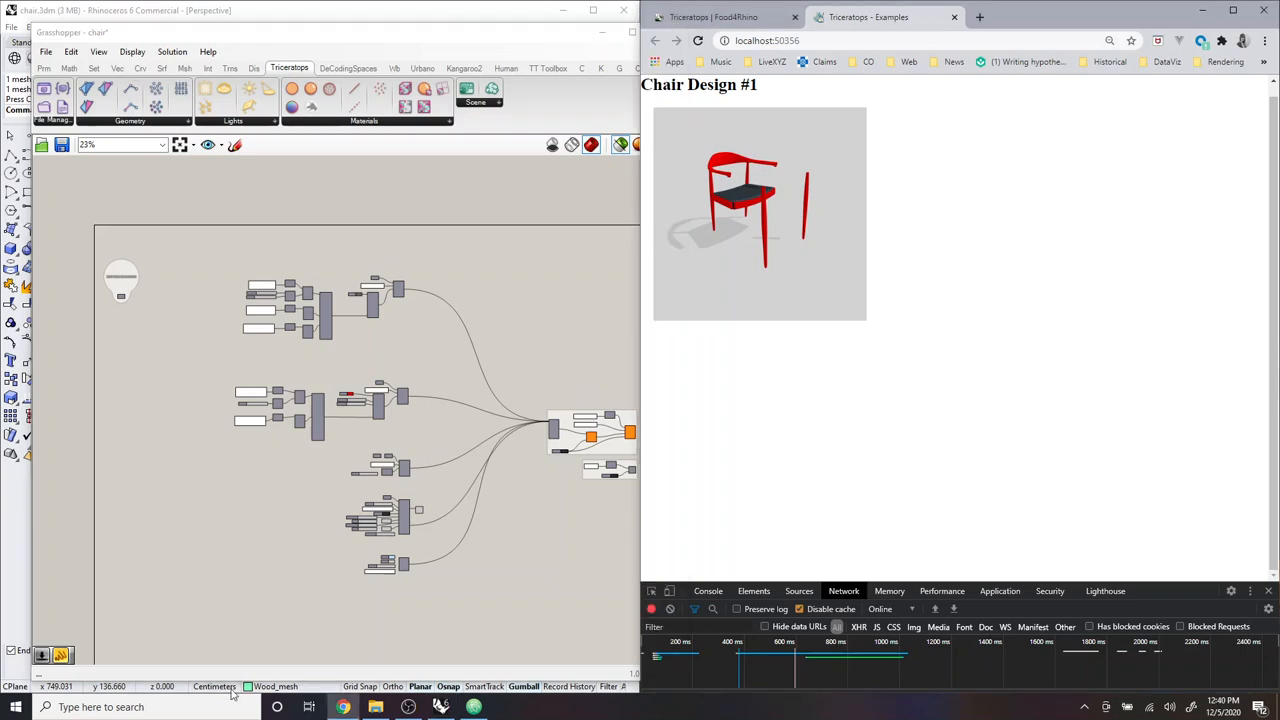
pyautogui.moveTo(344, 708)
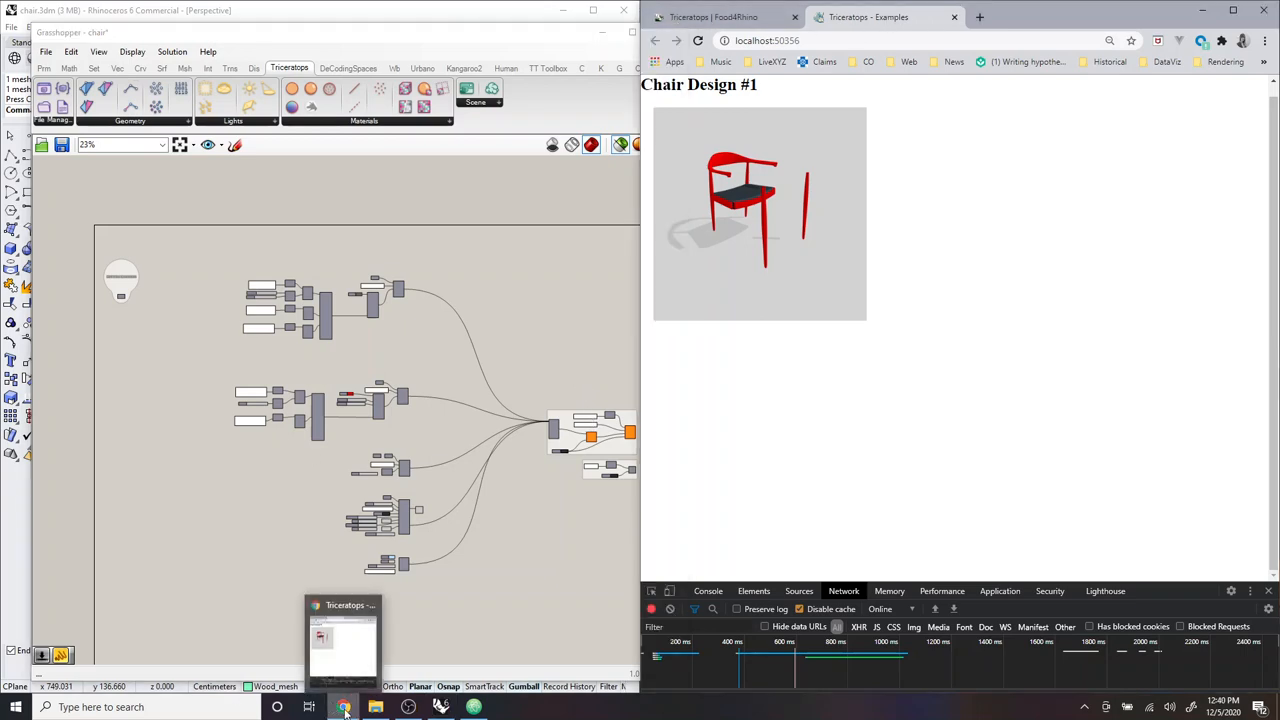